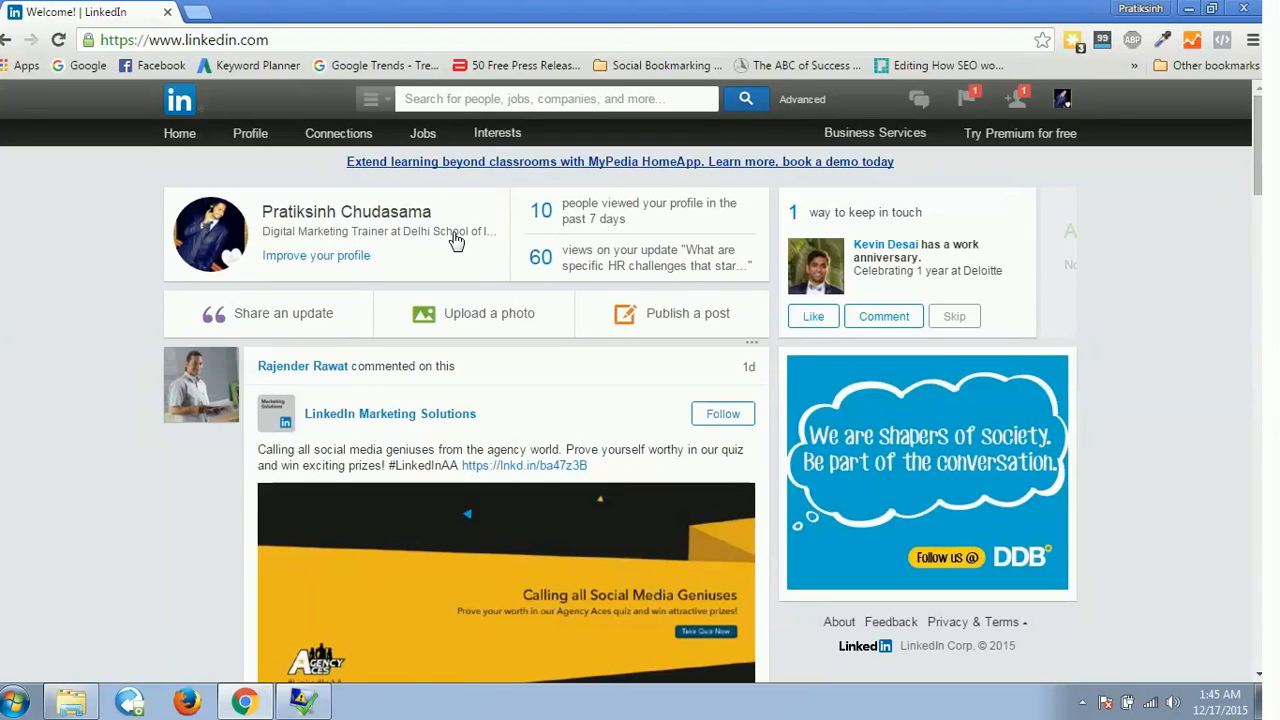
mouse_move(210, 344)
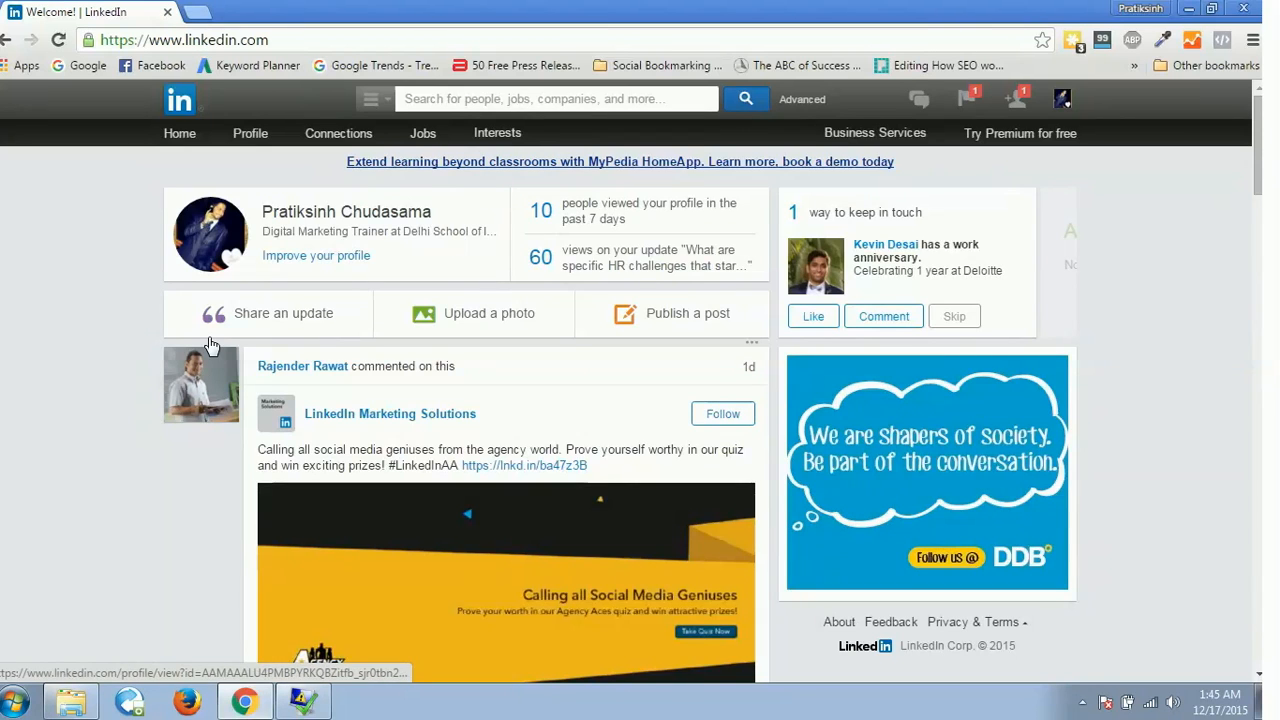
mouse_move(490, 100)
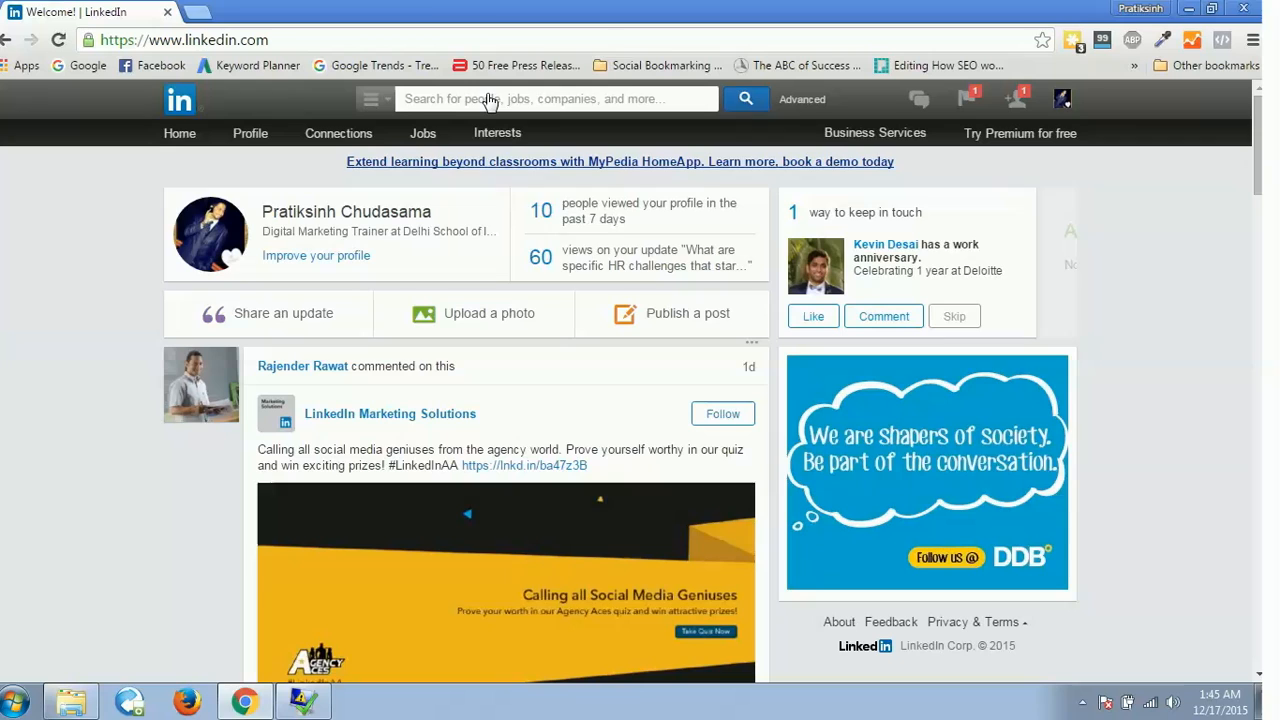
Reach the Companies overview page via the Interests menu
left_click(496, 132)
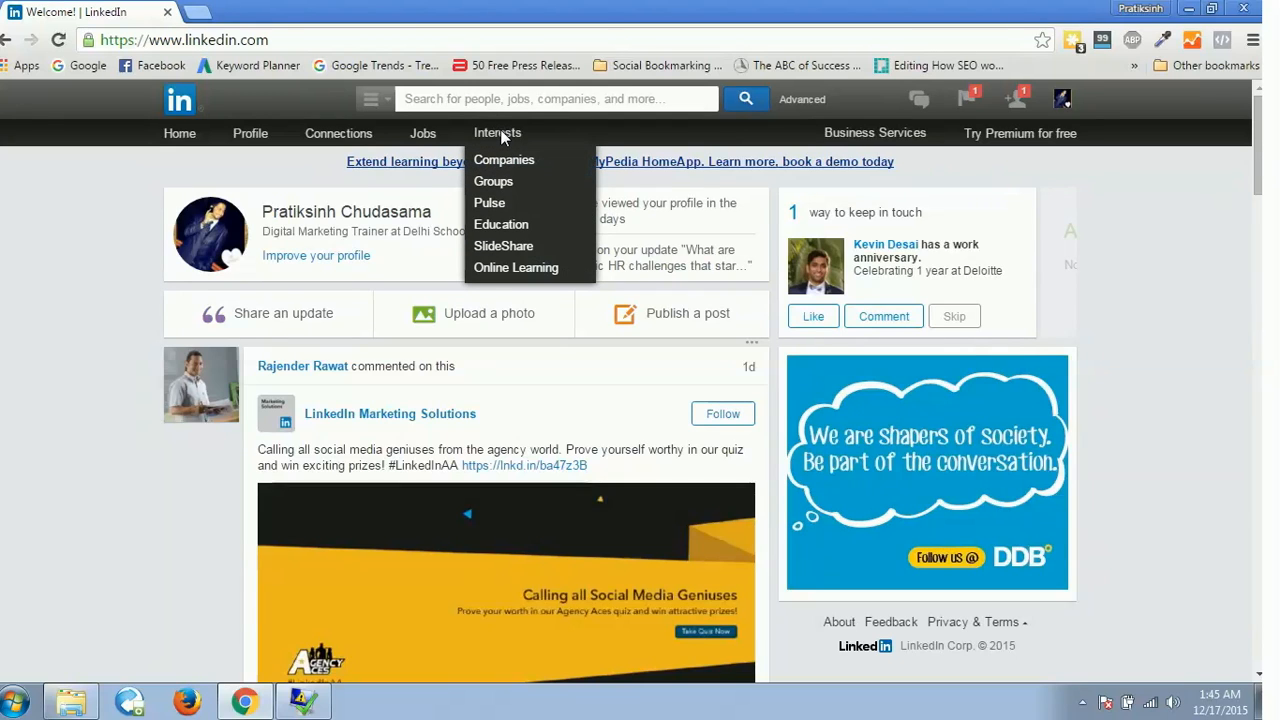
mouse_move(504, 160)
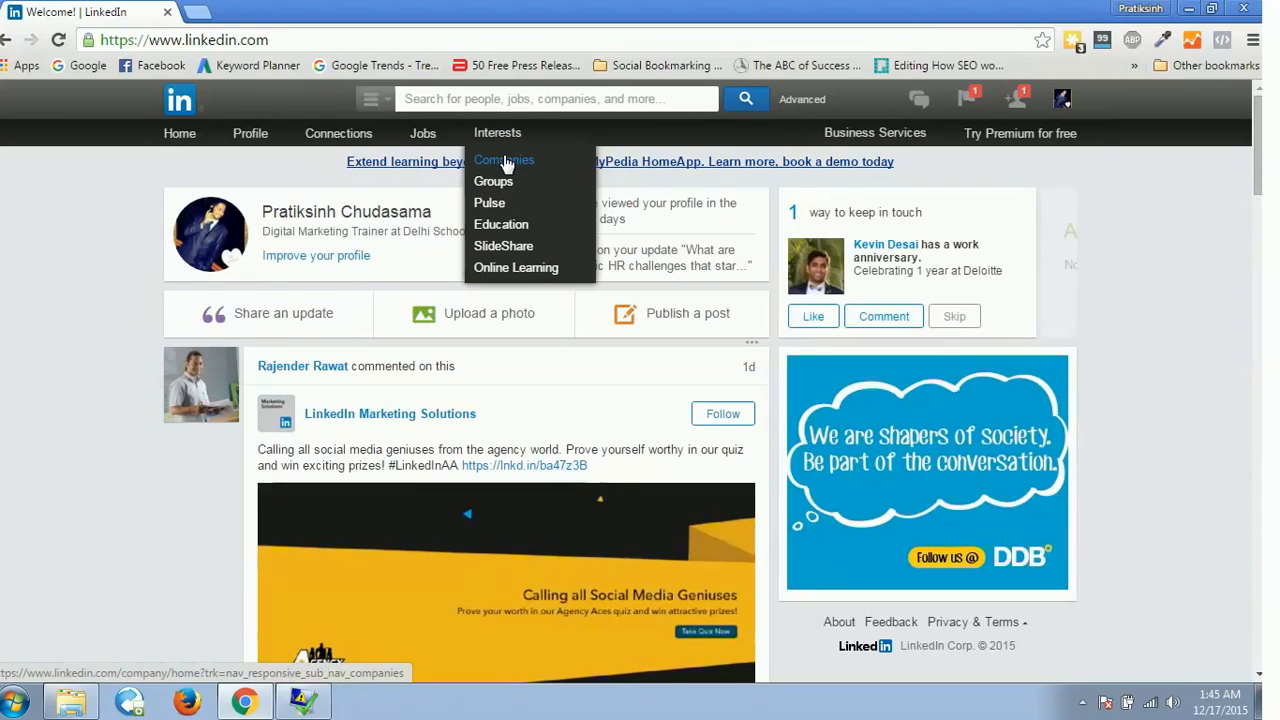
left_click(504, 160)
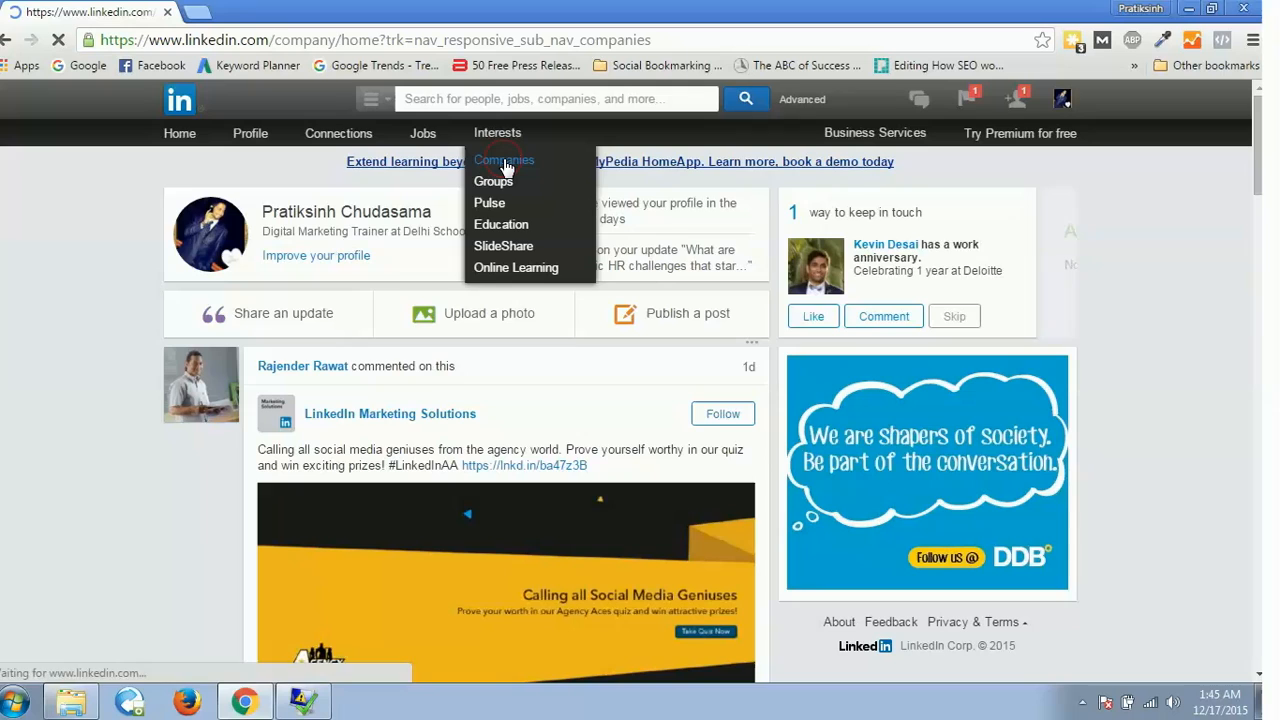
left_click(504, 160)
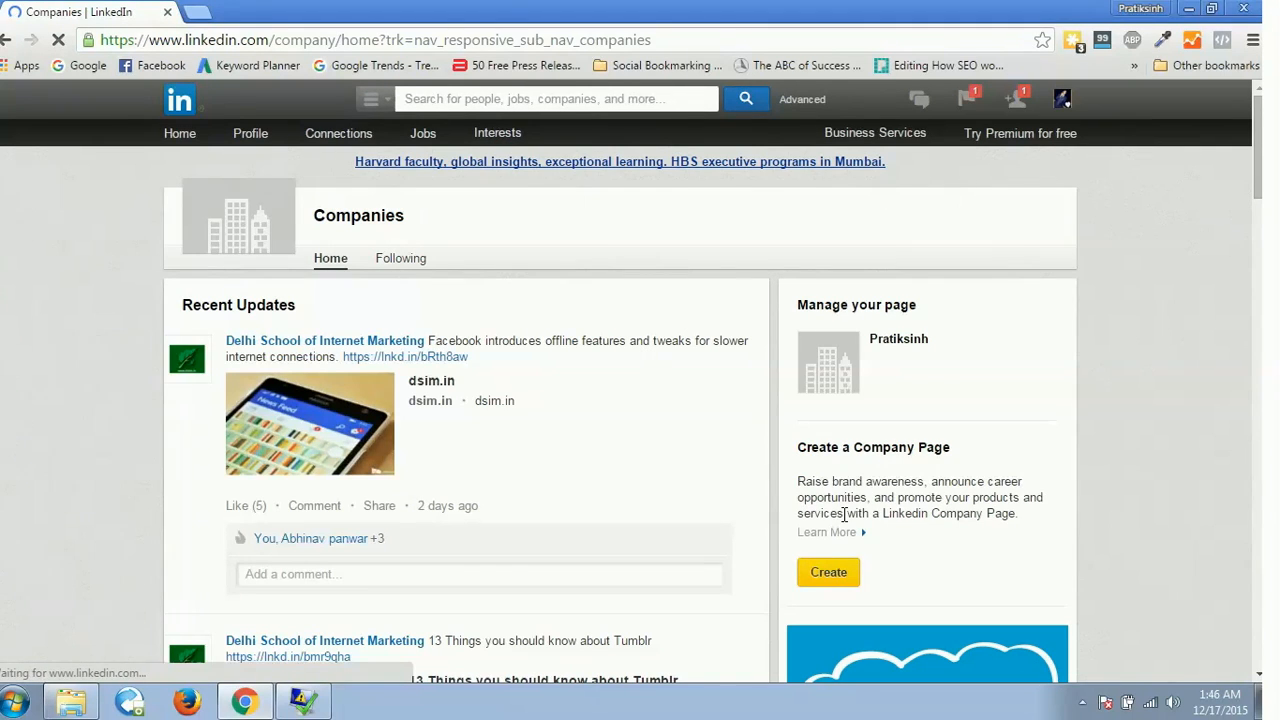
mouse_move(826, 532)
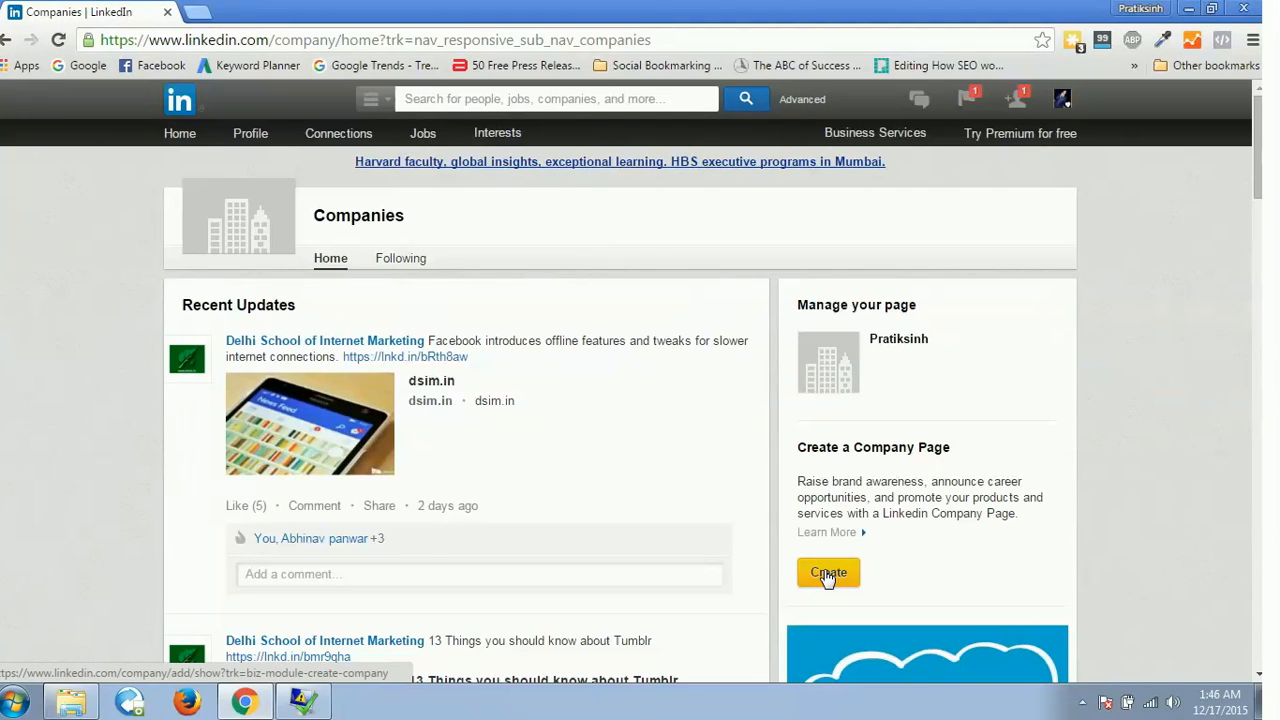
Start a new company page and enter 'Pratiksinh' as the company name
left_click(828, 572)
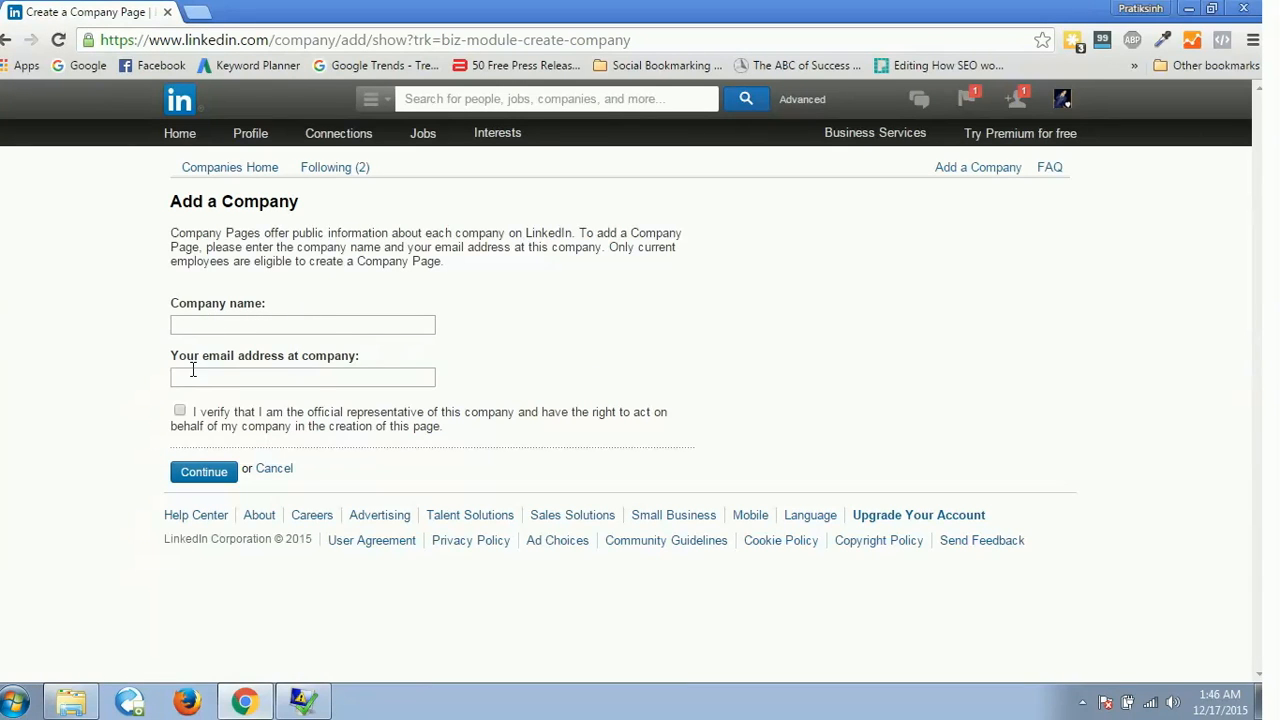
left_click(302, 324)
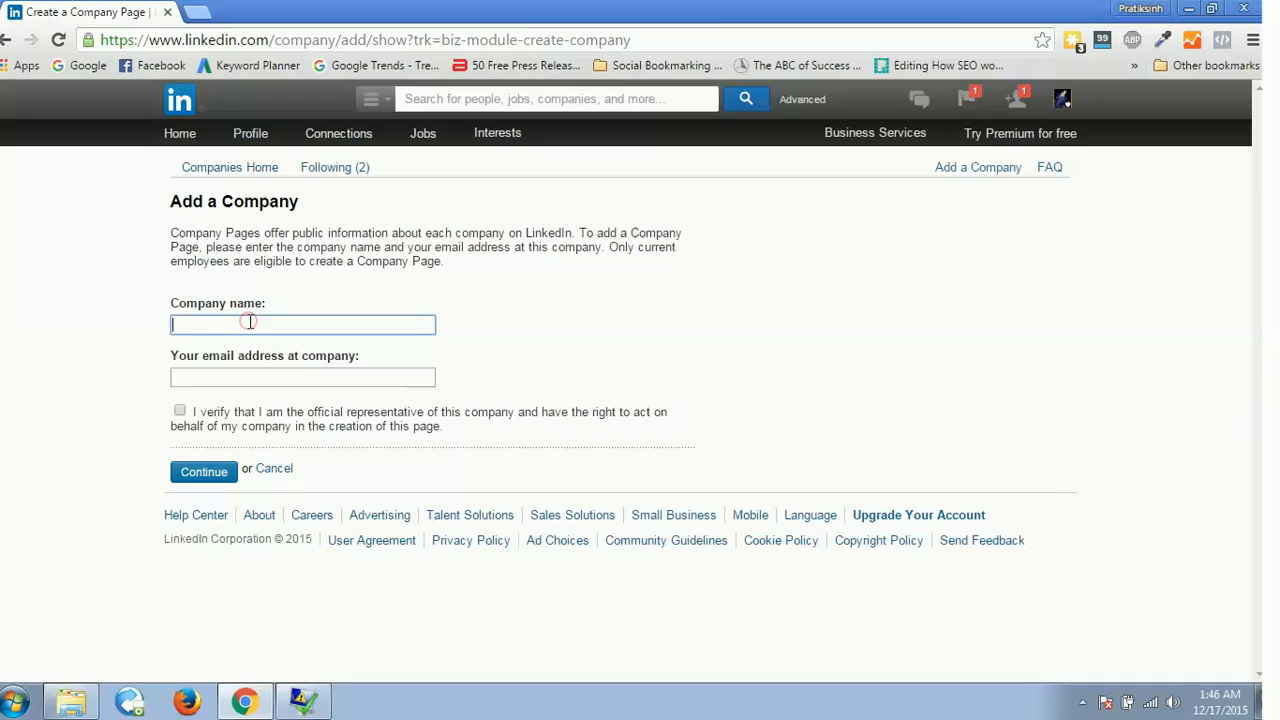
type("Pratiksinh")
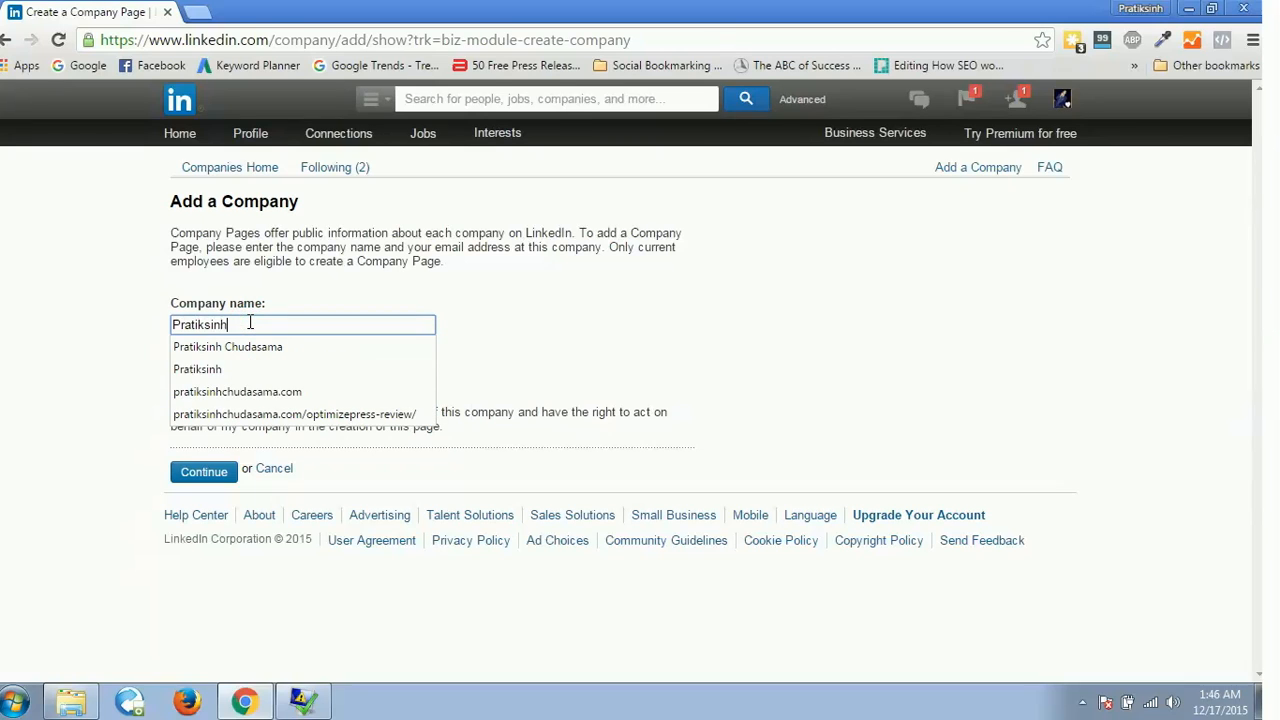
left_click(228, 348)
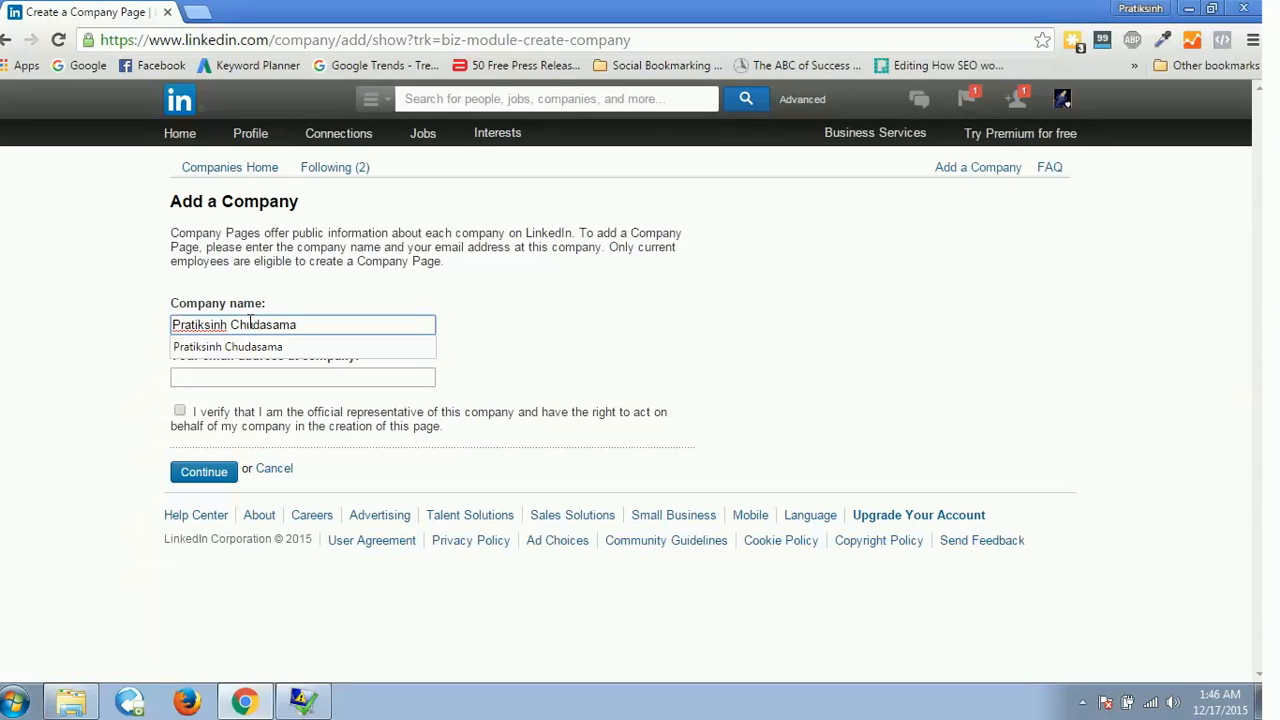
left_click(228, 346)
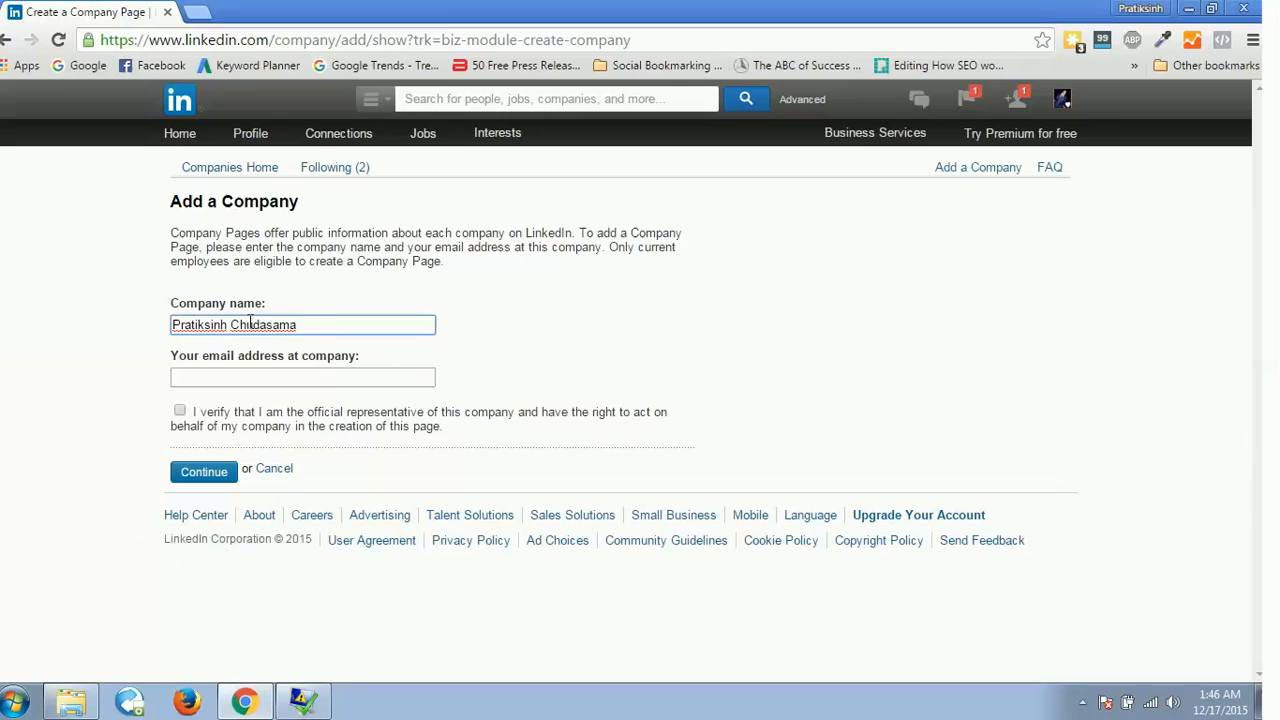
type("Company")
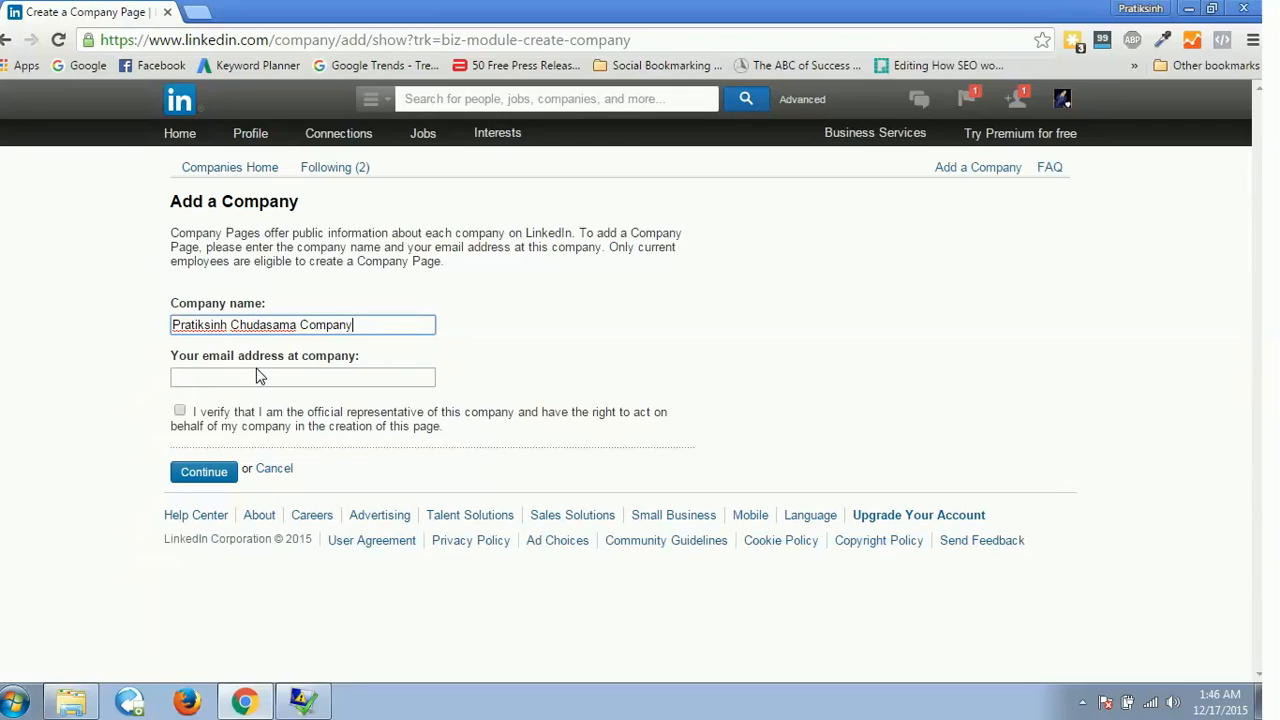
type("pratiksinh")
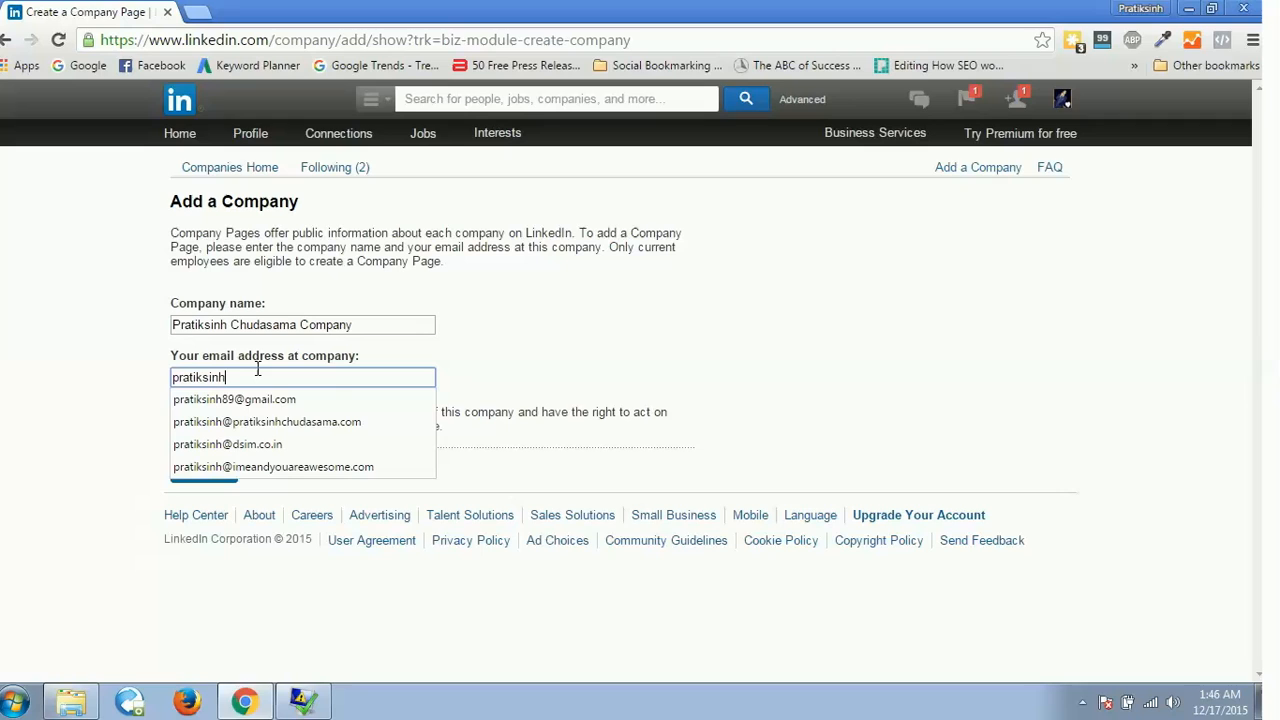
type("@")
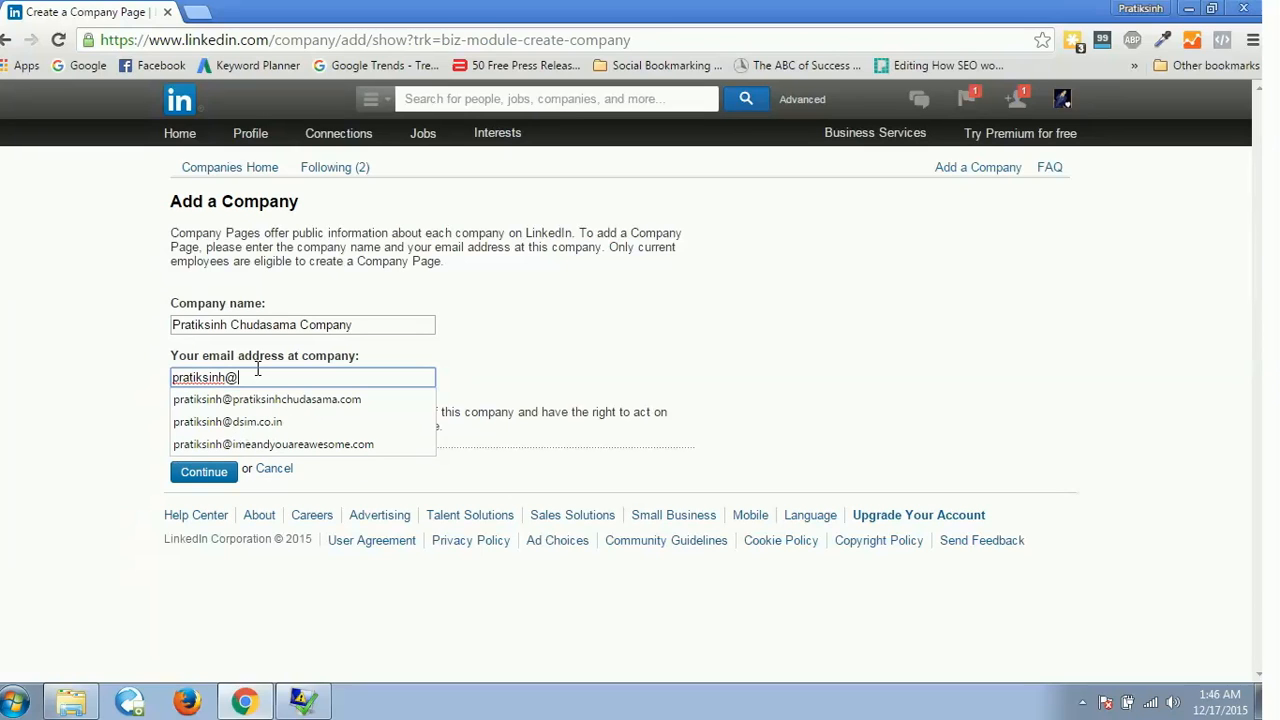
left_click(268, 400)
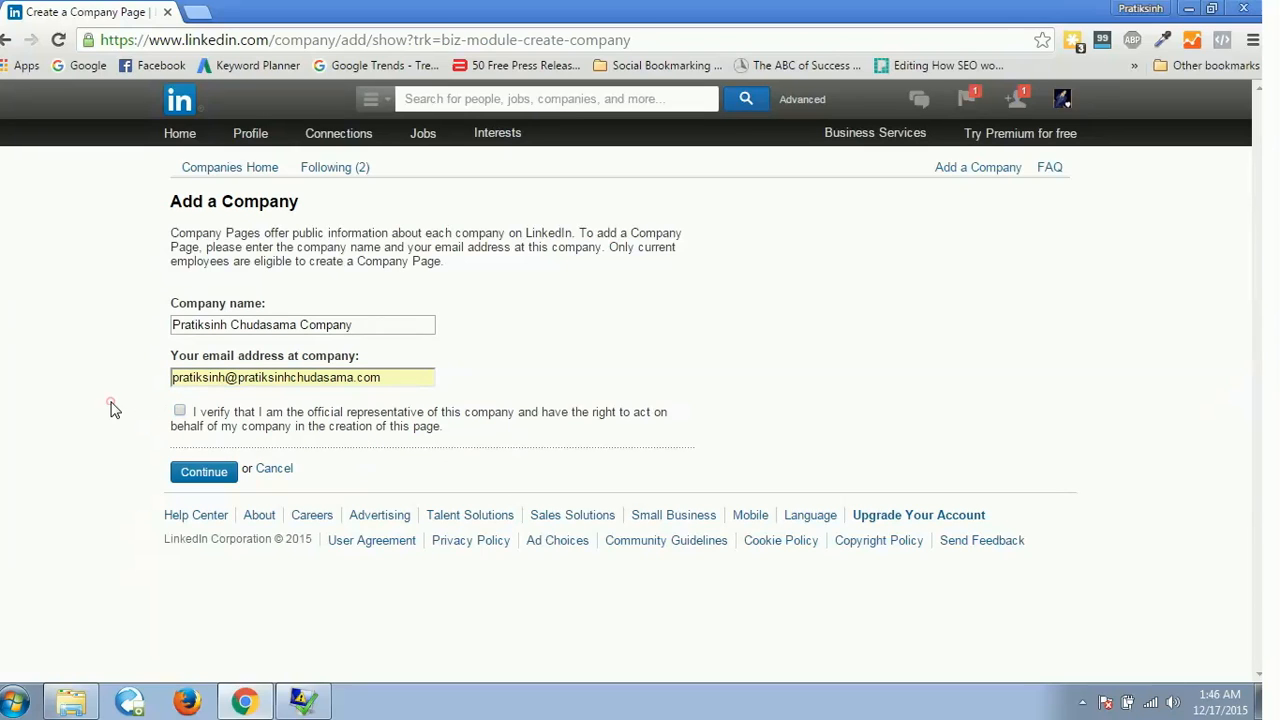
left_click(298, 376)
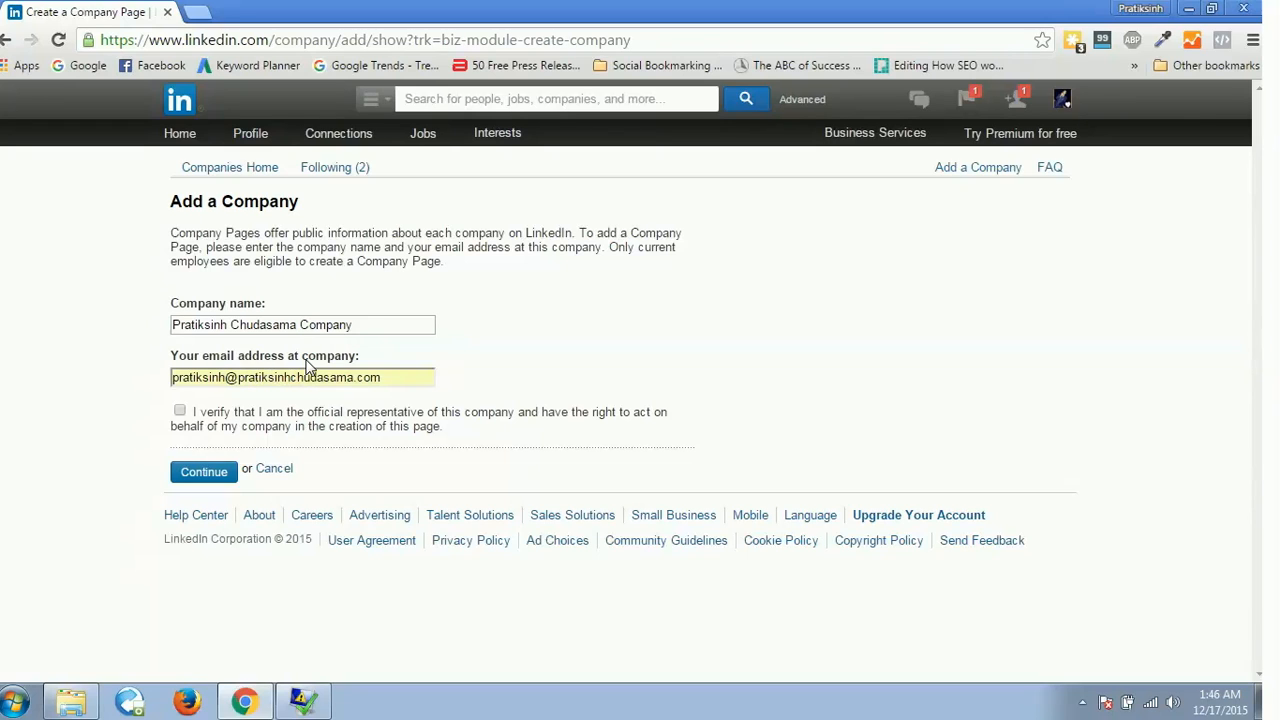
double_click(290, 376)
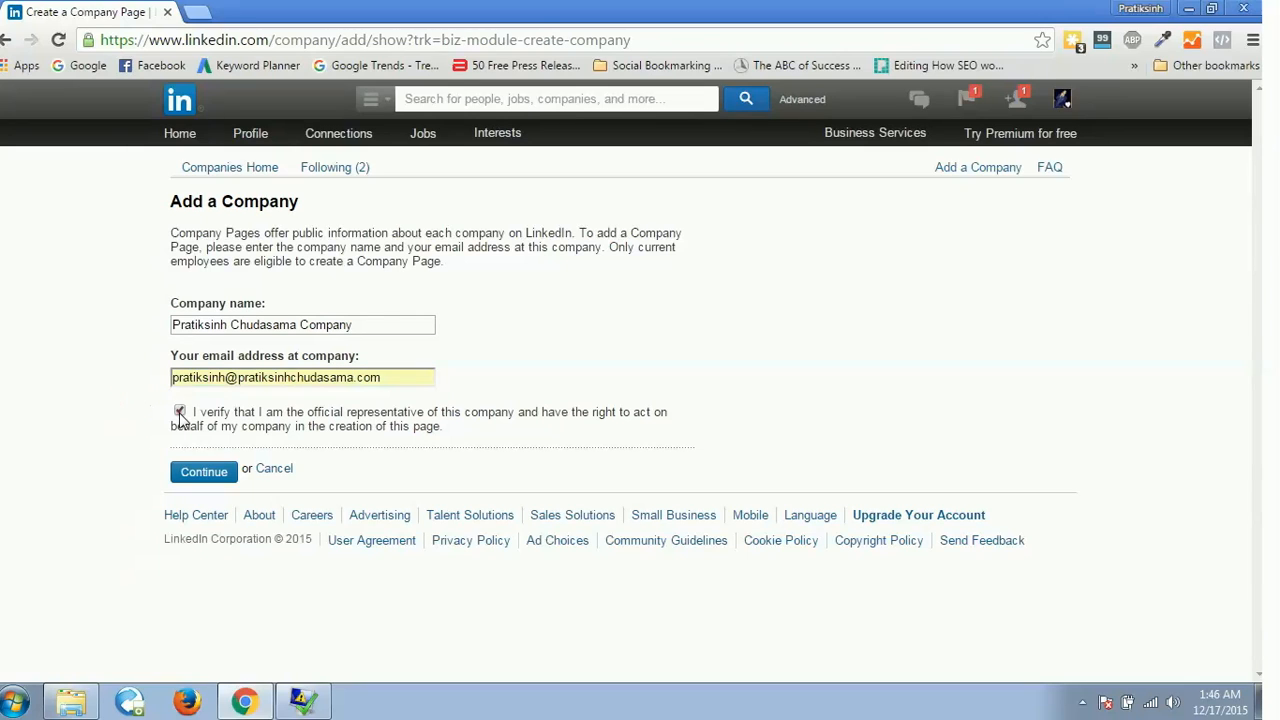
left_click(180, 412)
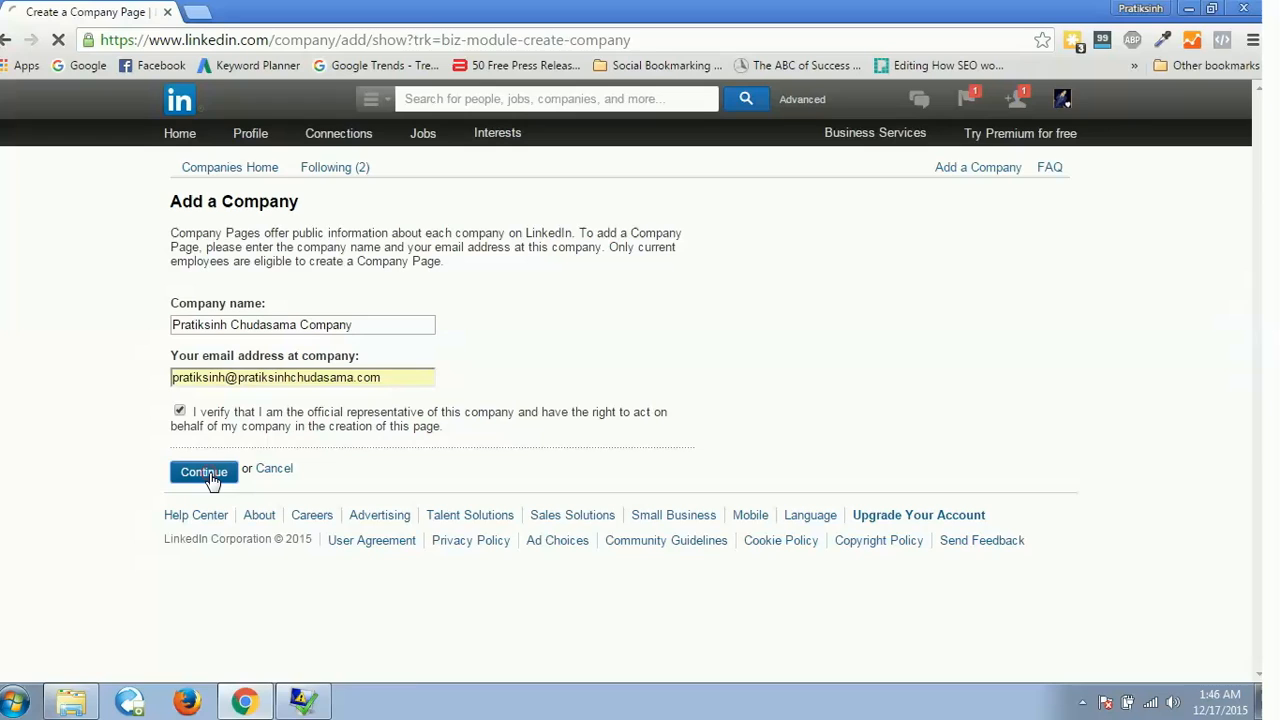
Submit the form, swap the rejected email domain for a different one and resubmit
left_click(204, 472)
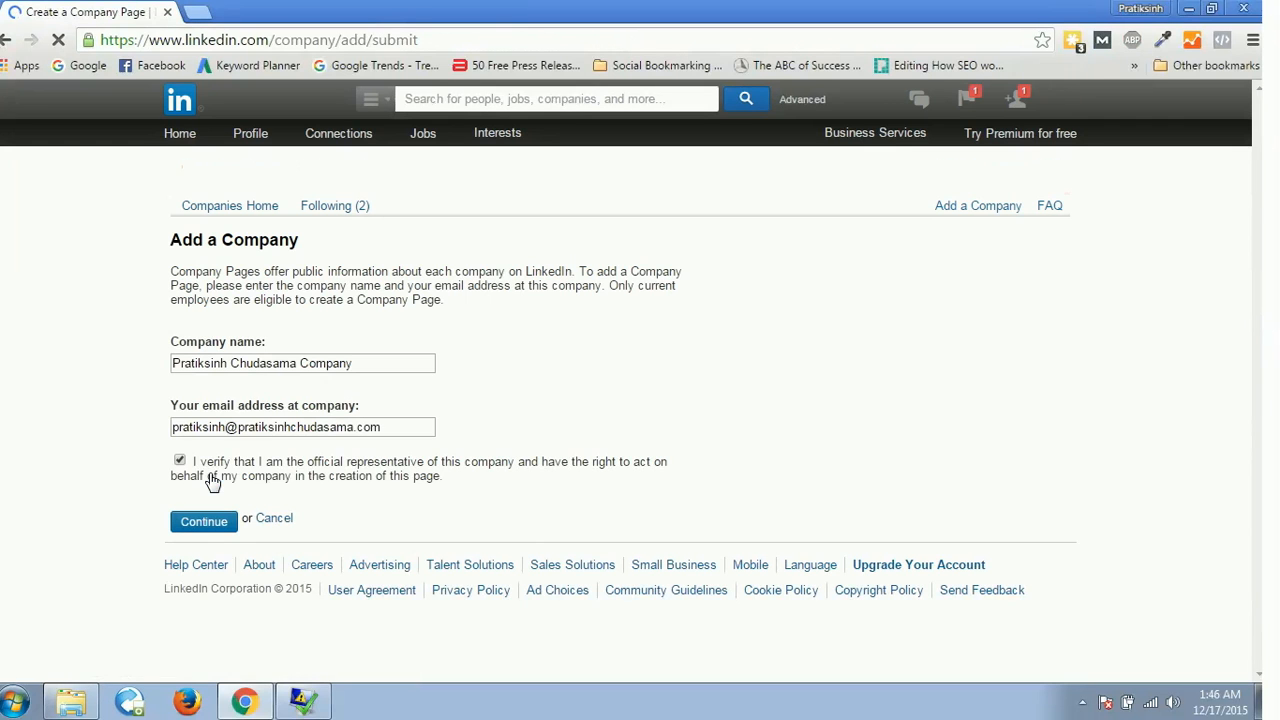
left_click(204, 520)
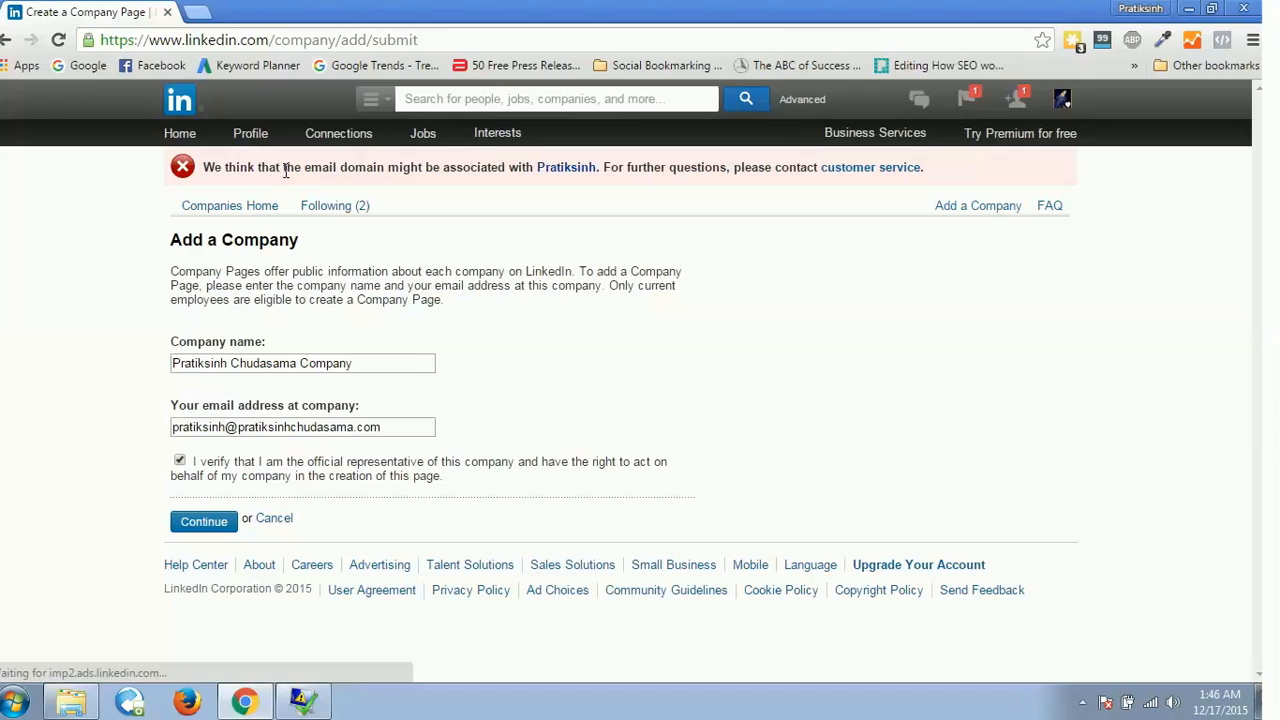
mouse_move(566, 168)
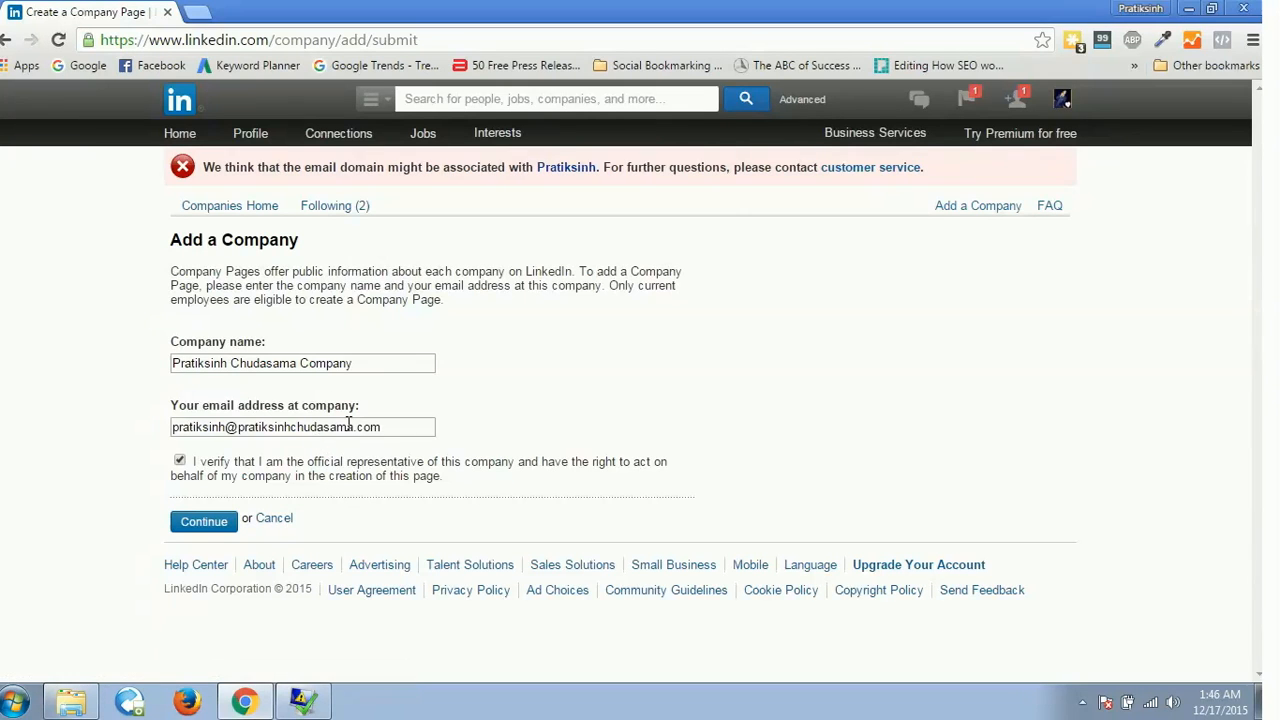
double_click(284, 428)
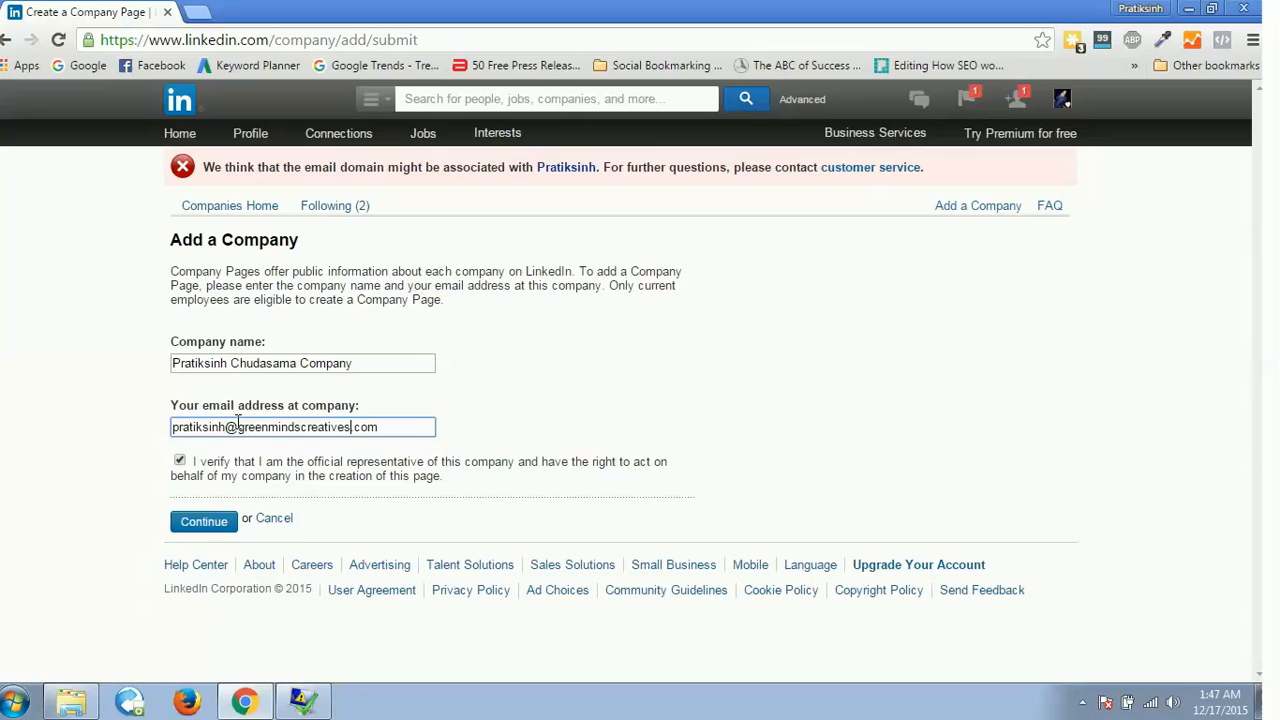
double_click(196, 428)
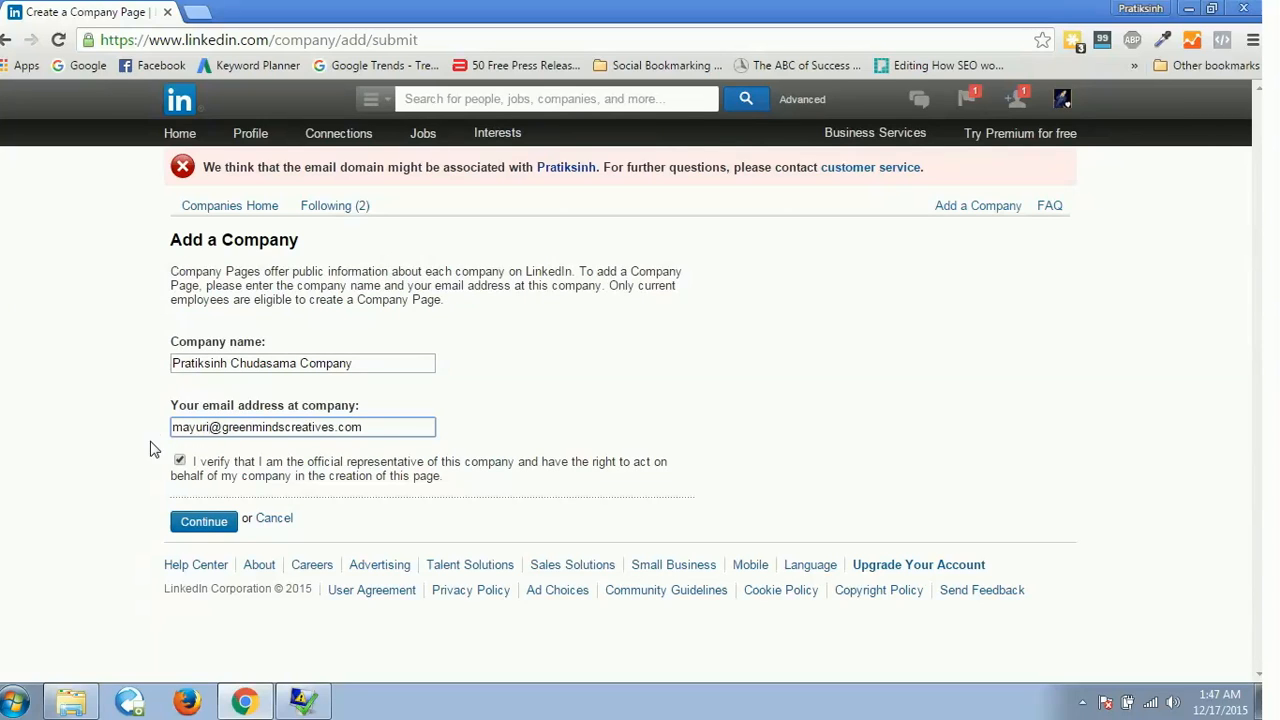
left_click(204, 520)
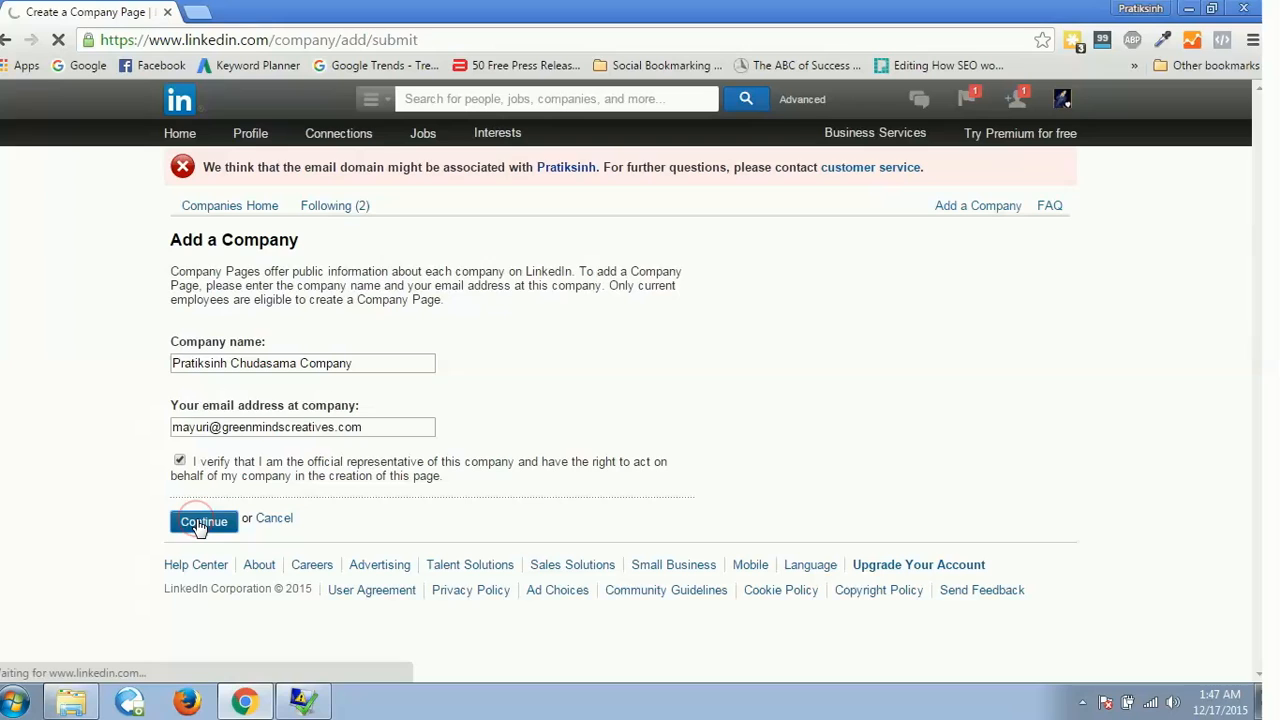
left_click(204, 522)
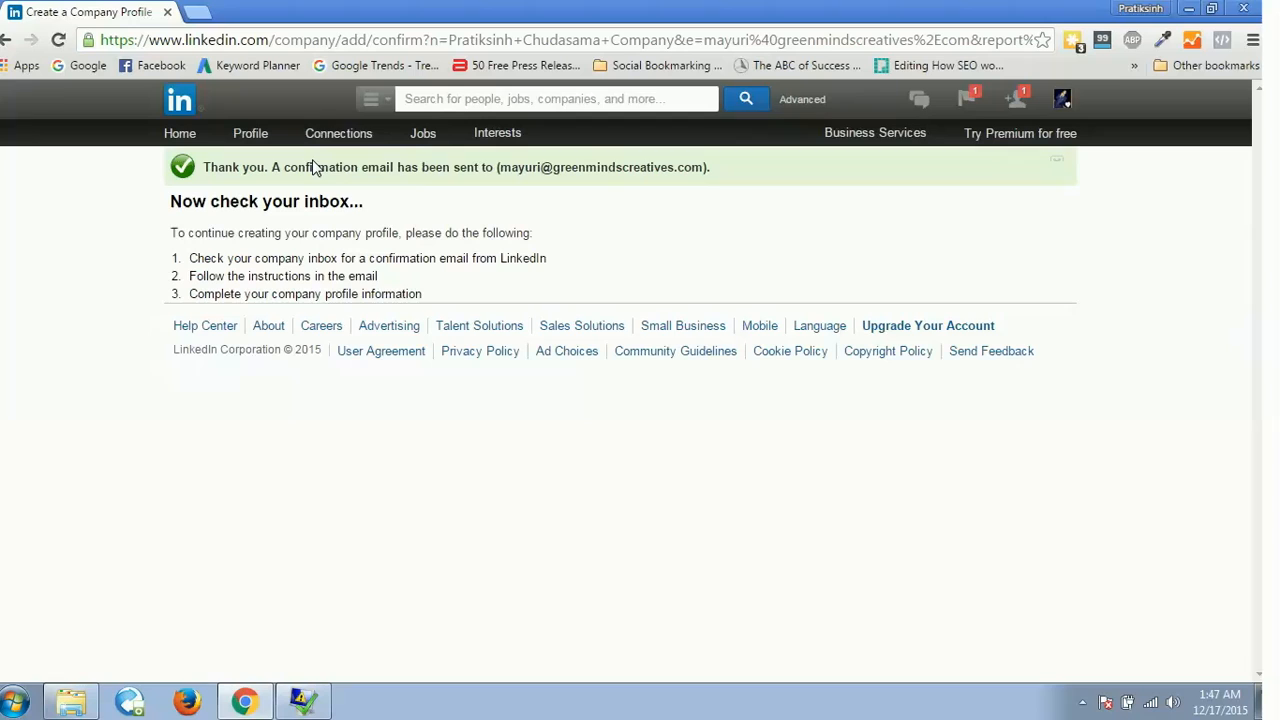
mouse_move(540, 172)
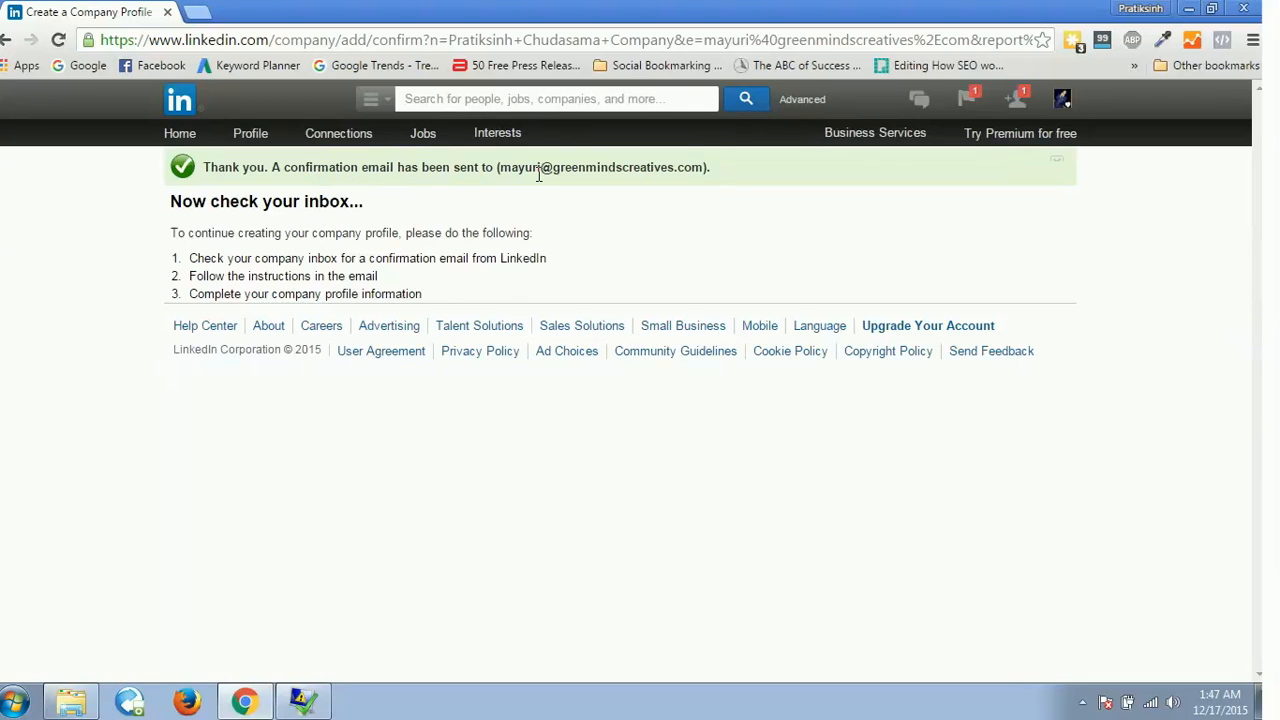
mouse_move(648, 168)
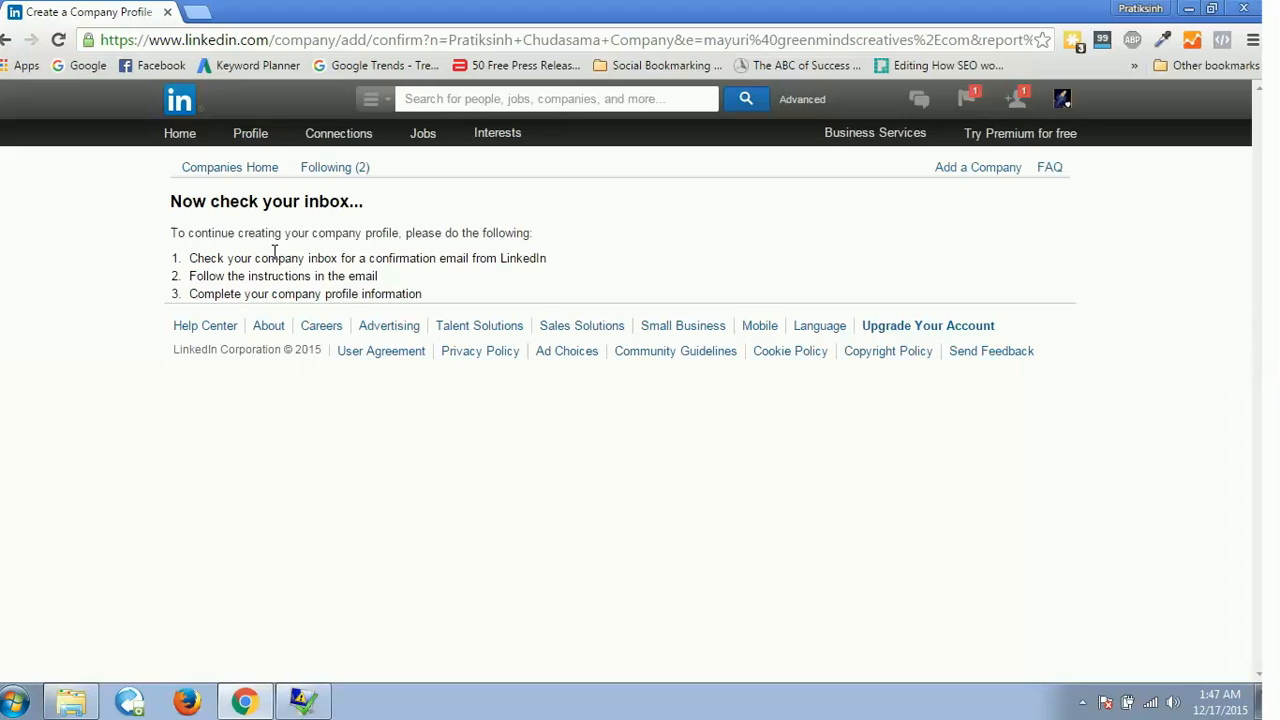
mouse_move(392, 258)
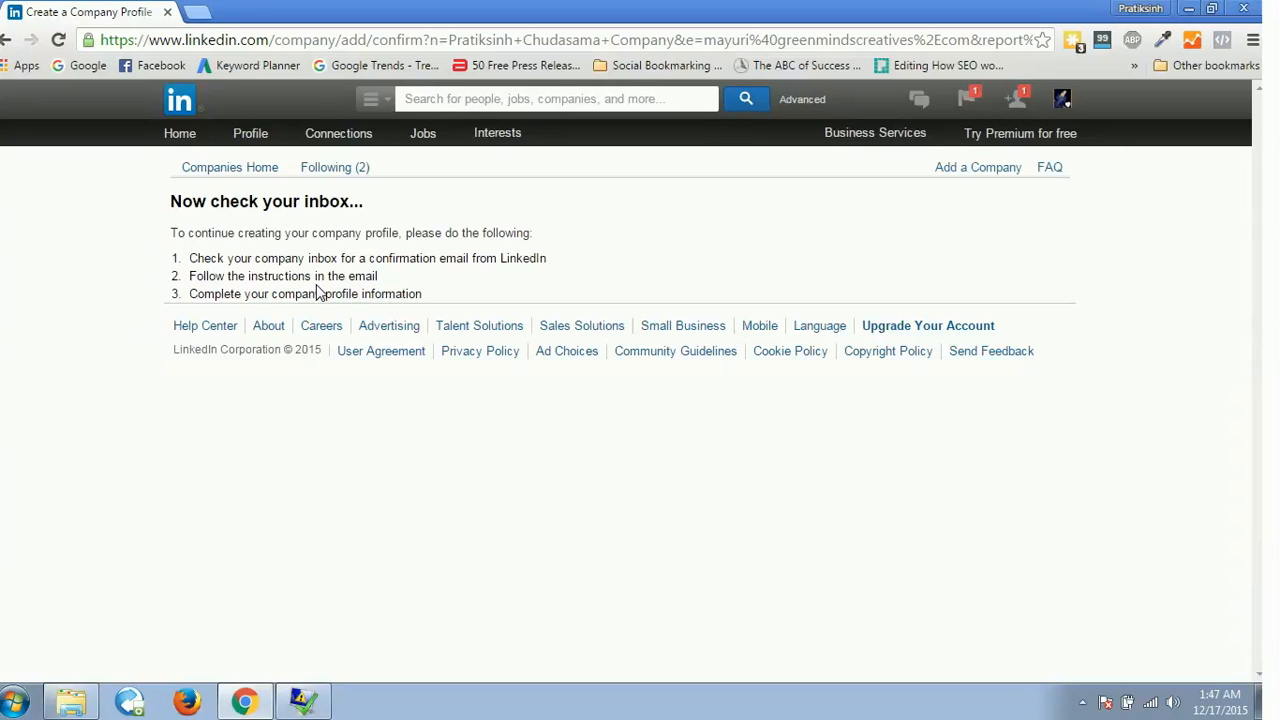
mouse_move(180, 132)
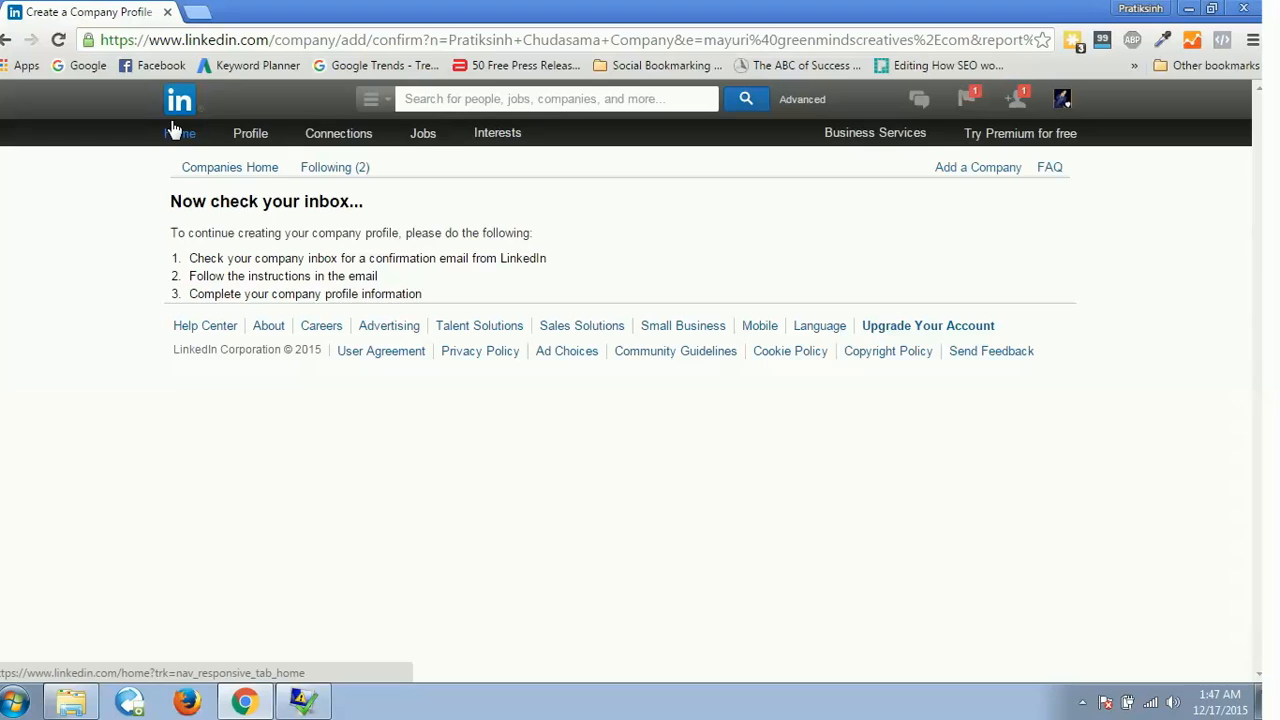
From Companies, open the managed Pratiksinh page and dismiss the admin-only notice
left_click(496, 132)
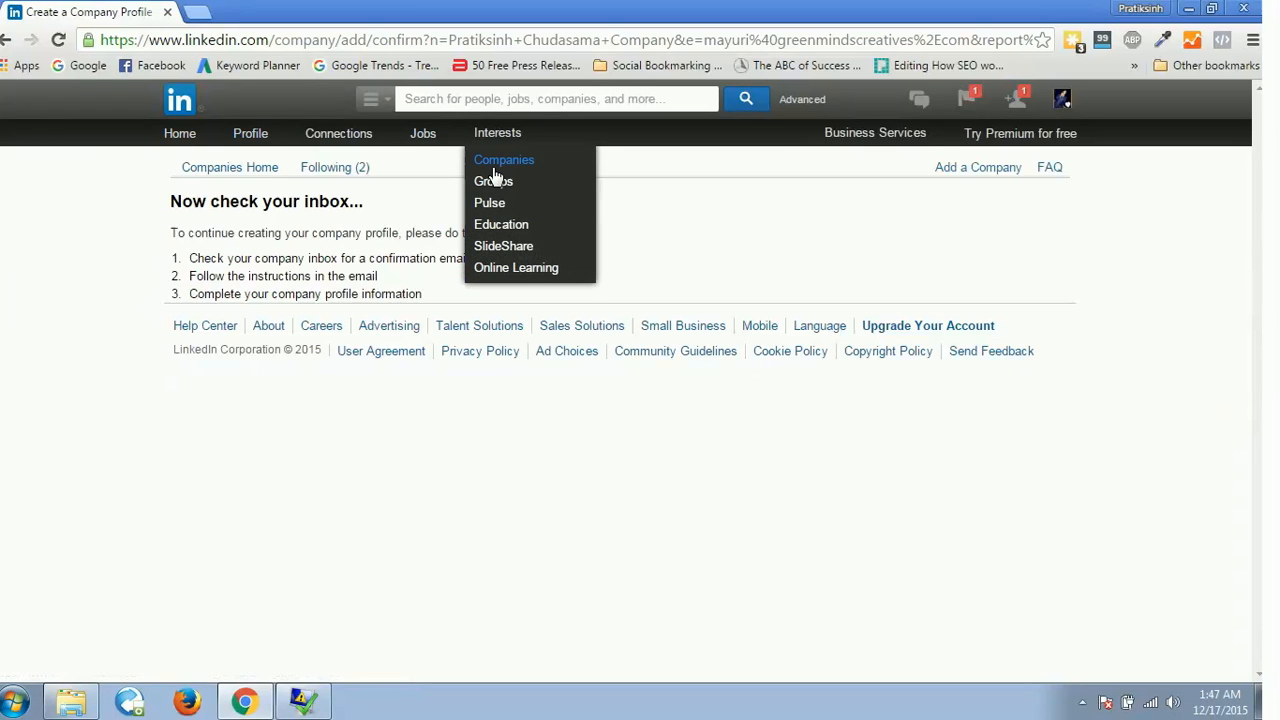
left_click(504, 160)
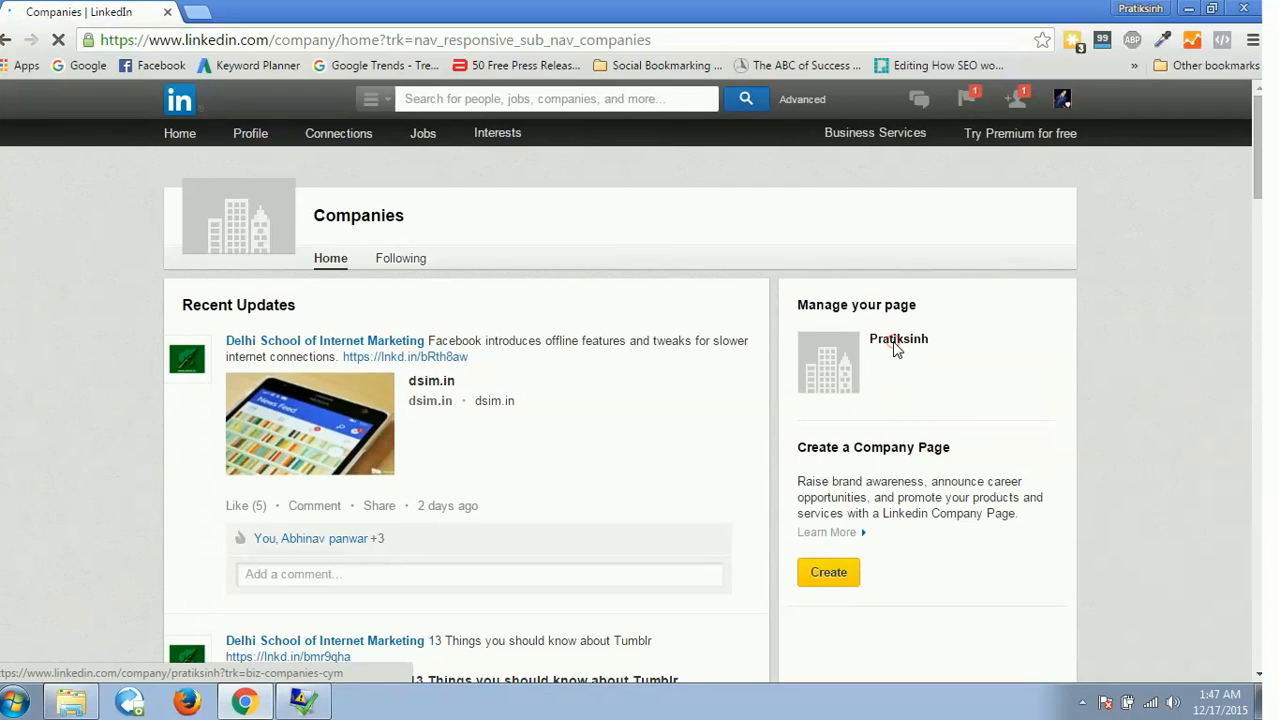
left_click(898, 338)
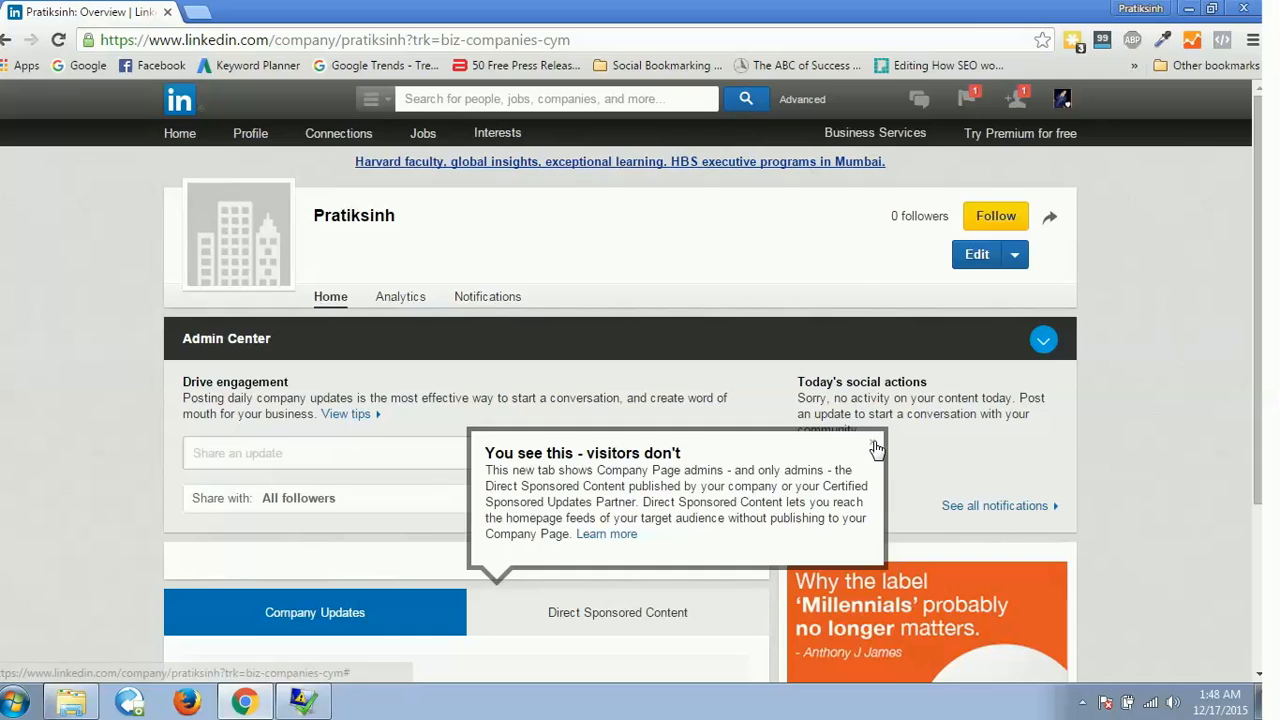
left_click(324, 452)
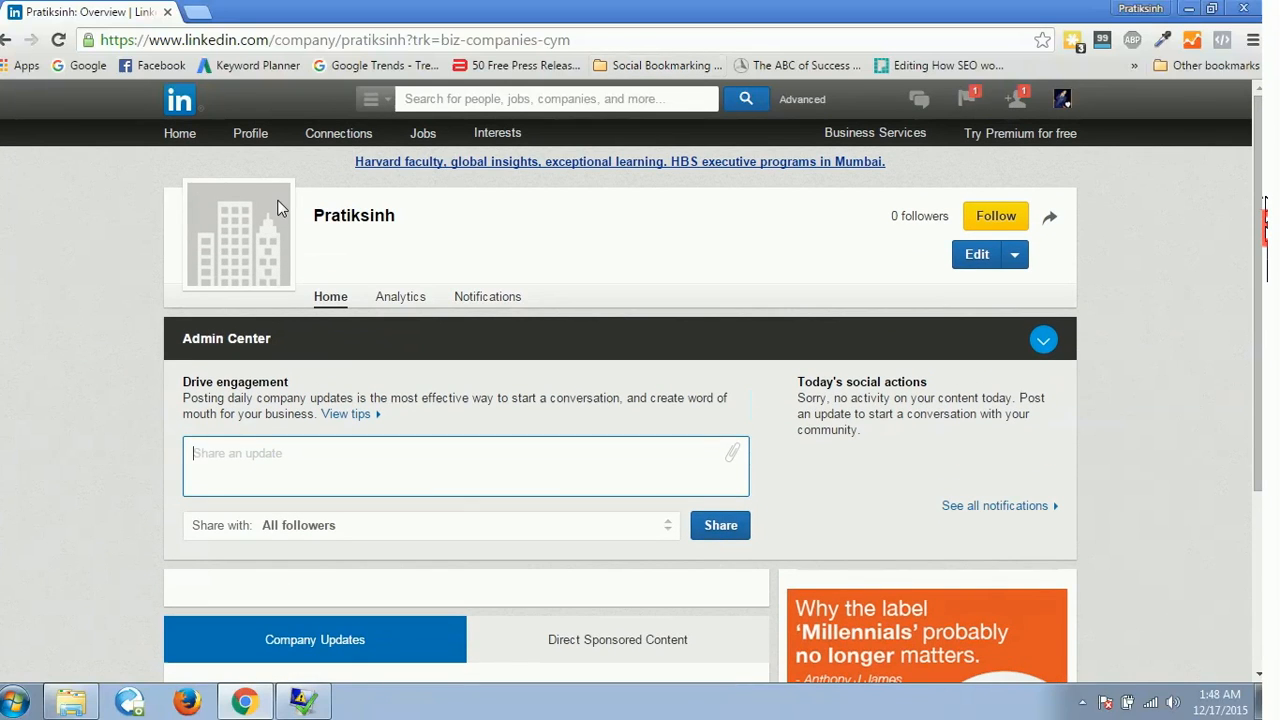
left_click(238, 234)
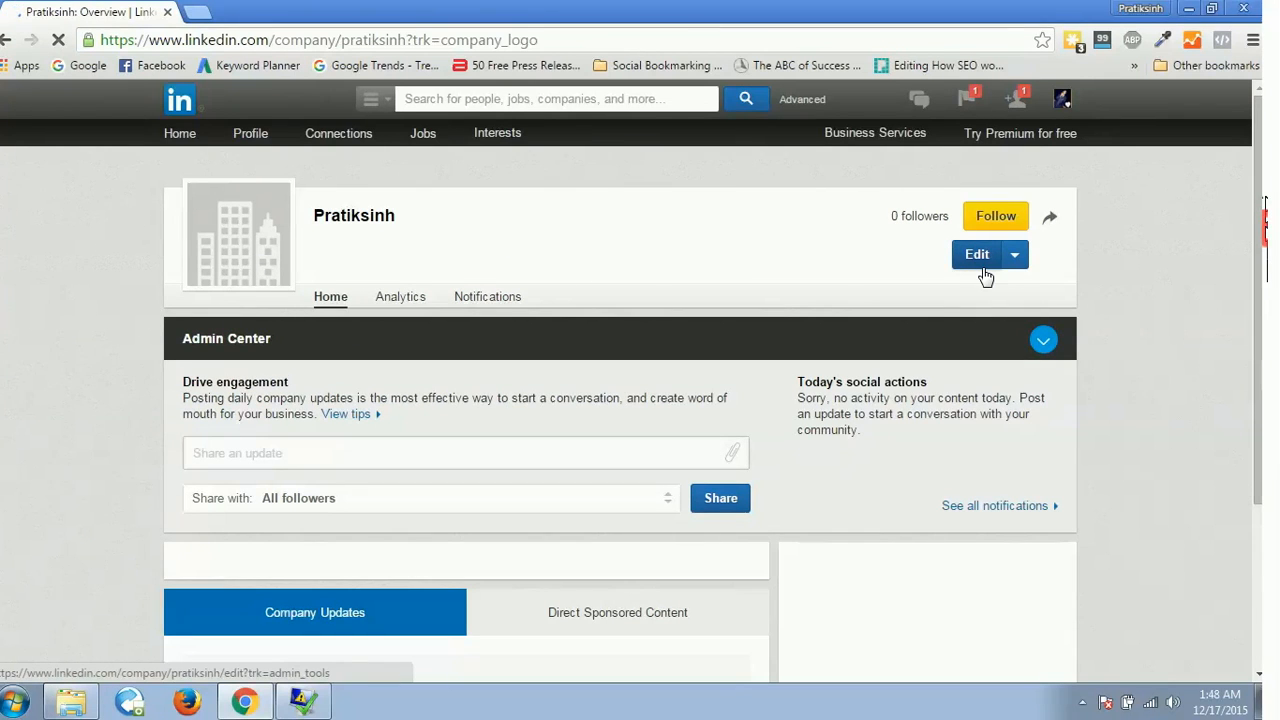
Edit the page: add a description and set Company Type to Educational
left_click(976, 254)
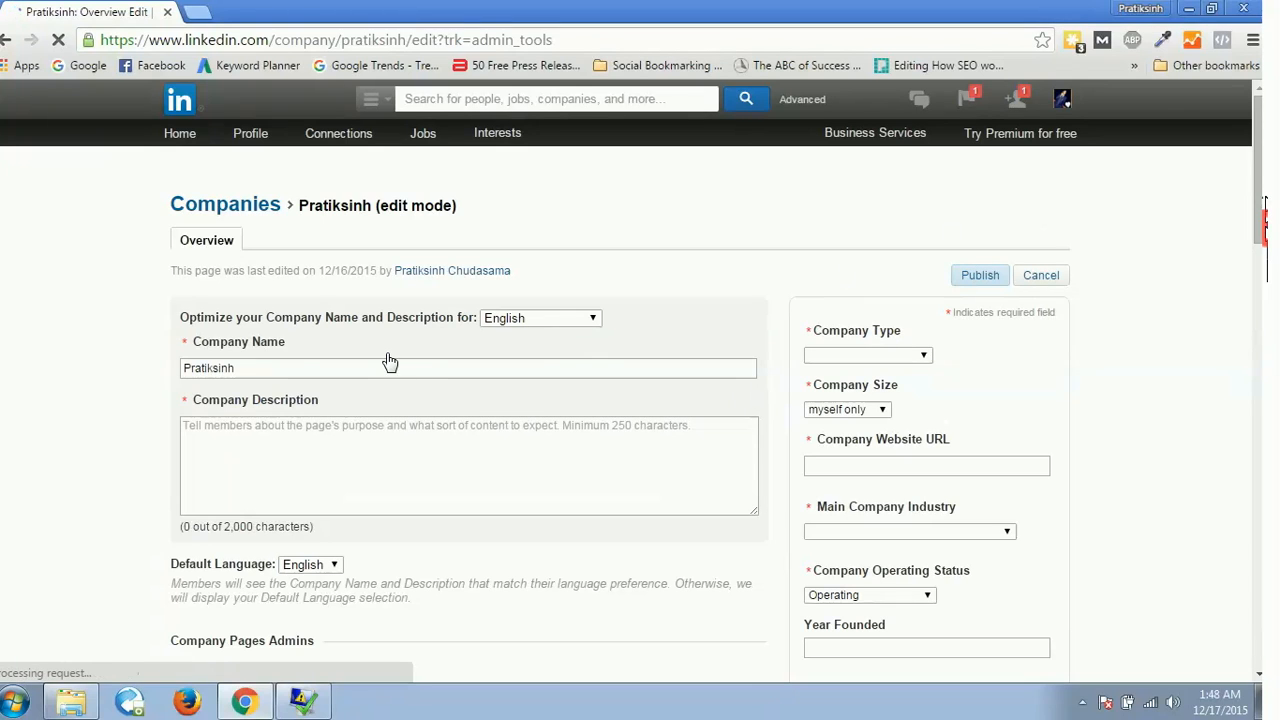
left_click(390, 368)
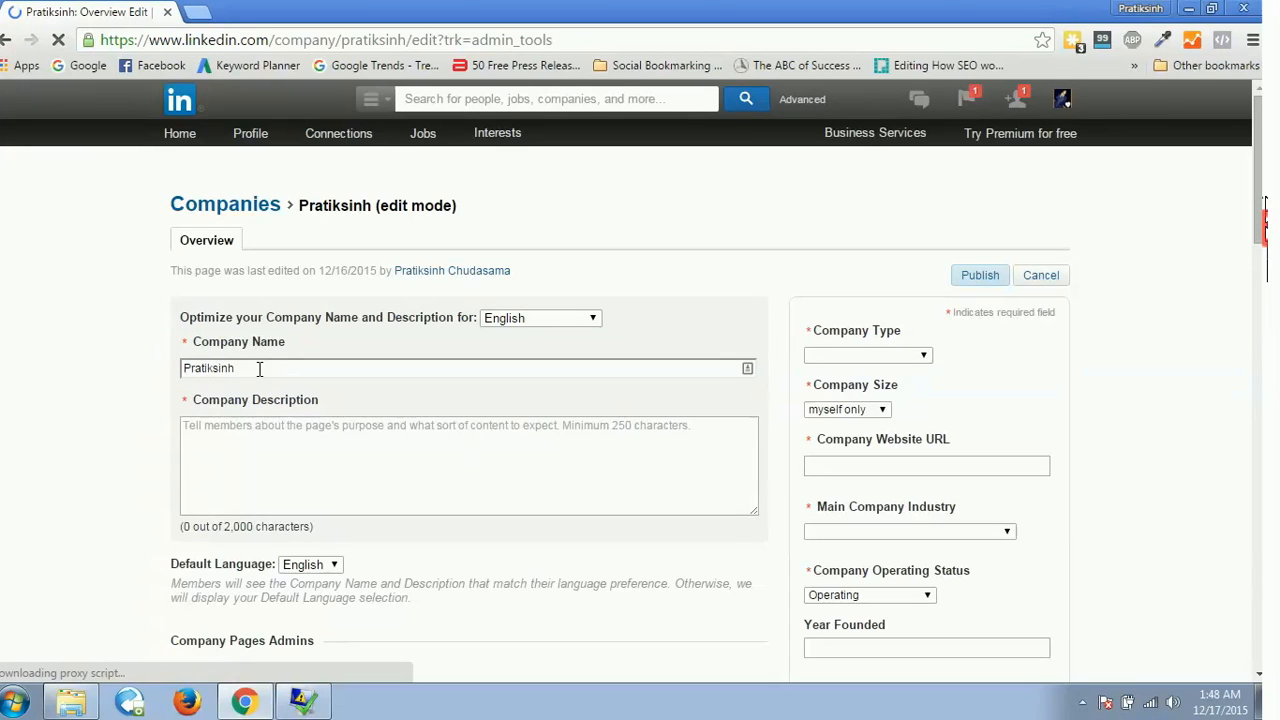
left_click(256, 464)
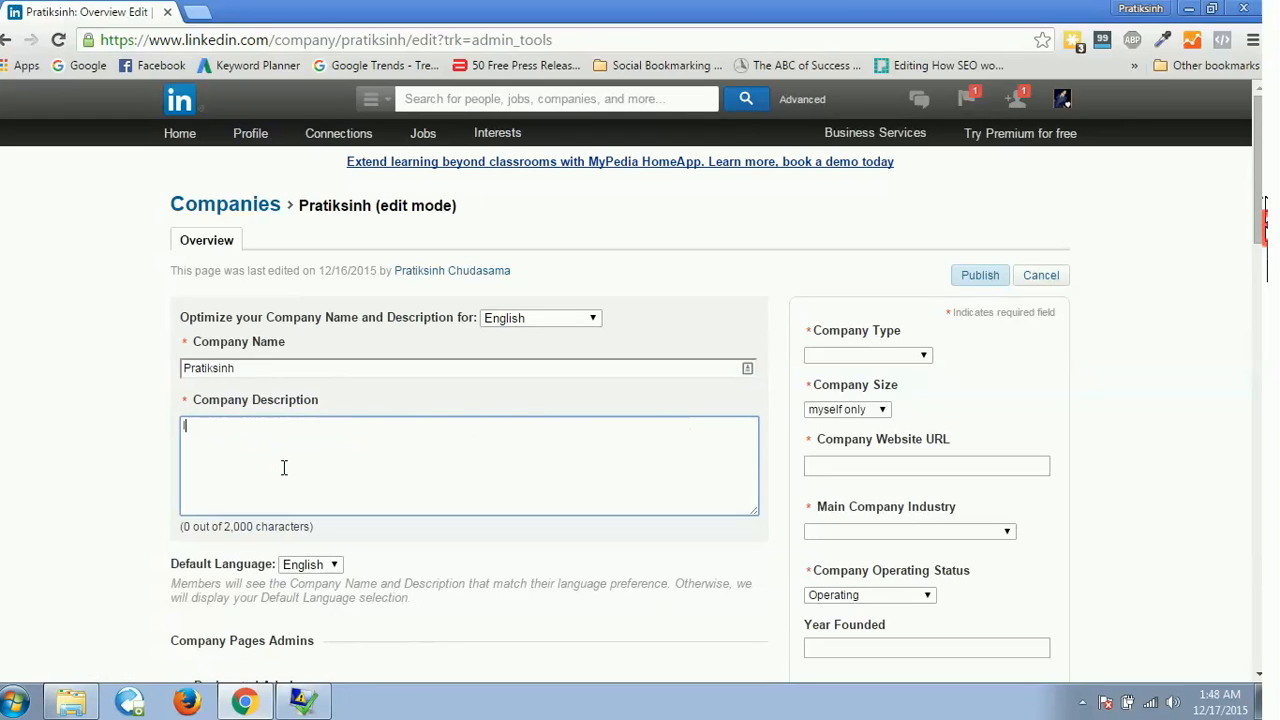
type("ljkjsdljvlkjlsvlkslkv")
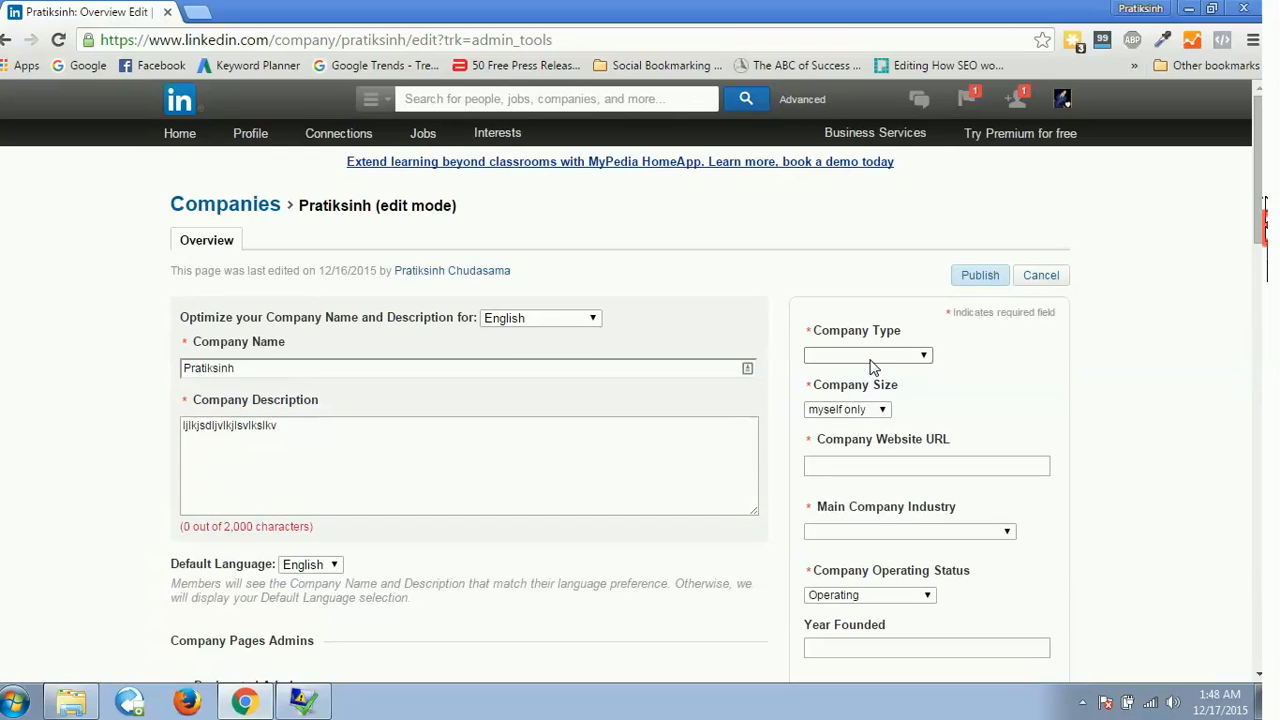
left_click(868, 356)
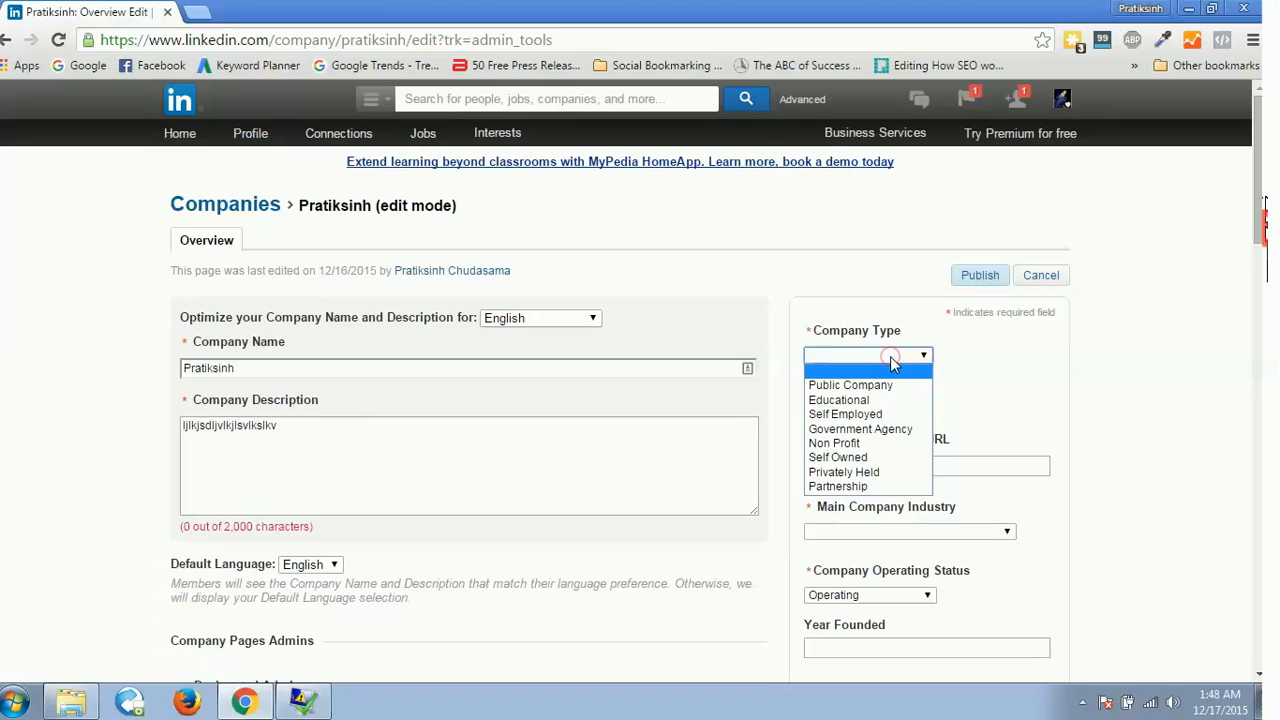
left_click(838, 400)
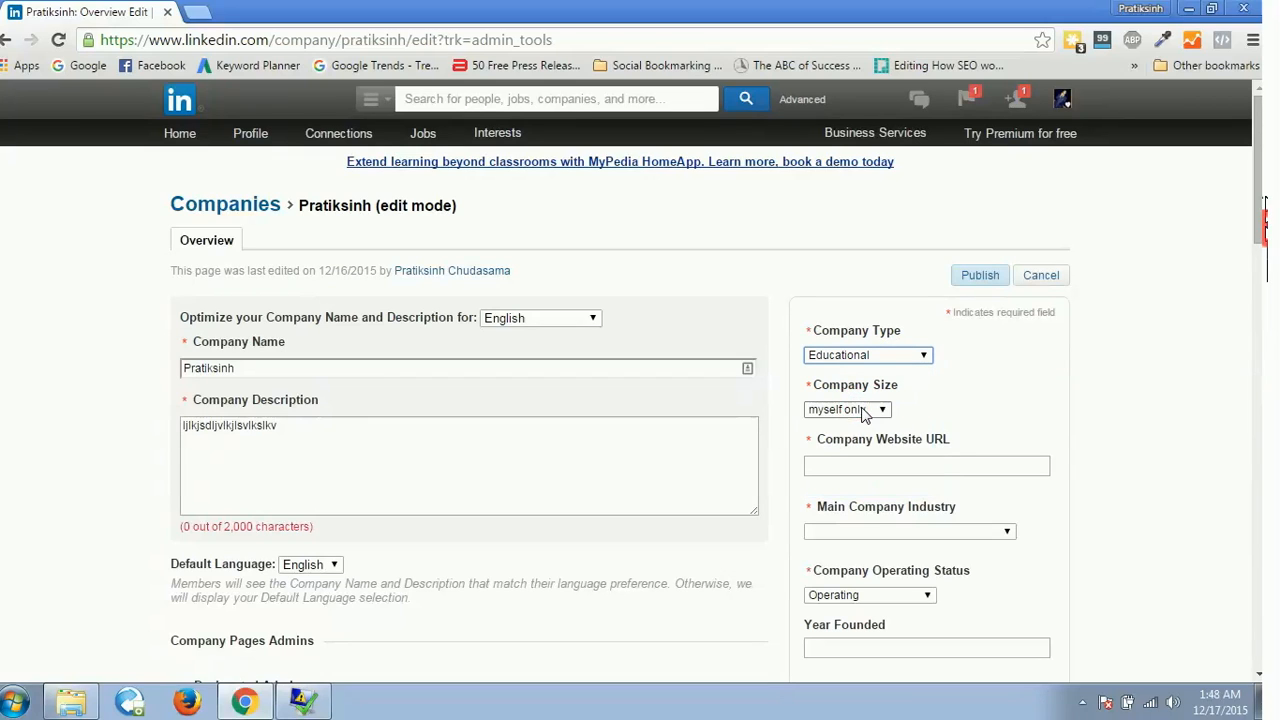
left_click(848, 408)
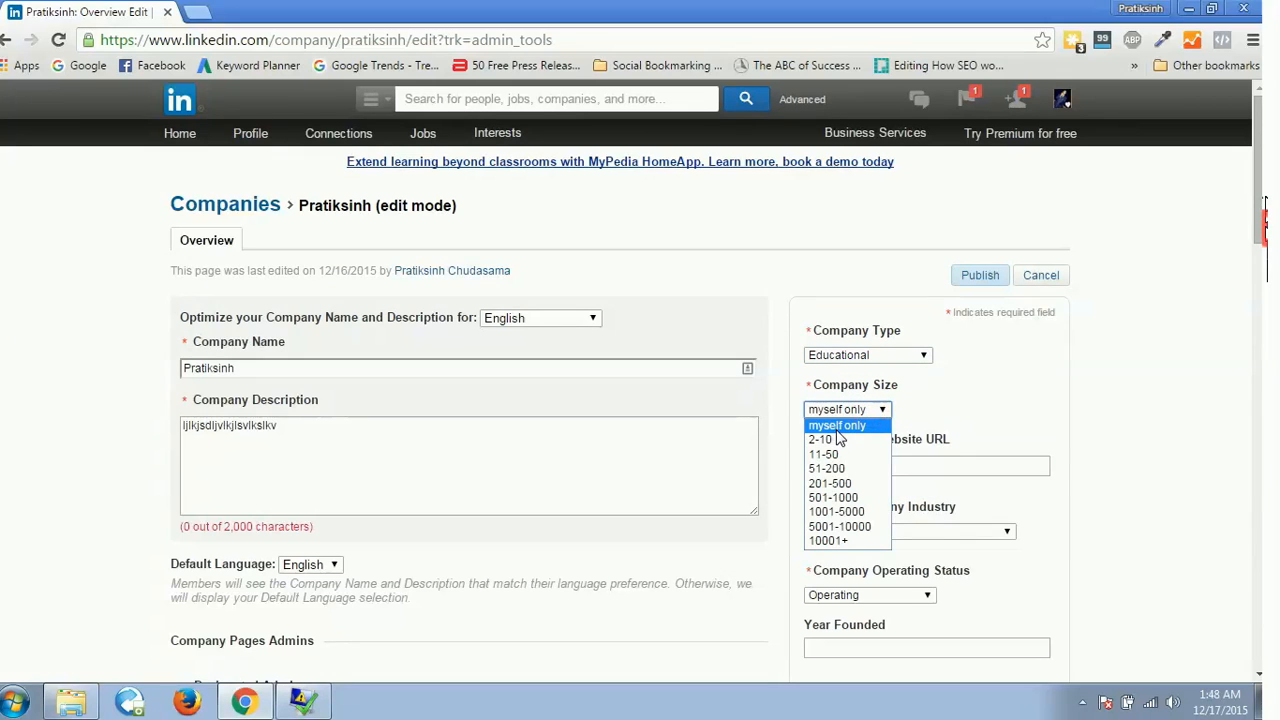
left_click(836, 424)
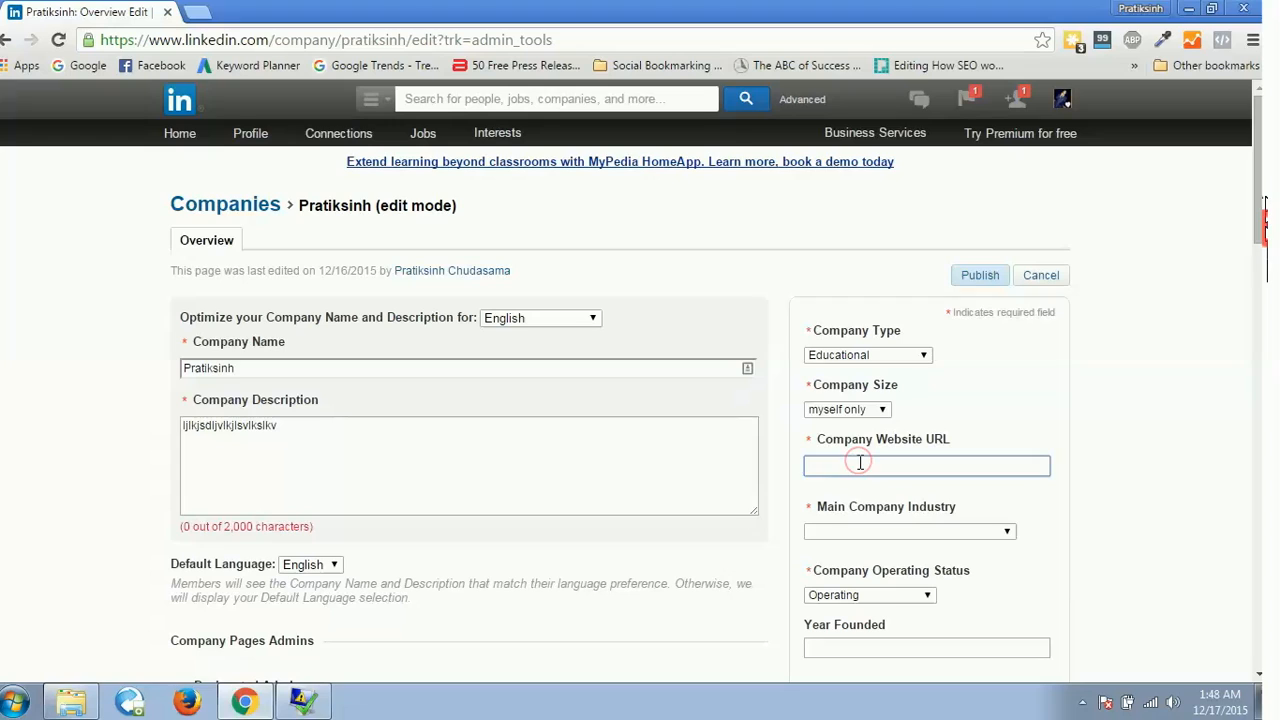
type("www.pratikso")
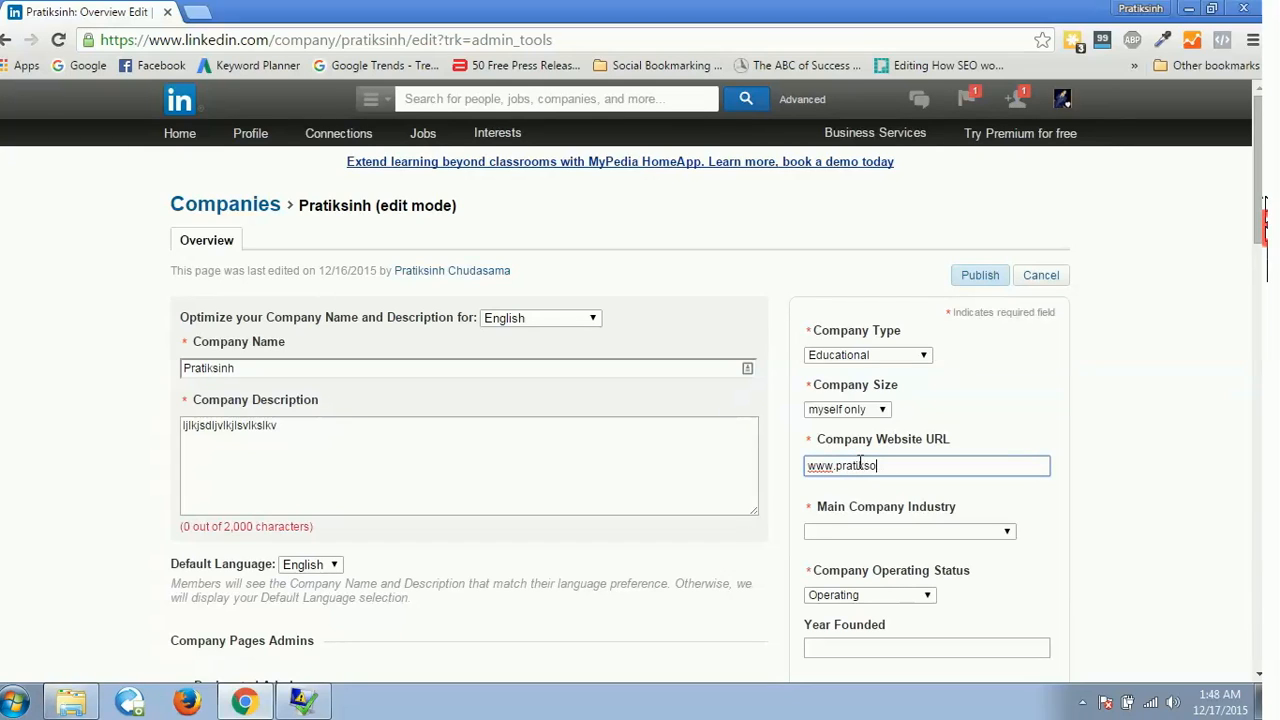
type("inhchudasama.com")
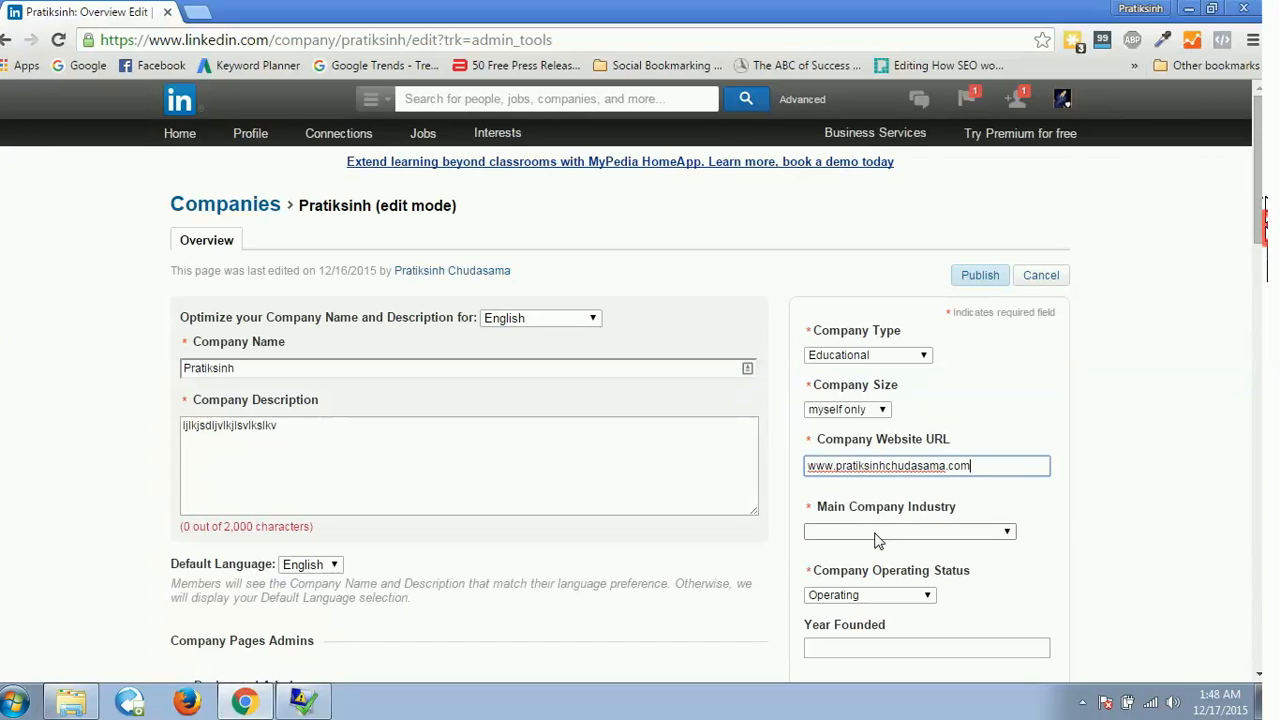
left_click(908, 532)
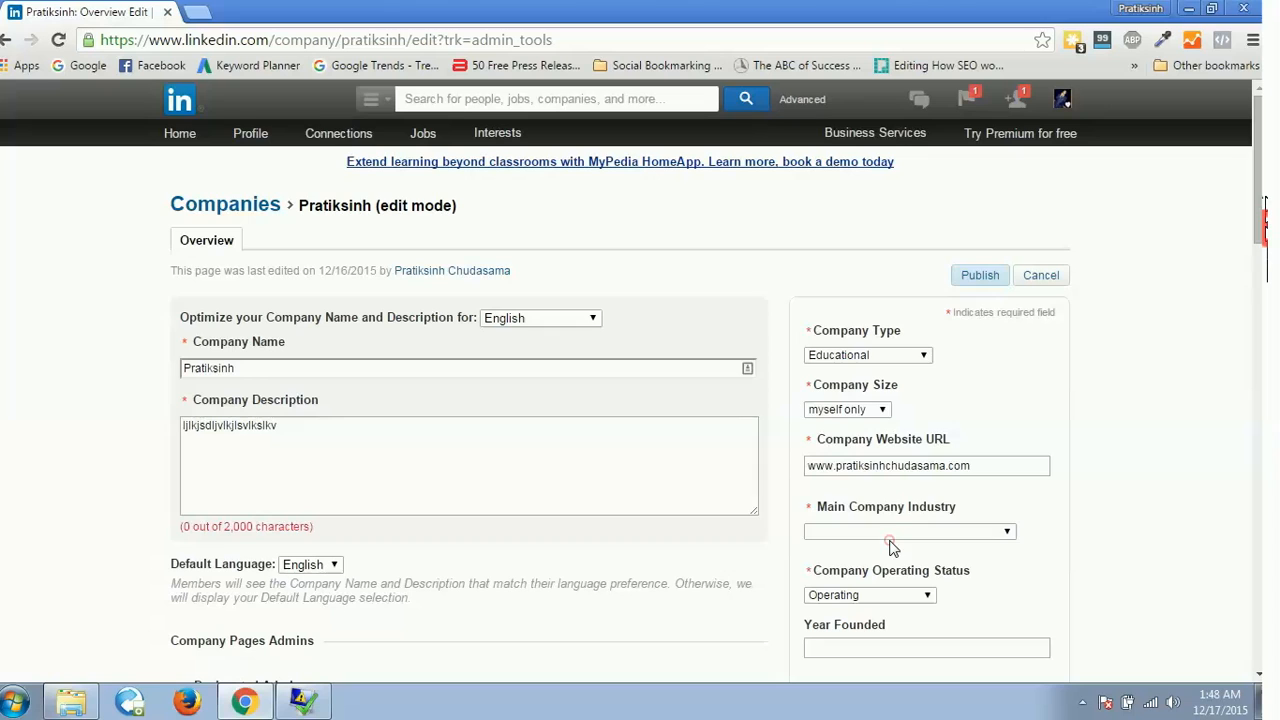
left_click(908, 532)
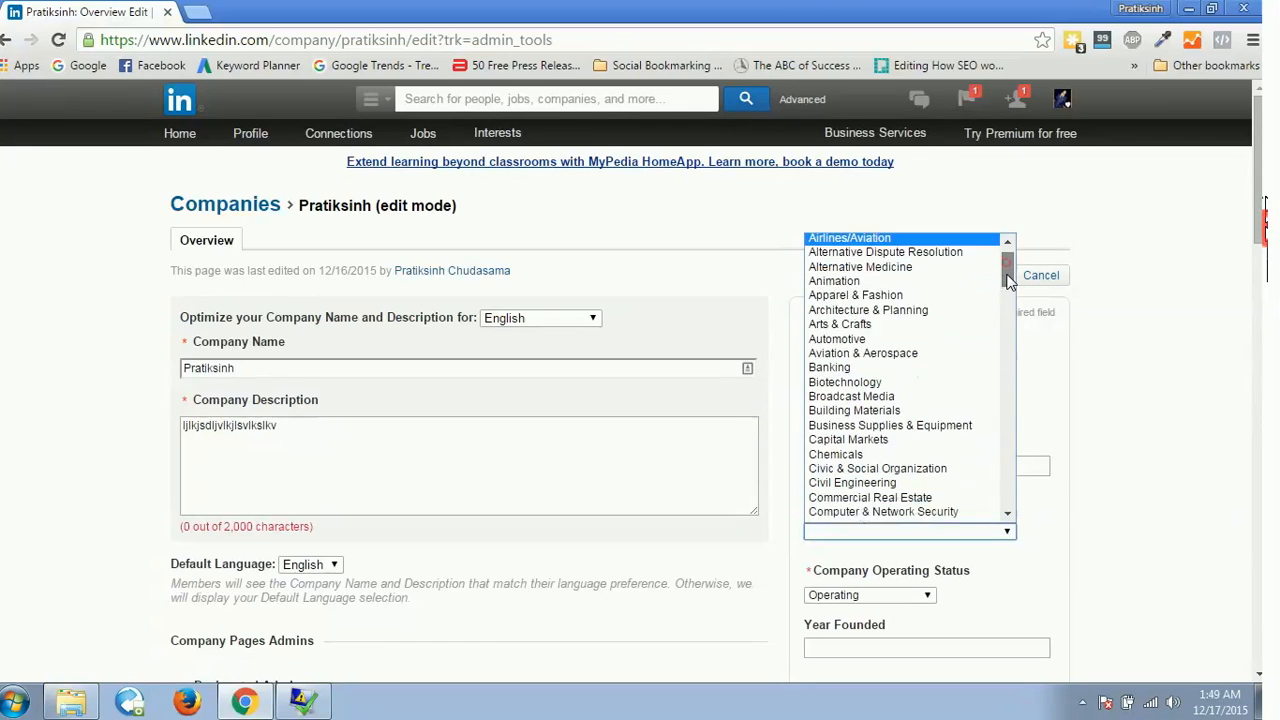
scroll("down", 3)
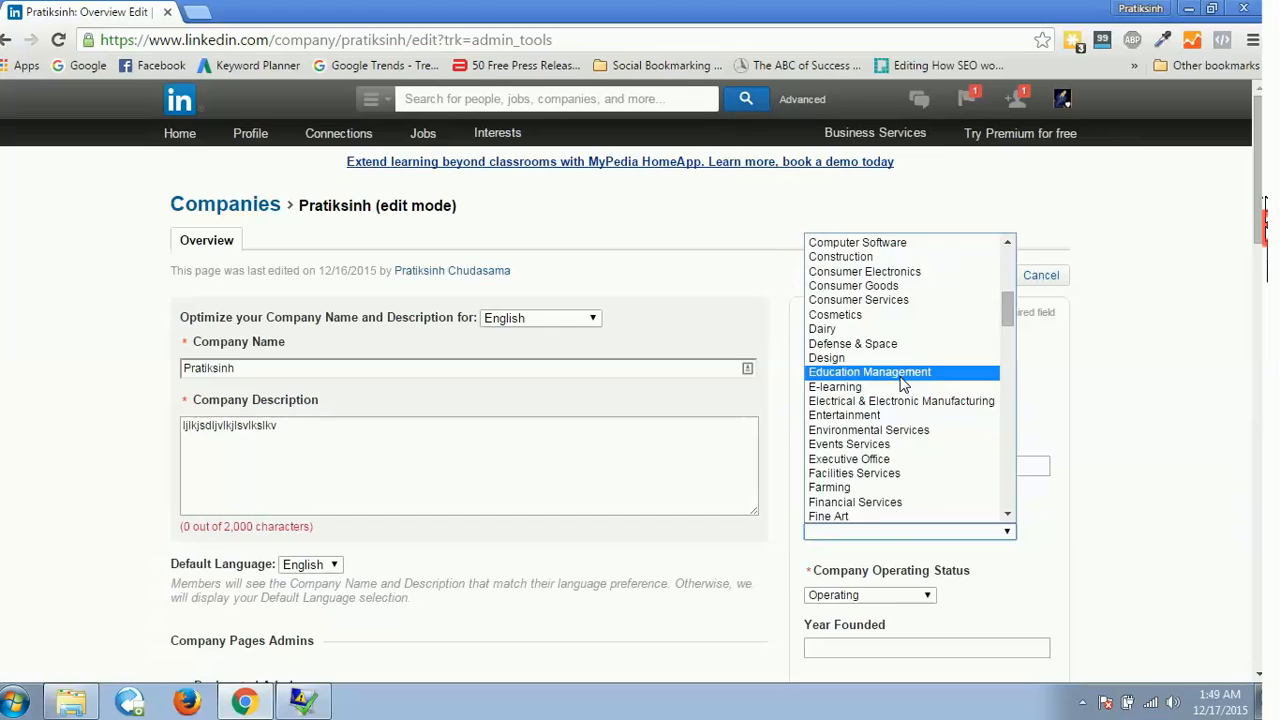
left_click(868, 370)
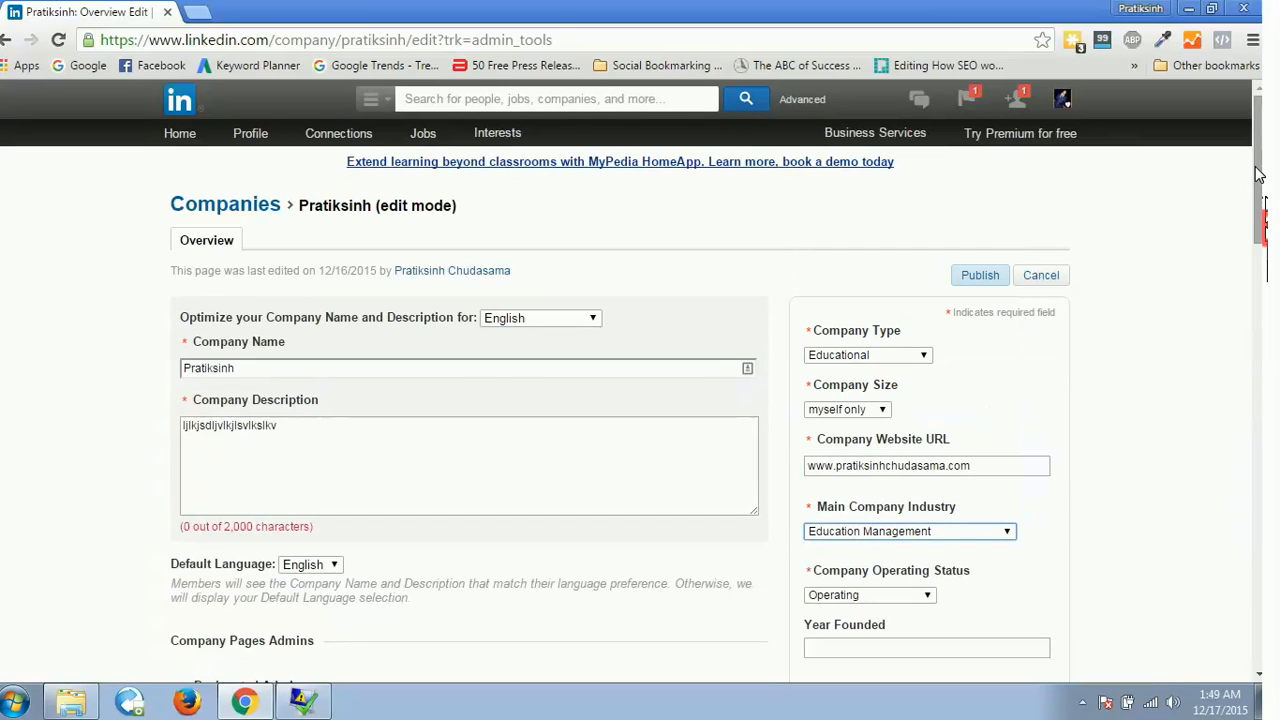
Keep operating status Operating and enter 2015 as the year founded
scroll("down", 3)
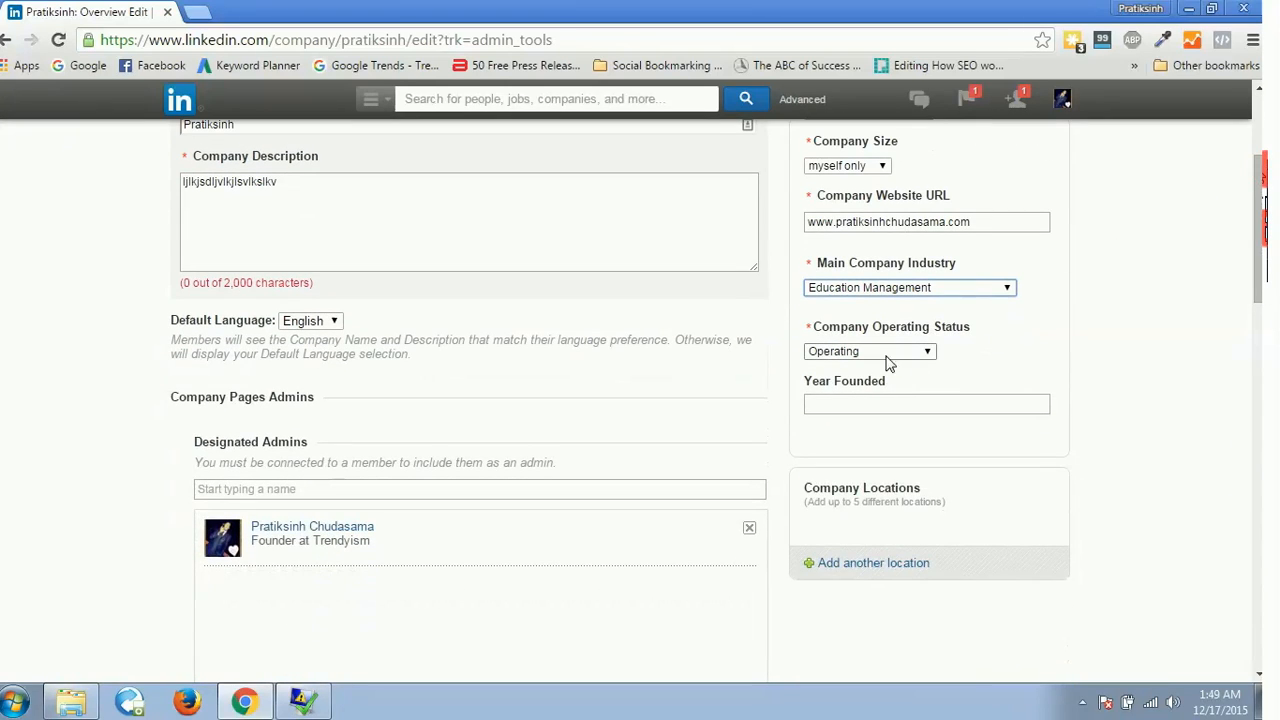
left_click(868, 352)
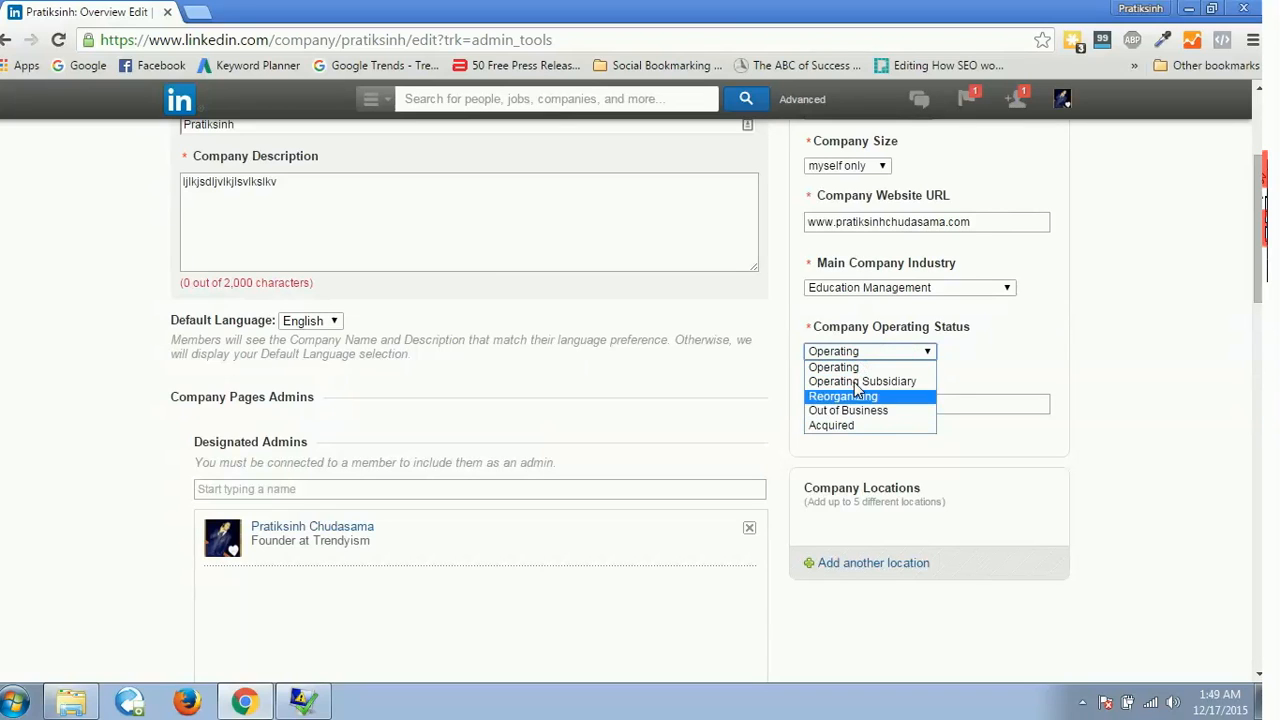
left_click(832, 368)
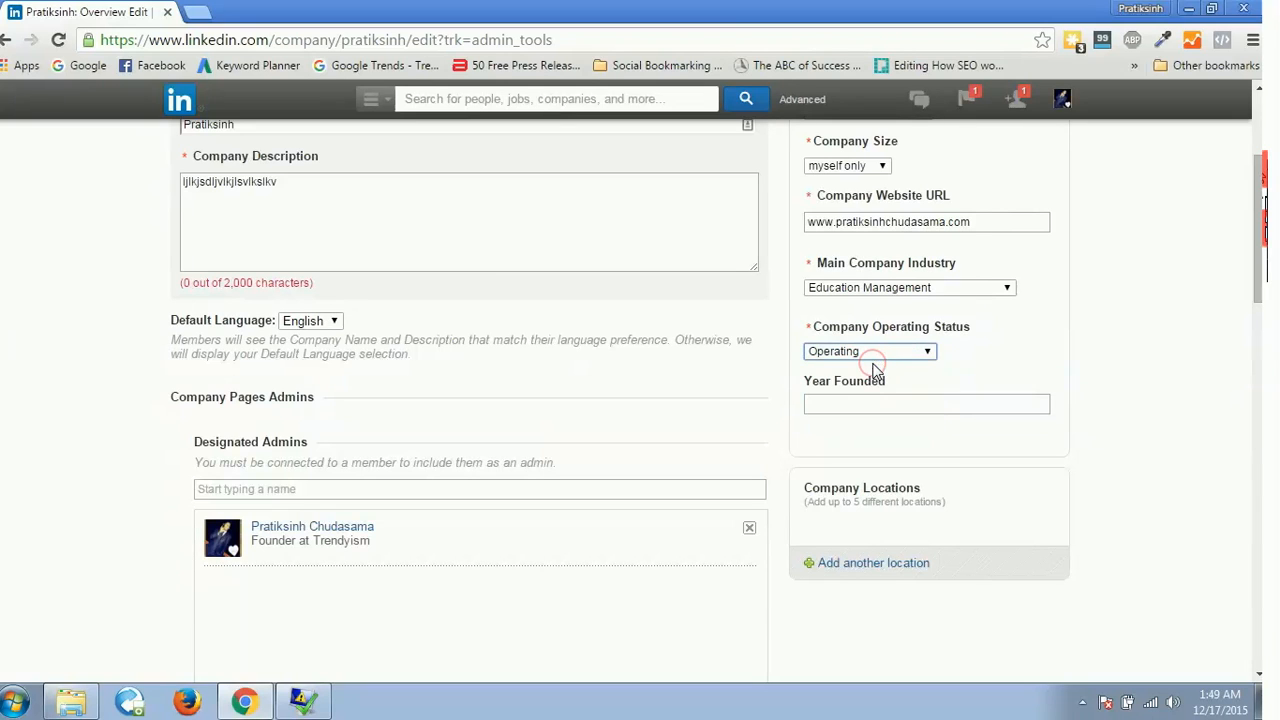
type("2015")
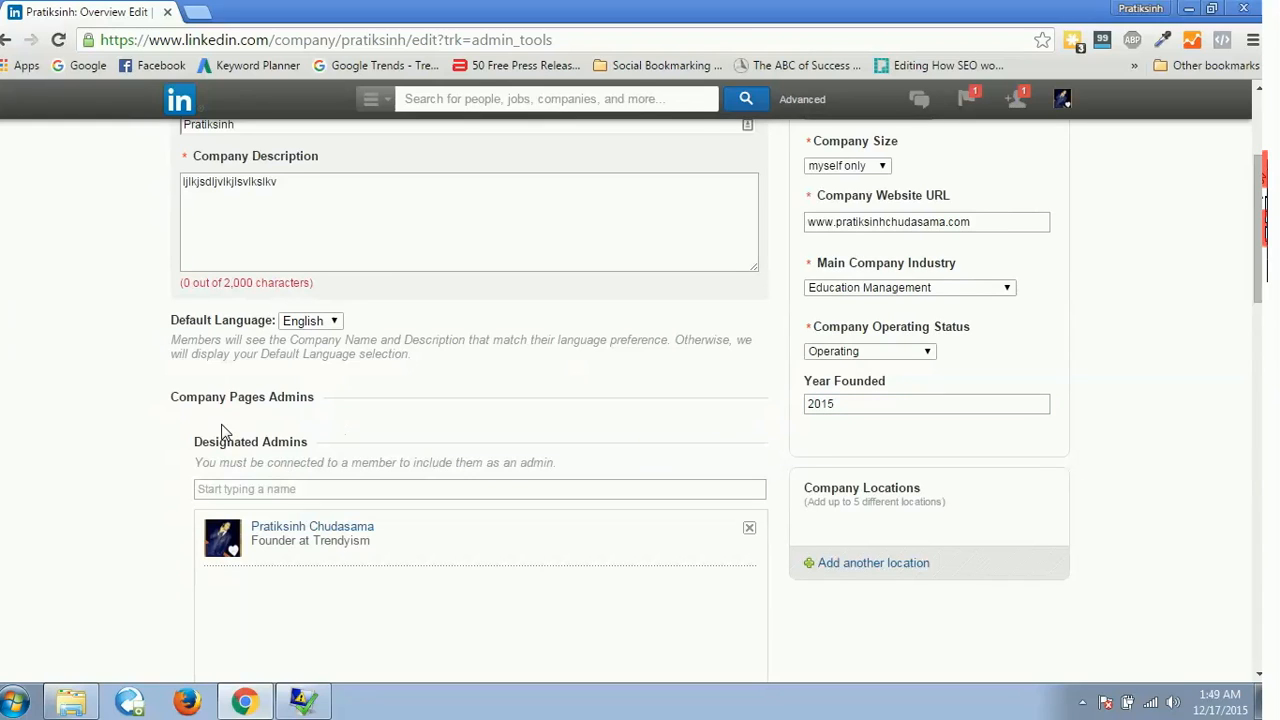
left_click(480, 488)
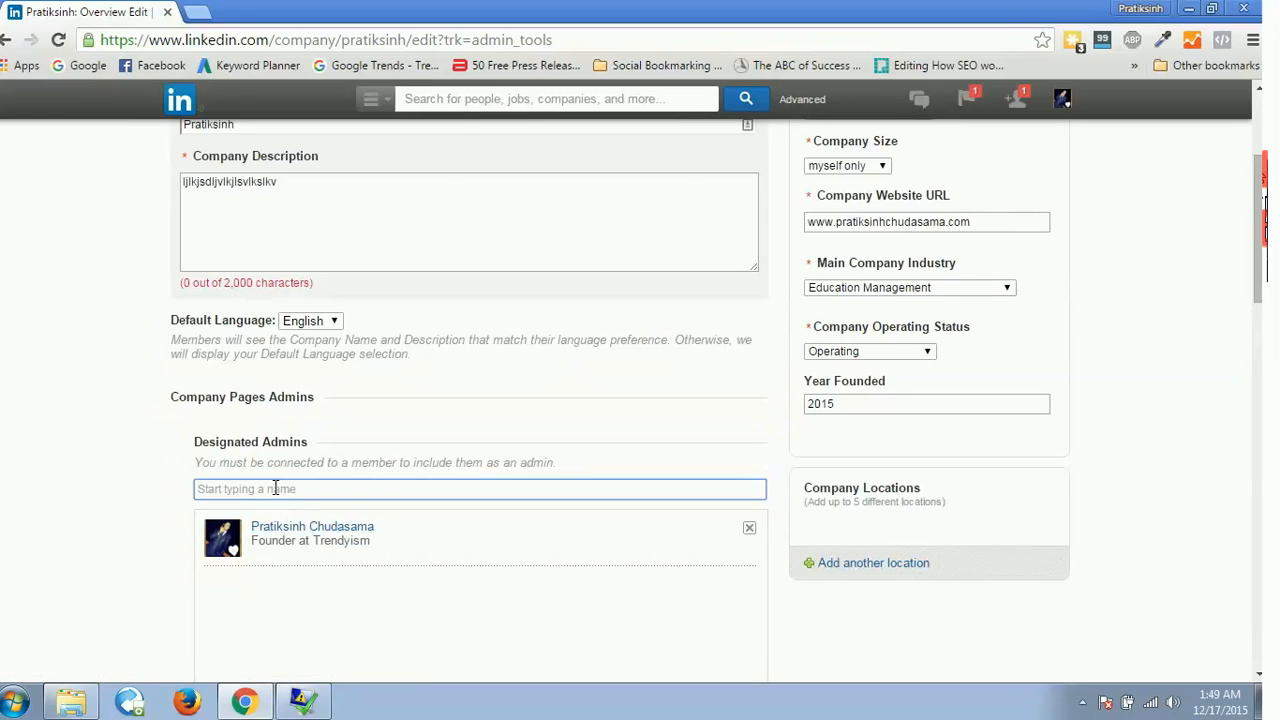
Add 'gaurav' as a designated admin, then remove him to leave one admin
type("gaurav")
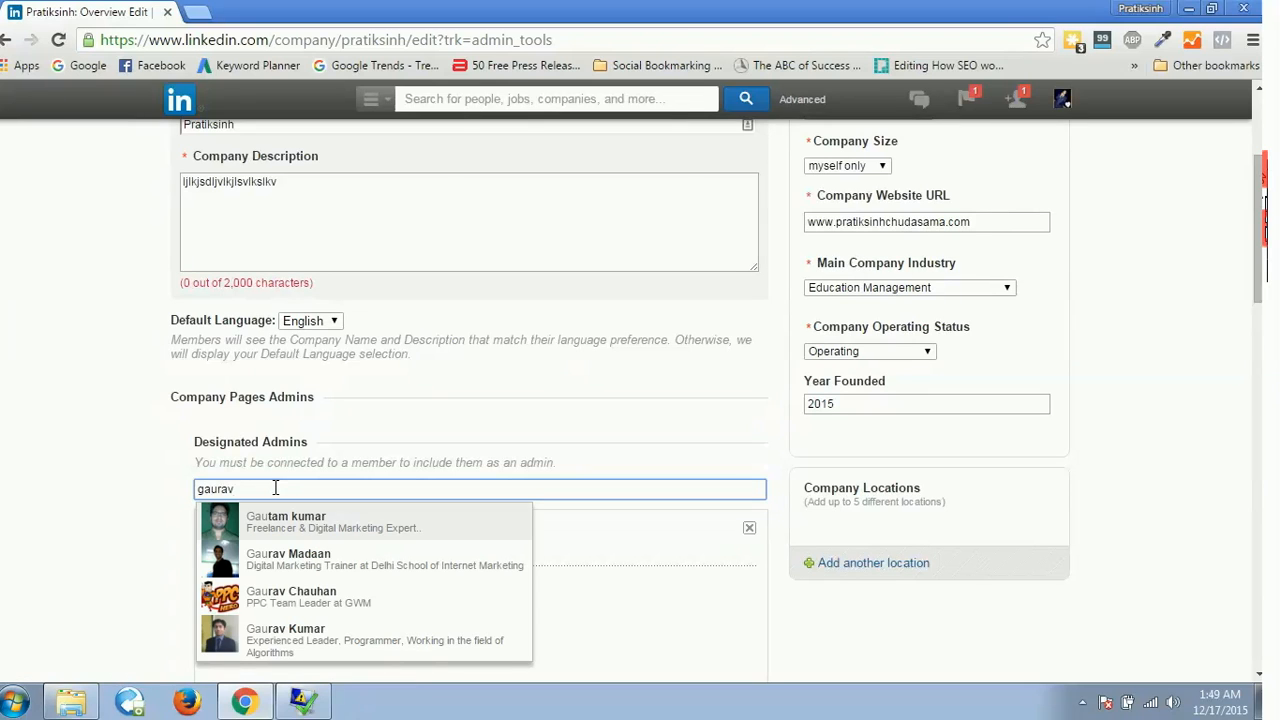
left_click(288, 552)
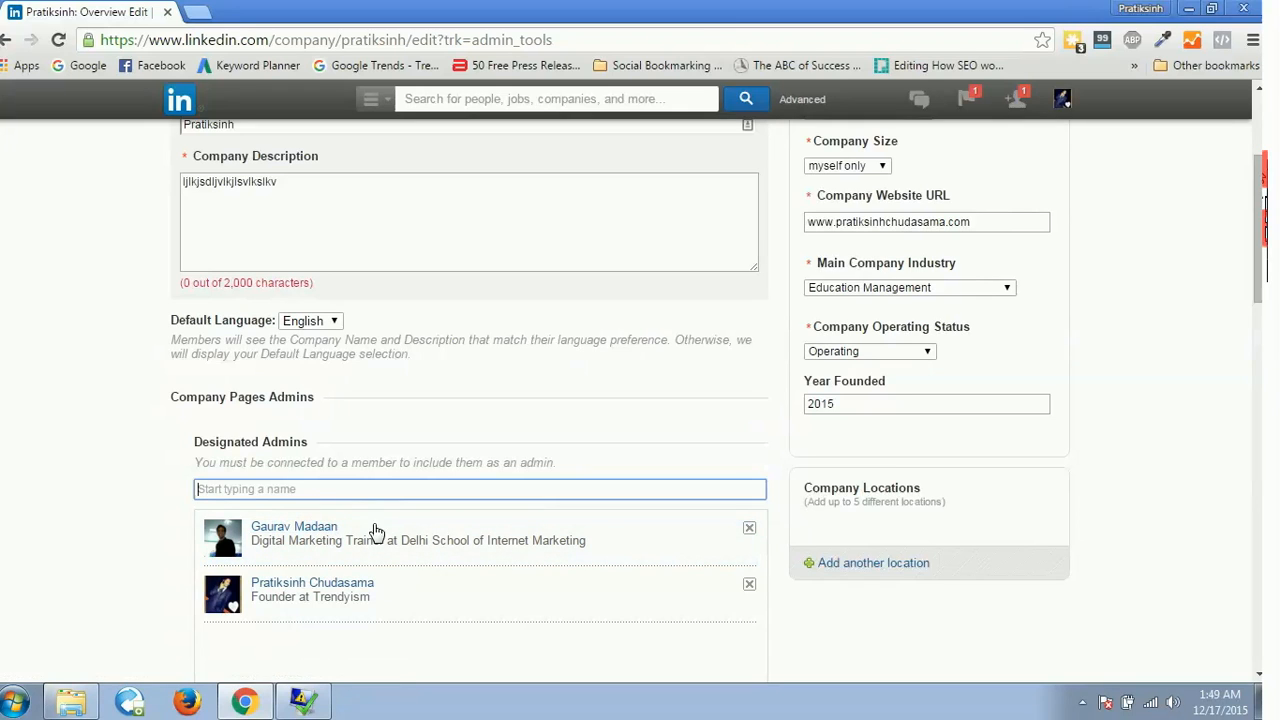
mouse_move(456, 580)
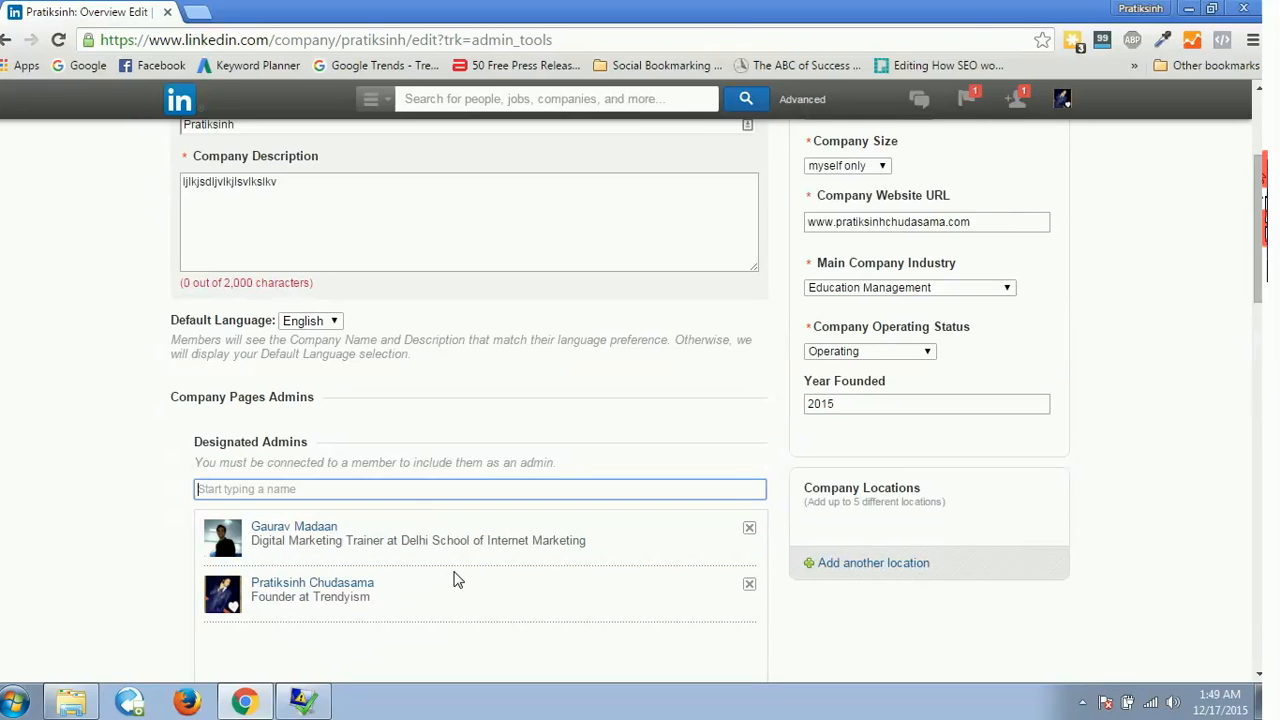
mouse_move(476, 532)
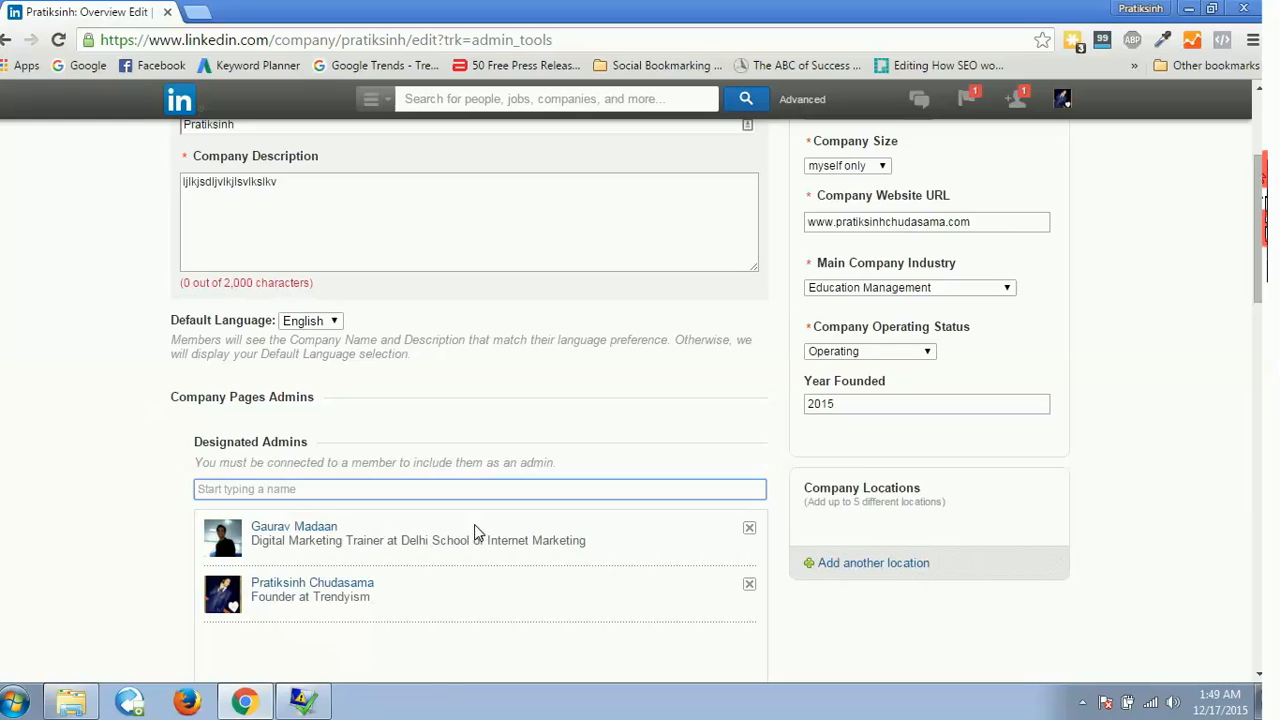
mouse_move(720, 544)
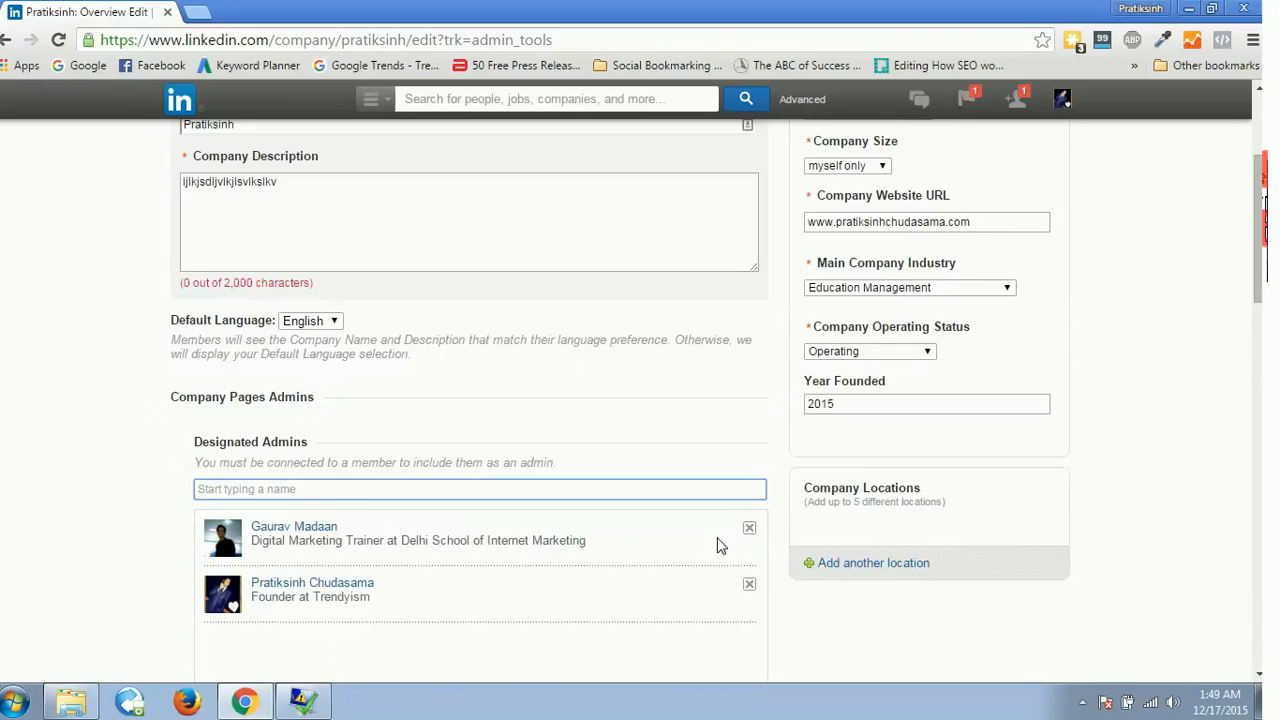
left_click(748, 528)
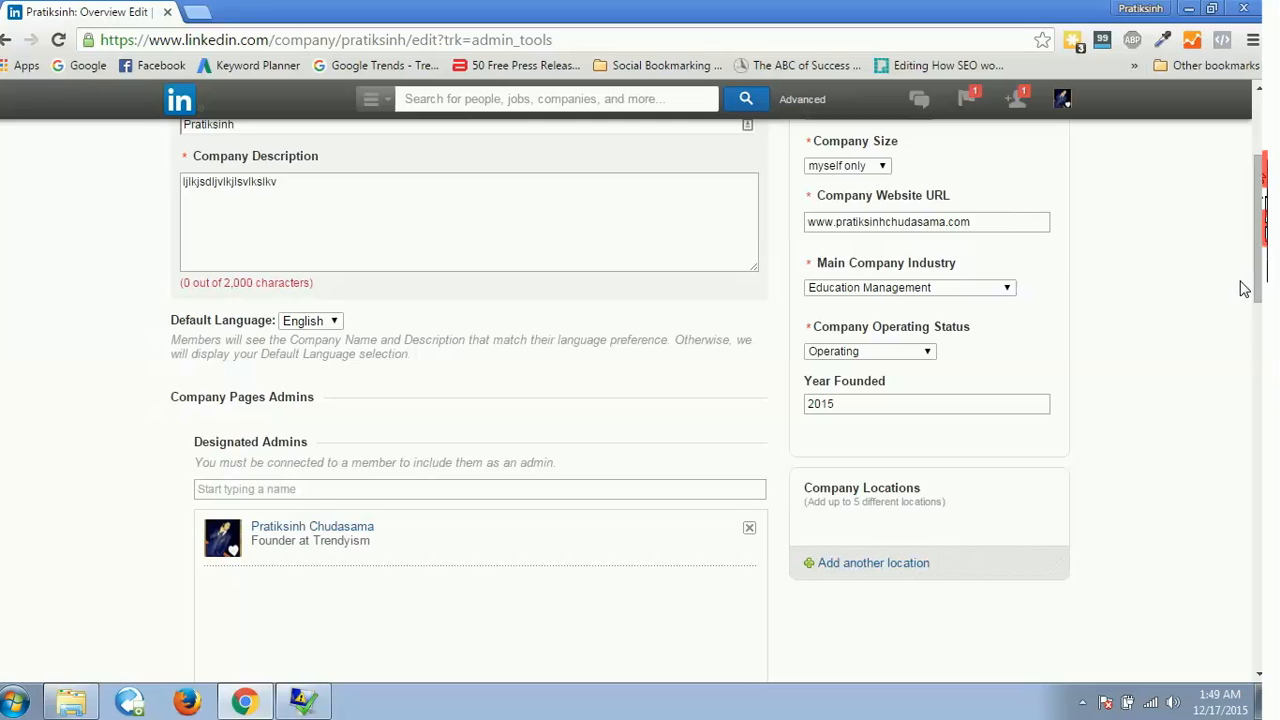
Add another company location, revealing a blank location form
scroll("down", 3)
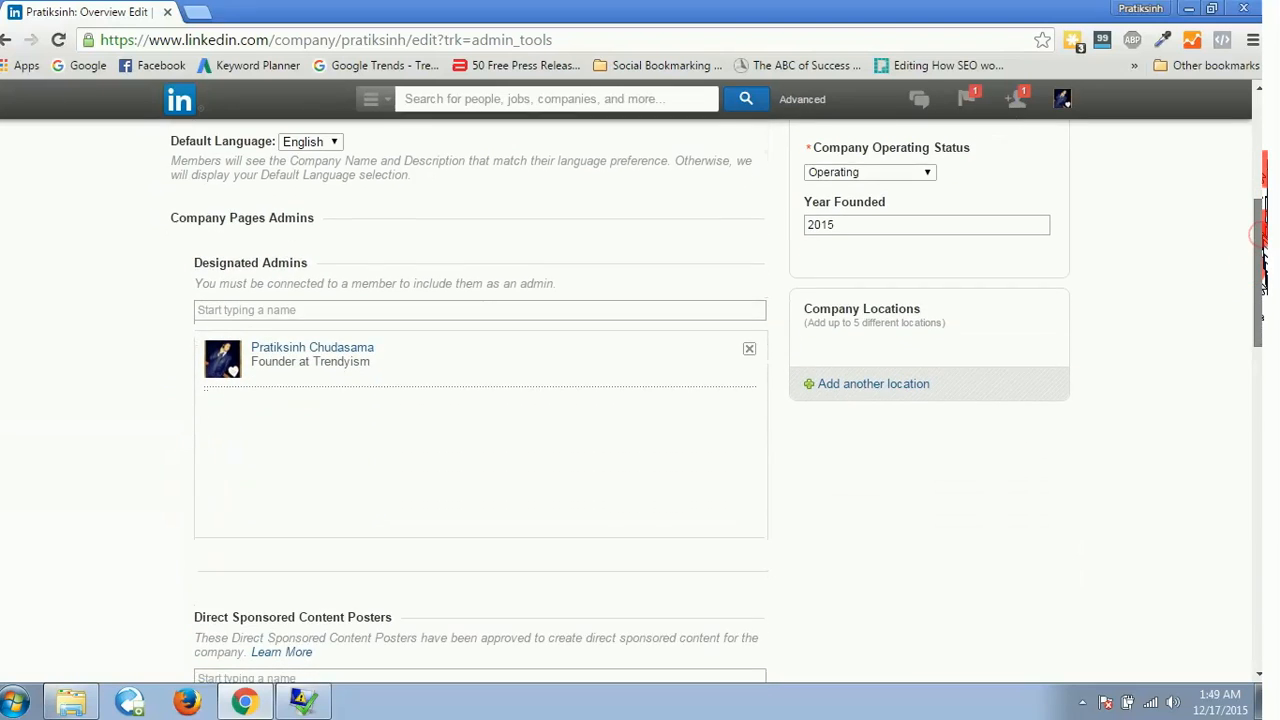
scroll("down", 3)
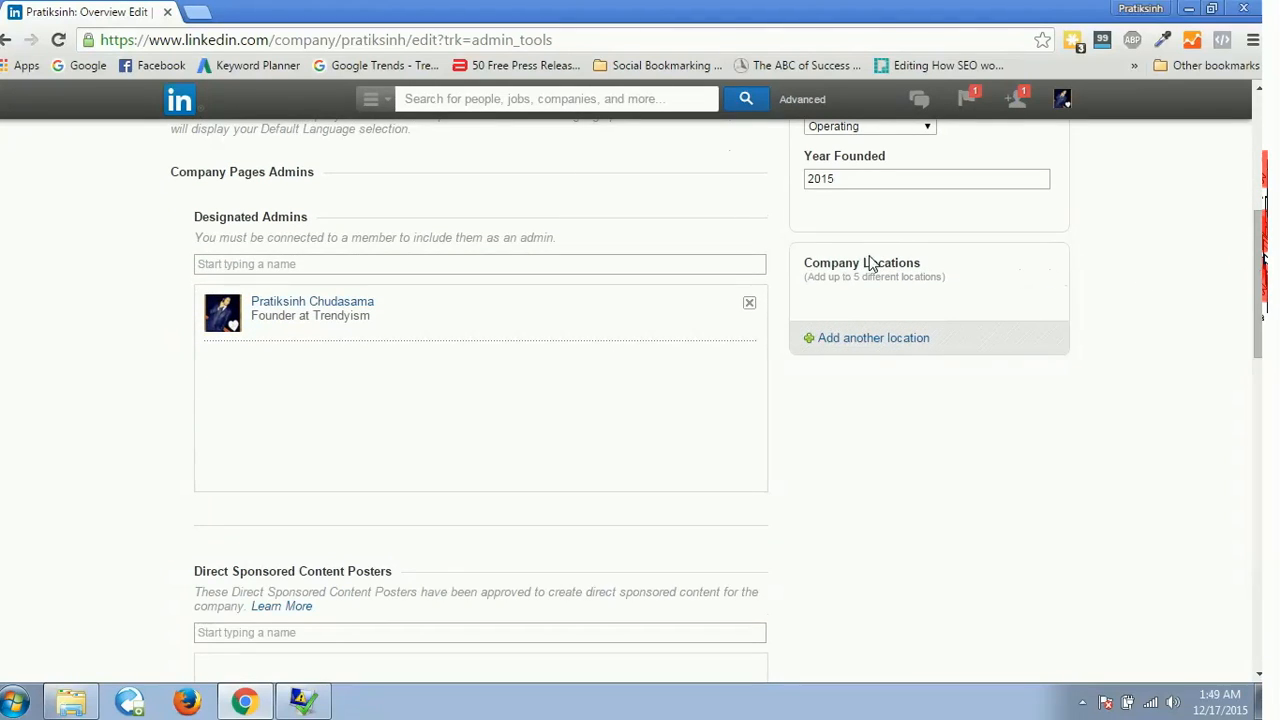
mouse_move(858, 282)
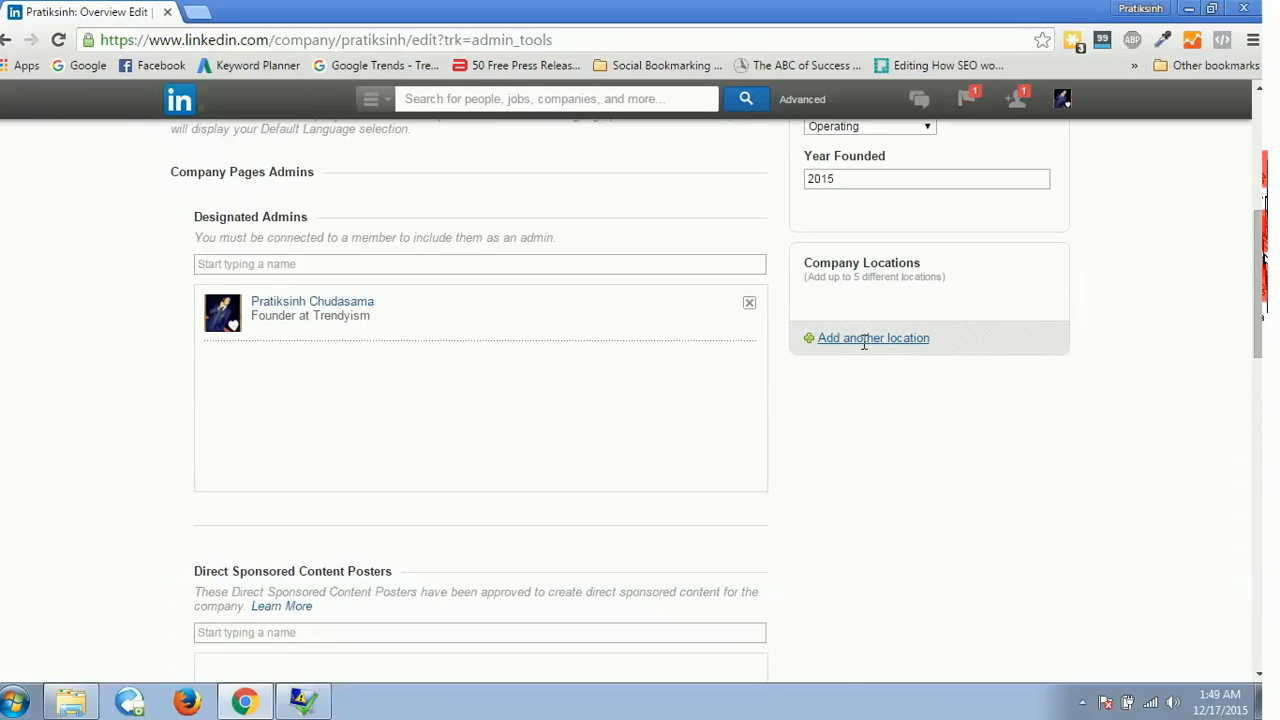
left_click(872, 336)
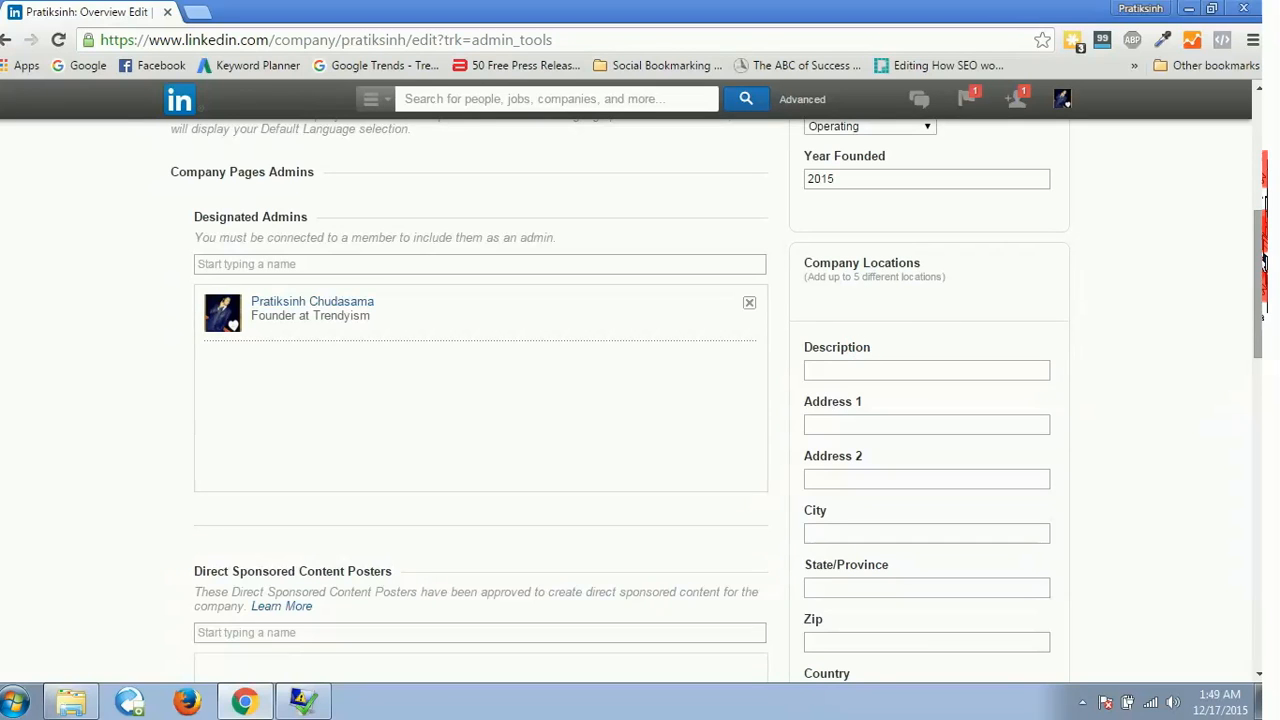
scroll("down", 3)
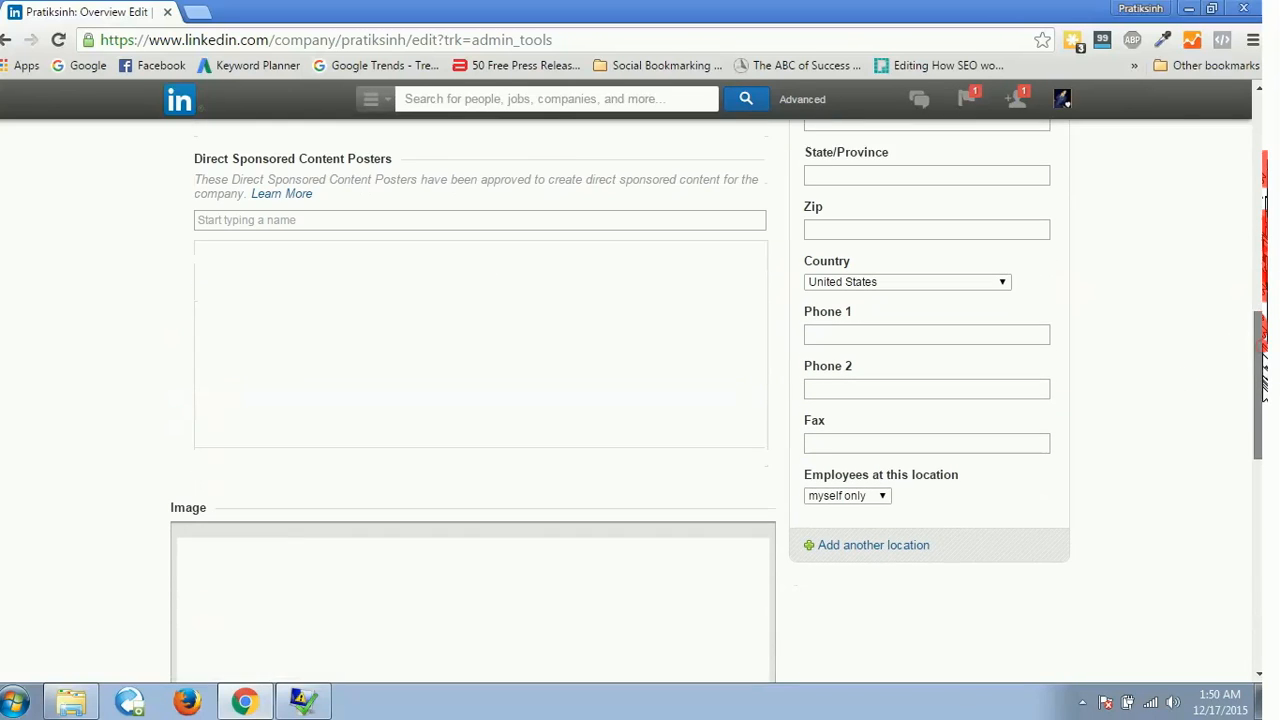
scroll("down", 3)
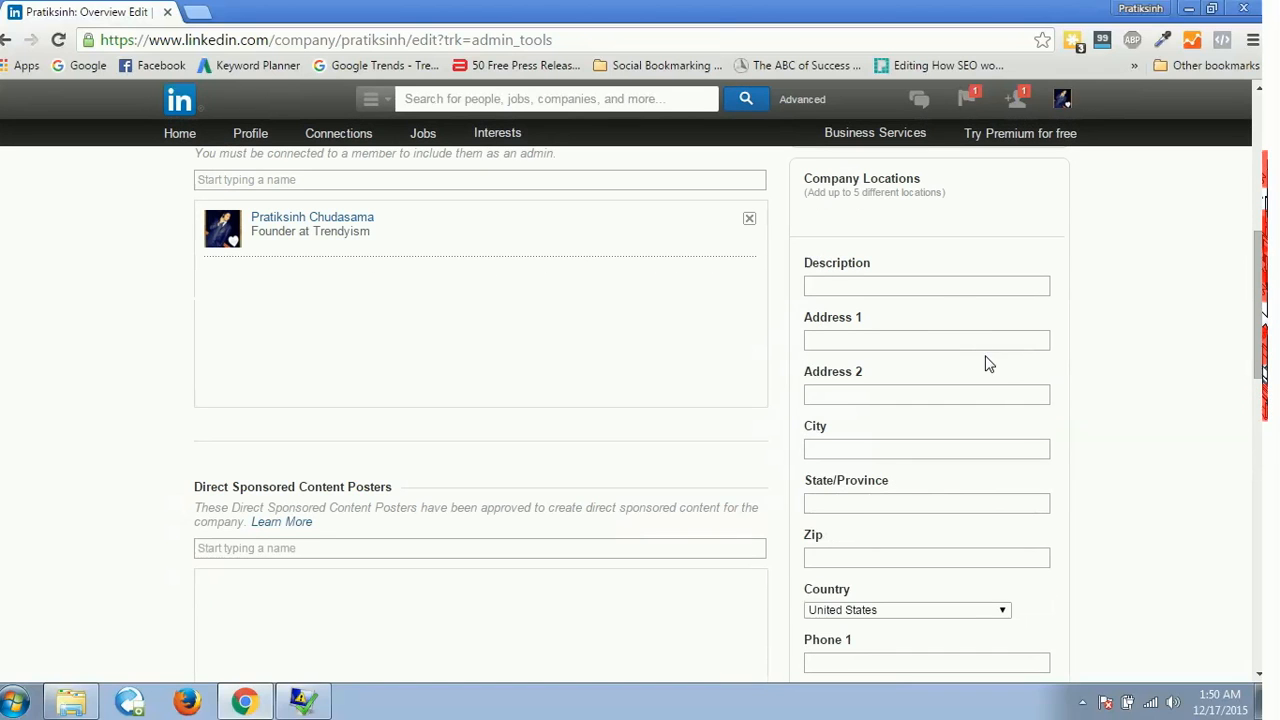
left_click(926, 286)
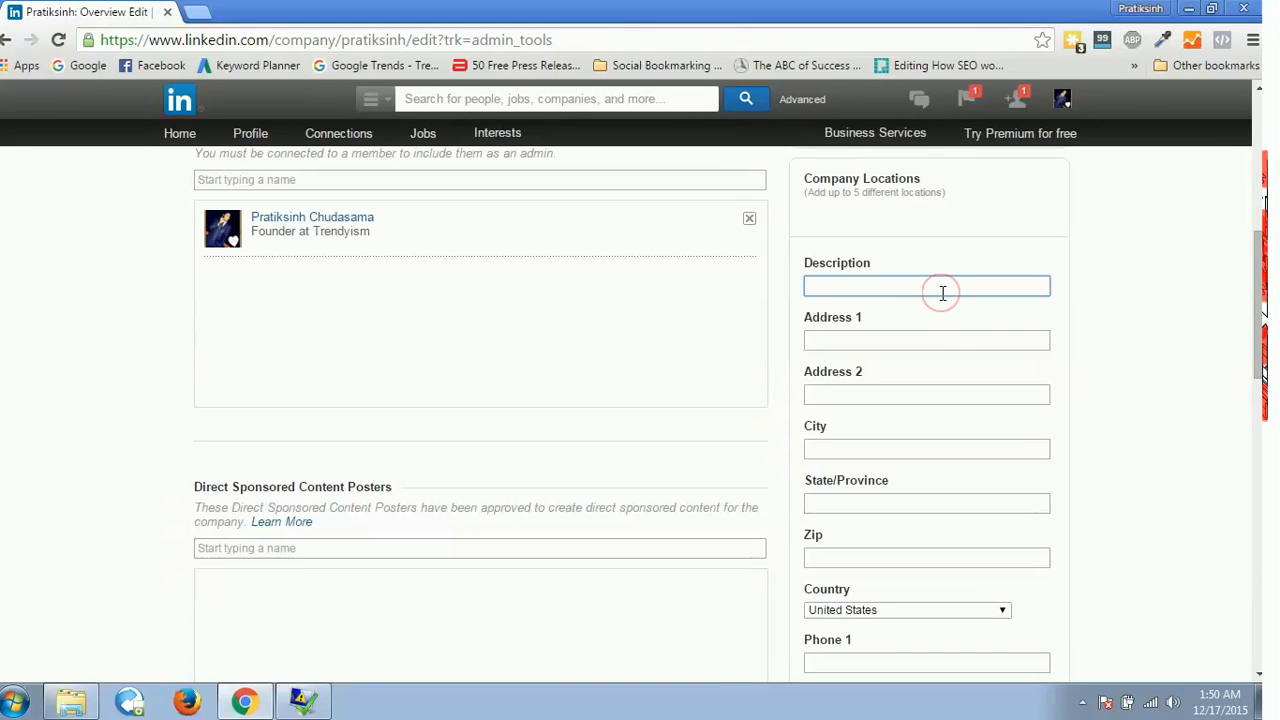
left_click(926, 286)
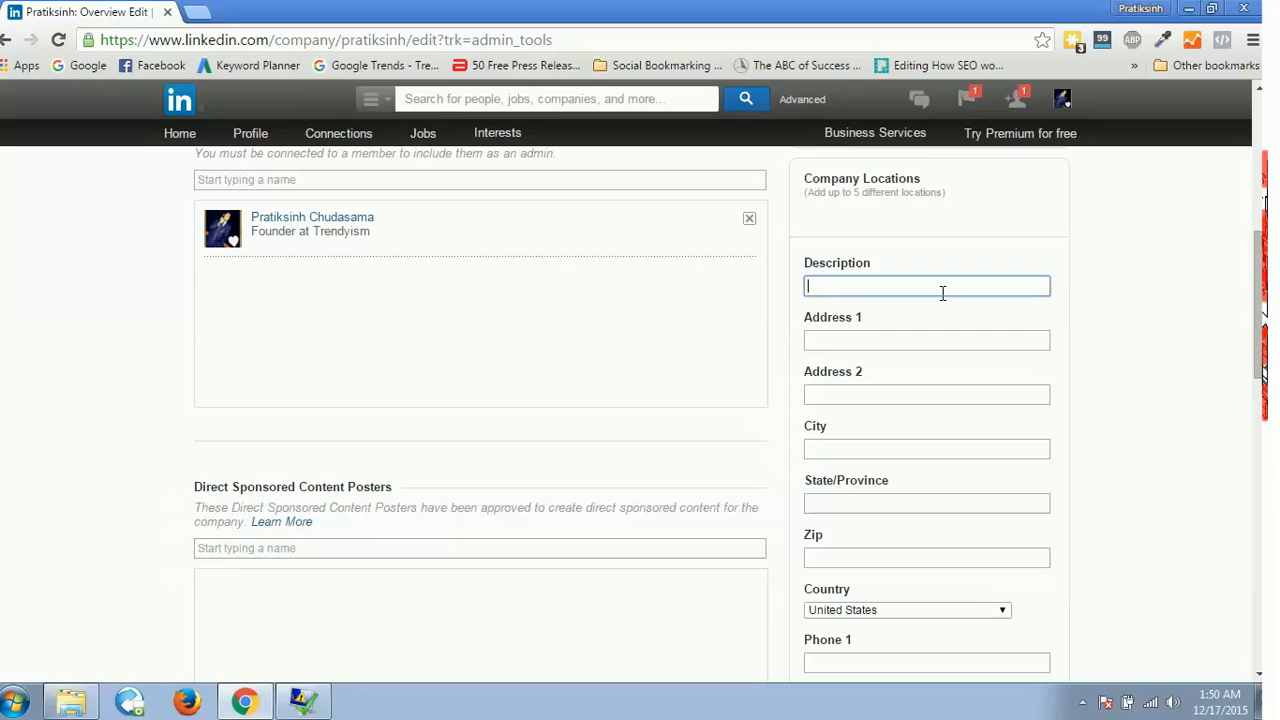
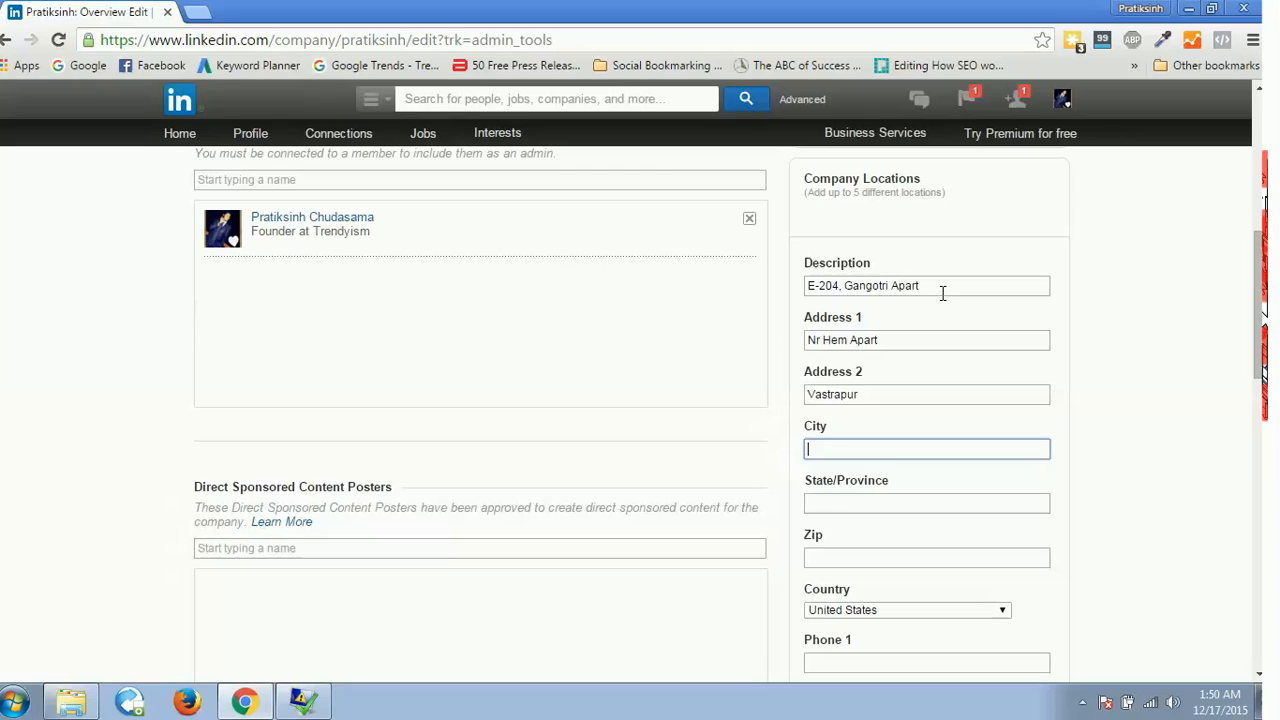
Set city Ahmedabad, state Gujarat, zip 380015 and country India
type("Ahmeda")
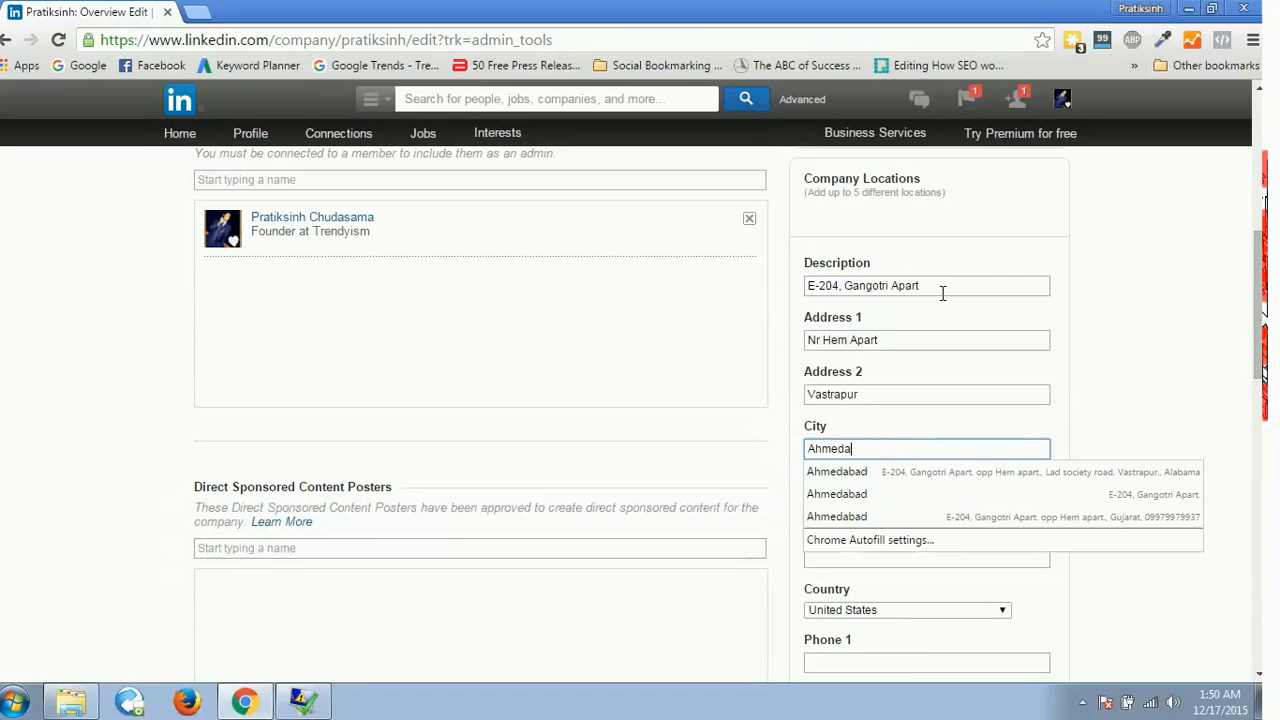
type("Gu")
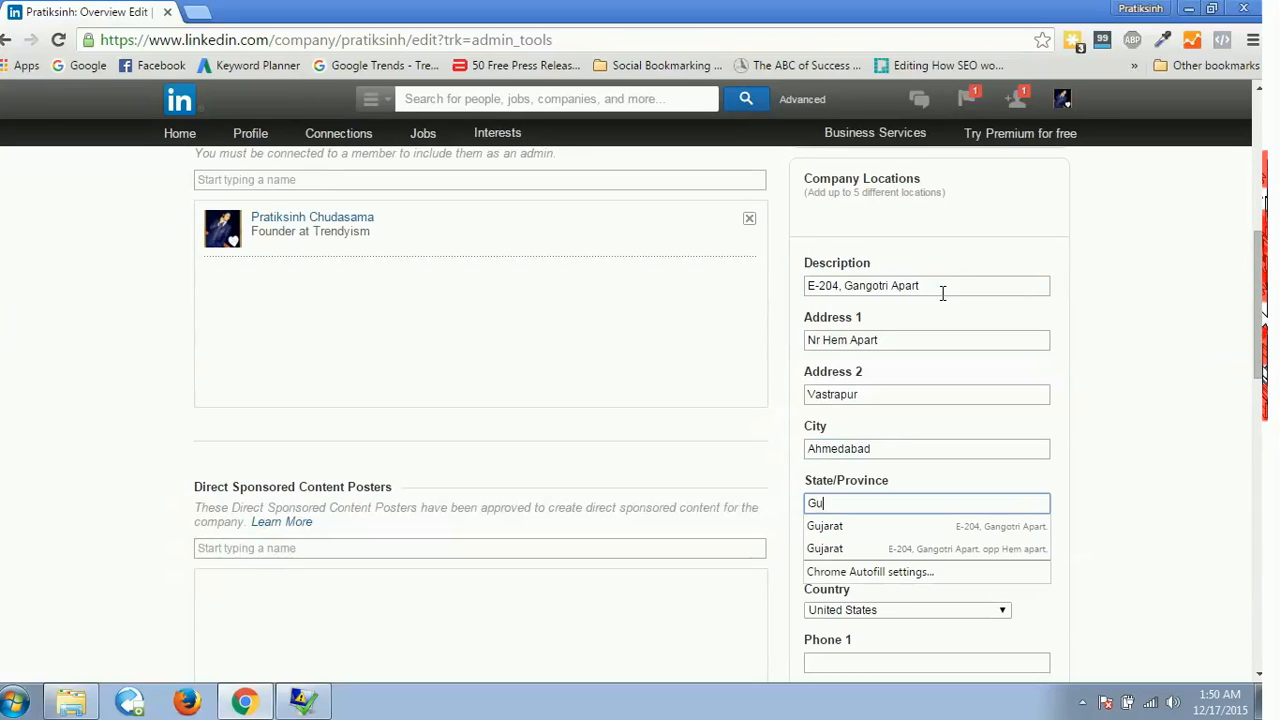
left_click(824, 524)
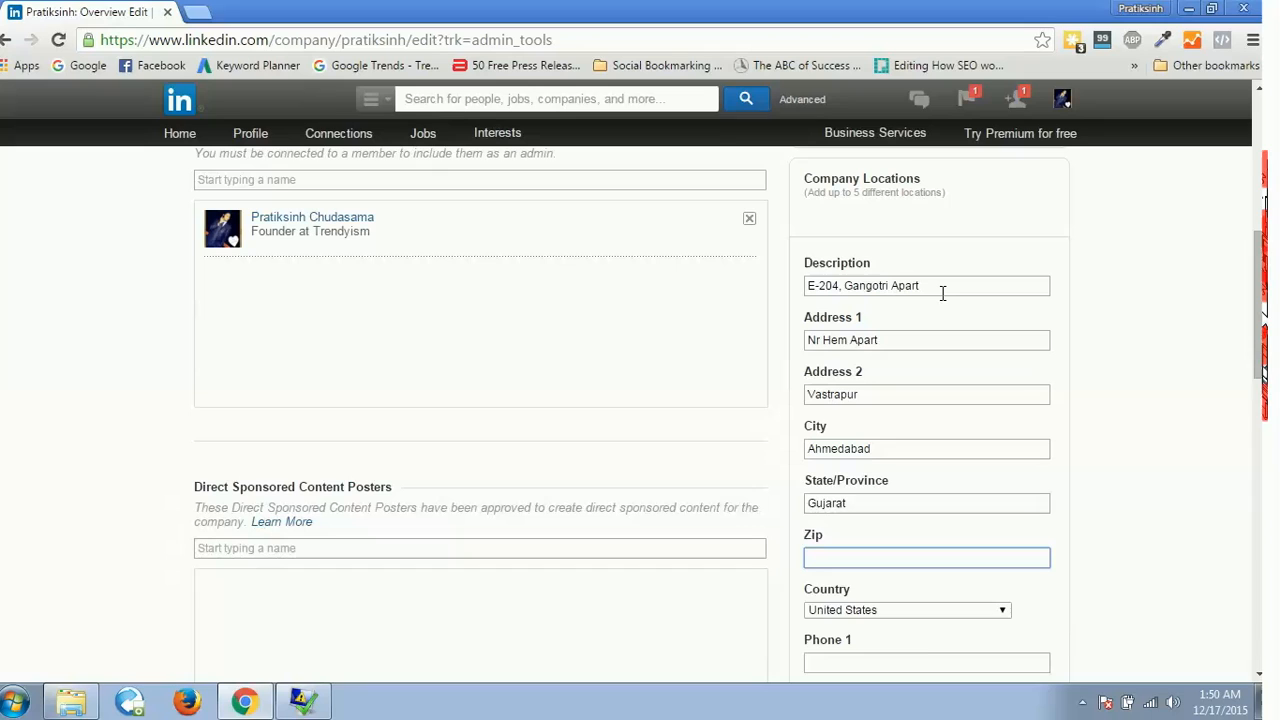
type("380015")
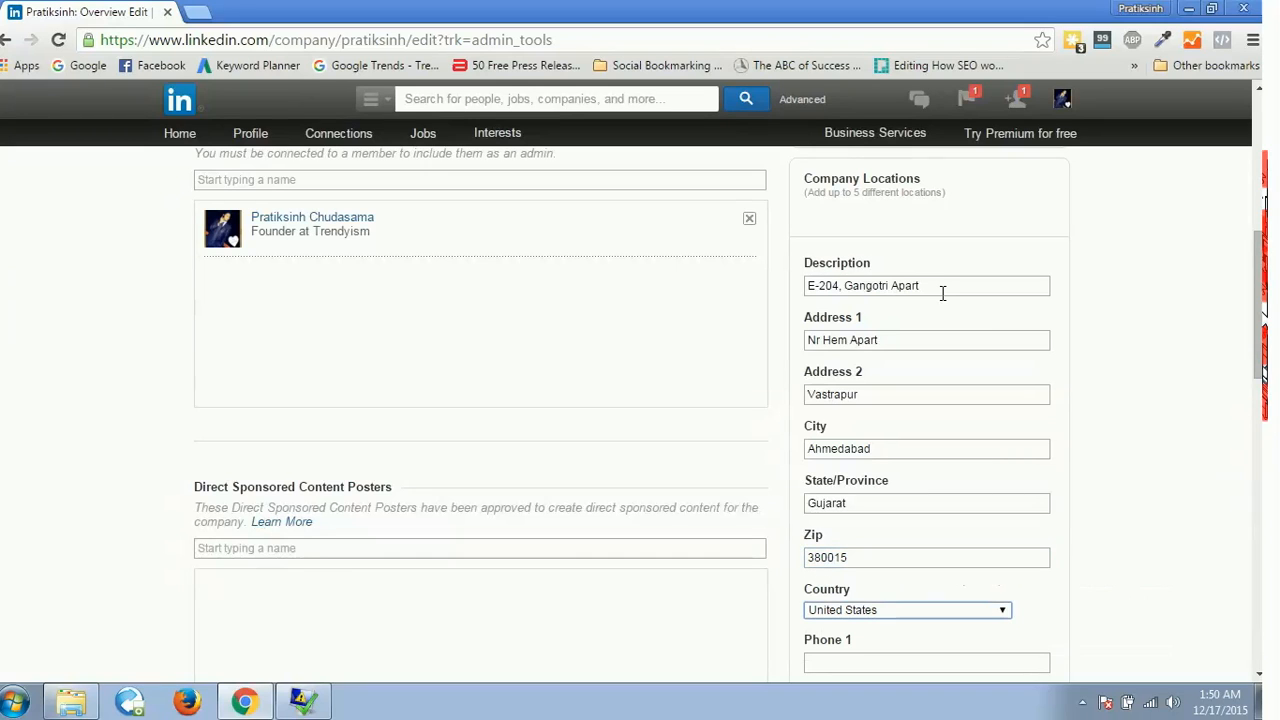
left_click(904, 608)
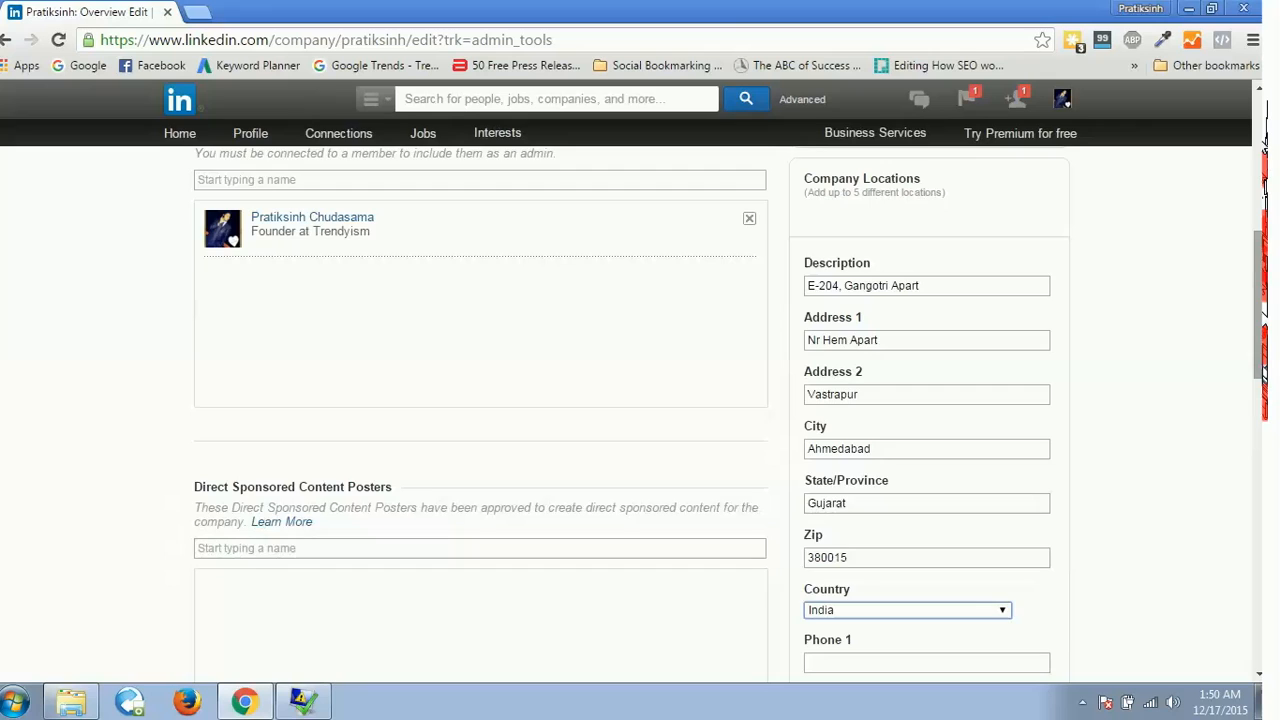
scroll("down", 3)
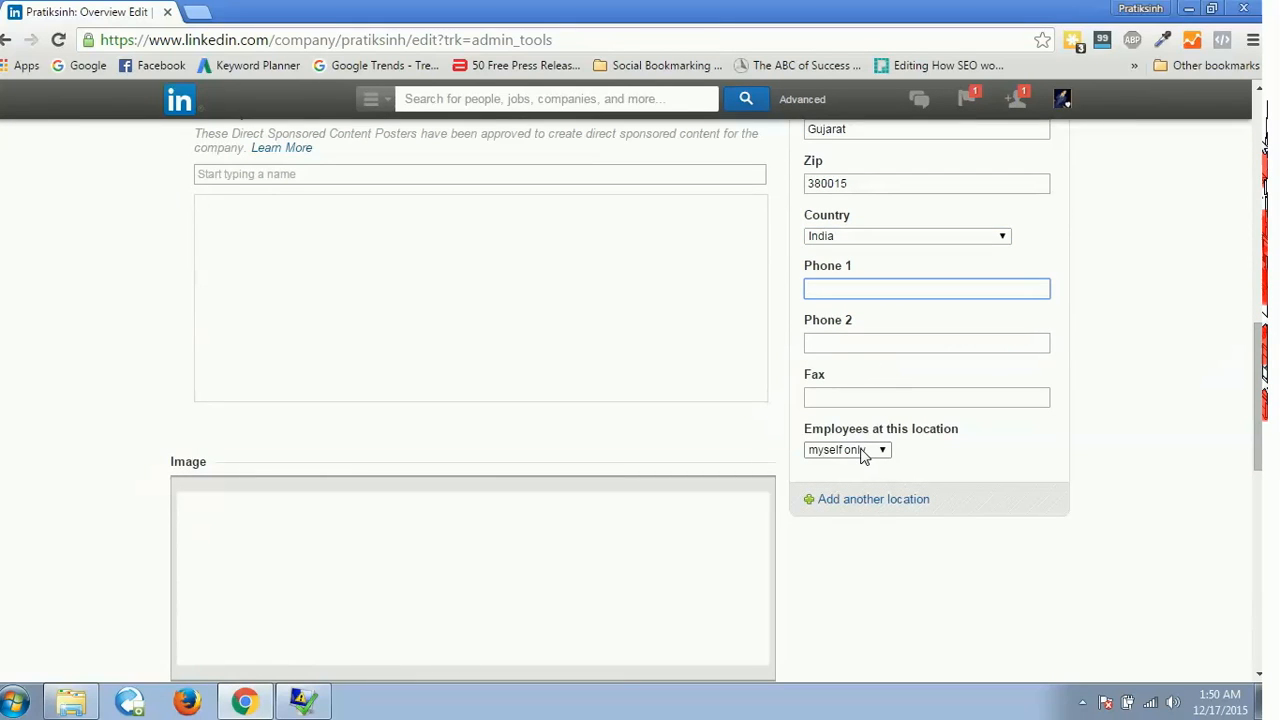
mouse_move(872, 458)
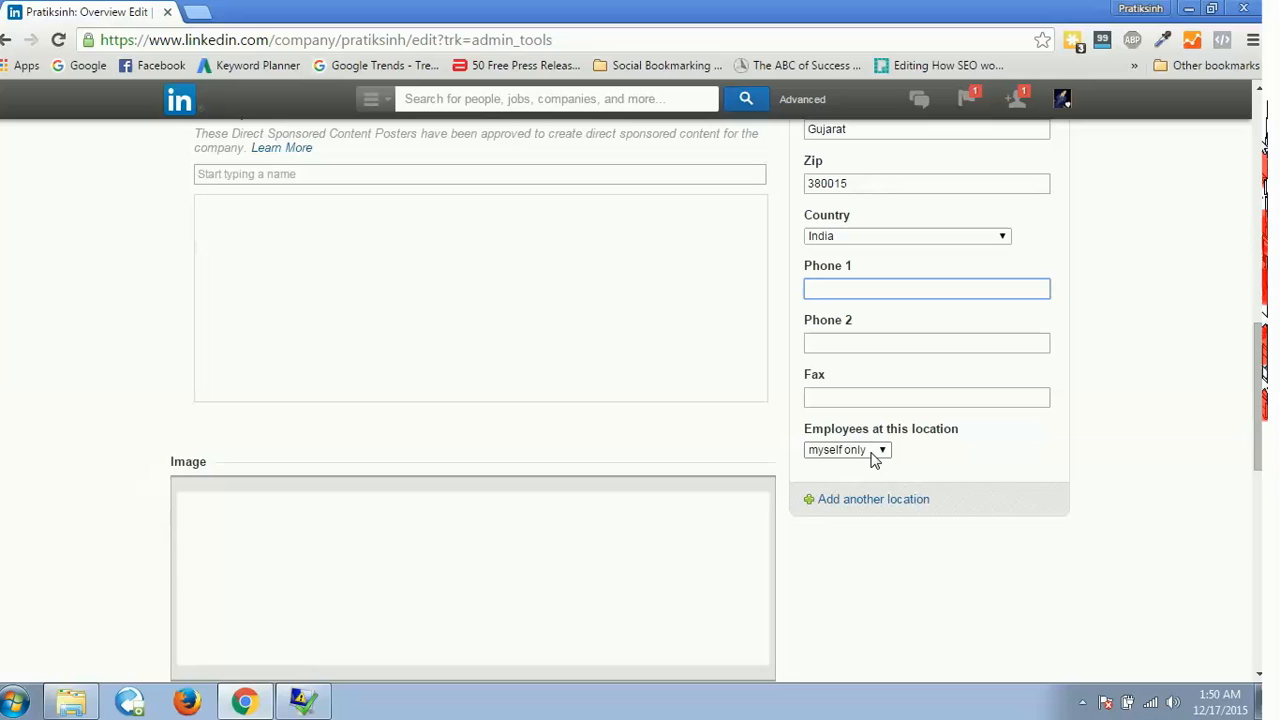
mouse_move(864, 464)
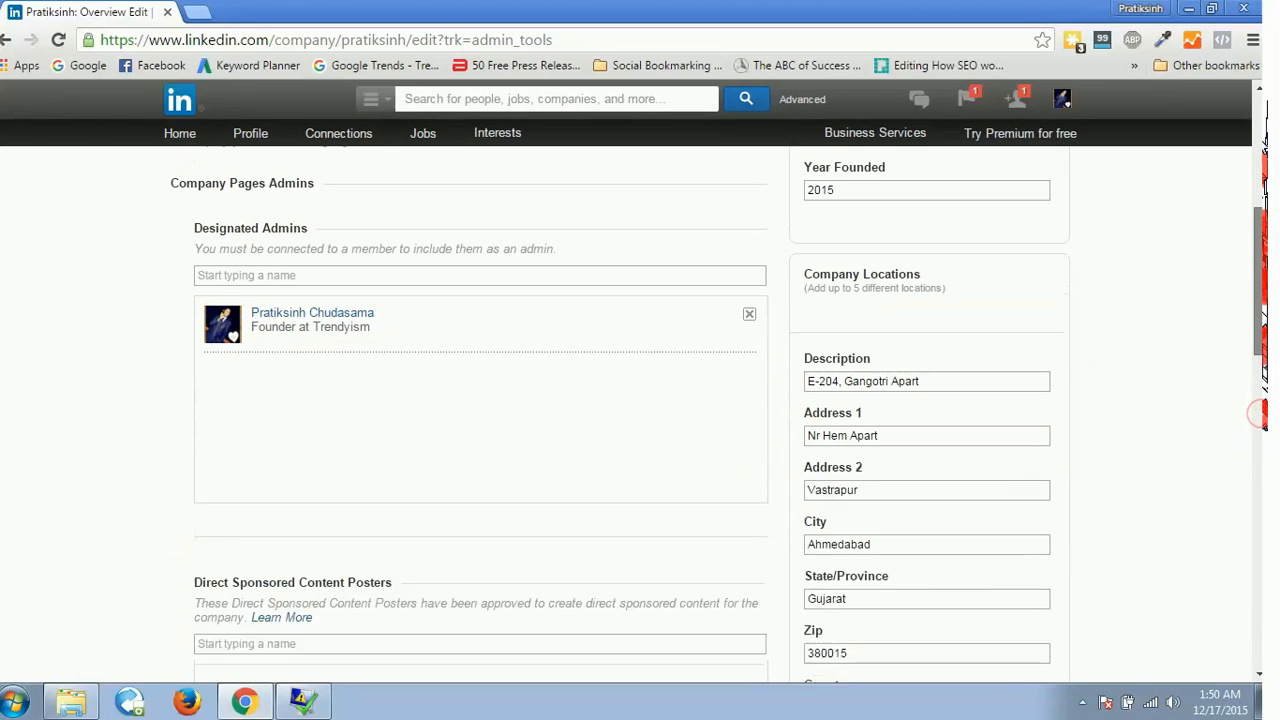
scroll("down", 3)
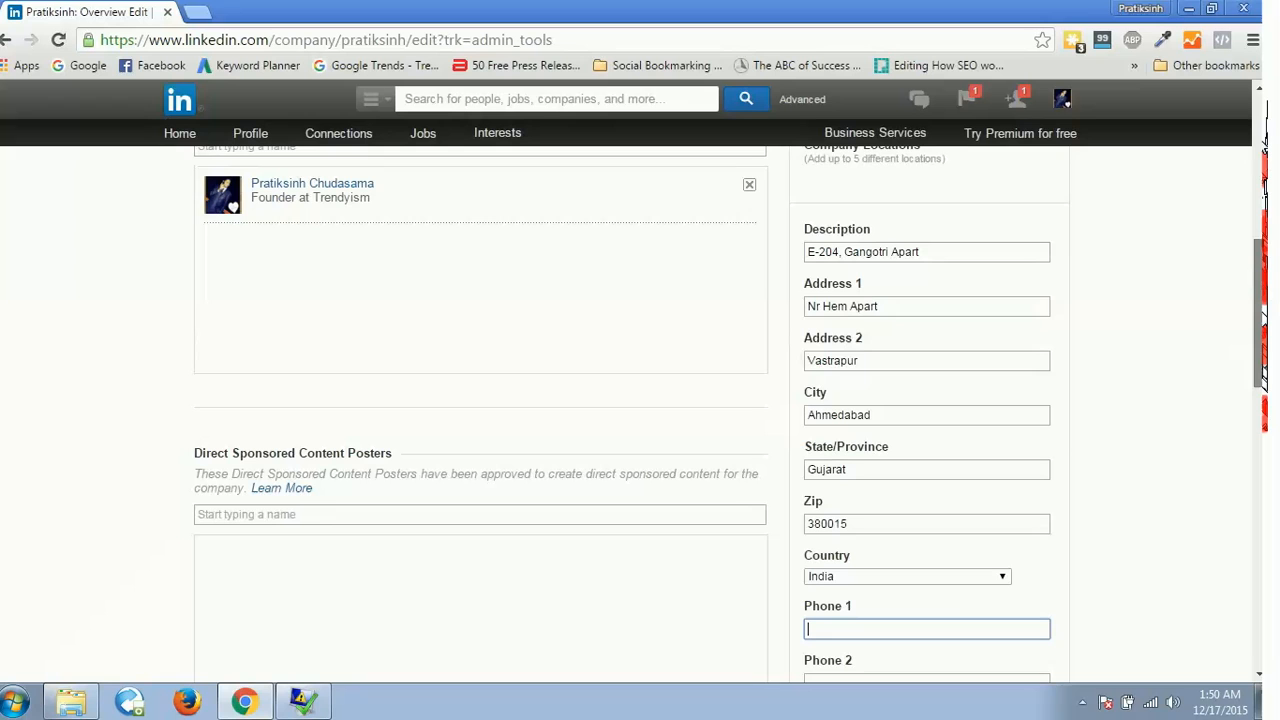
scroll("down", 3)
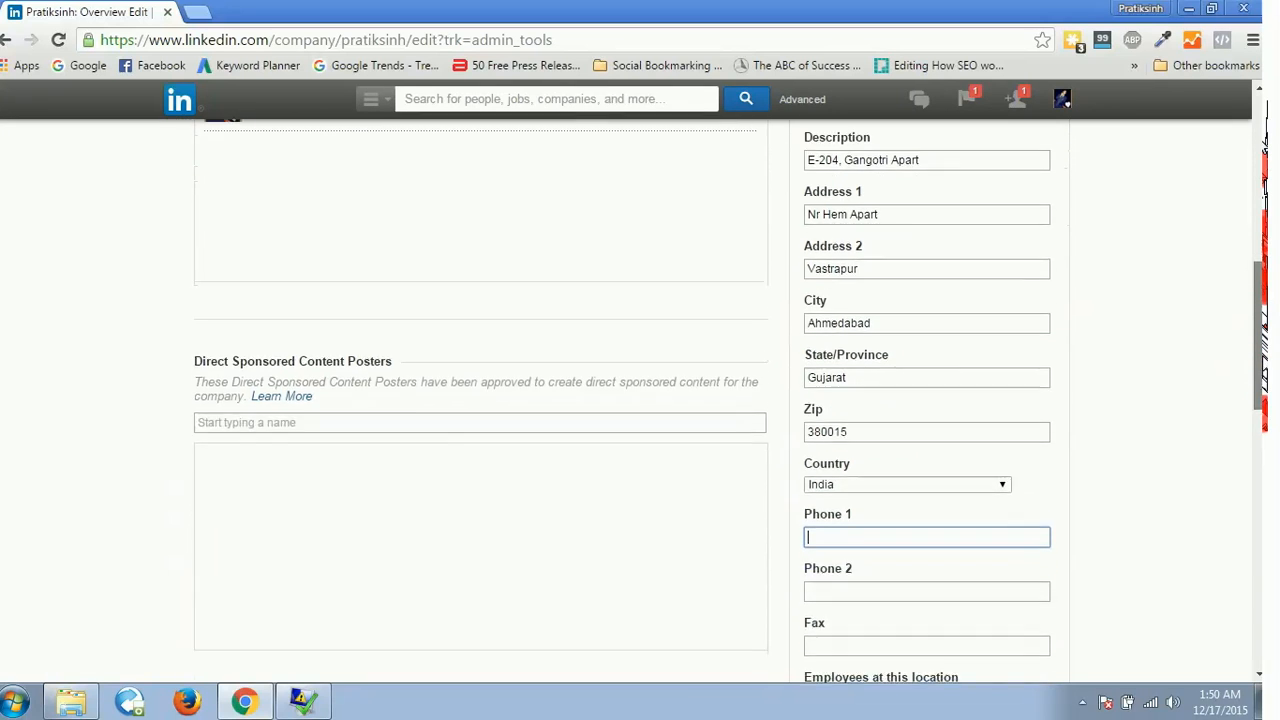
scroll("down", 3)
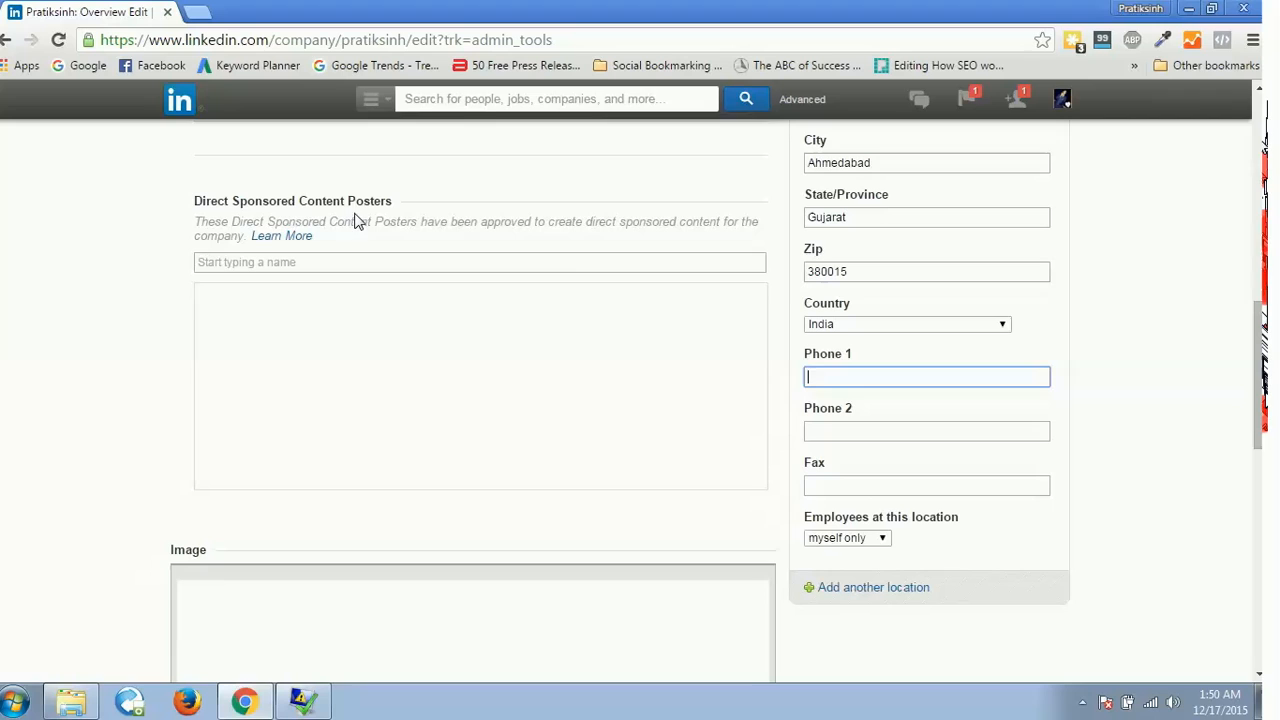
mouse_move(360, 236)
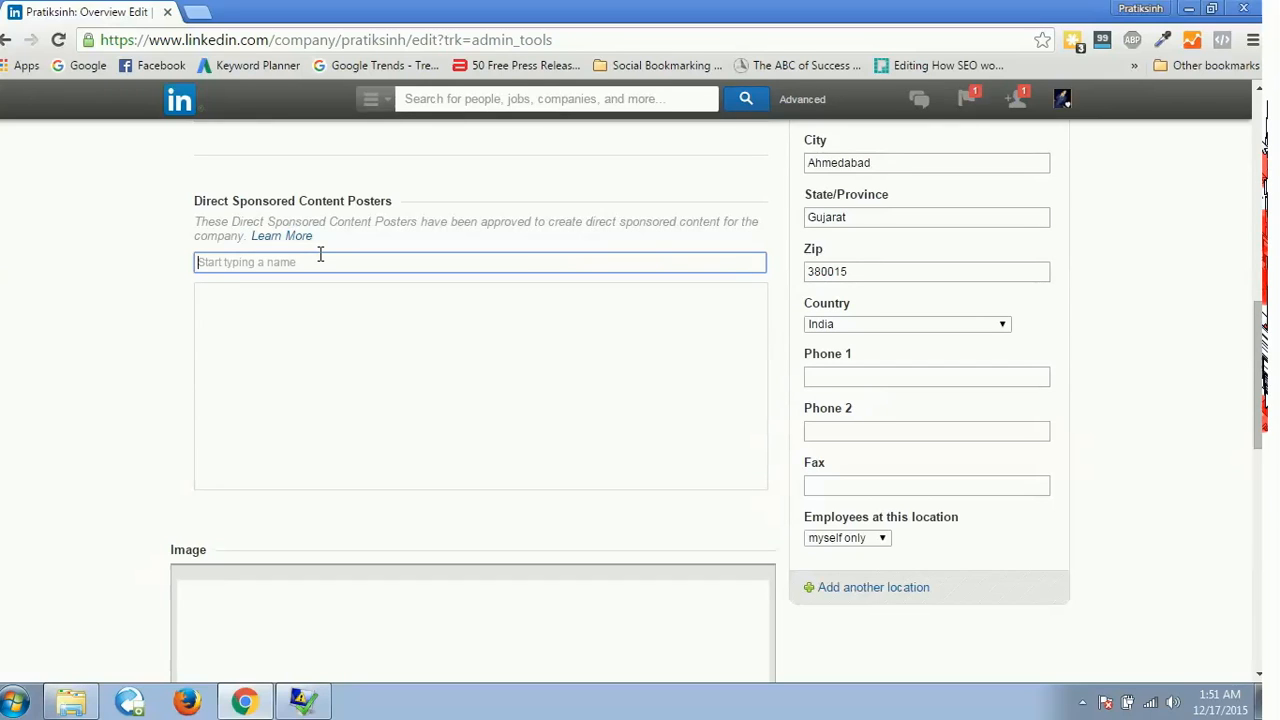
type("gaurav")
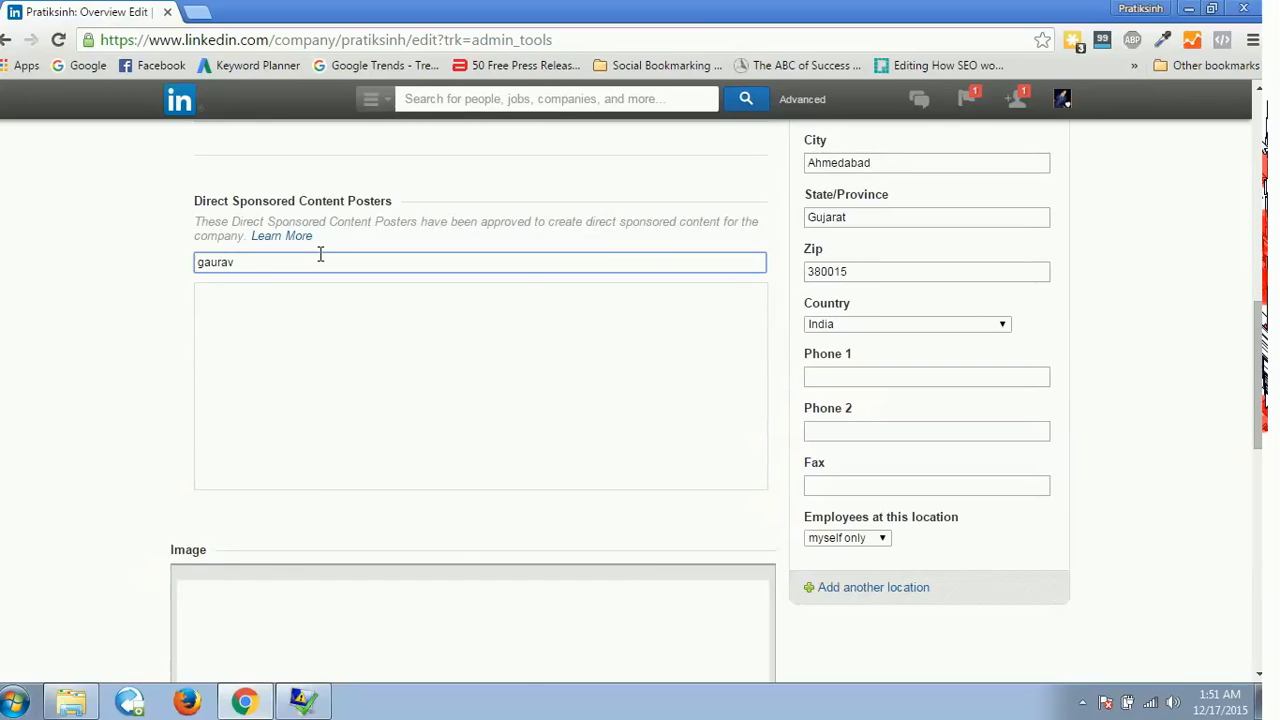
left_click(294, 306)
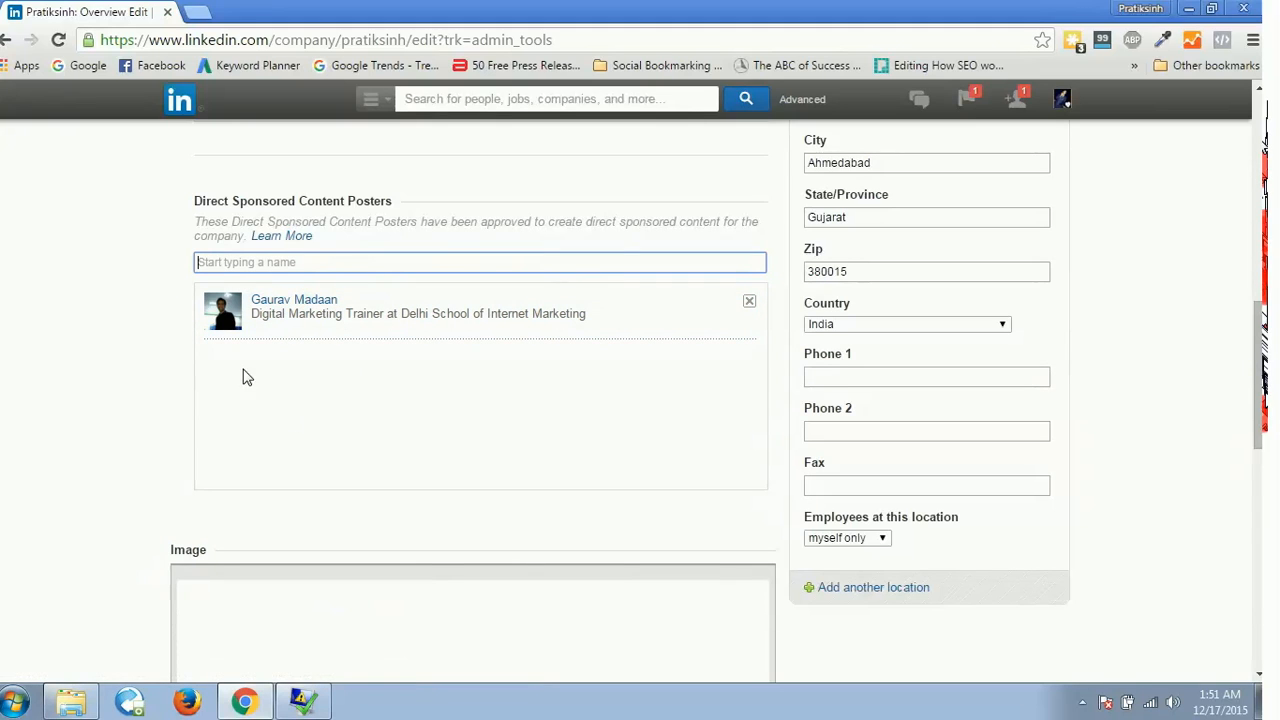
mouse_move(304, 224)
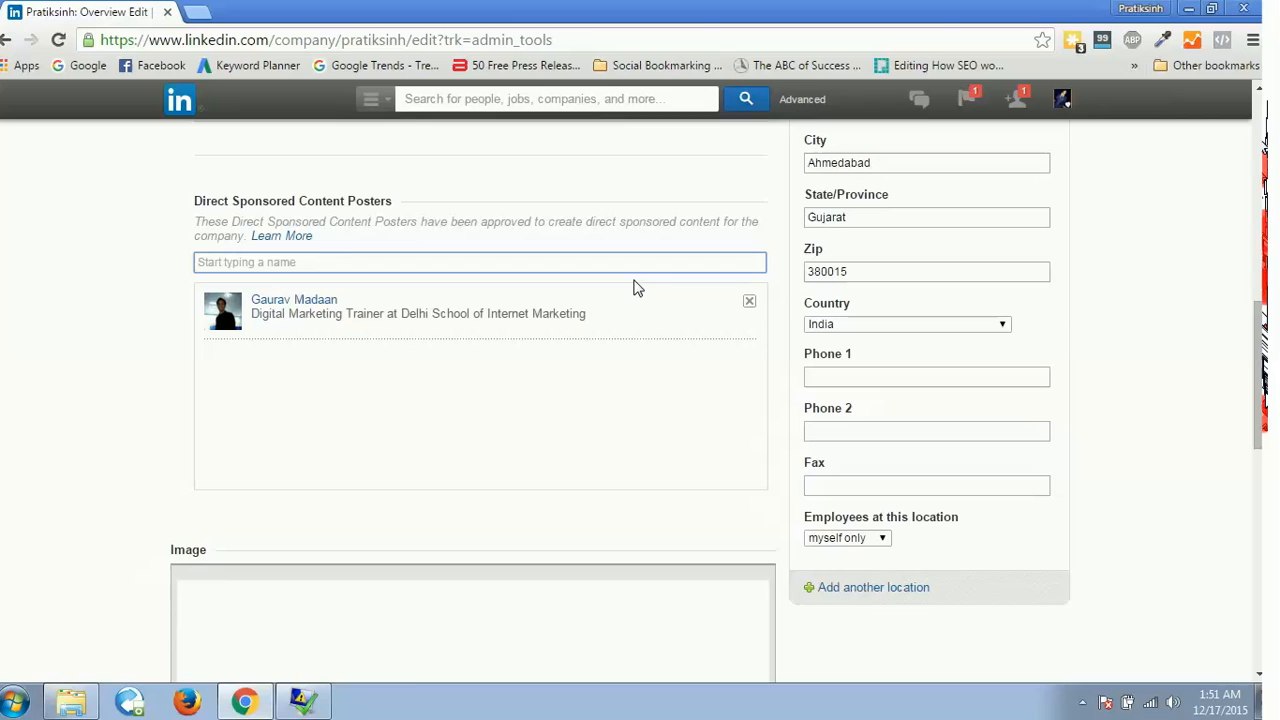
left_click(748, 300)
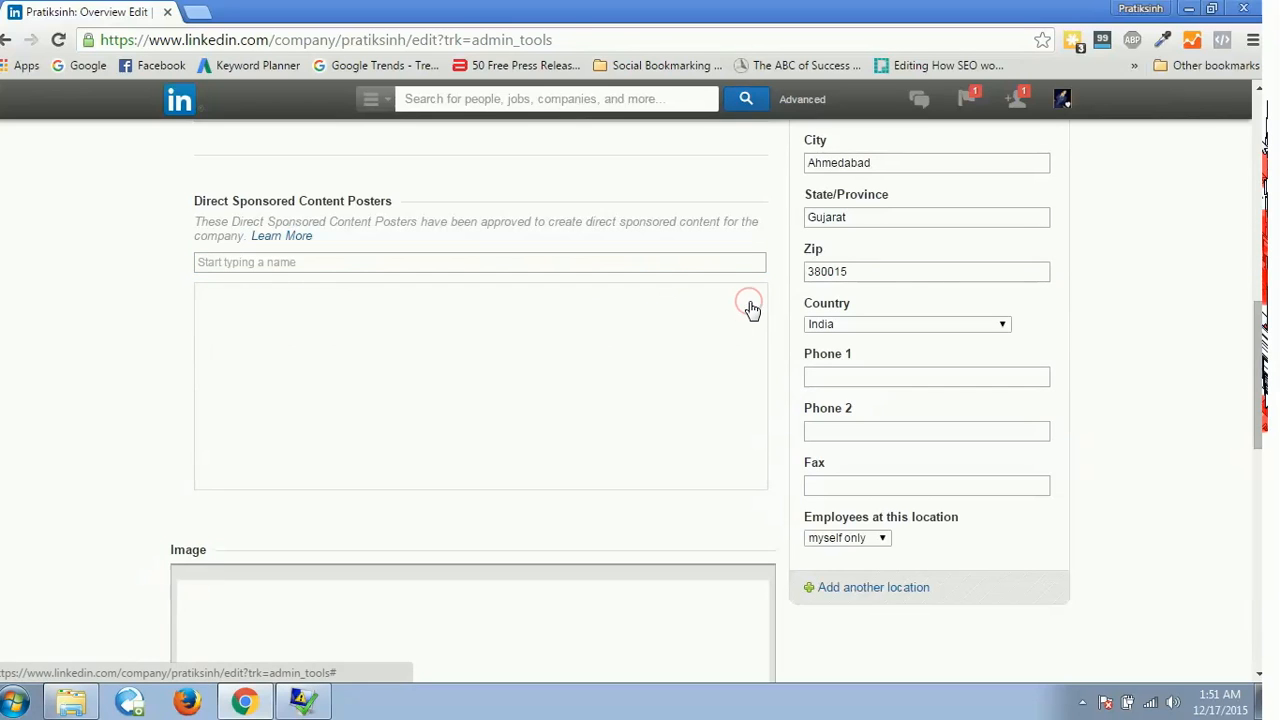
scroll("down", 3)
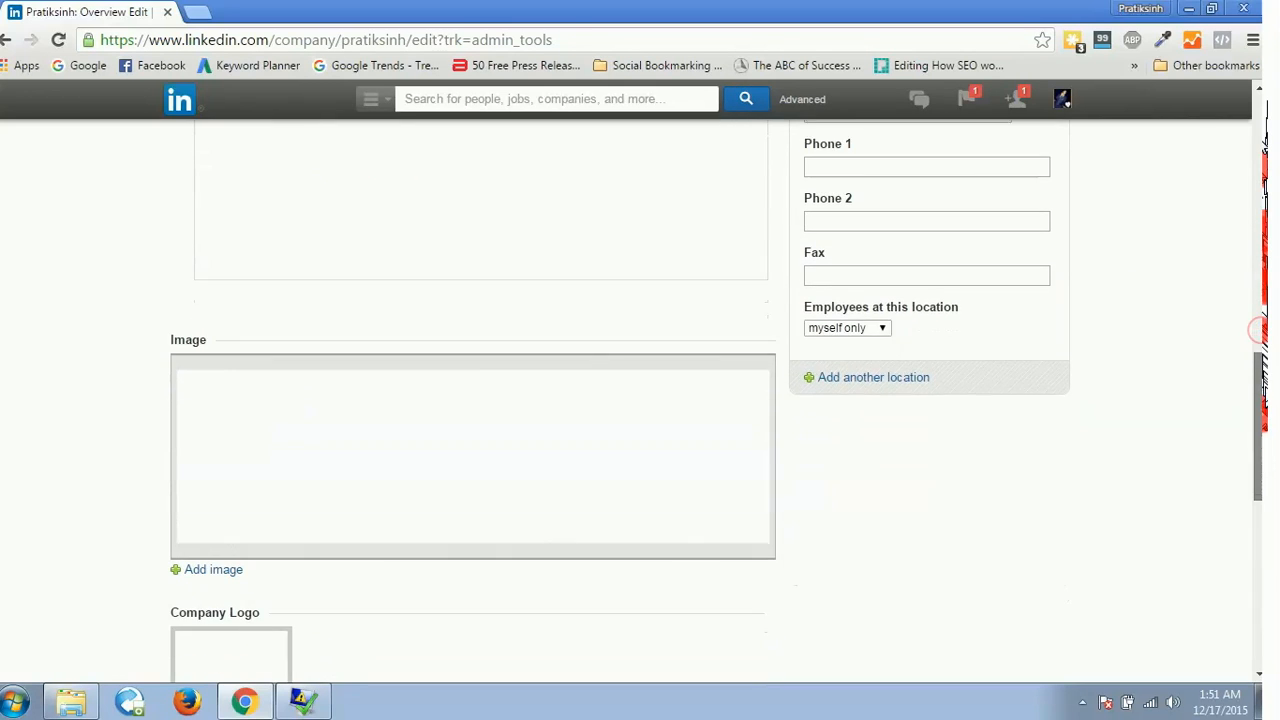
scroll("down", 3)
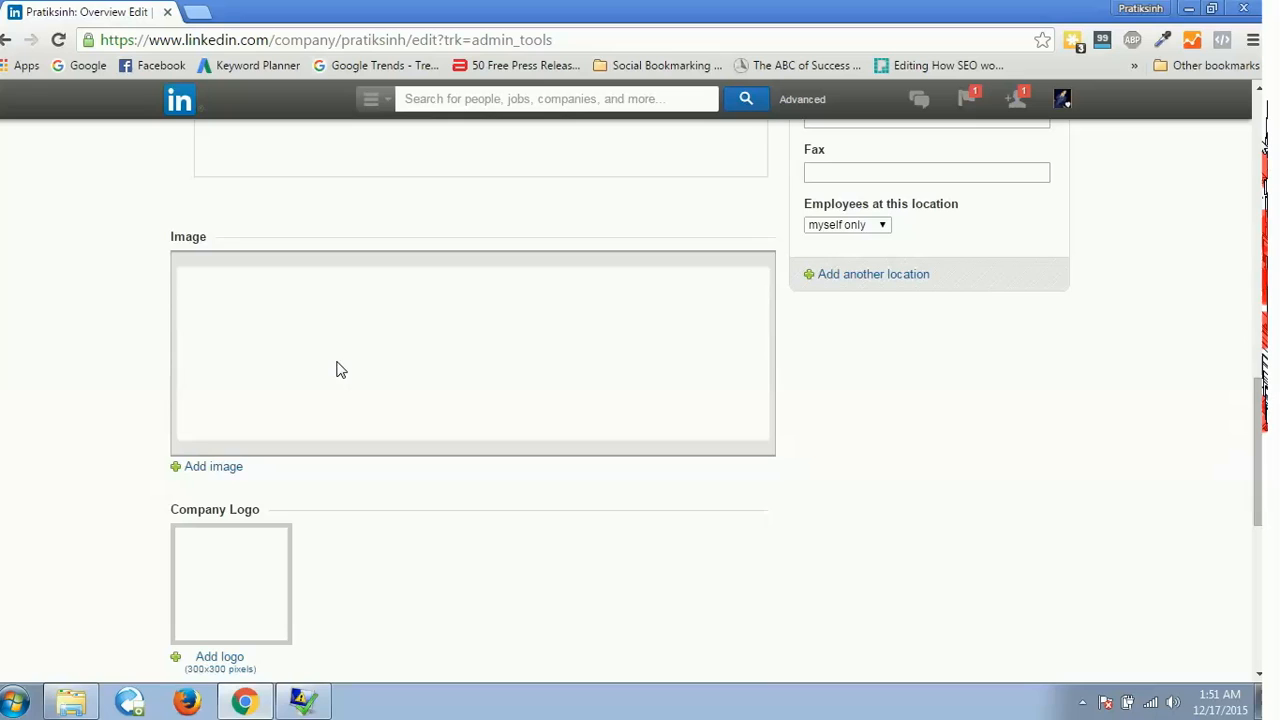
left_click(212, 466)
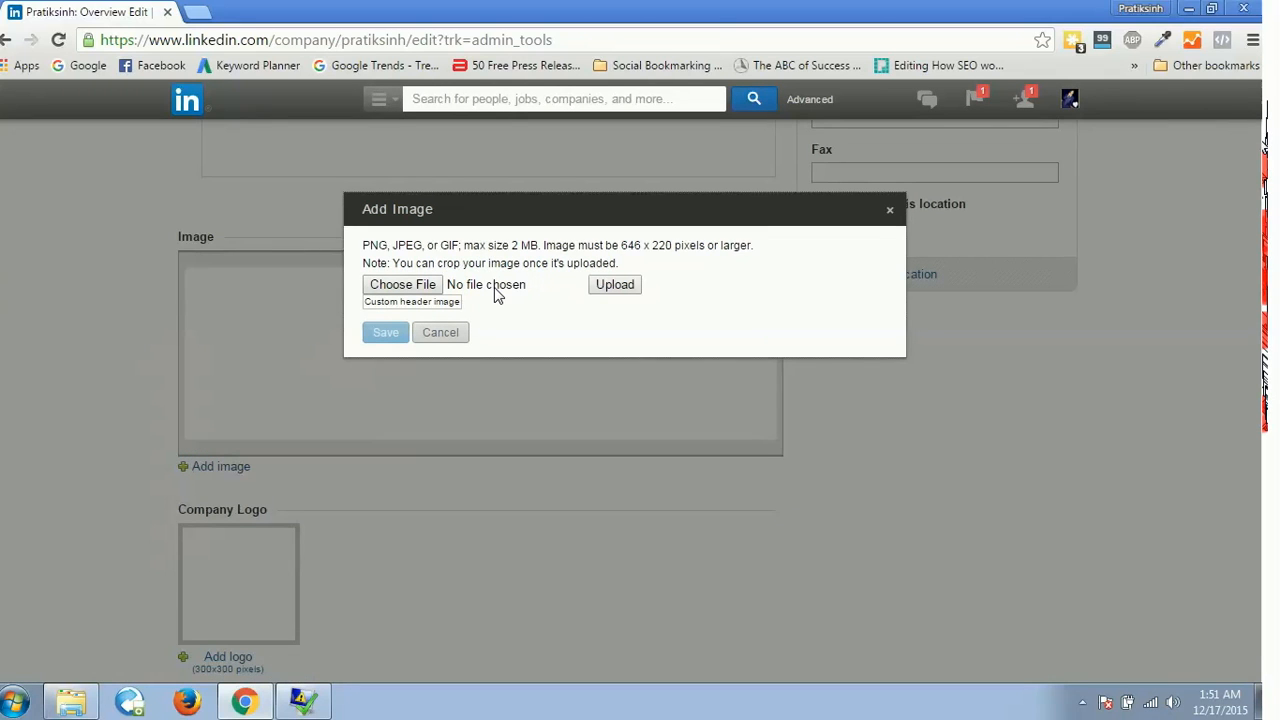
mouse_move(404, 316)
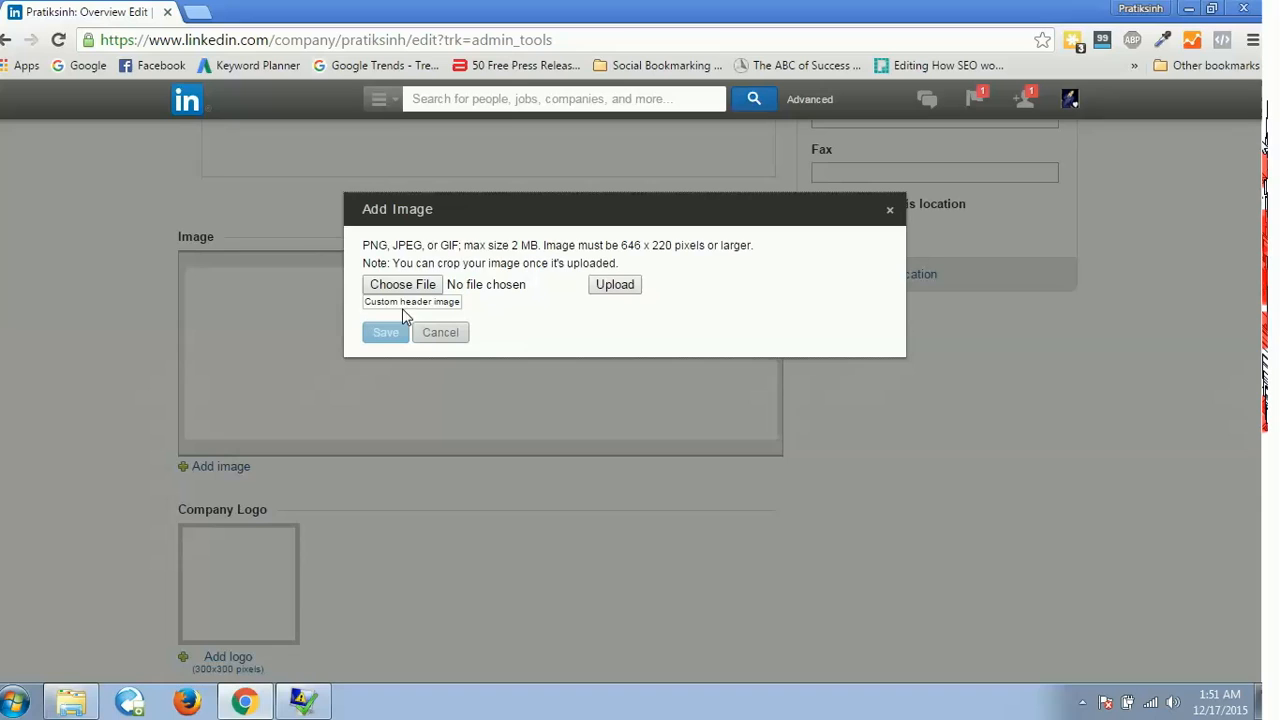
mouse_move(604, 240)
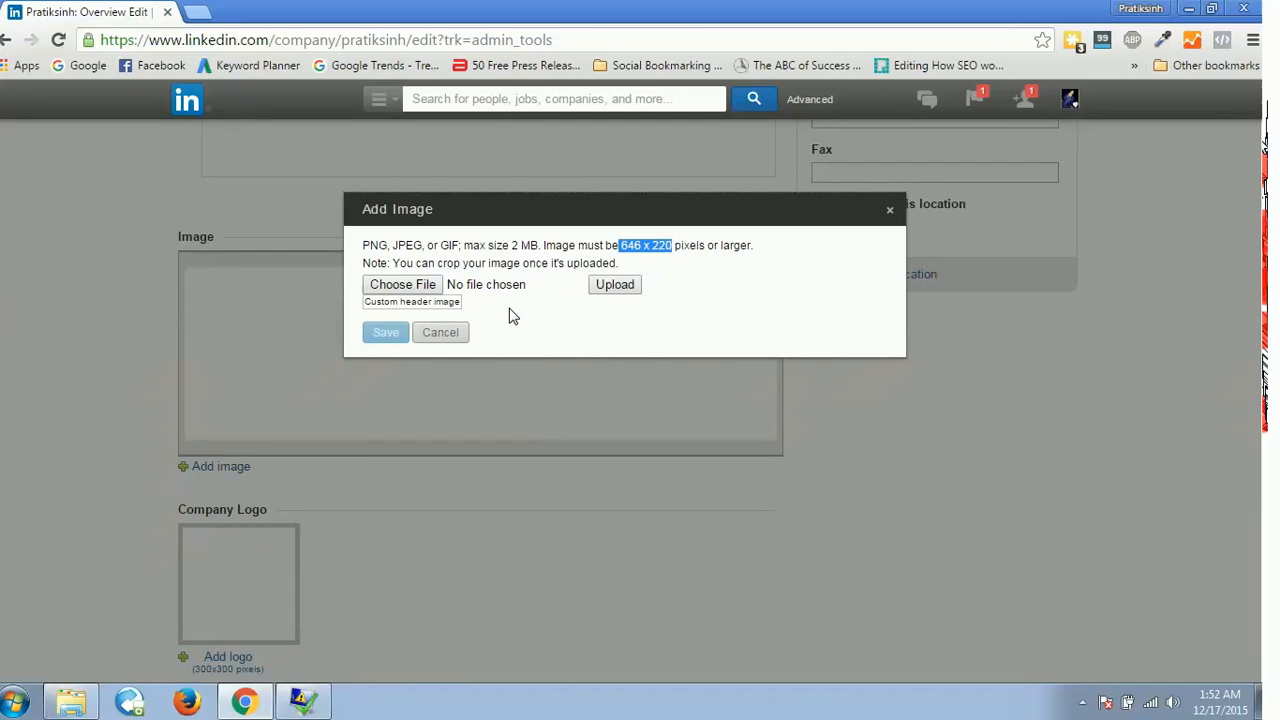
left_click(440, 332)
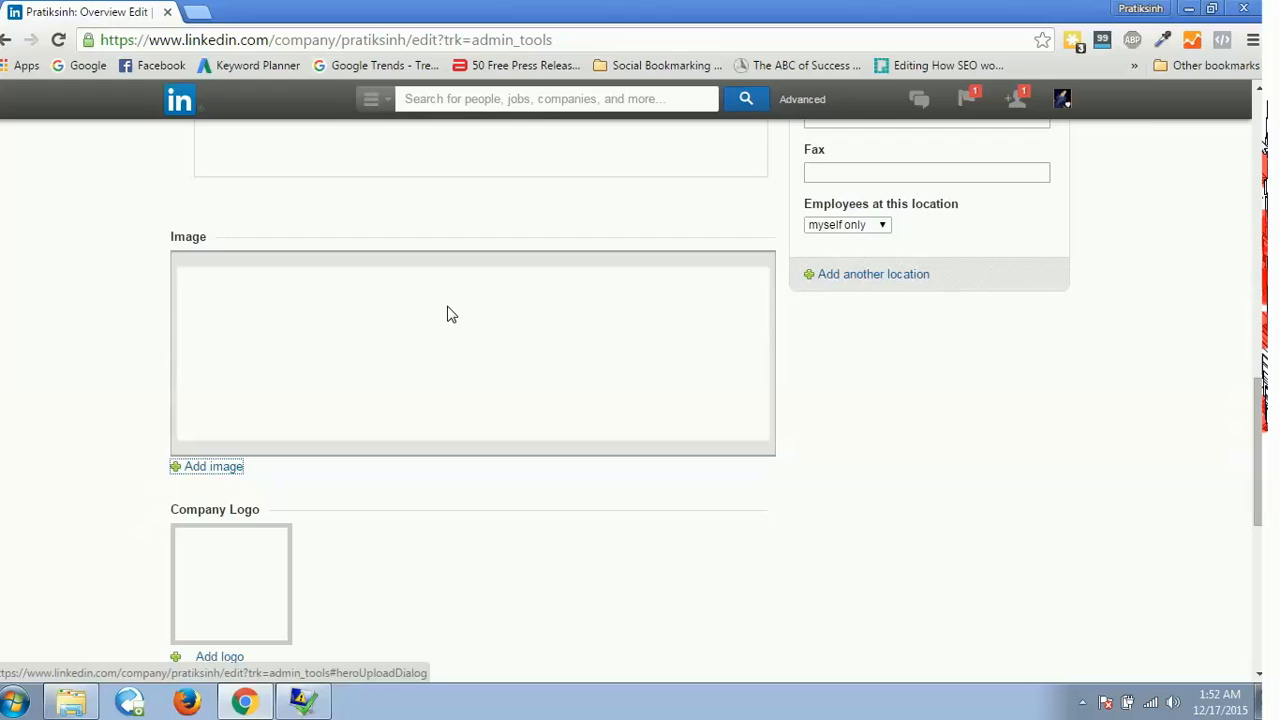
mouse_move(968, 386)
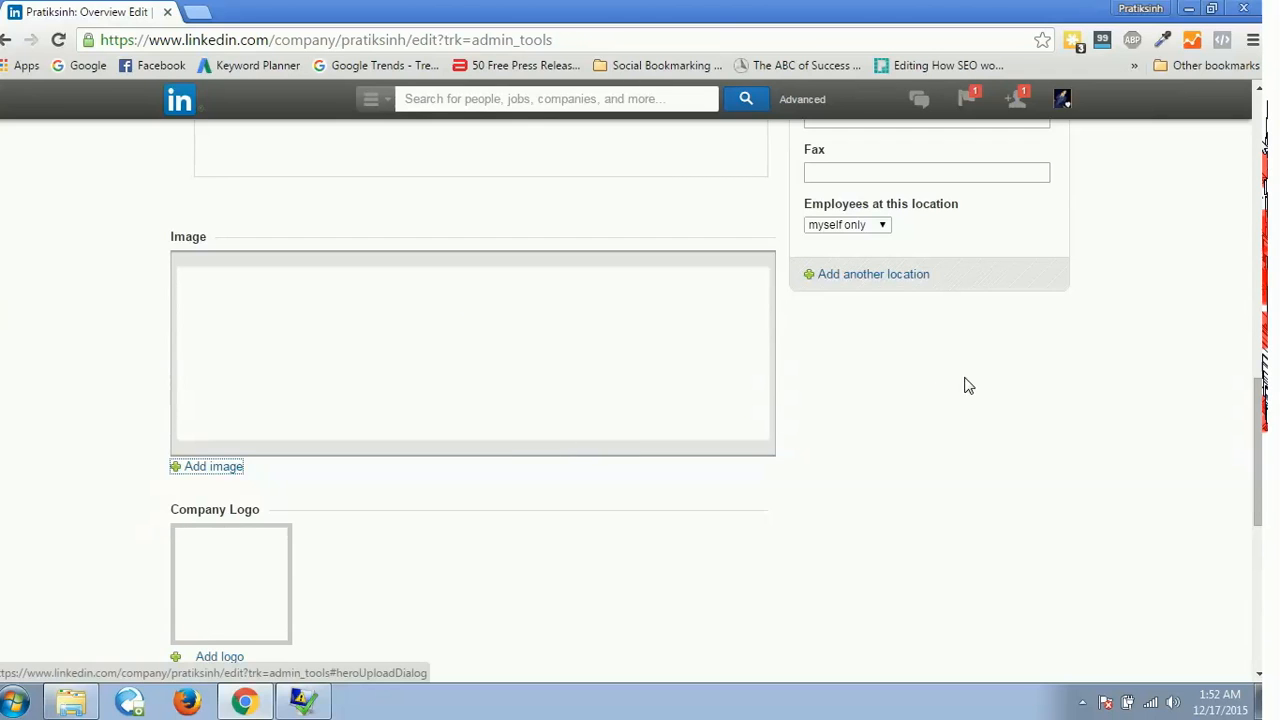
scroll("down", 3)
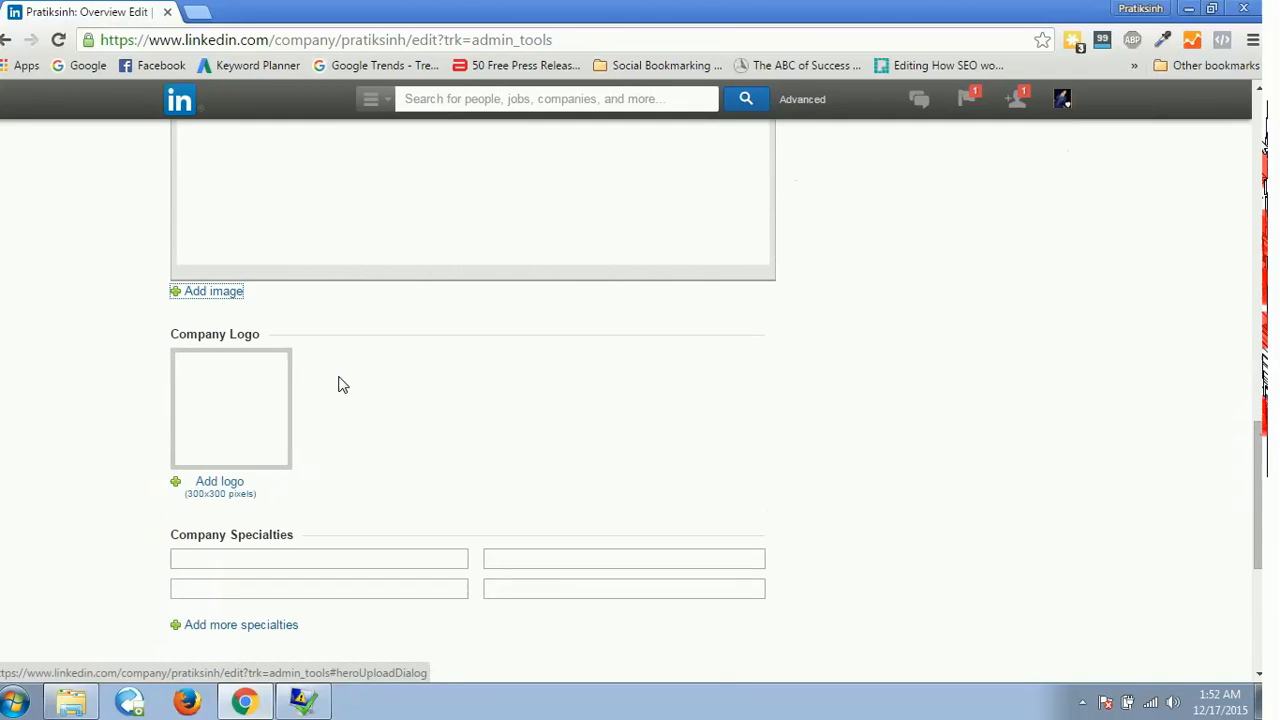
mouse_move(248, 442)
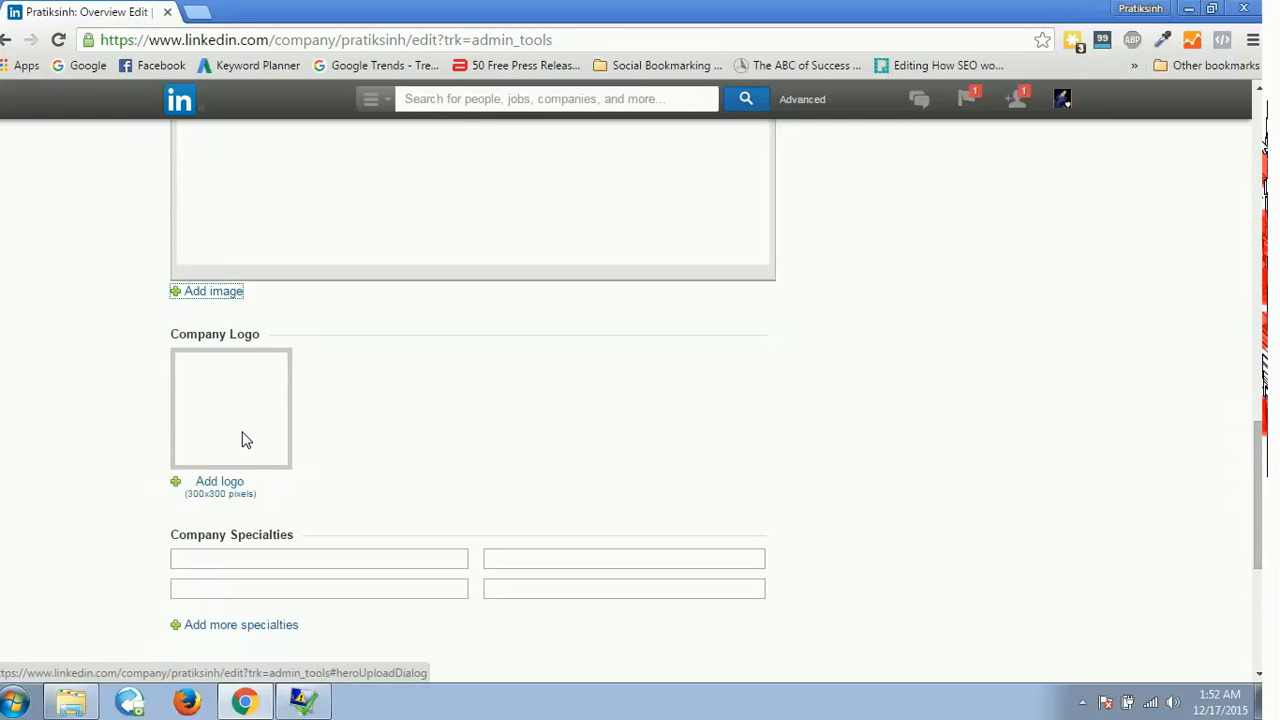
mouse_move(220, 386)
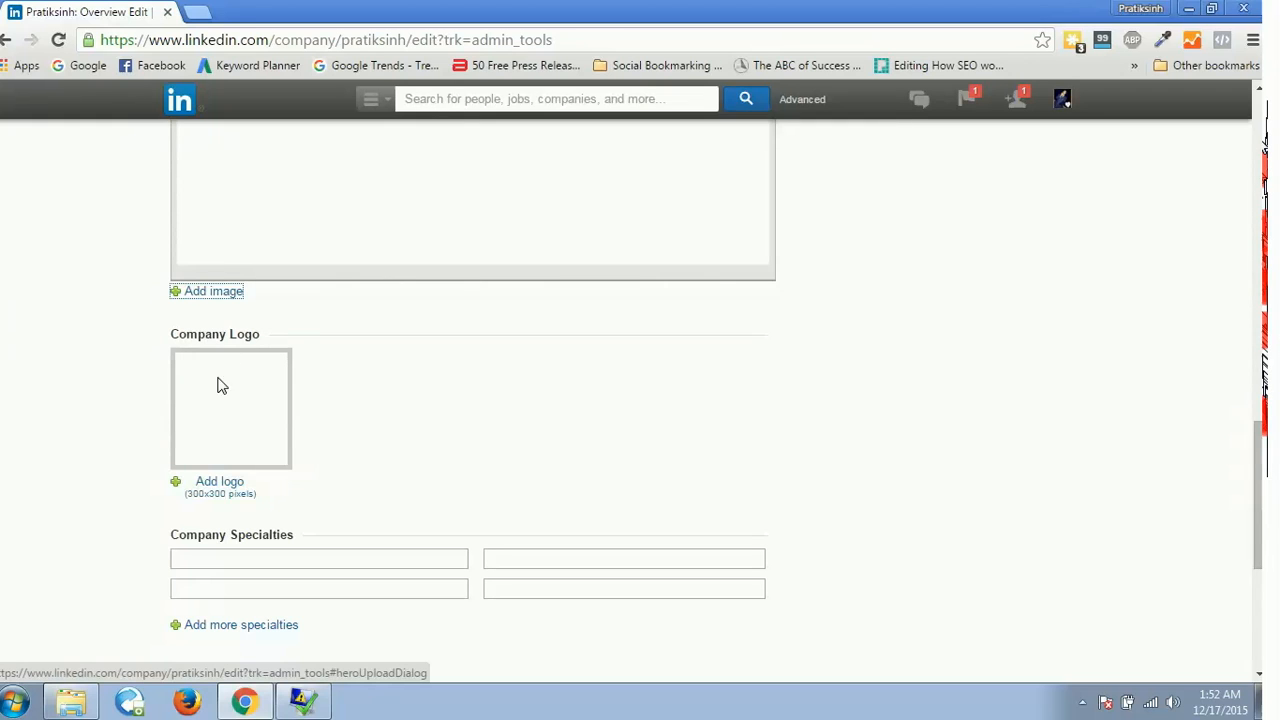
mouse_move(260, 238)
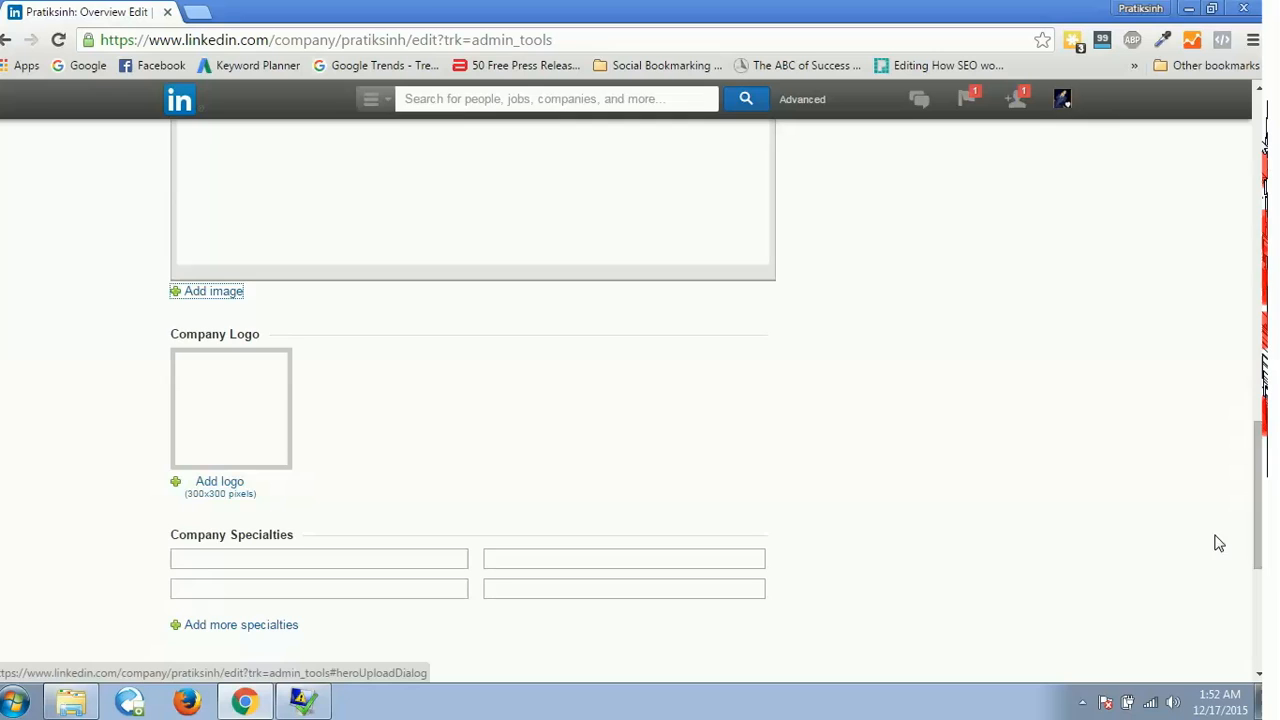
Enter specialties 'Digital Marketing Experts' and 'Hacking Experts' and add another specialty row
scroll("down", 3)
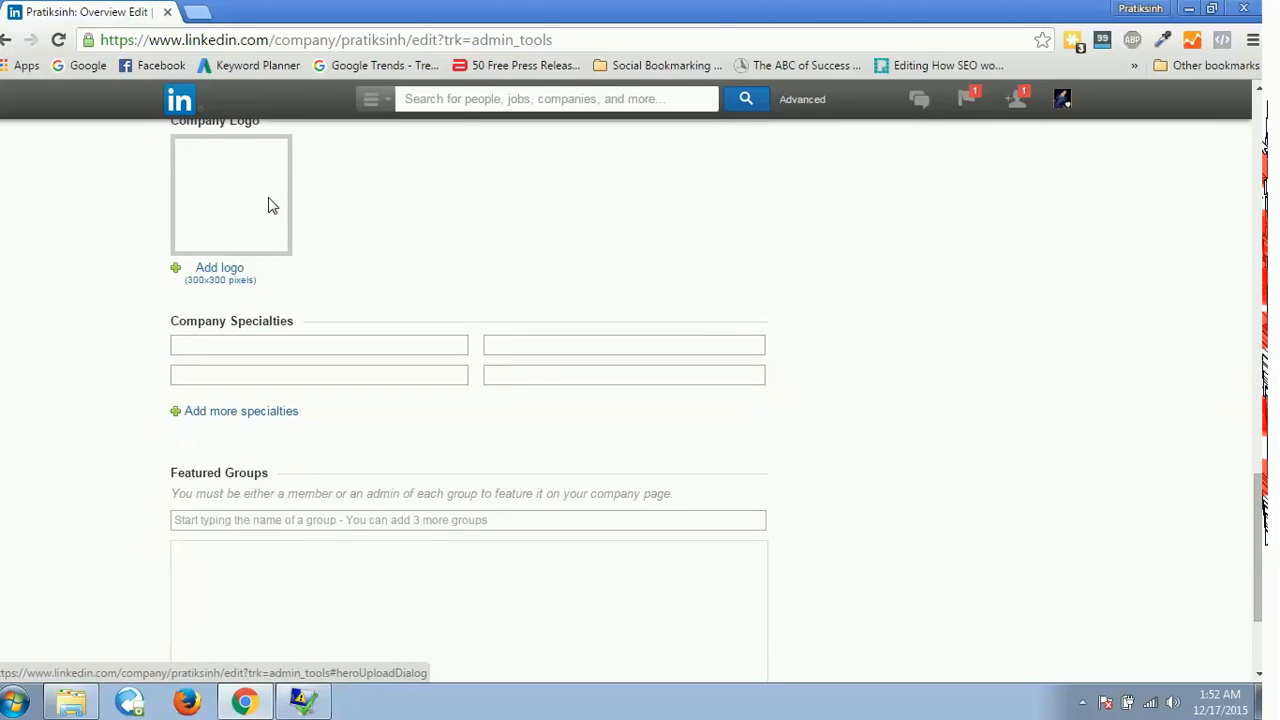
mouse_move(324, 204)
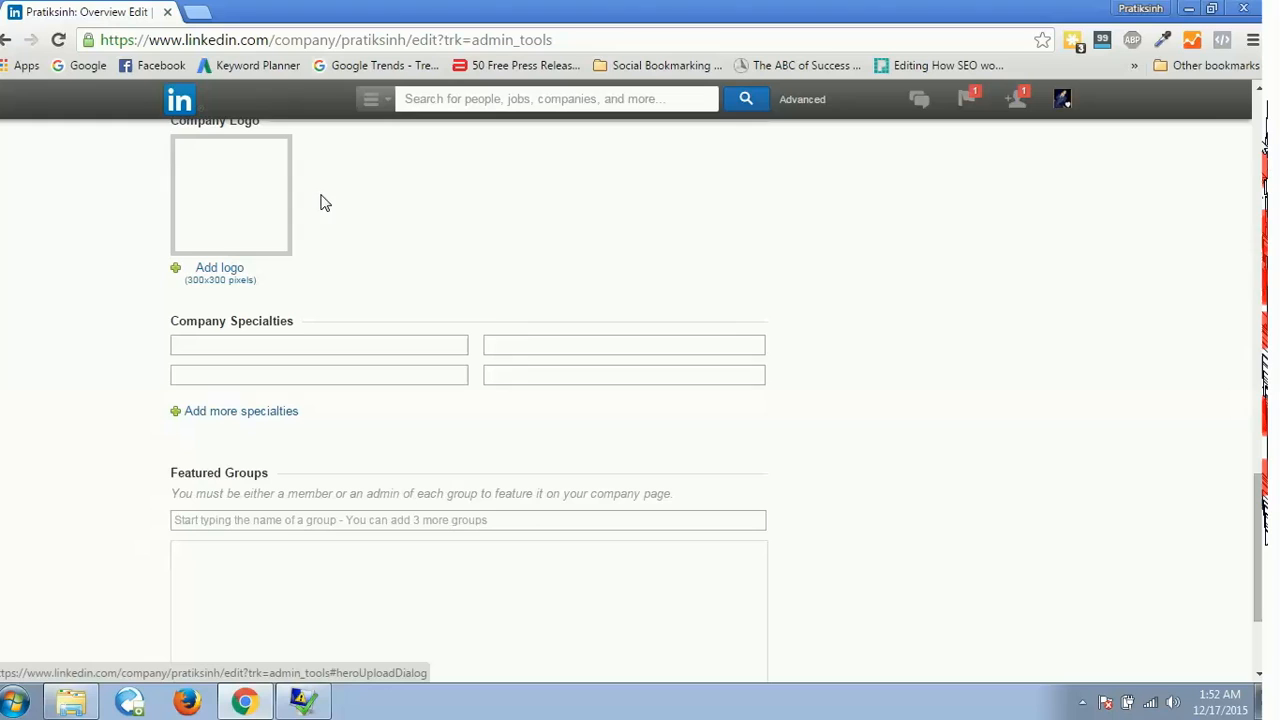
mouse_move(220, 348)
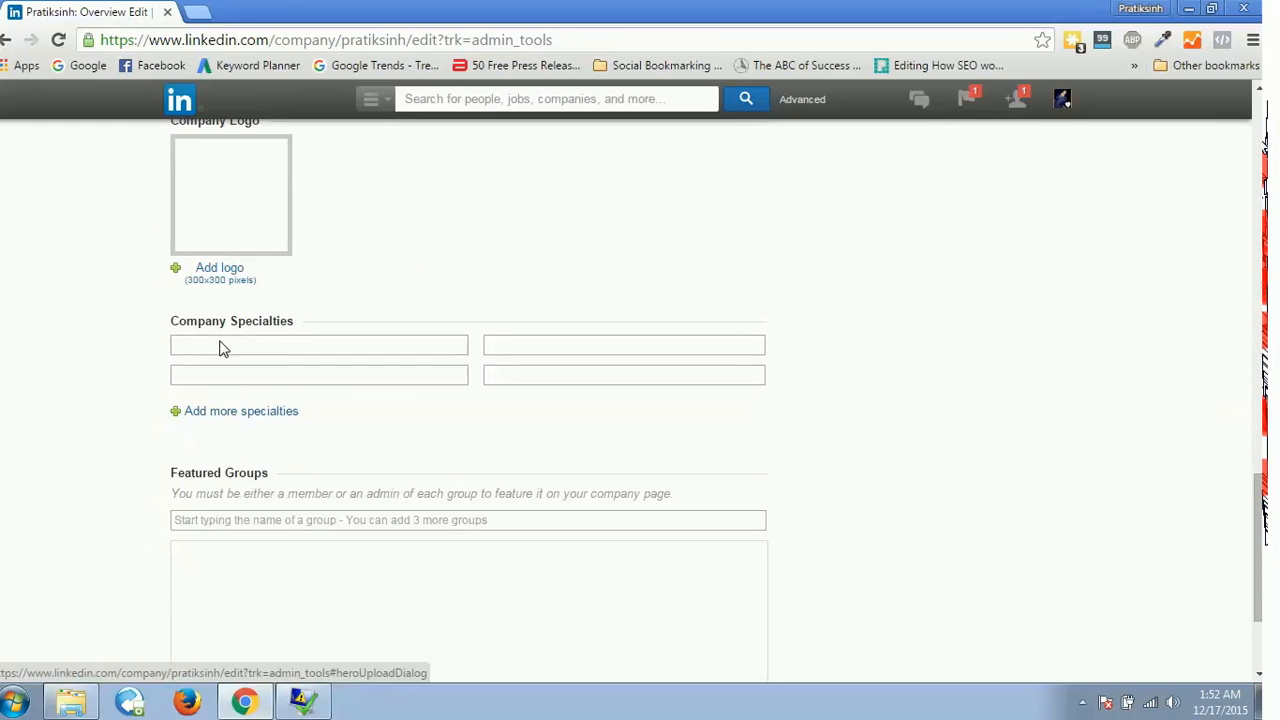
left_click(318, 344)
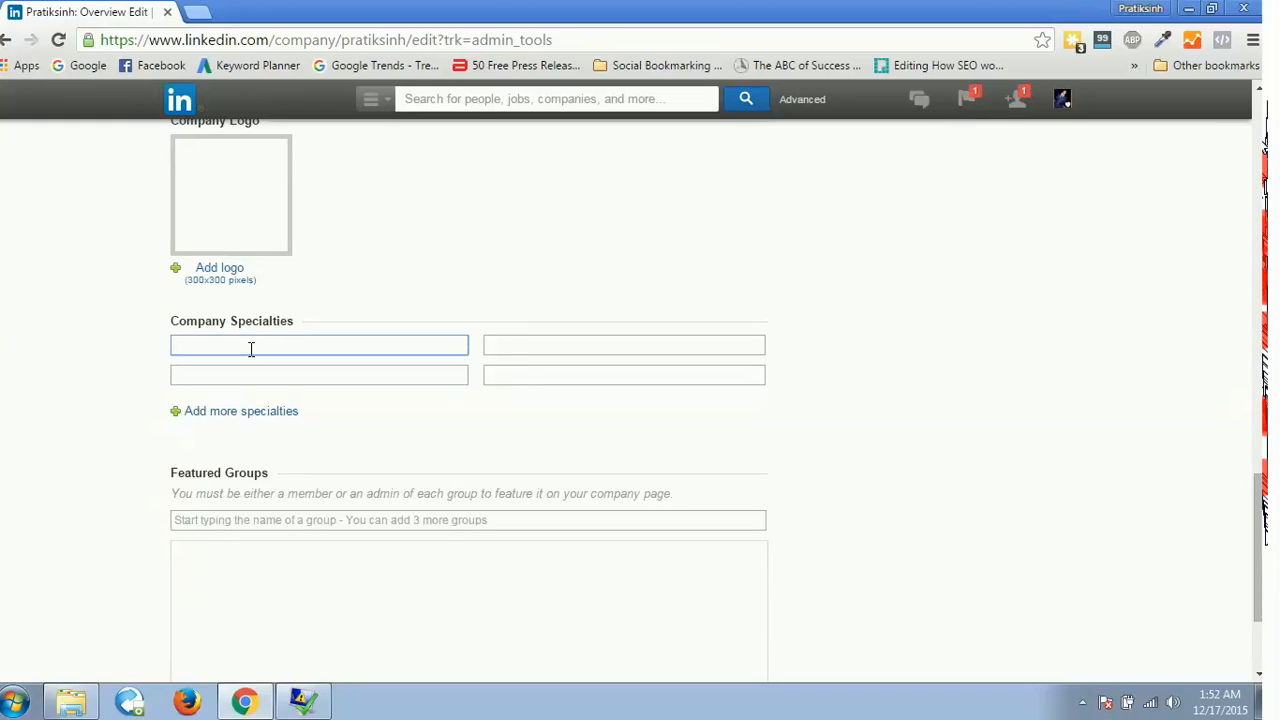
type("Digital MArket")
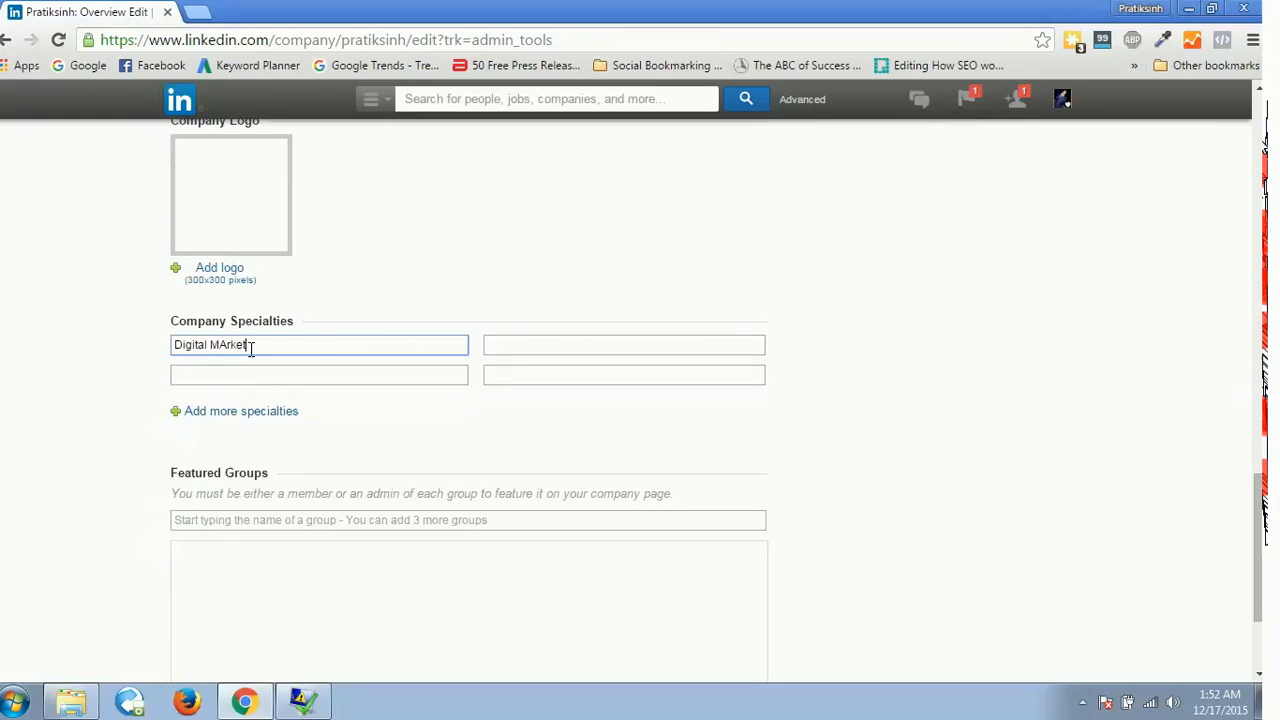
type("Digital Marketing")
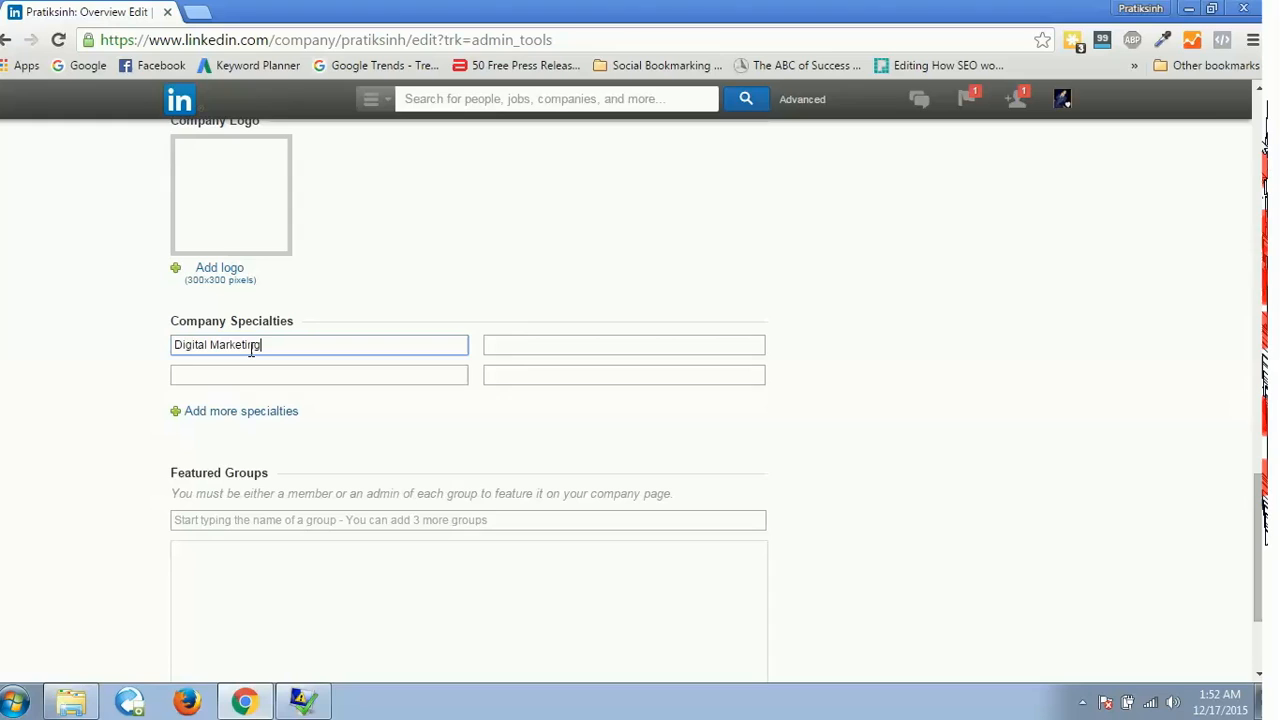
type("Experts")
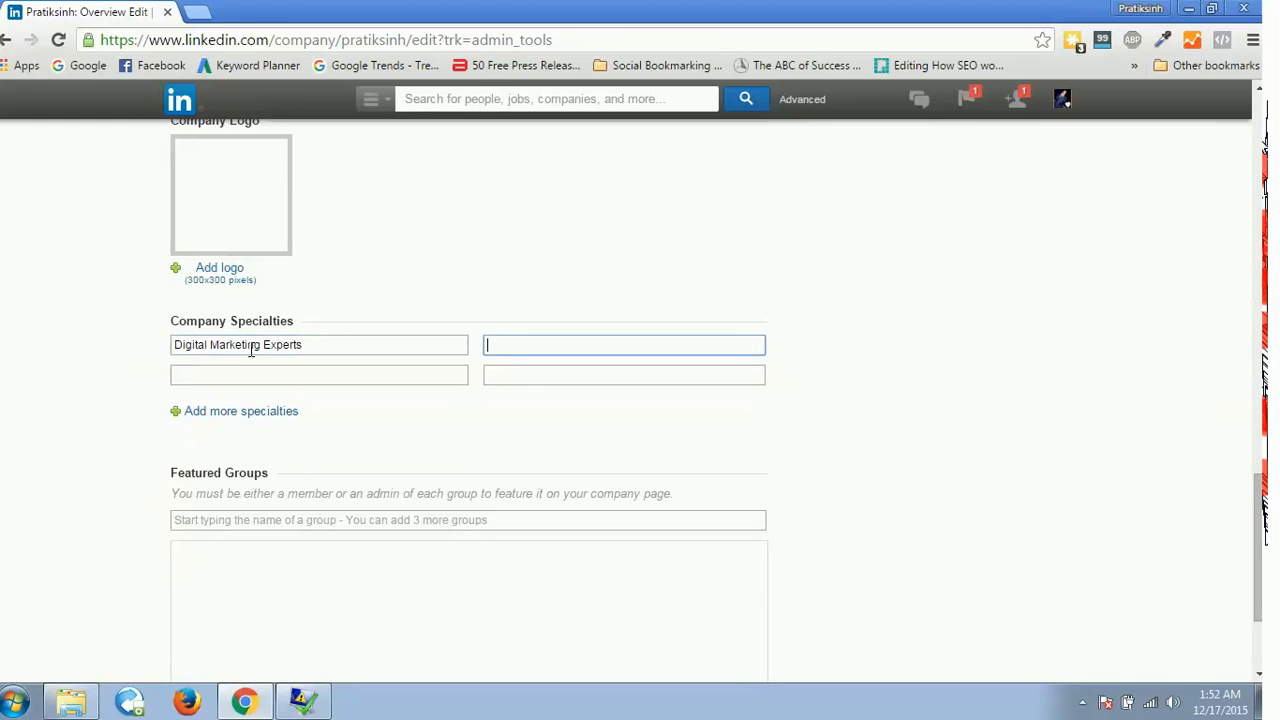
type("Hacking Experts")
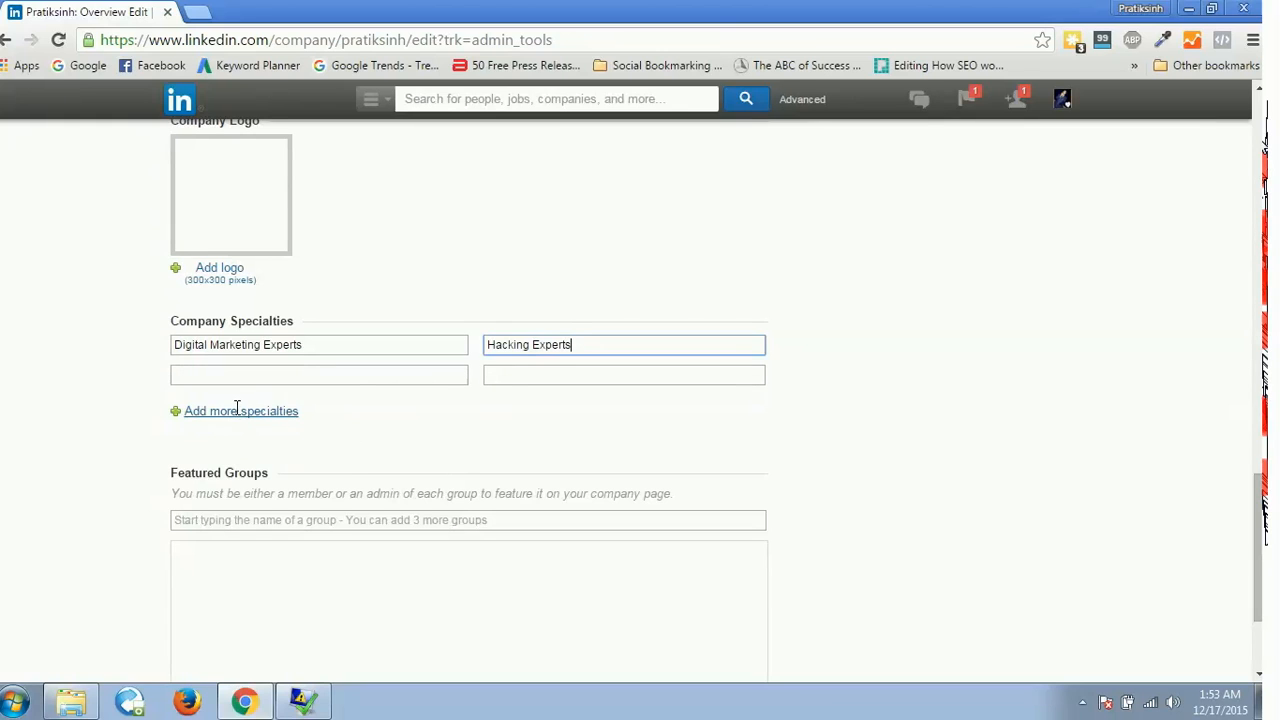
left_click(240, 410)
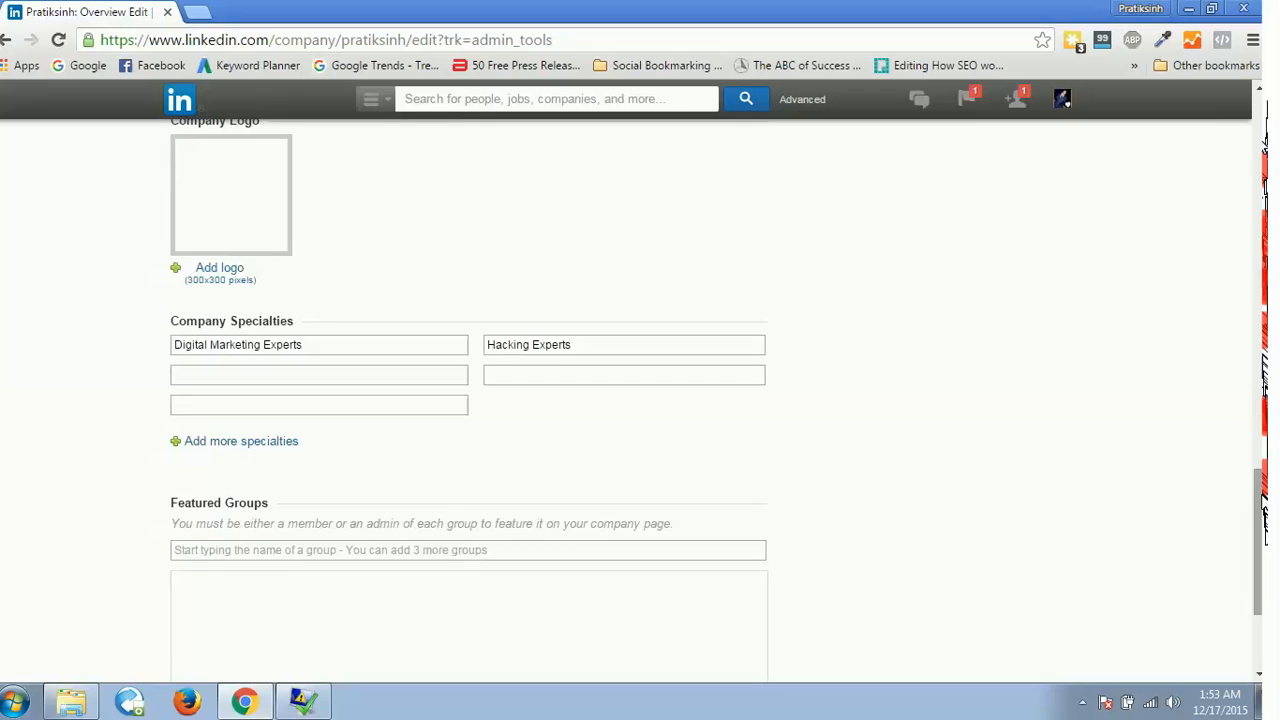
Add the Digital Marketing group (about 837,641 members) as a featured group by searching 'Digital'
scroll("down", 3)
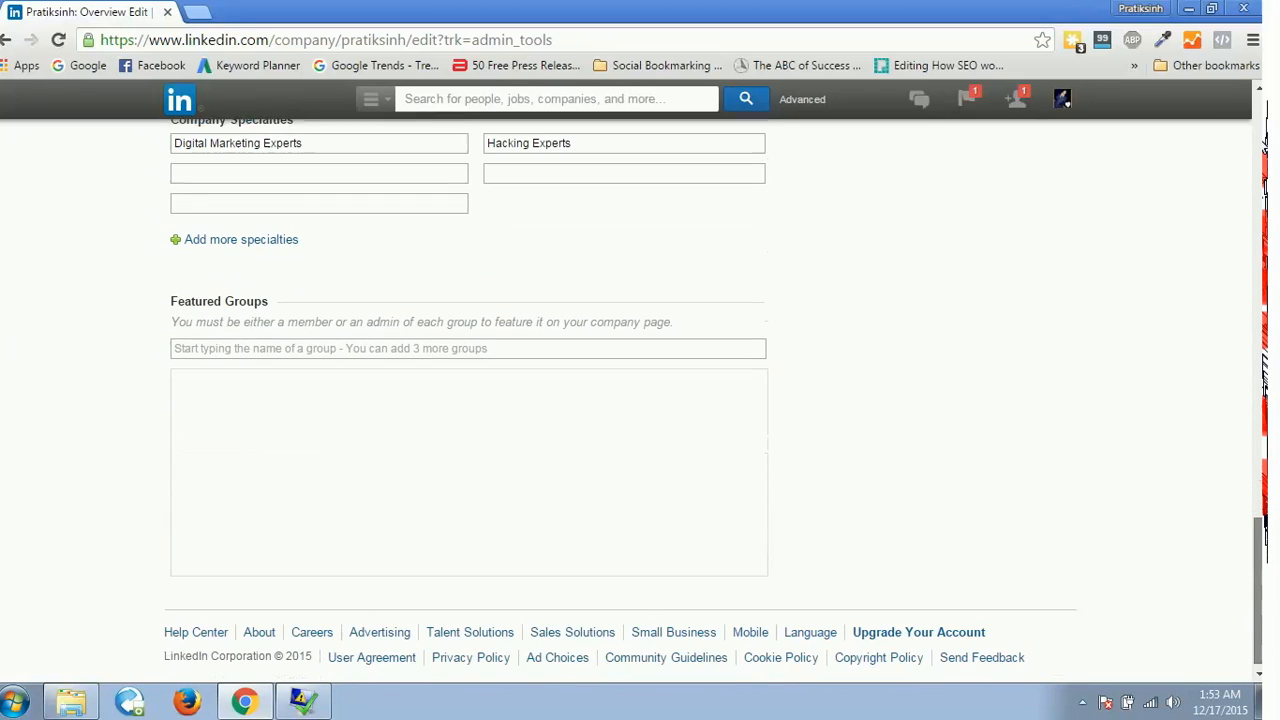
scroll("down", 3)
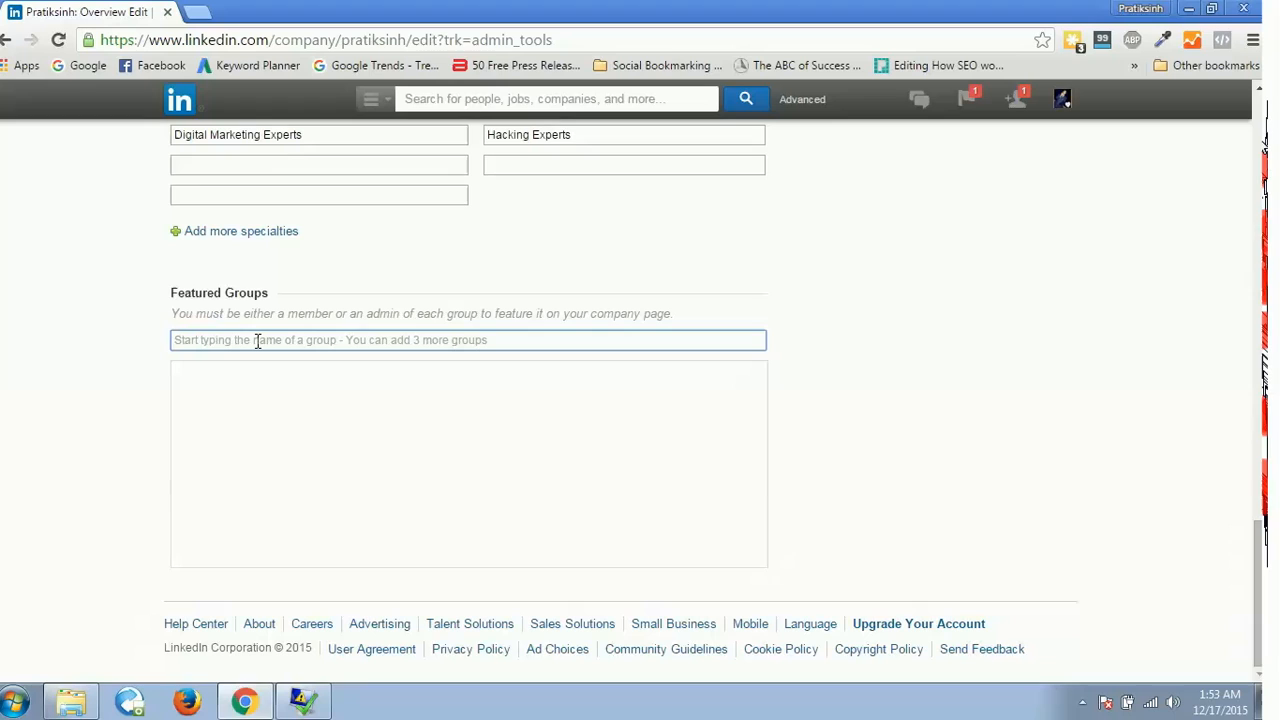
type("Di")
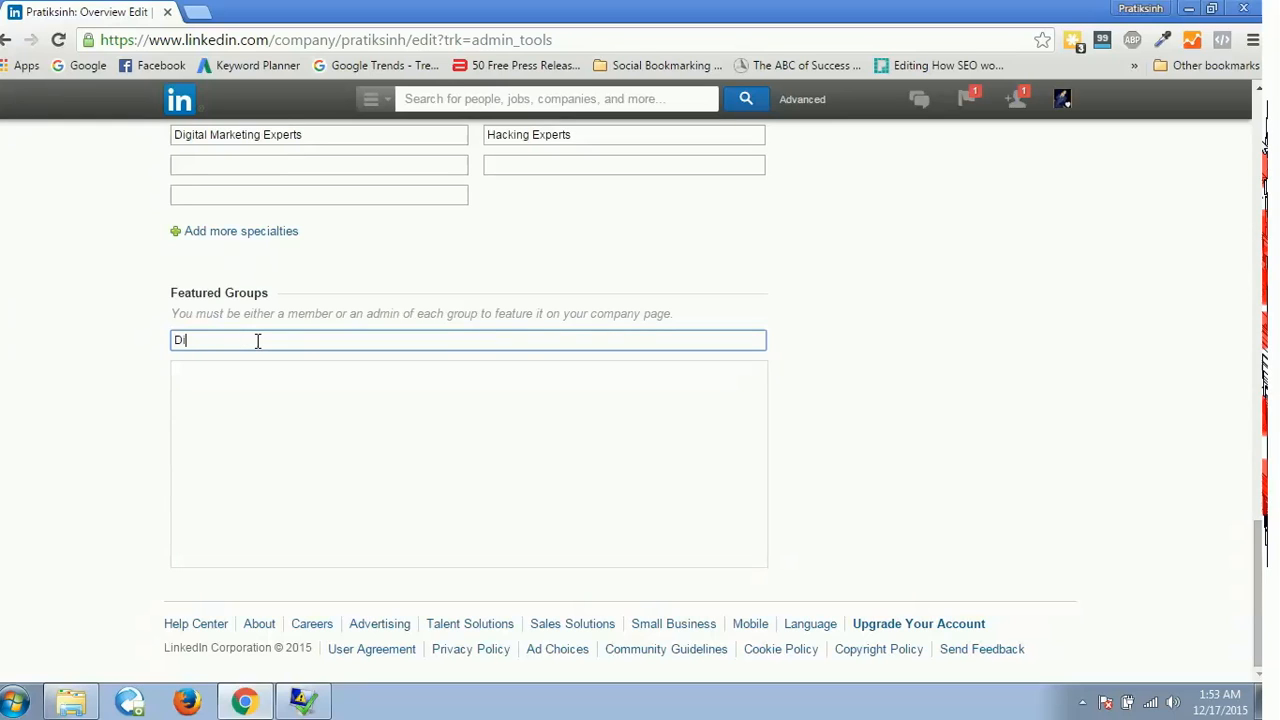
type("igital")
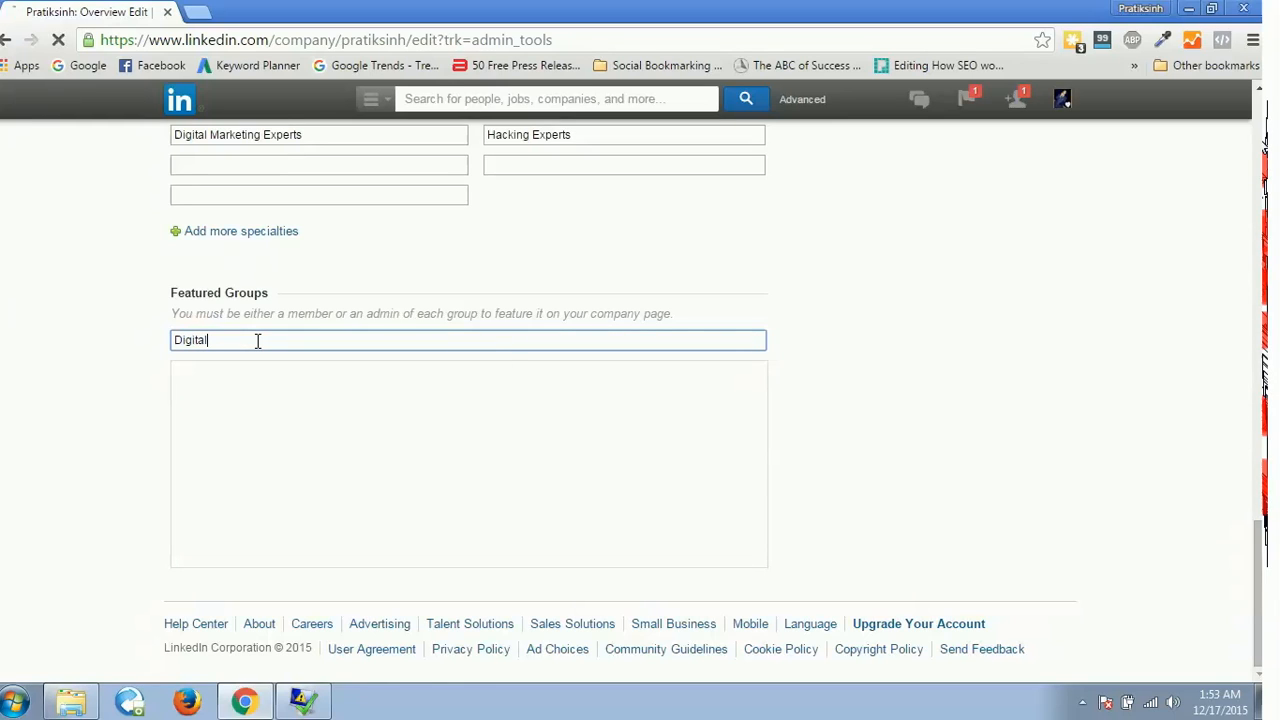
type("Digital")
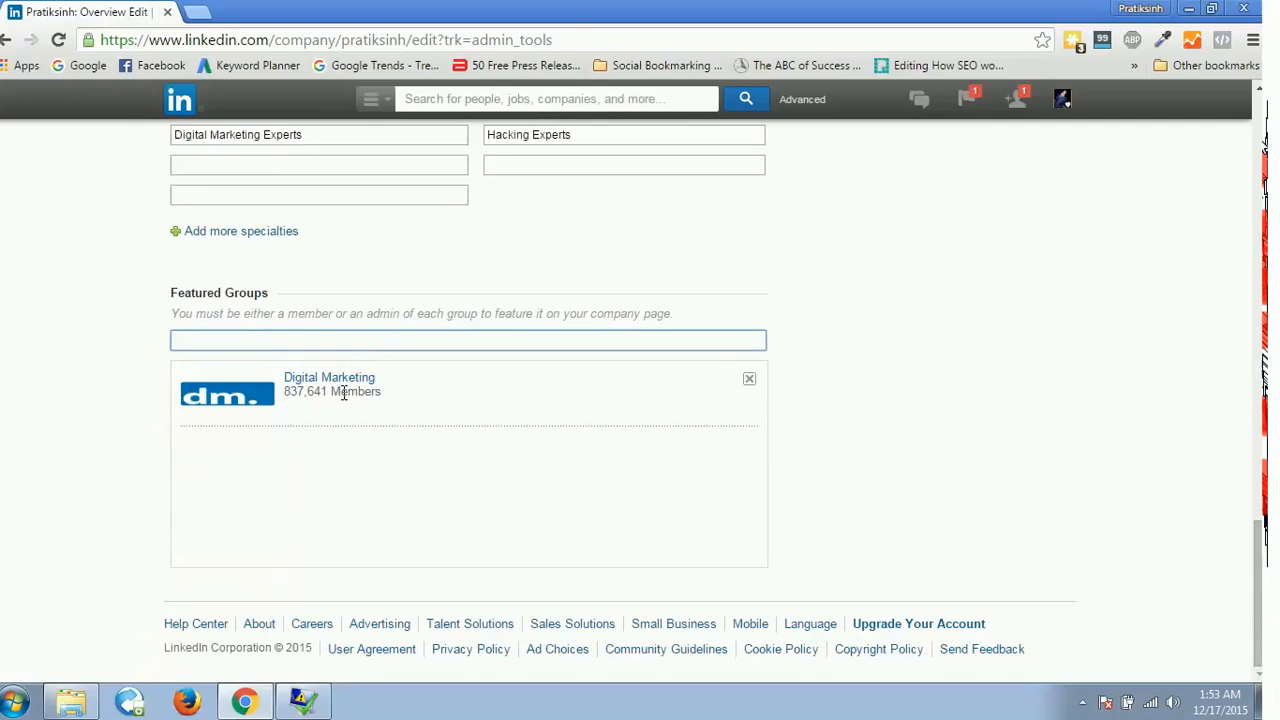
mouse_move(388, 432)
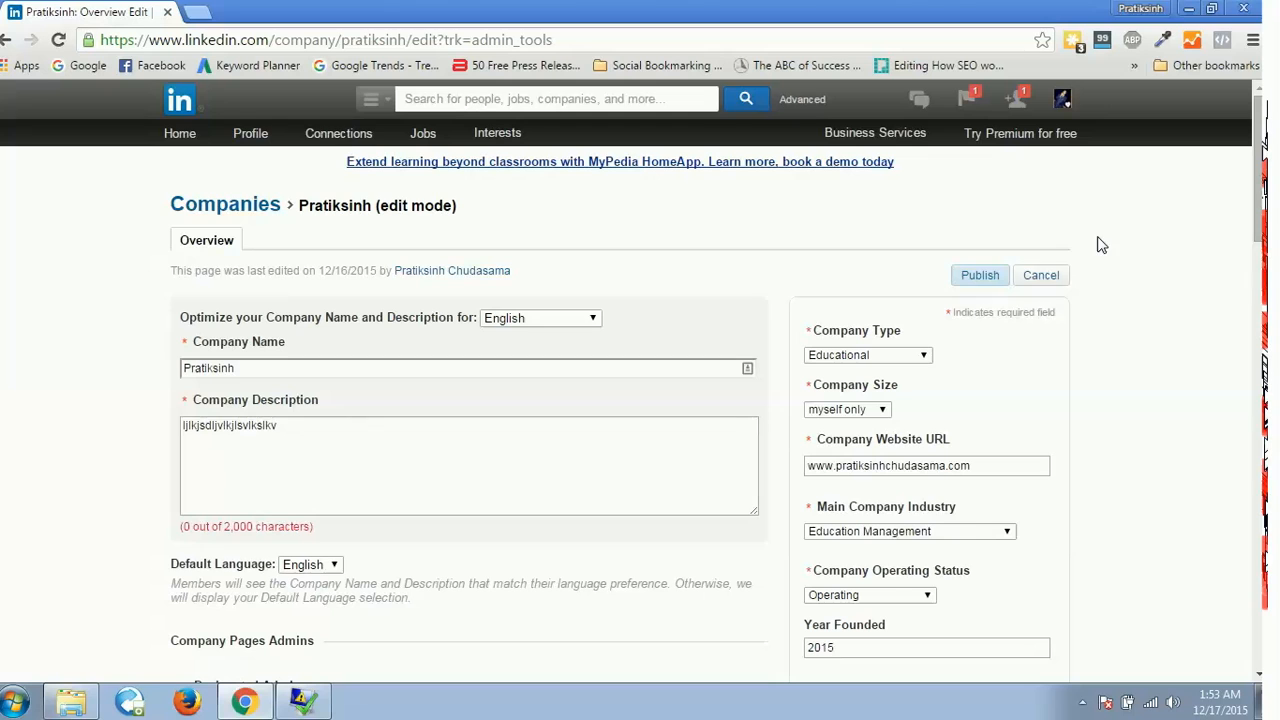
mouse_move(1228, 196)
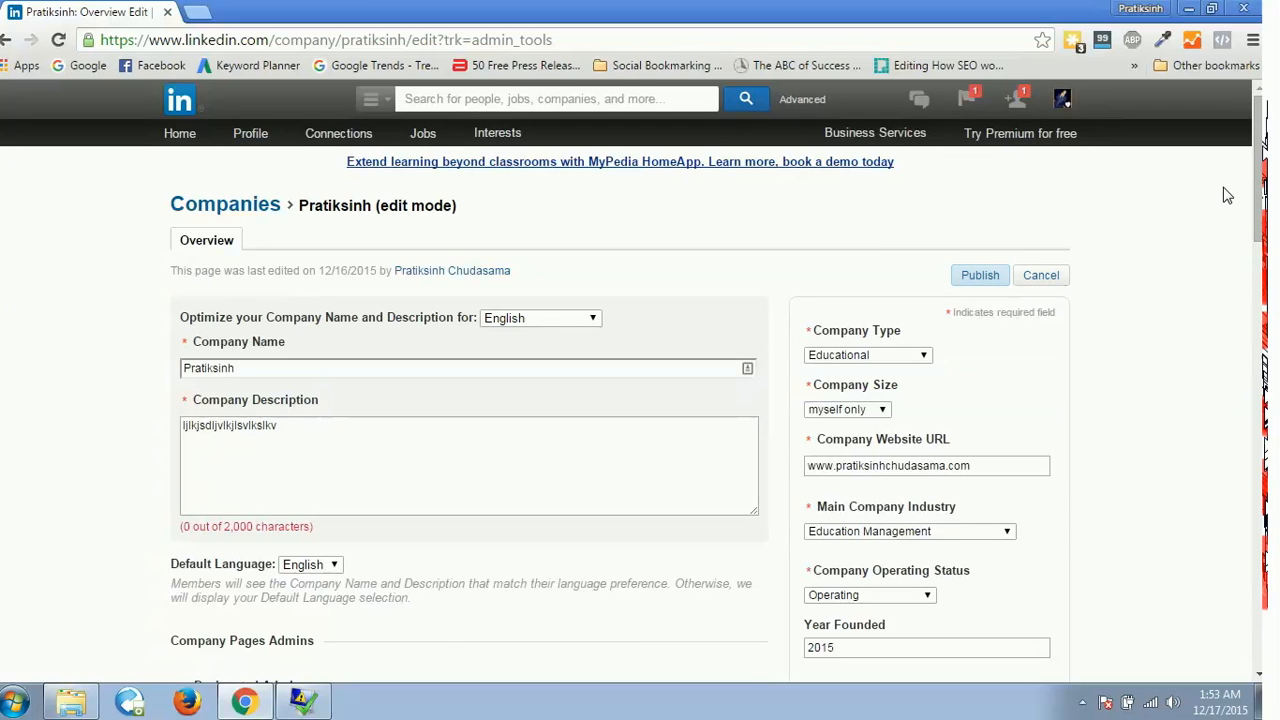
Publish the company page edits; the 22-character description is rejected as under 100 characters
scroll("down", 3)
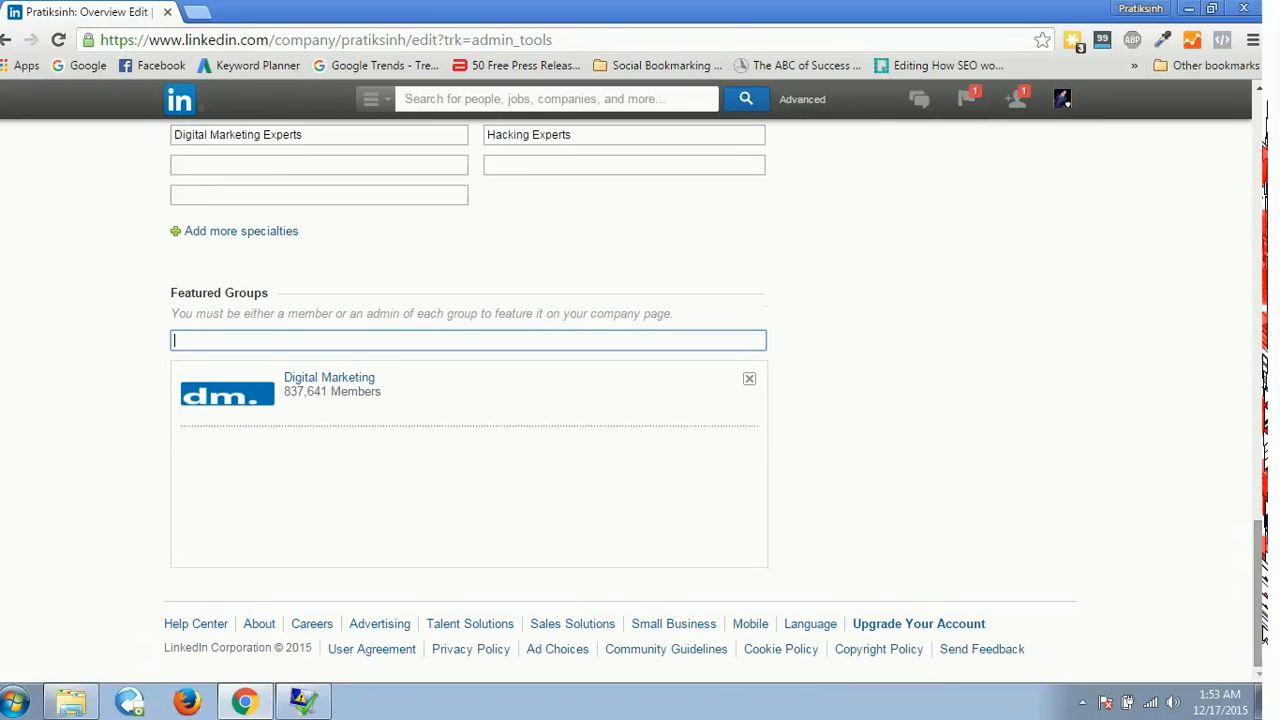
mouse_move(872, 544)
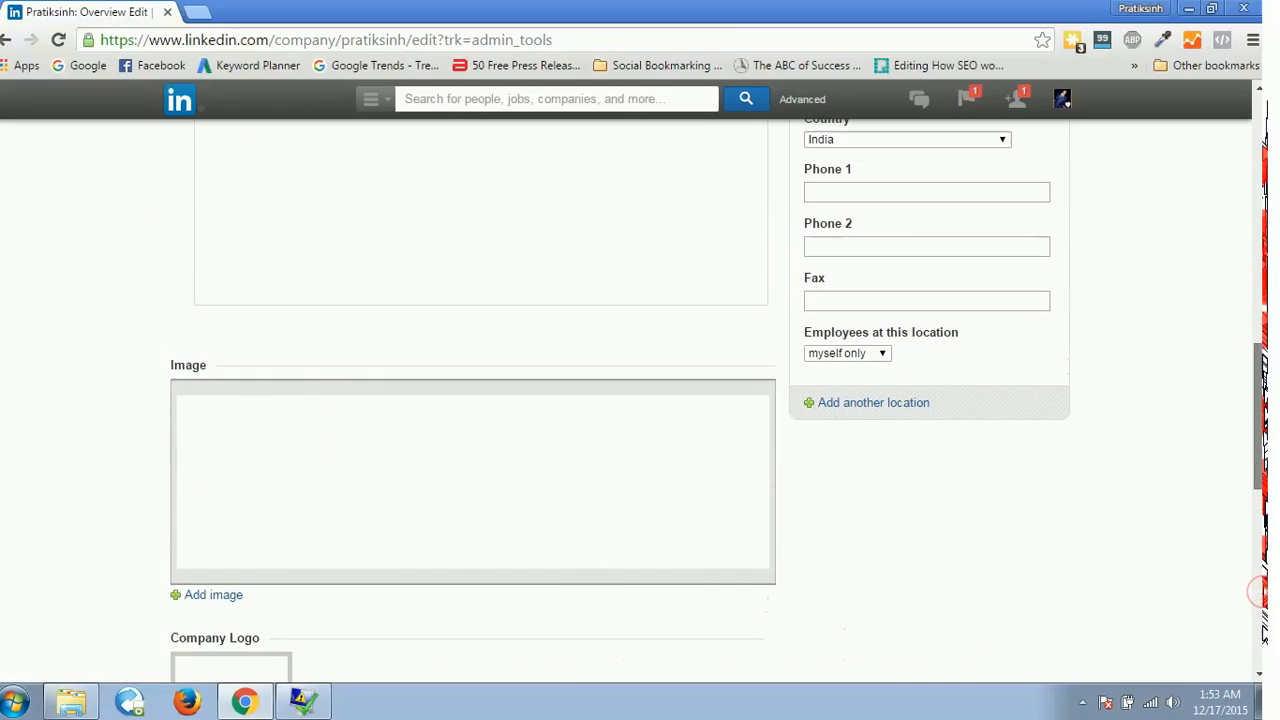
scroll("up", 3)
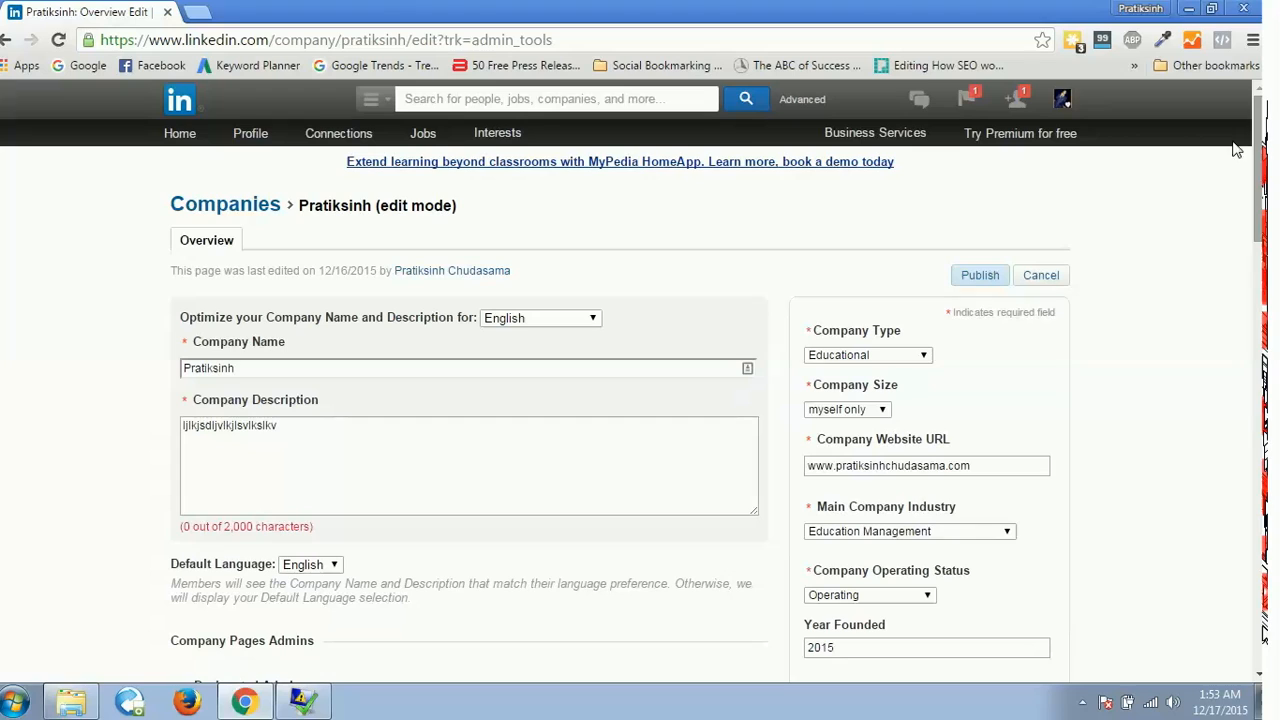
mouse_move(1004, 206)
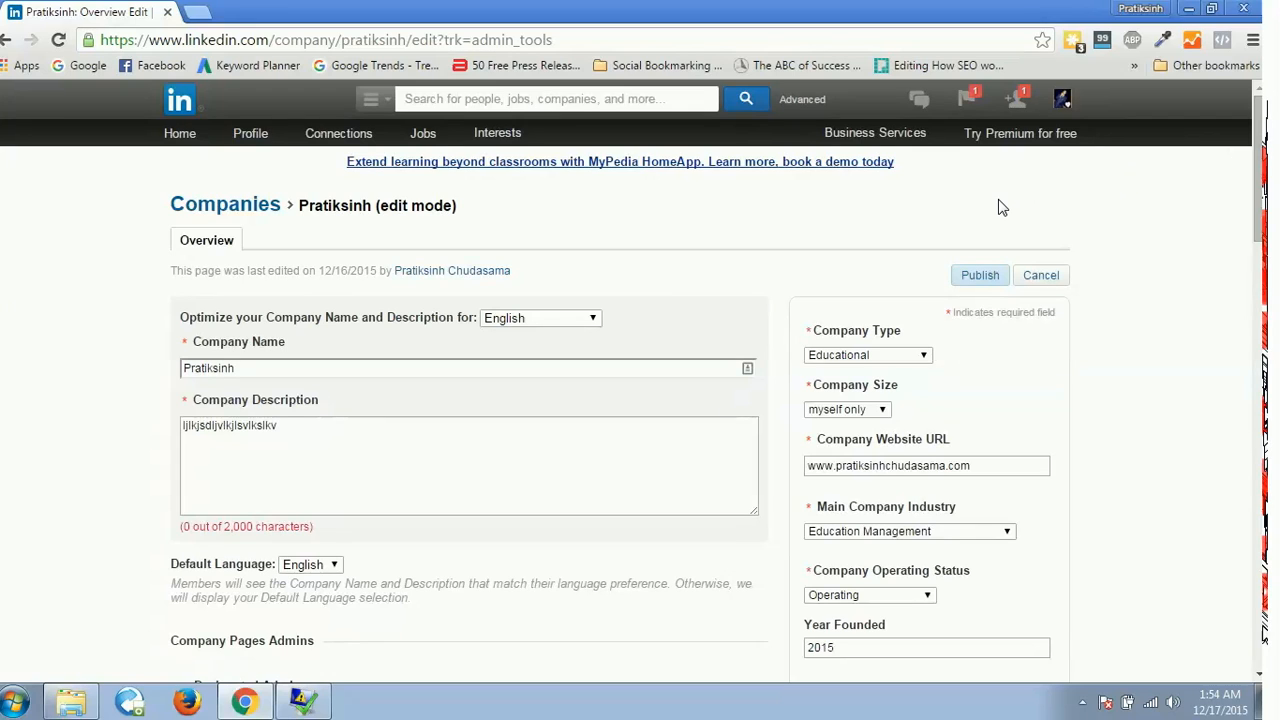
mouse_move(980, 276)
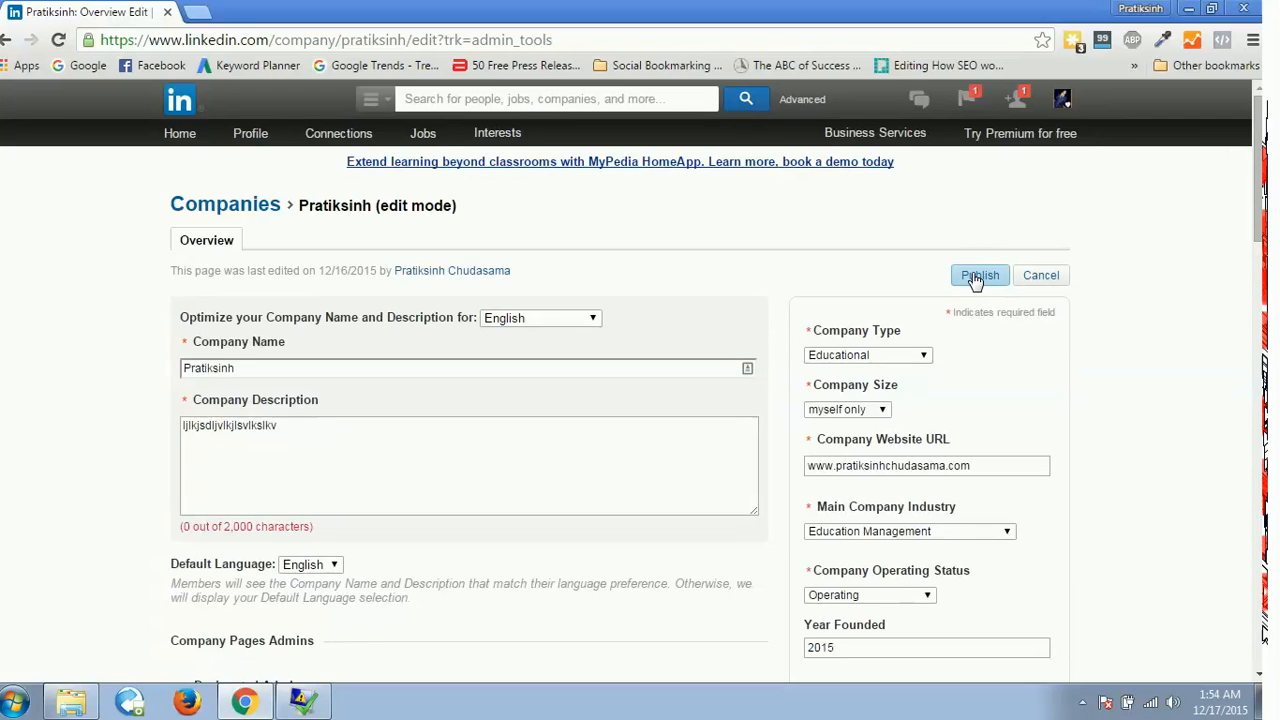
mouse_move(980, 278)
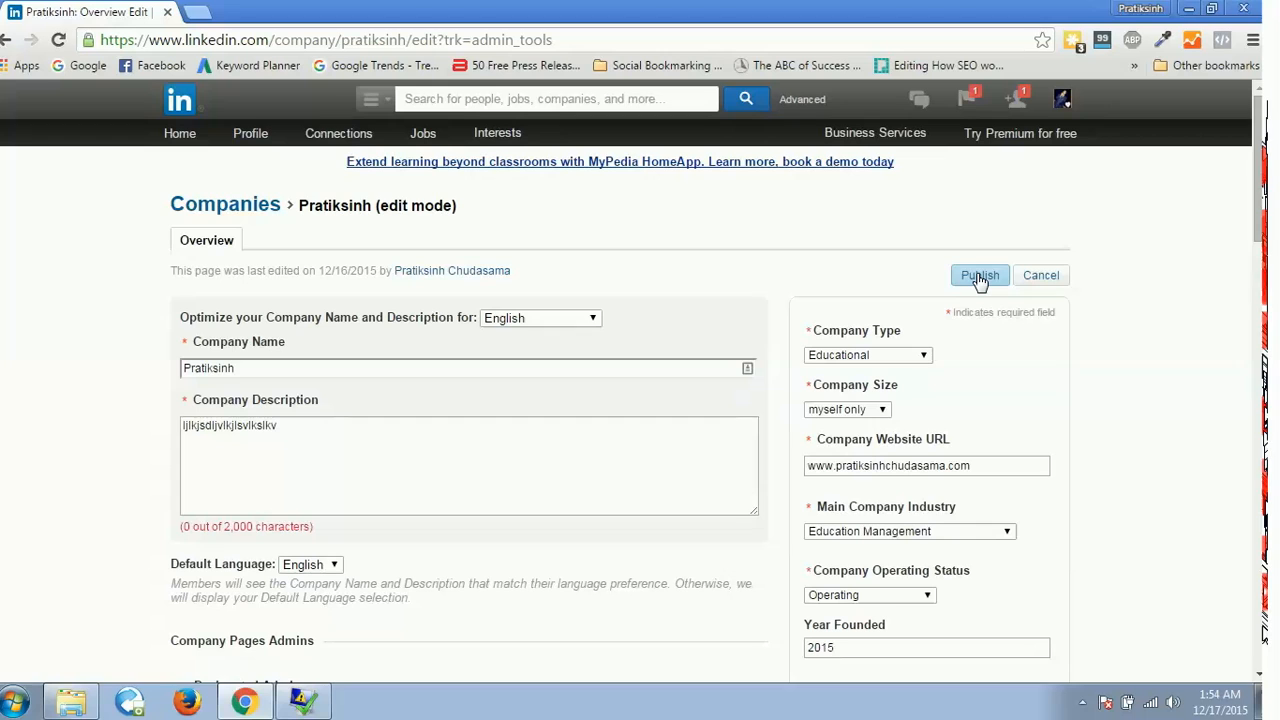
left_click(980, 276)
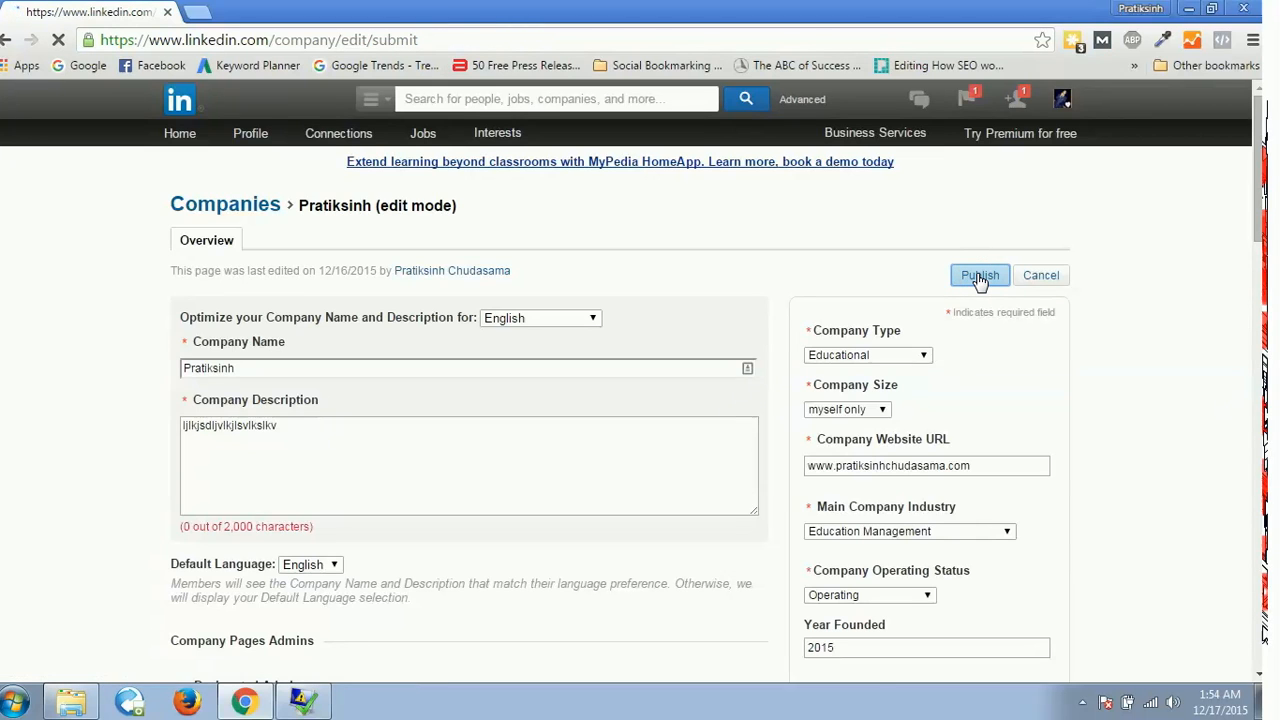
left_click(980, 276)
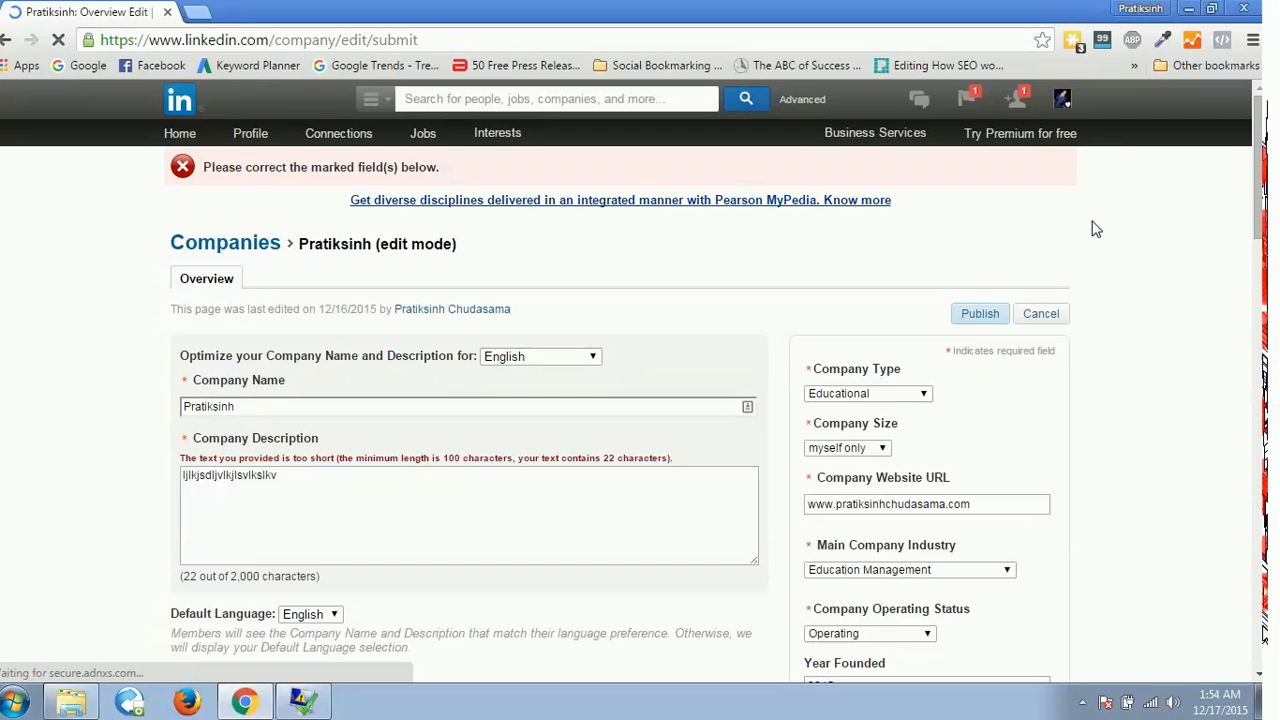
scroll("down", 3)
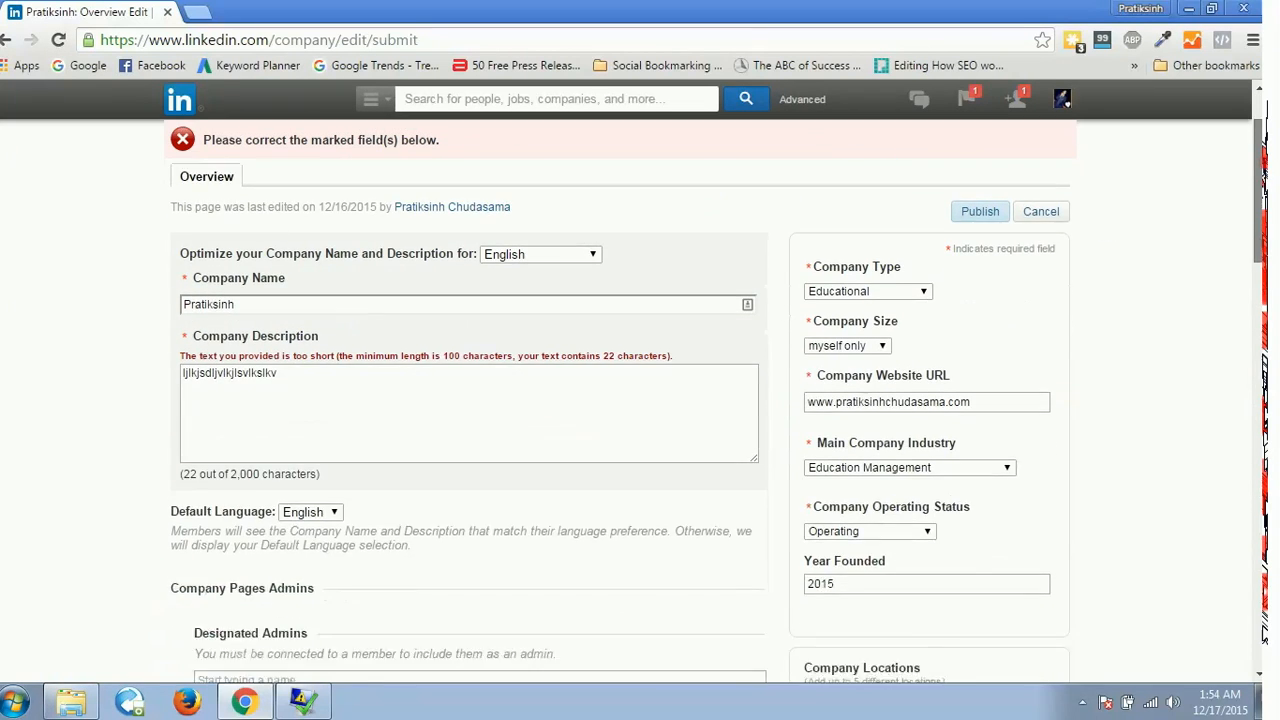
scroll("down", 3)
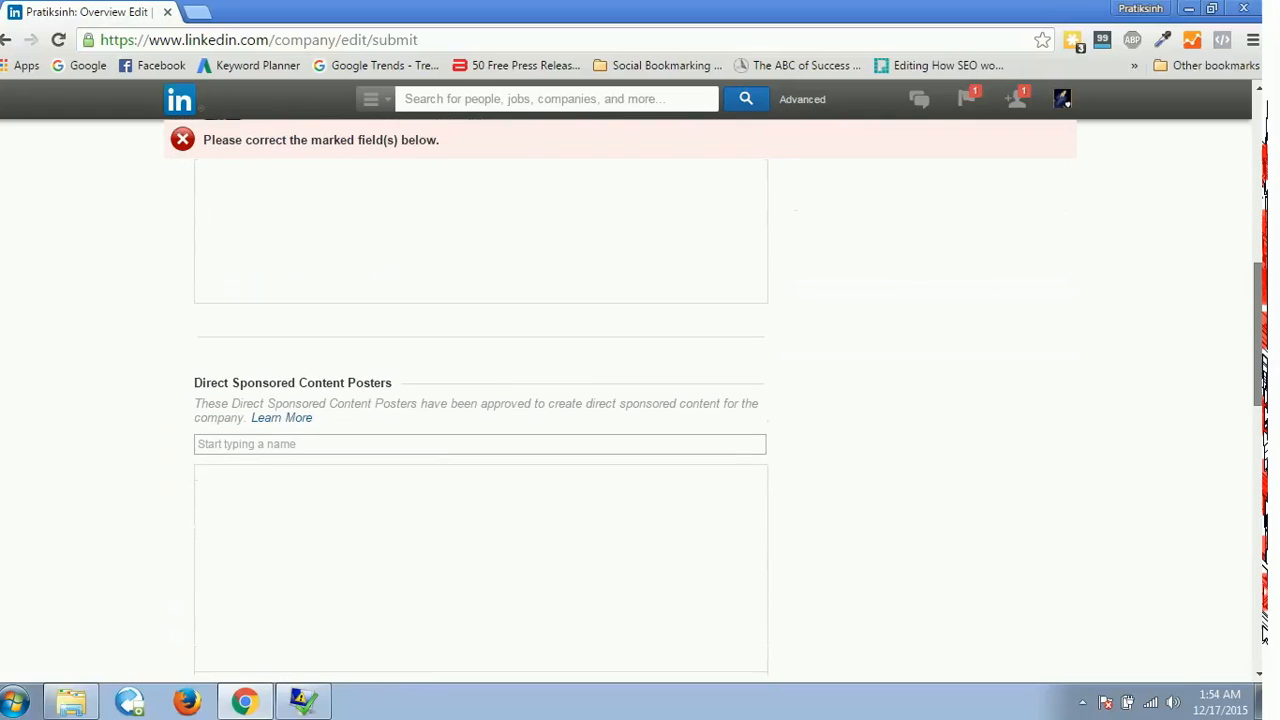
scroll("down", 3)
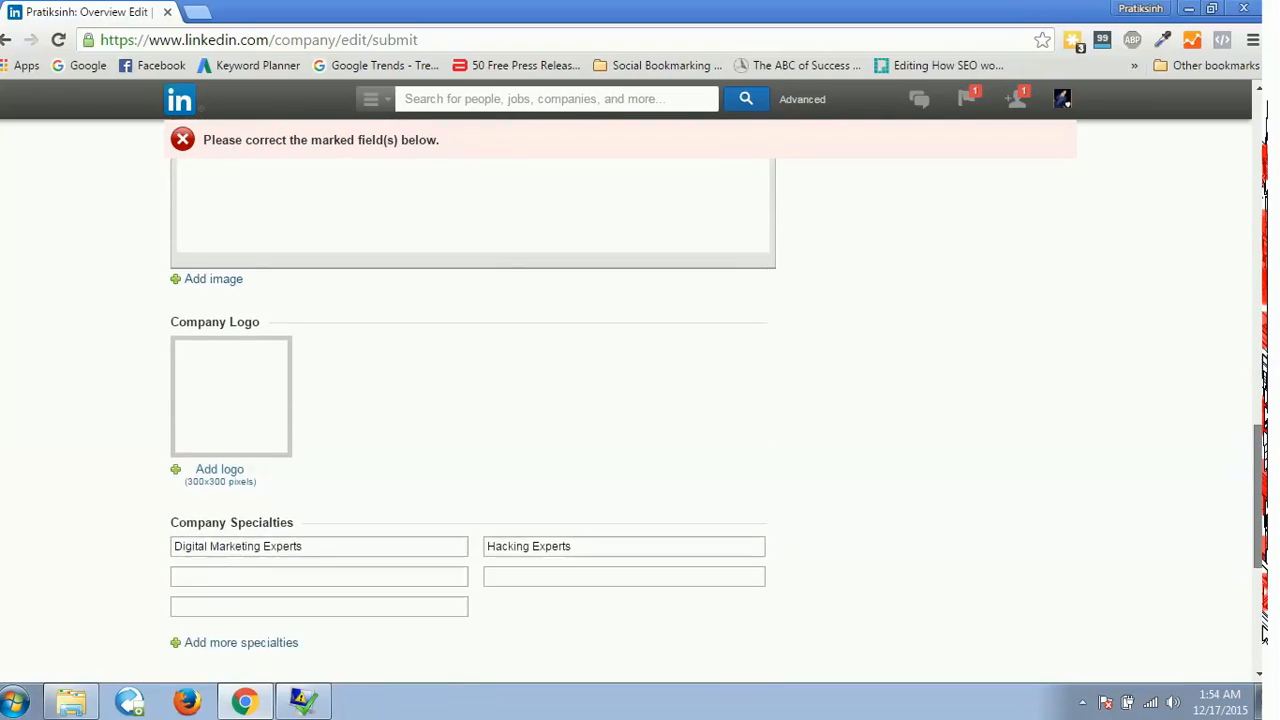
scroll("down", 3)
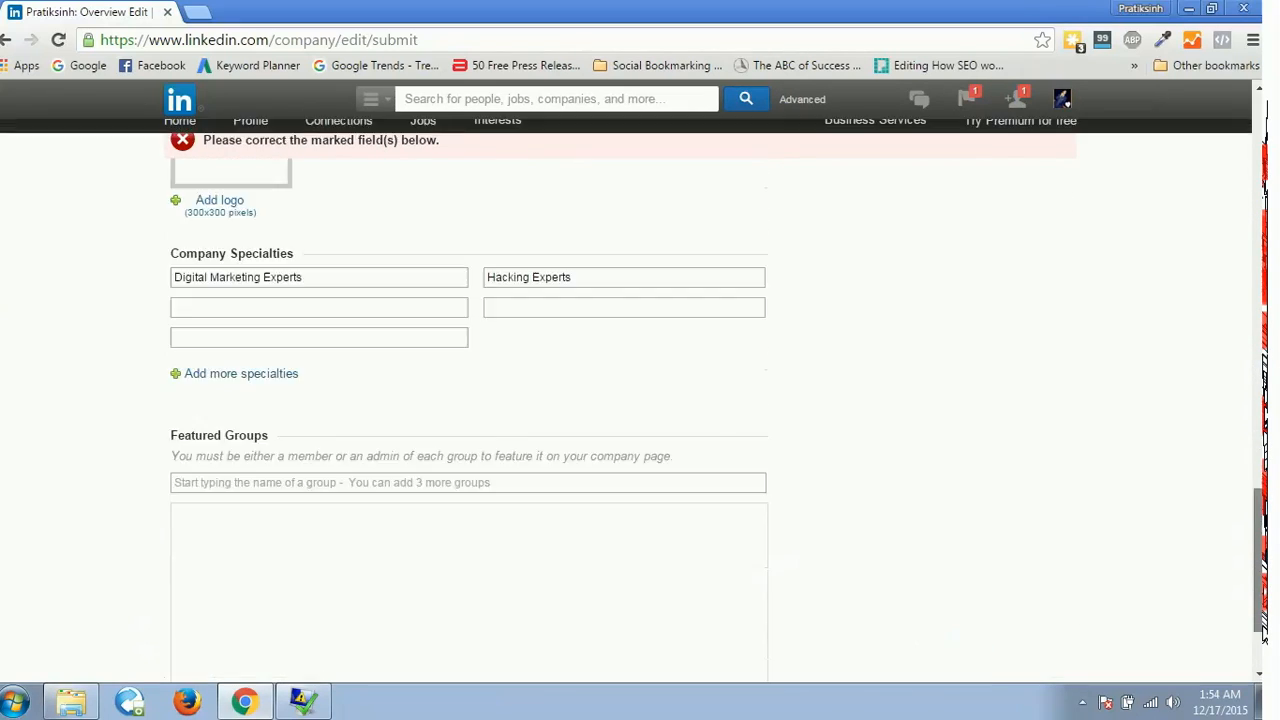
scroll("down", 3)
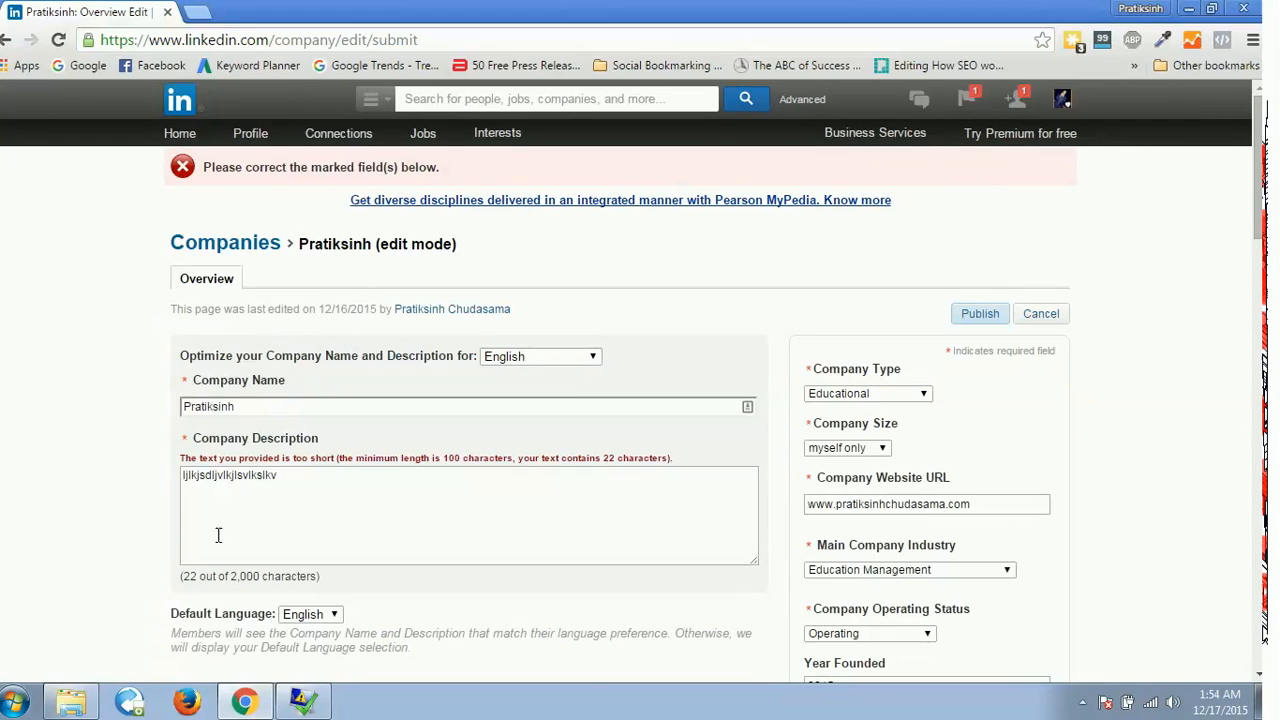
mouse_move(304, 204)
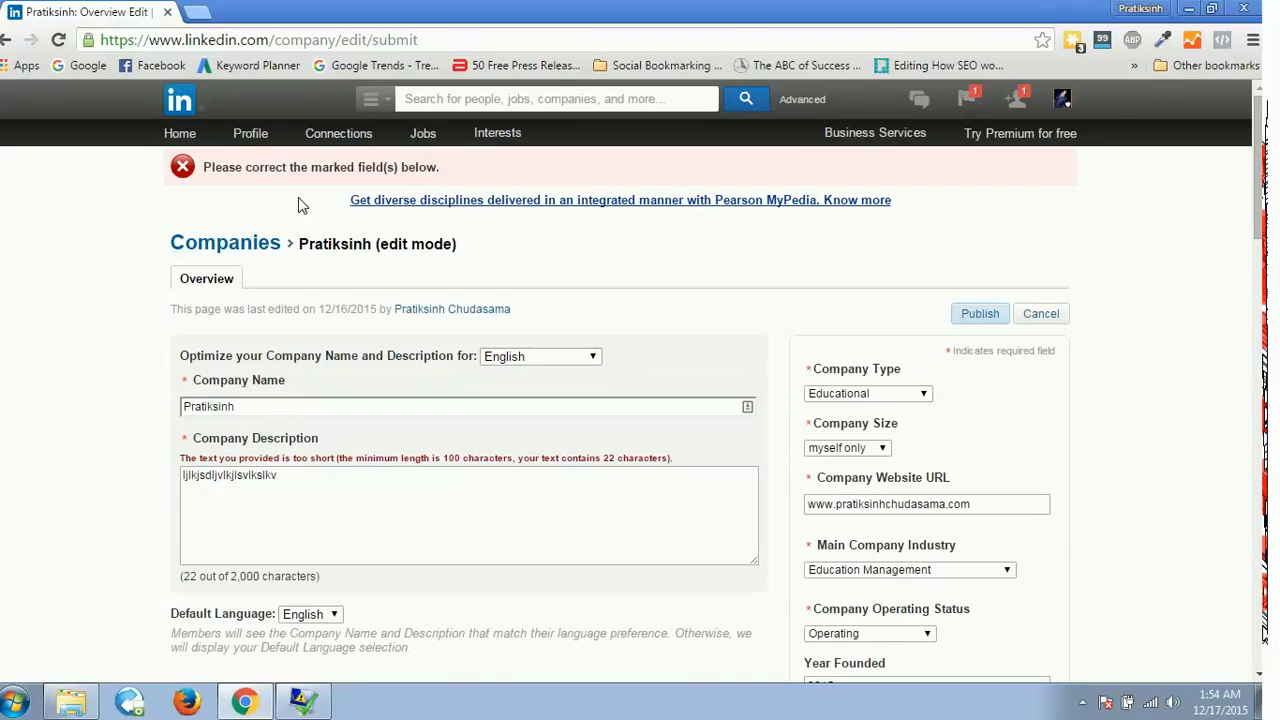
mouse_move(548, 332)
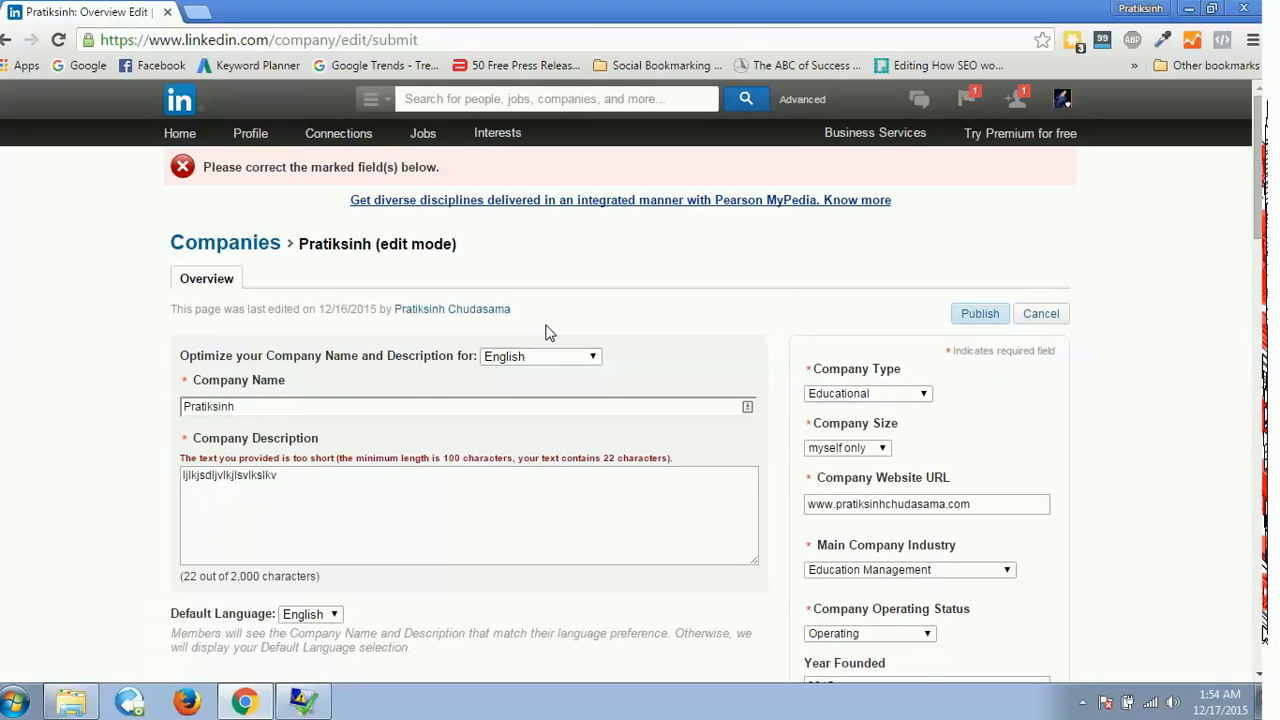
scroll("down", 3)
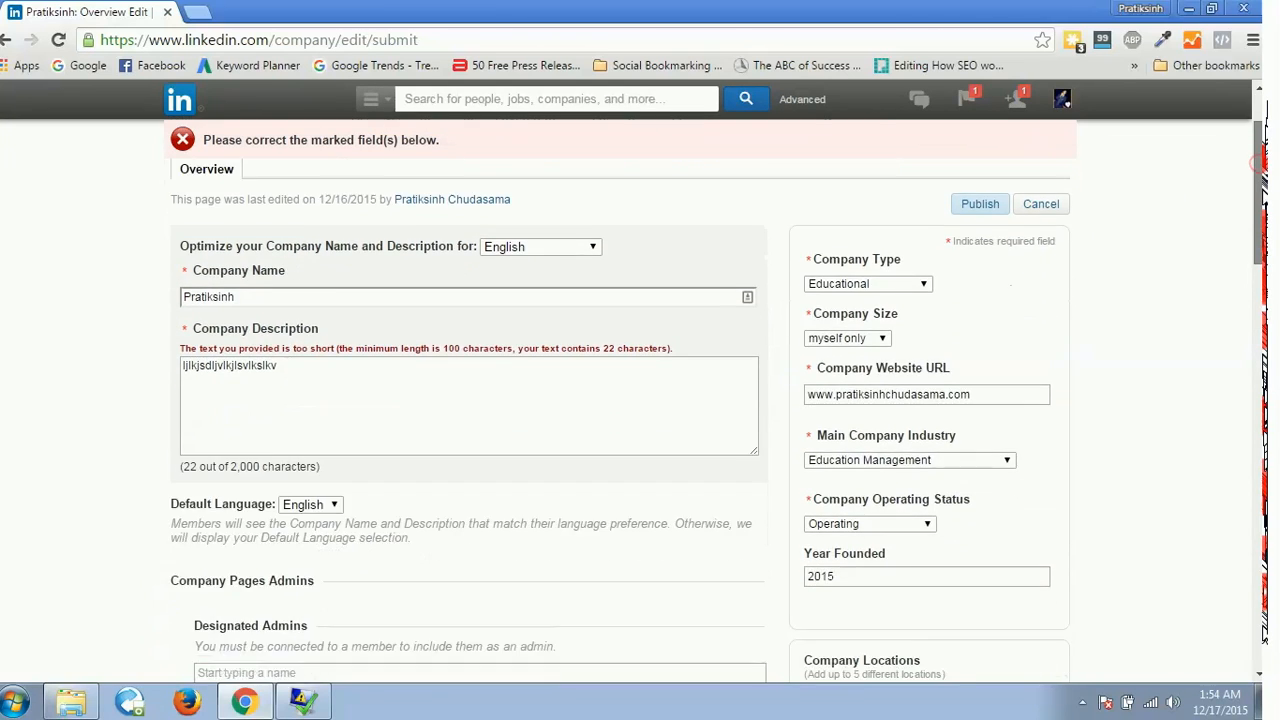
scroll("down", 3)
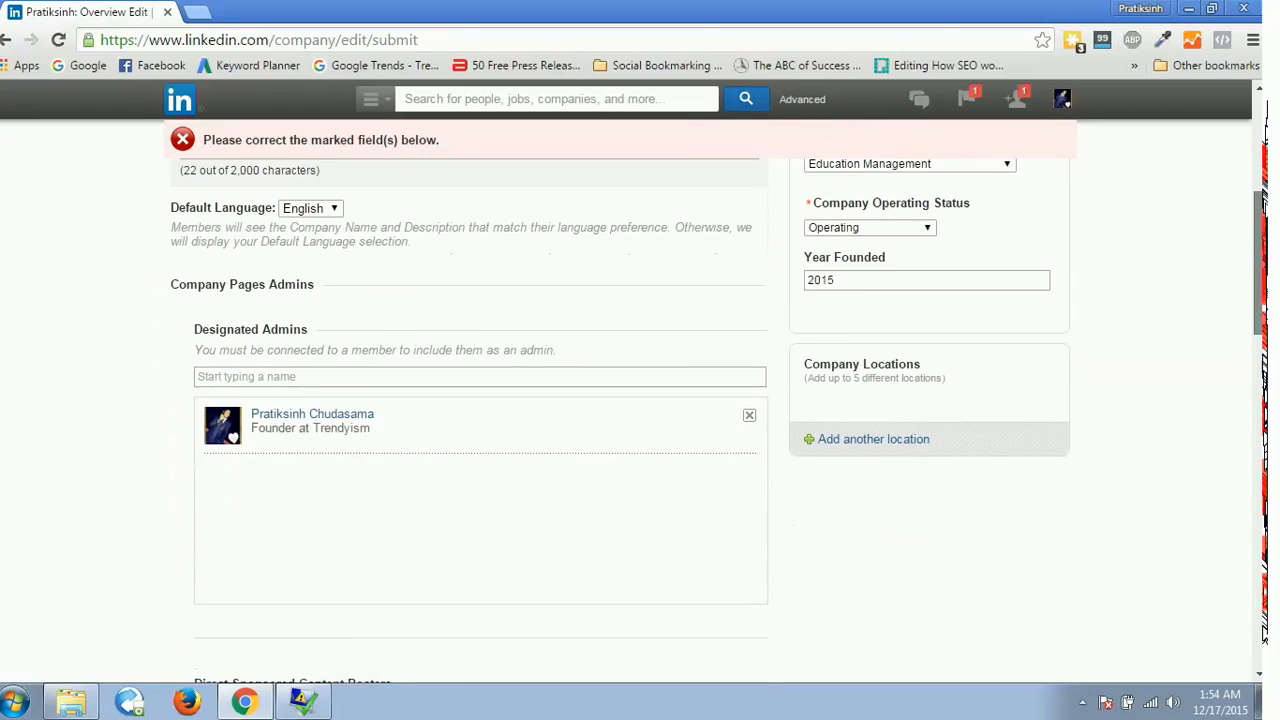
scroll("down", 3)
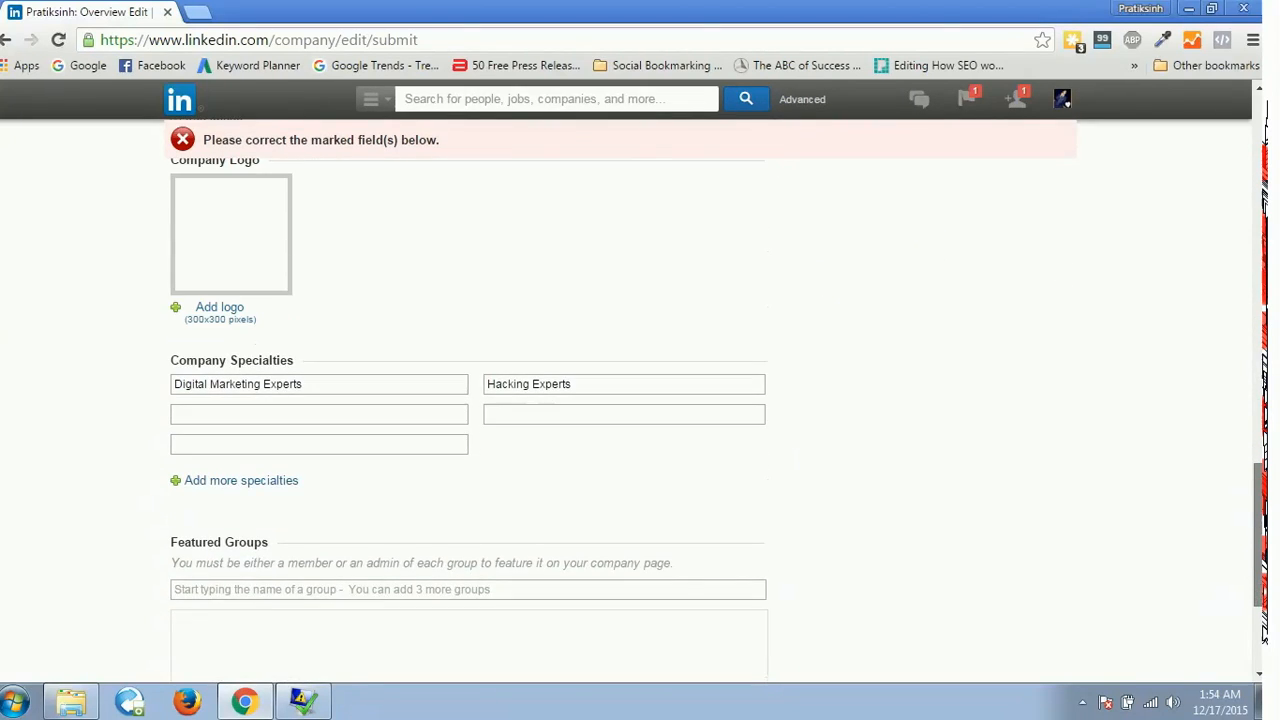
scroll("down", 3)
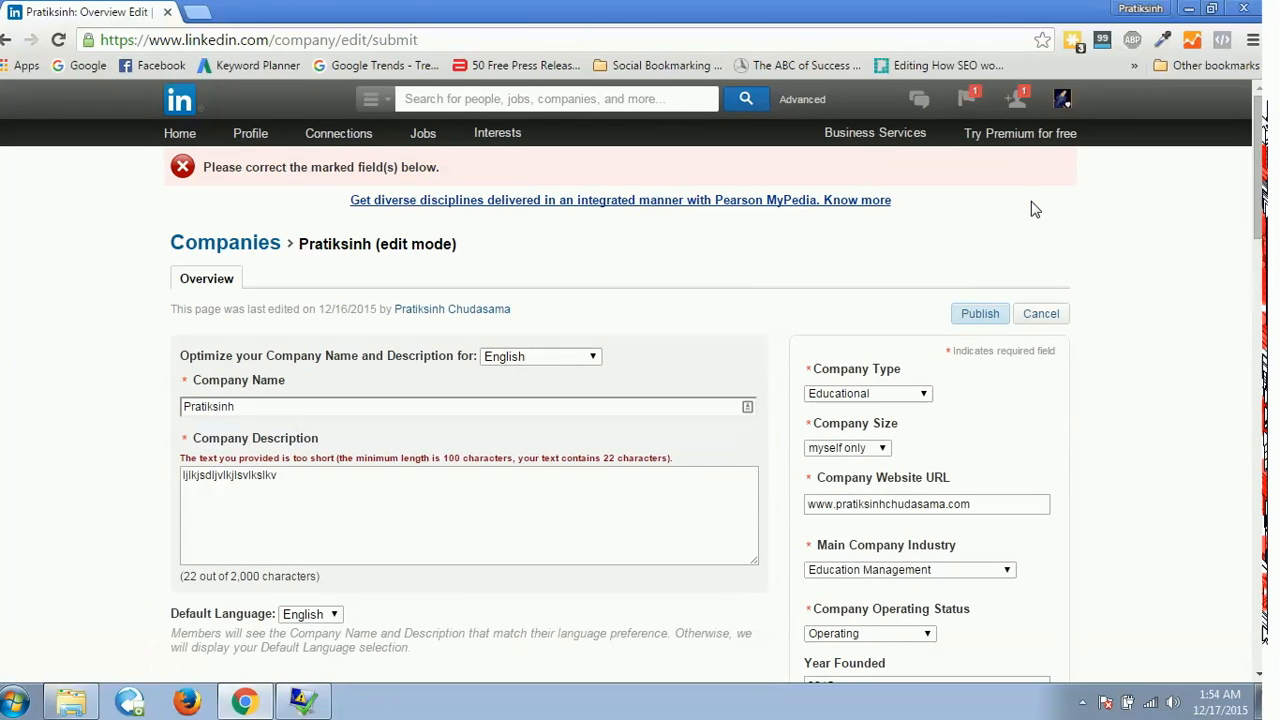
mouse_move(930, 238)
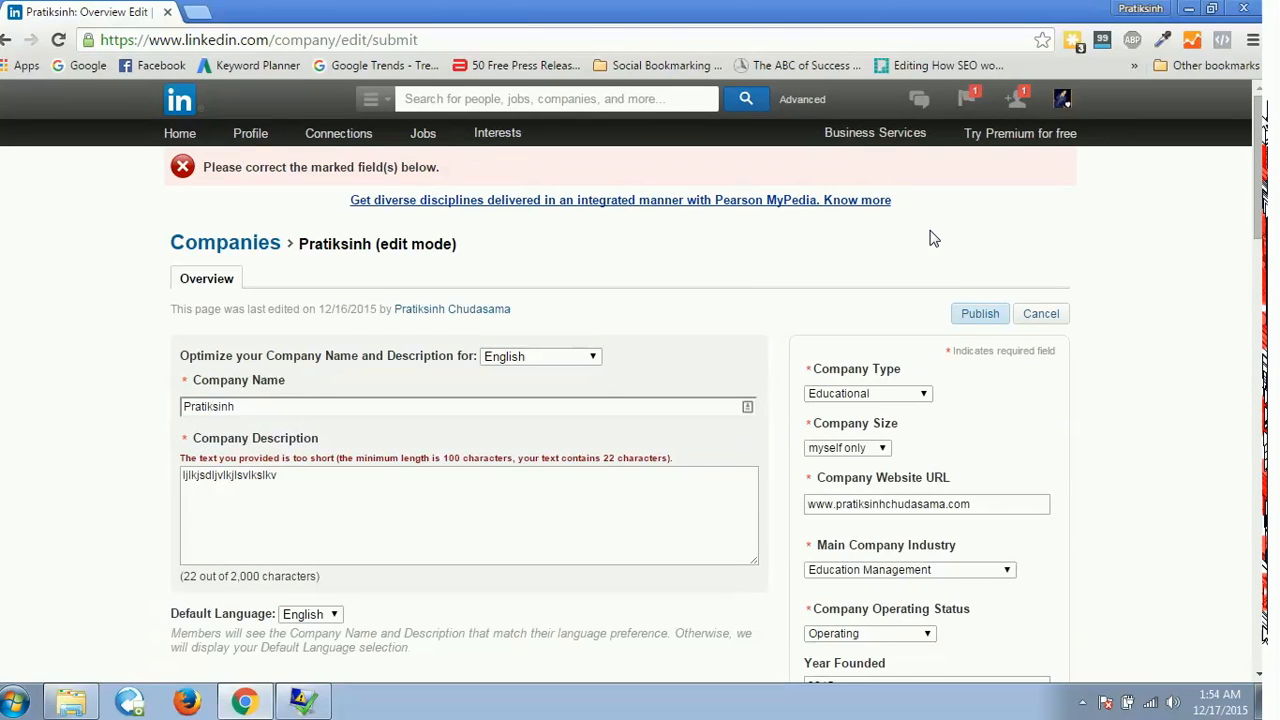
left_click(980, 312)
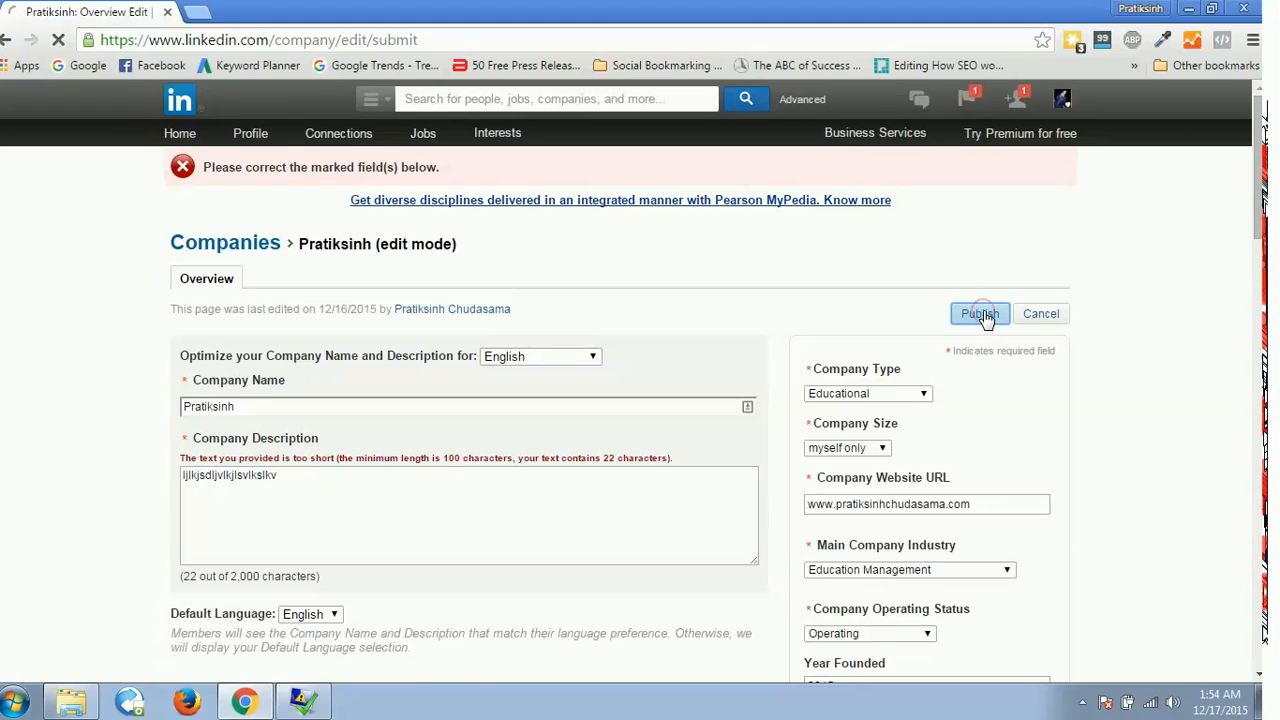
left_click(980, 312)
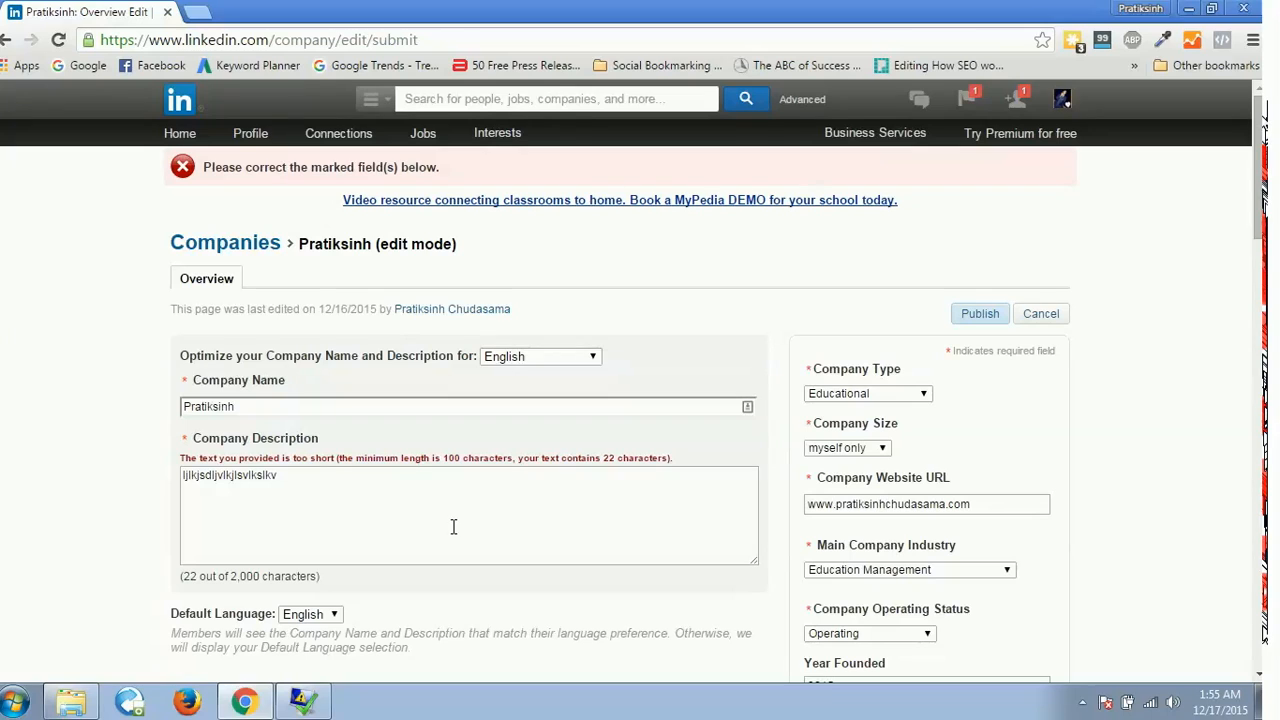
mouse_move(848, 448)
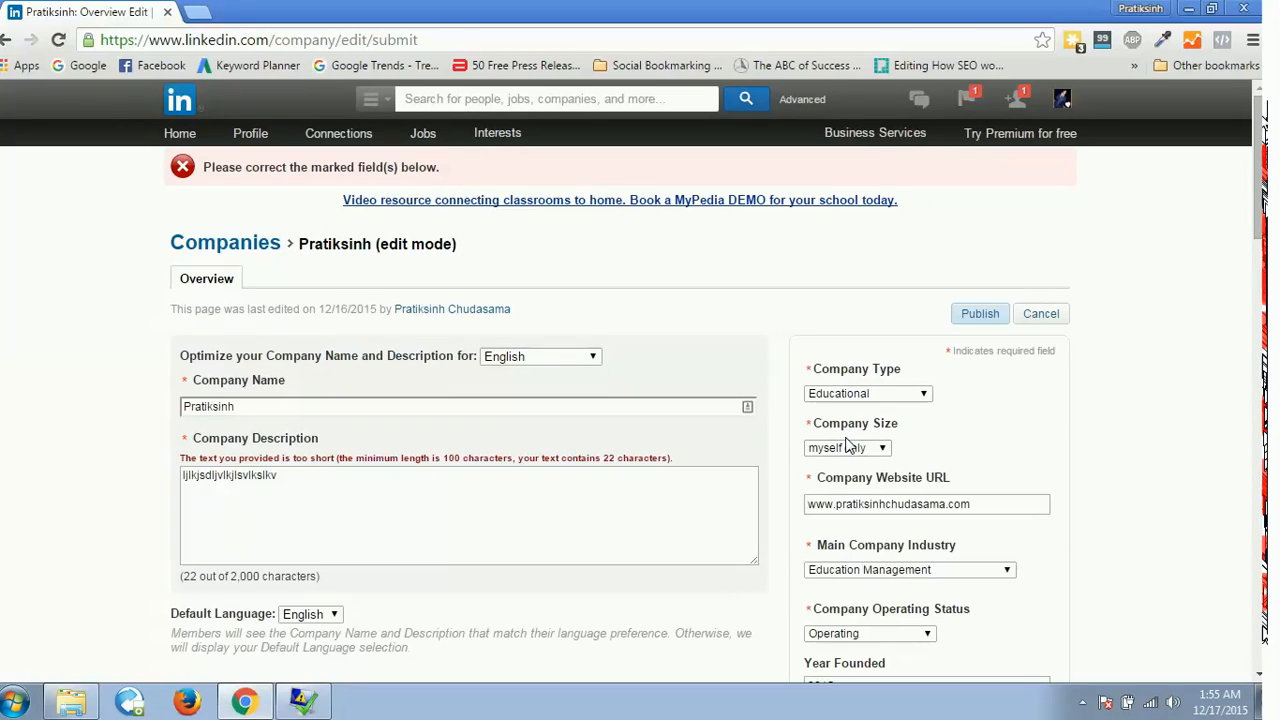
mouse_move(1084, 384)
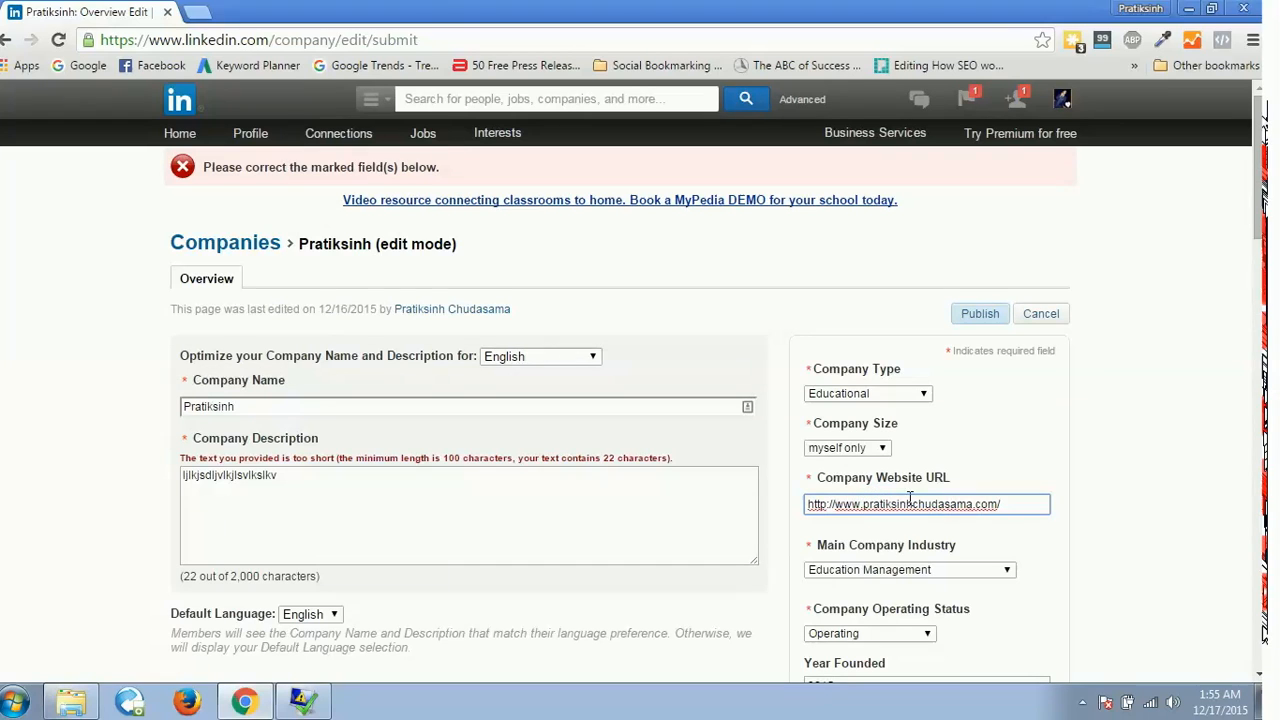
left_click(980, 312)
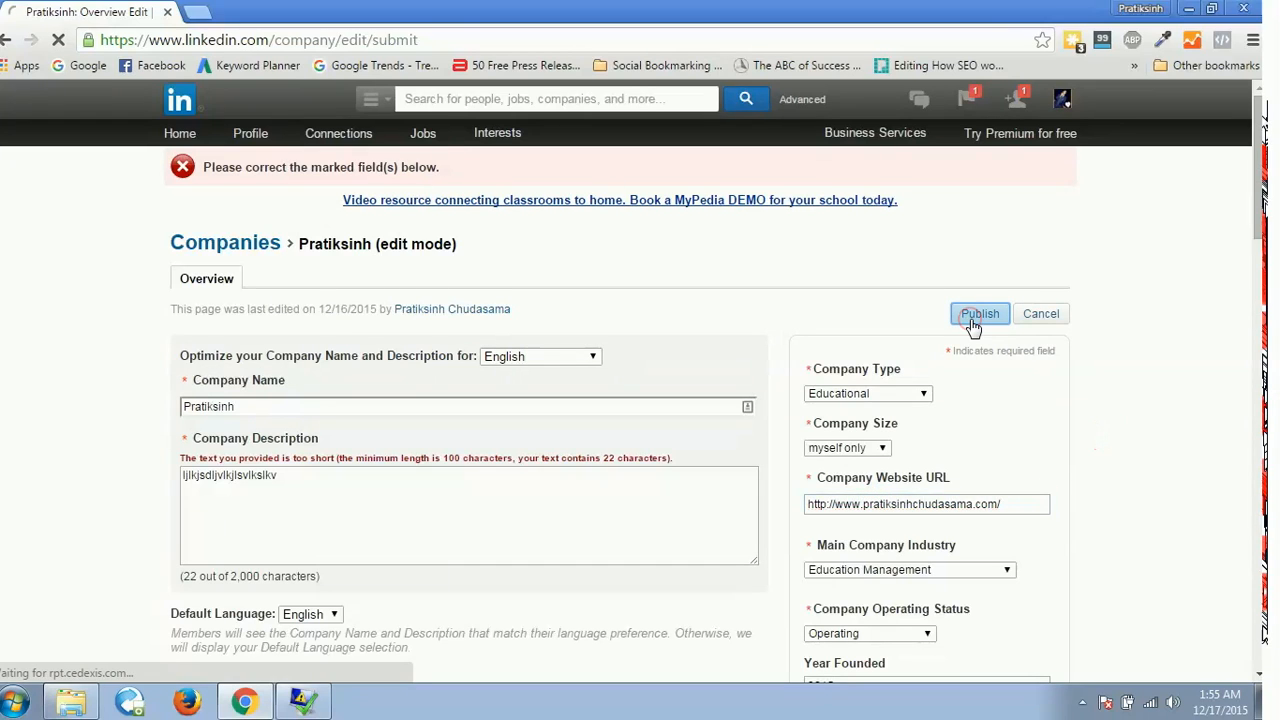
Publish the updated company page and wait for the submission page to load
left_click(980, 312)
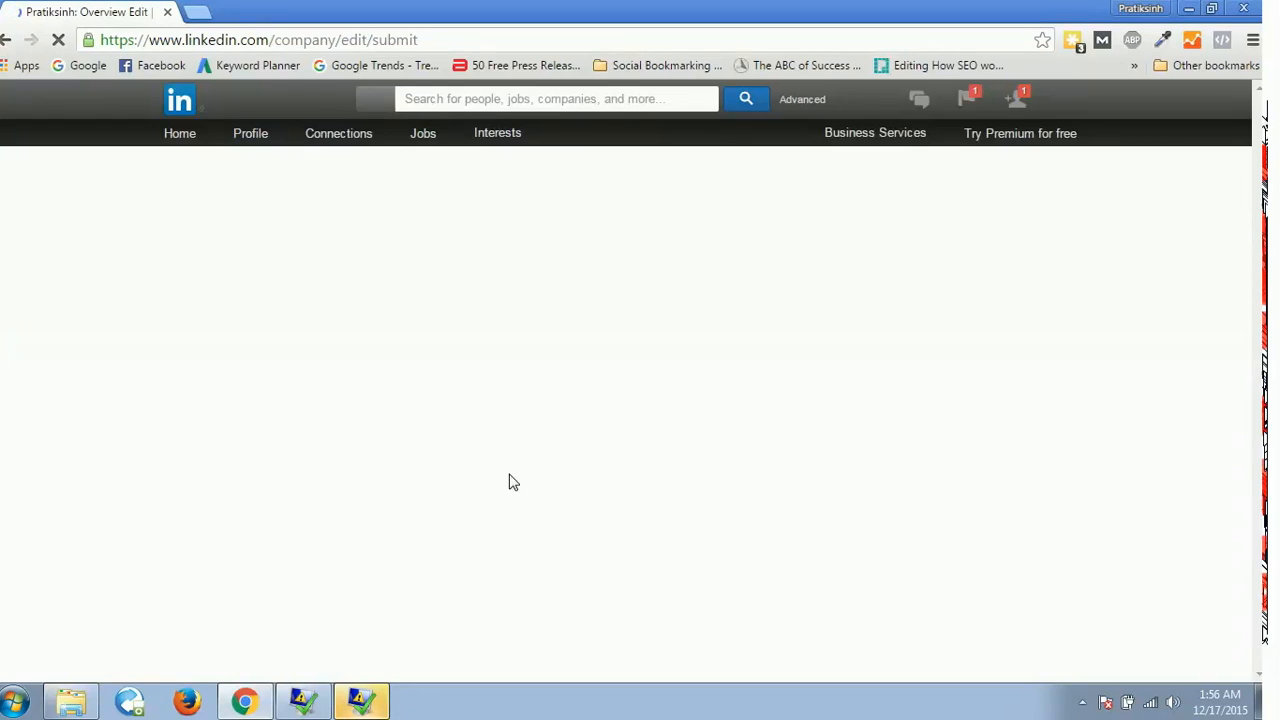
mouse_move(670, 344)
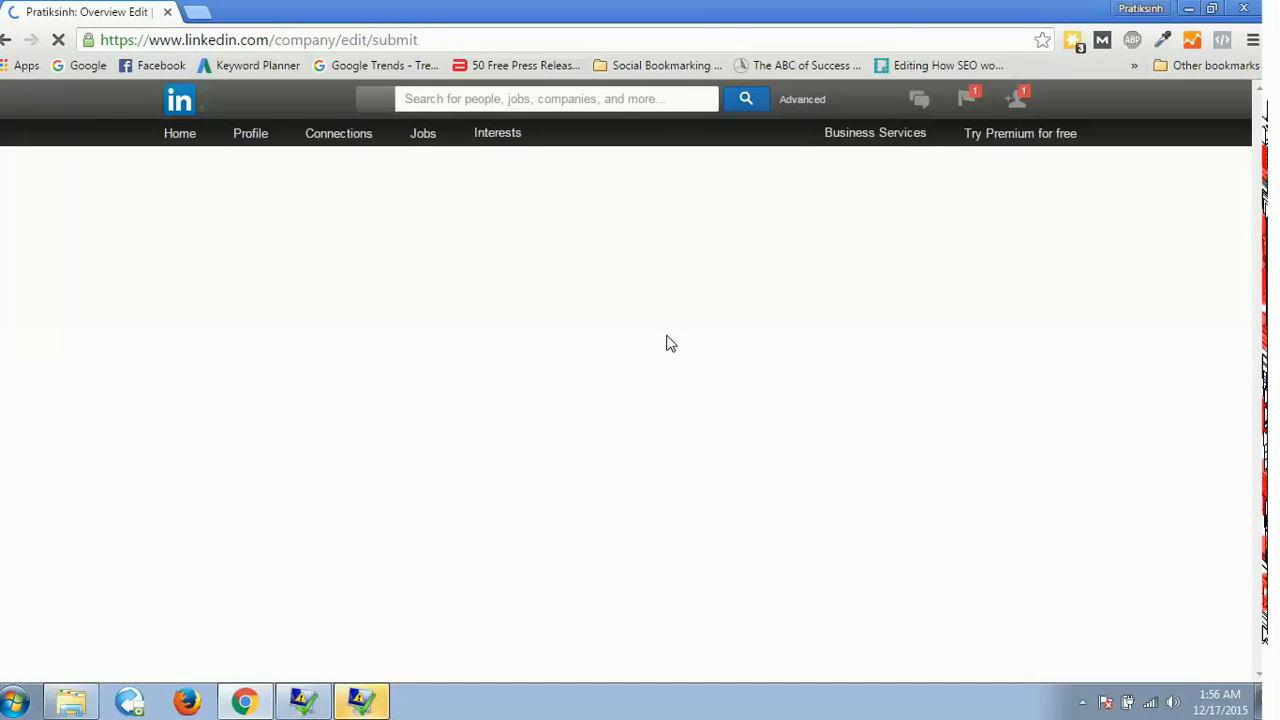
mouse_move(592, 374)
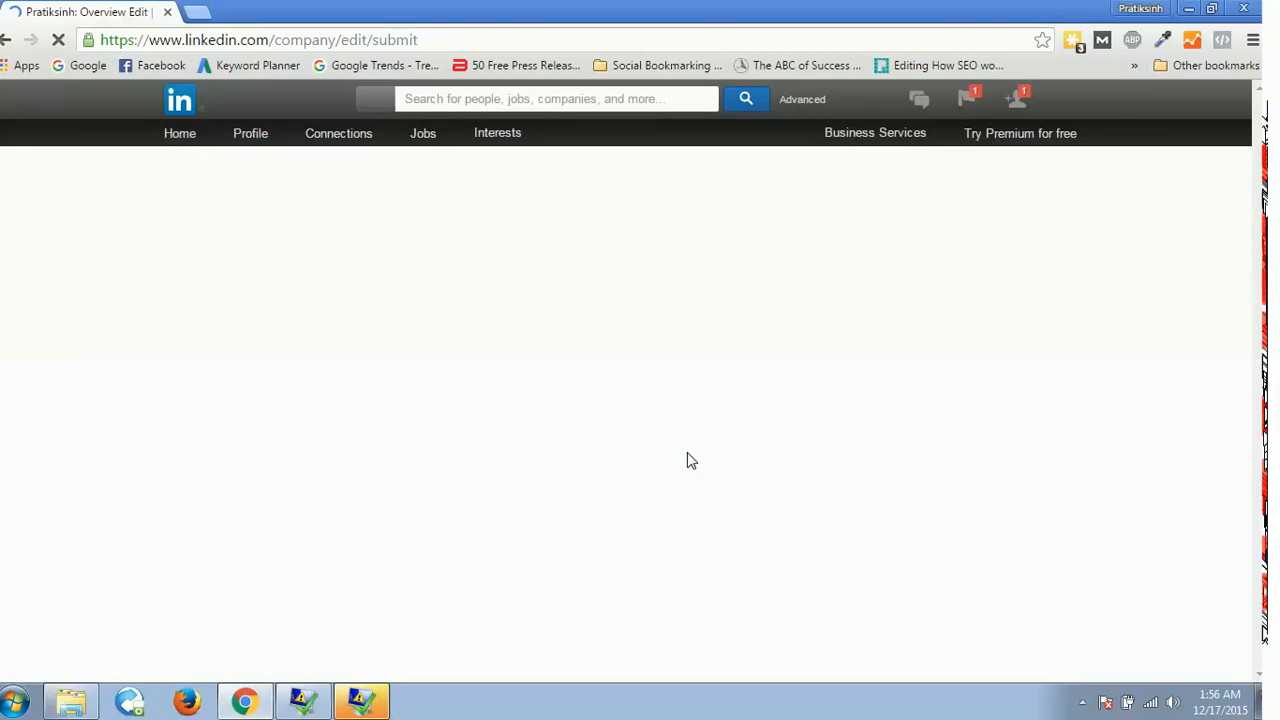
mouse_move(660, 400)
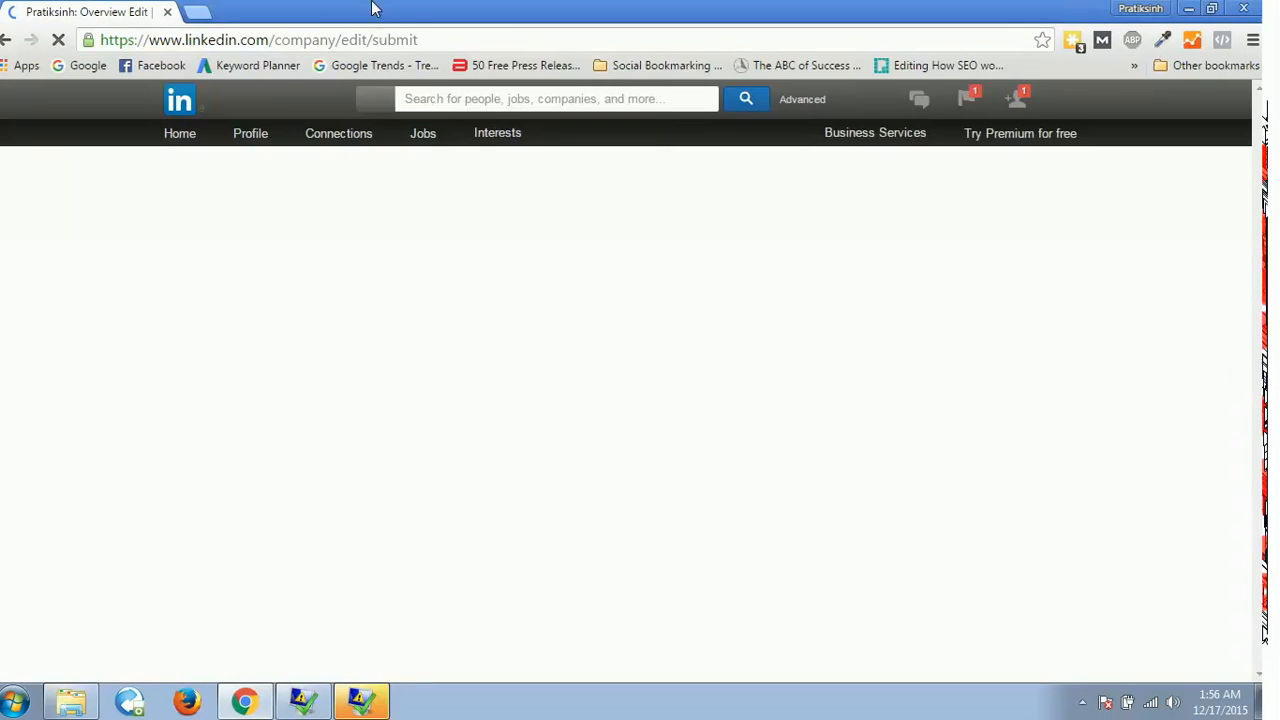
Start a second browser tab alongside the still-loading LinkedIn submission page
left_click(196, 12)
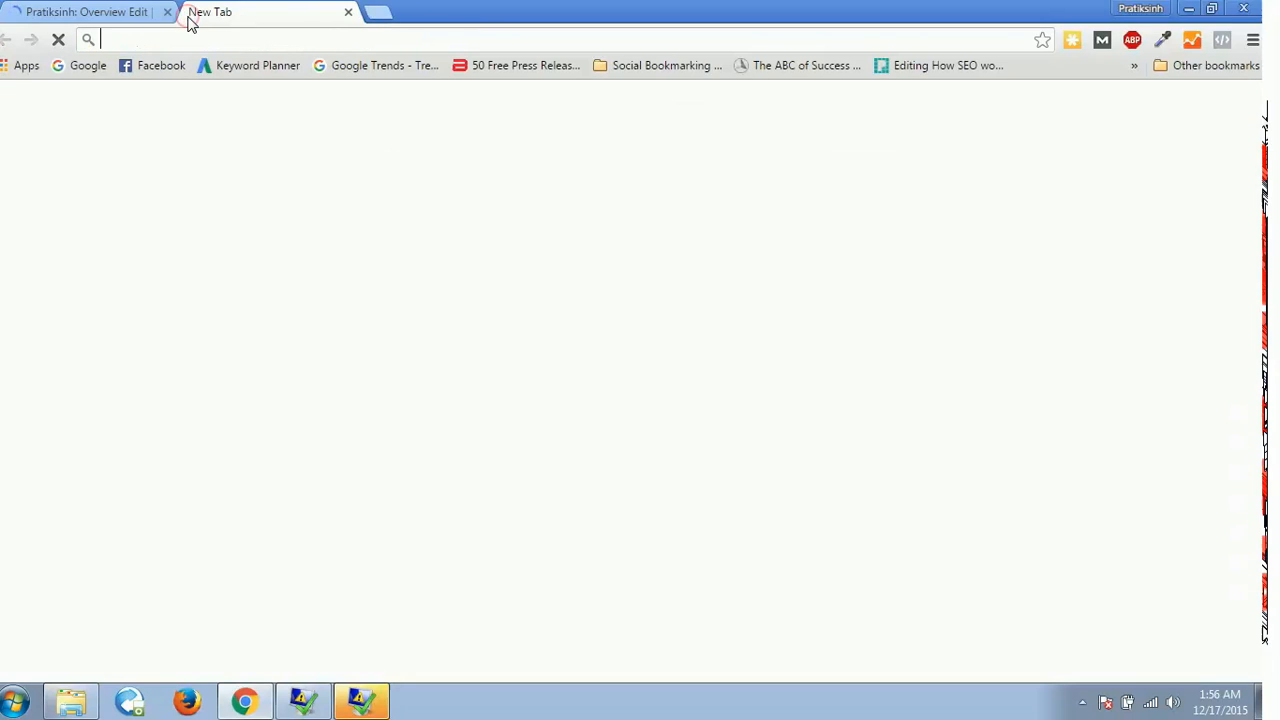
type("google.com/")
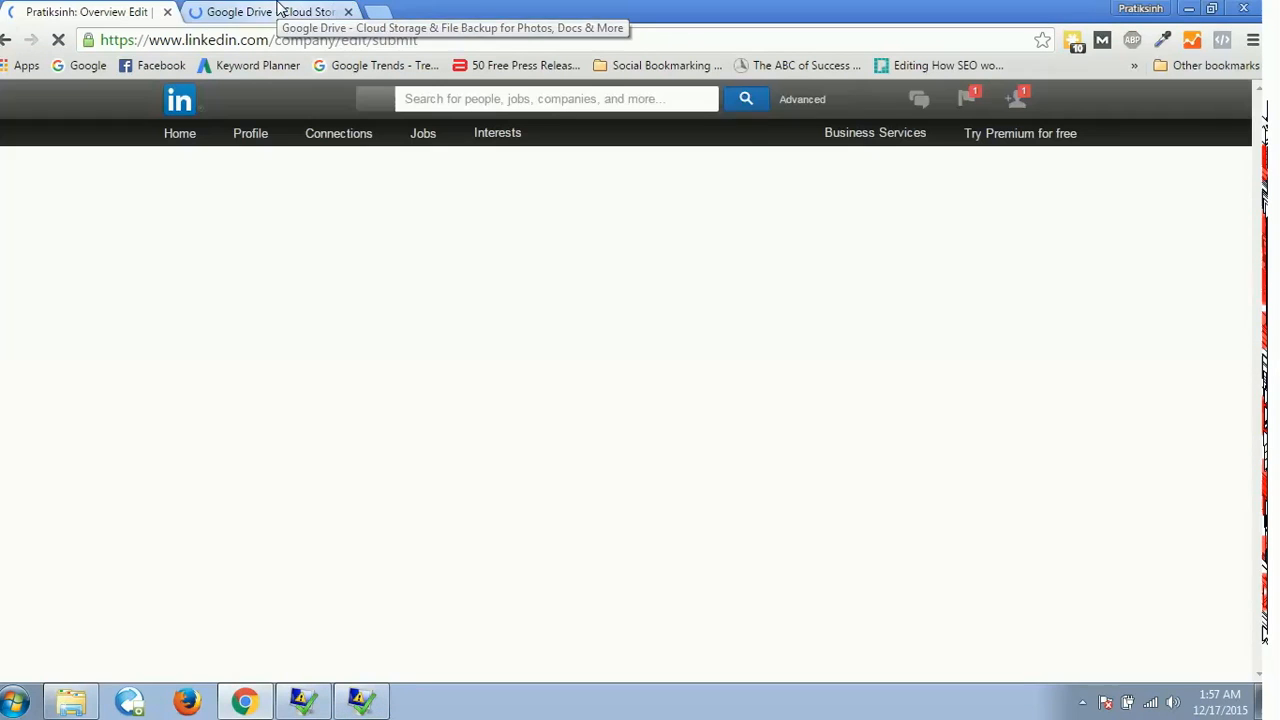
left_click(348, 12)
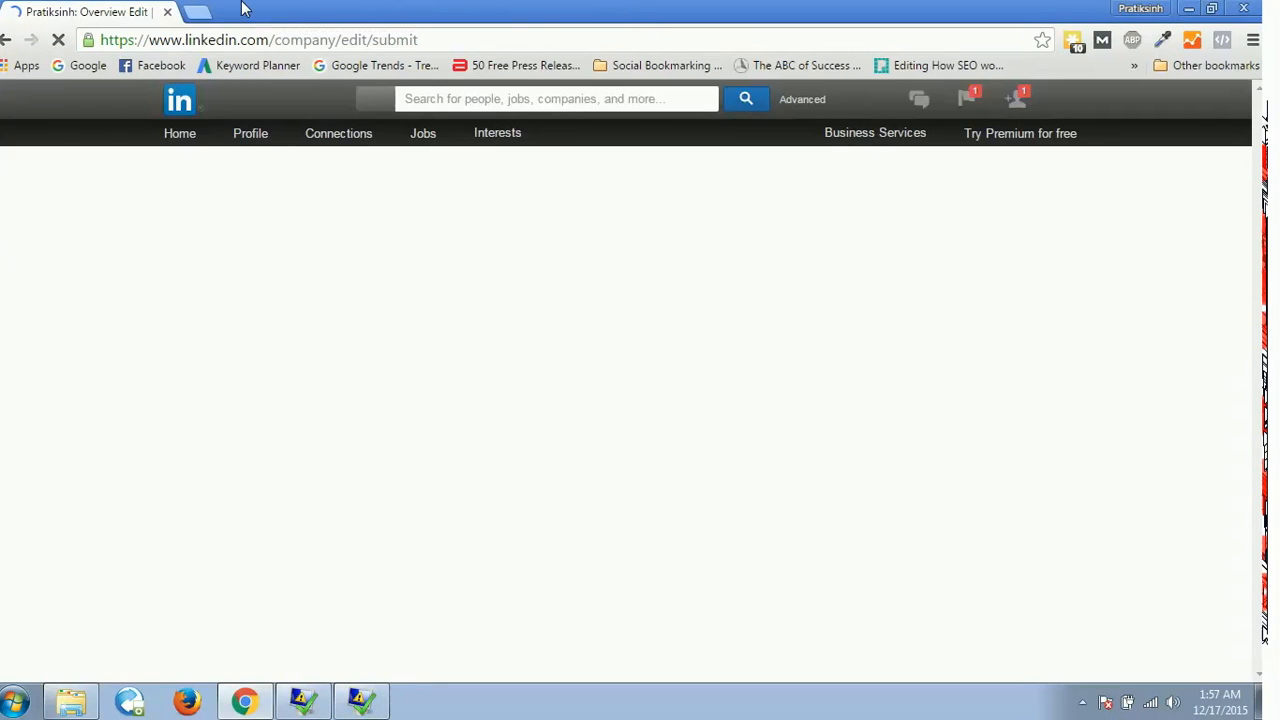
mouse_move(544, 508)
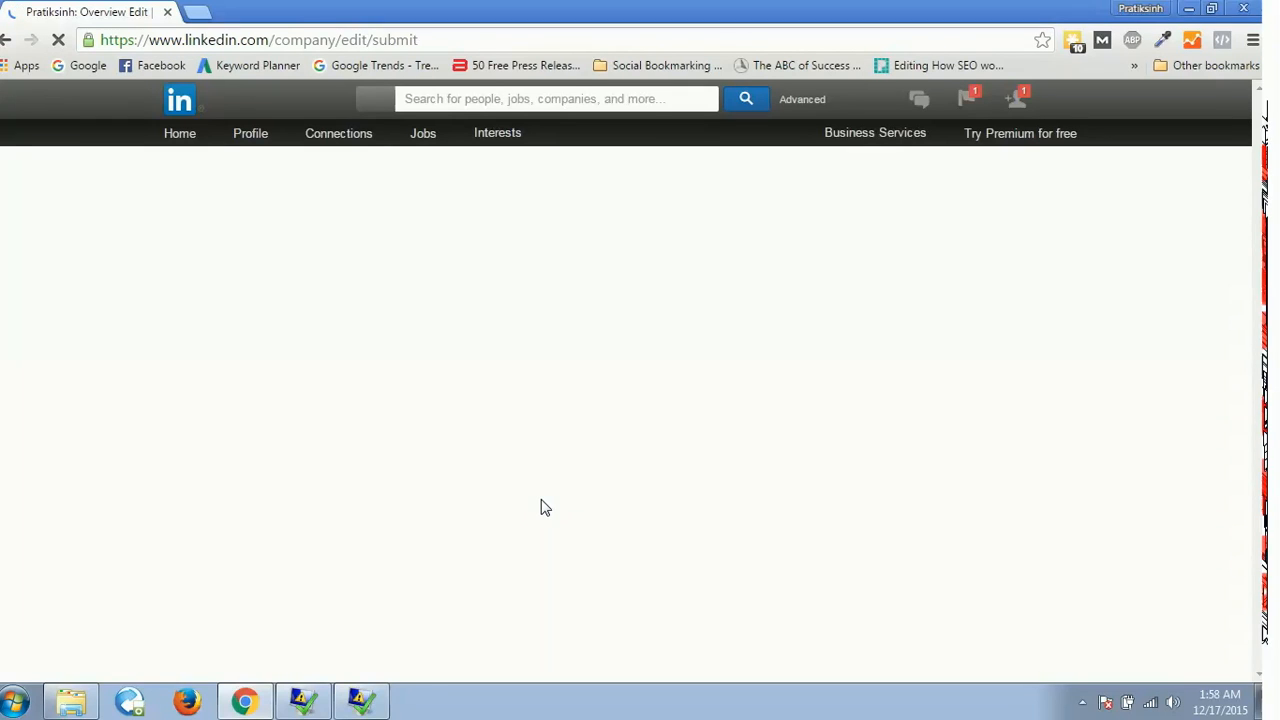
mouse_move(576, 206)
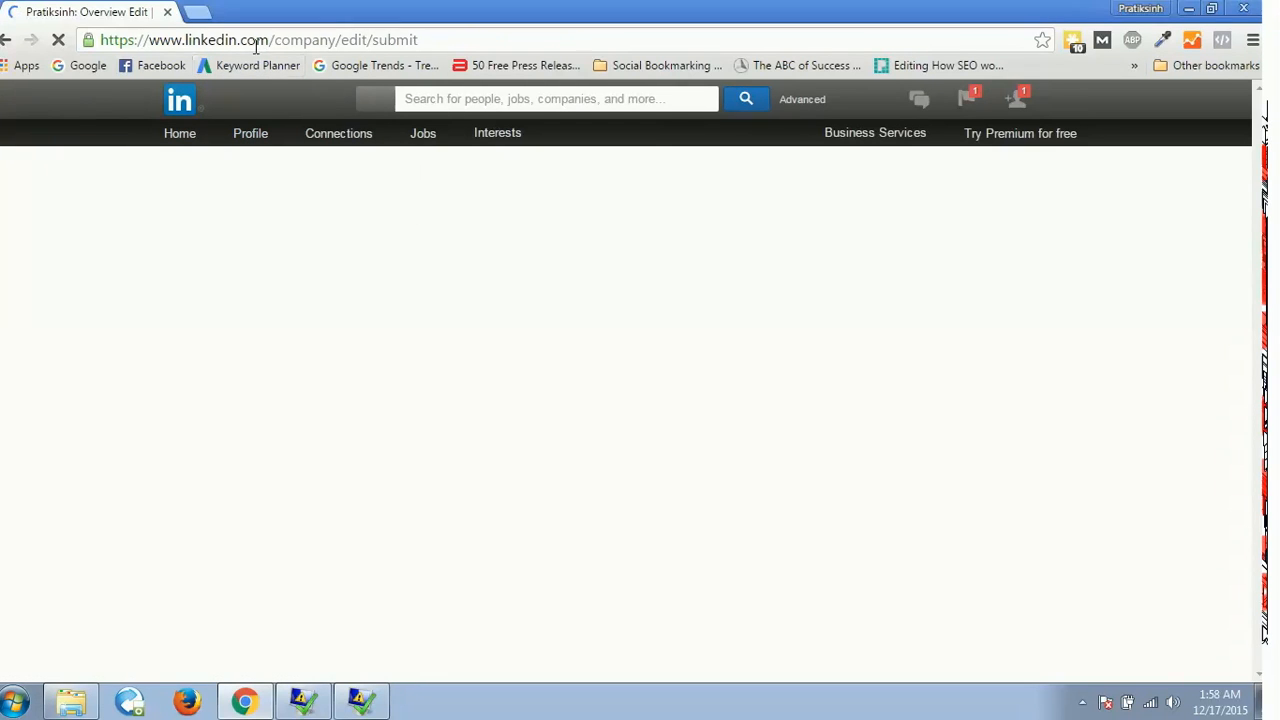
left_click(258, 40)
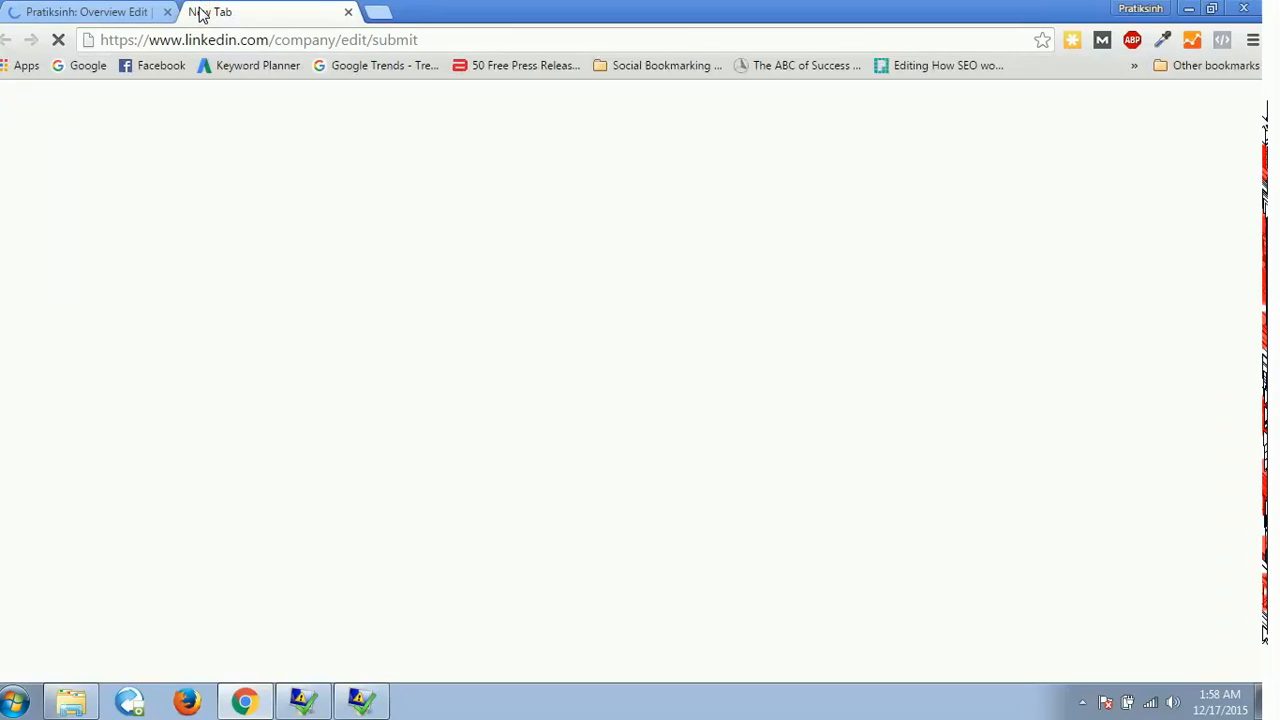
mouse_move(84, 12)
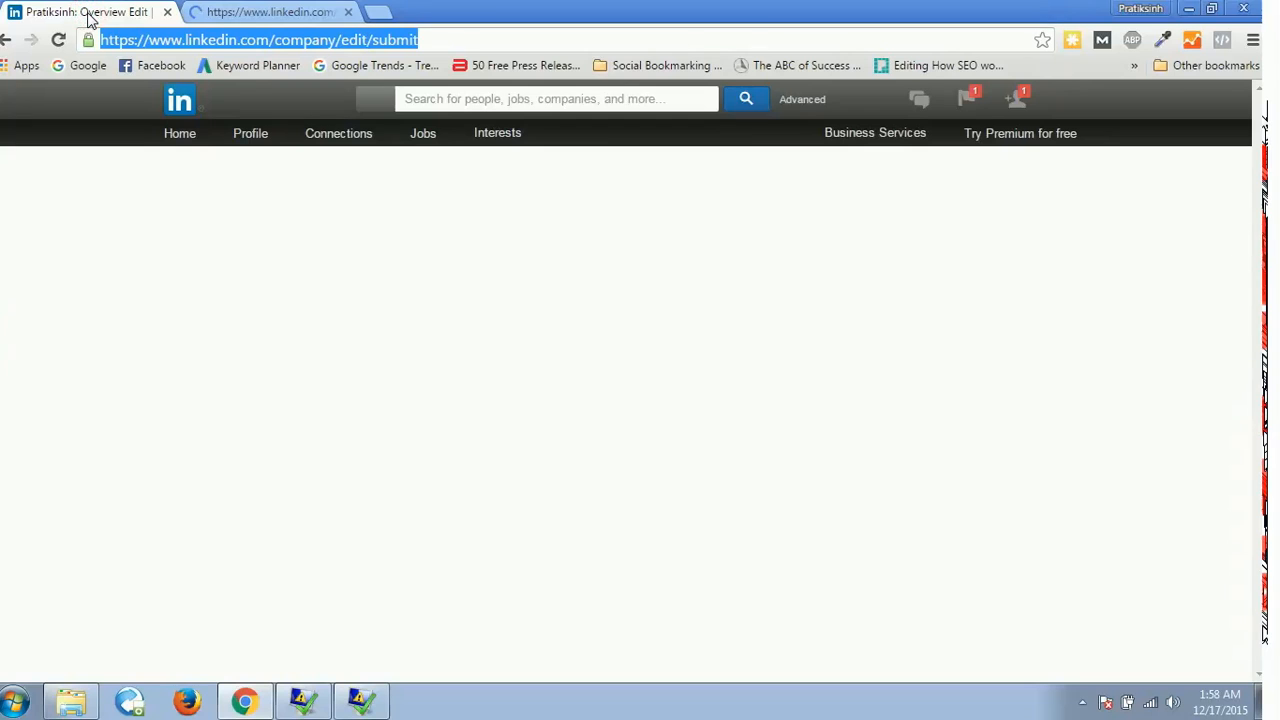
Open the Pratiksinh company page from Manage your page, showing its Admin Center
left_click(268, 12)
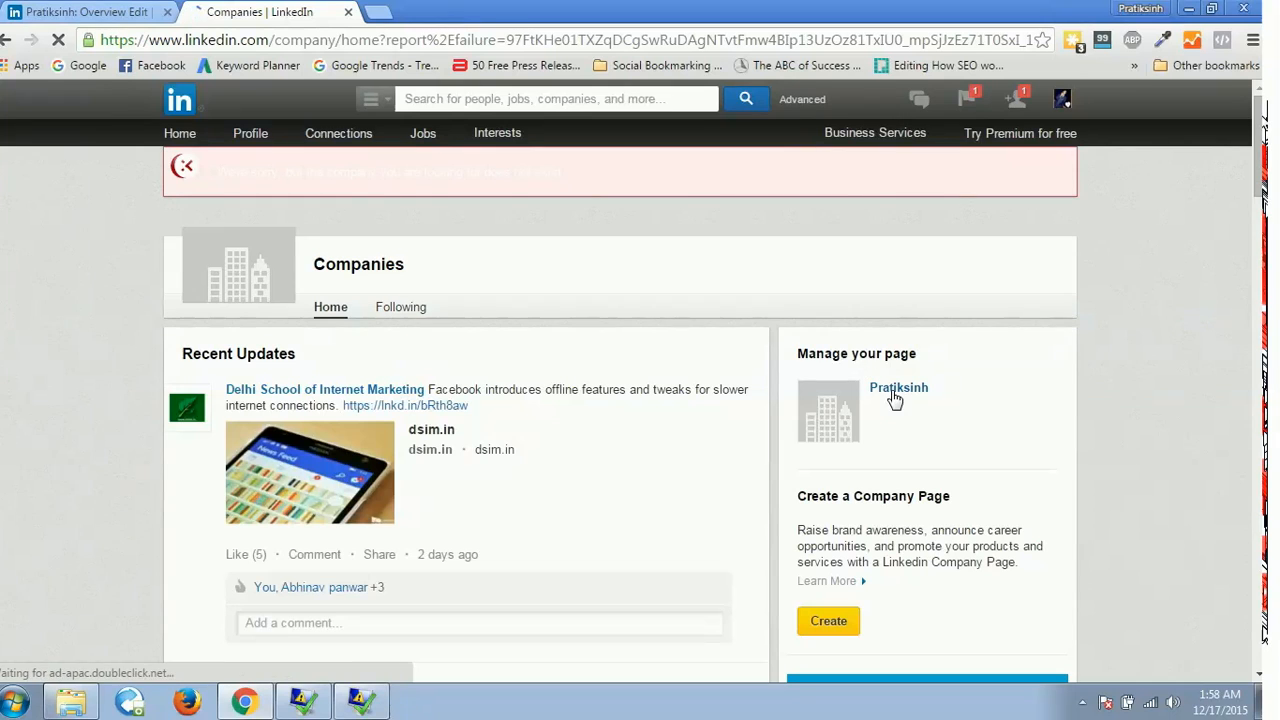
left_click(898, 388)
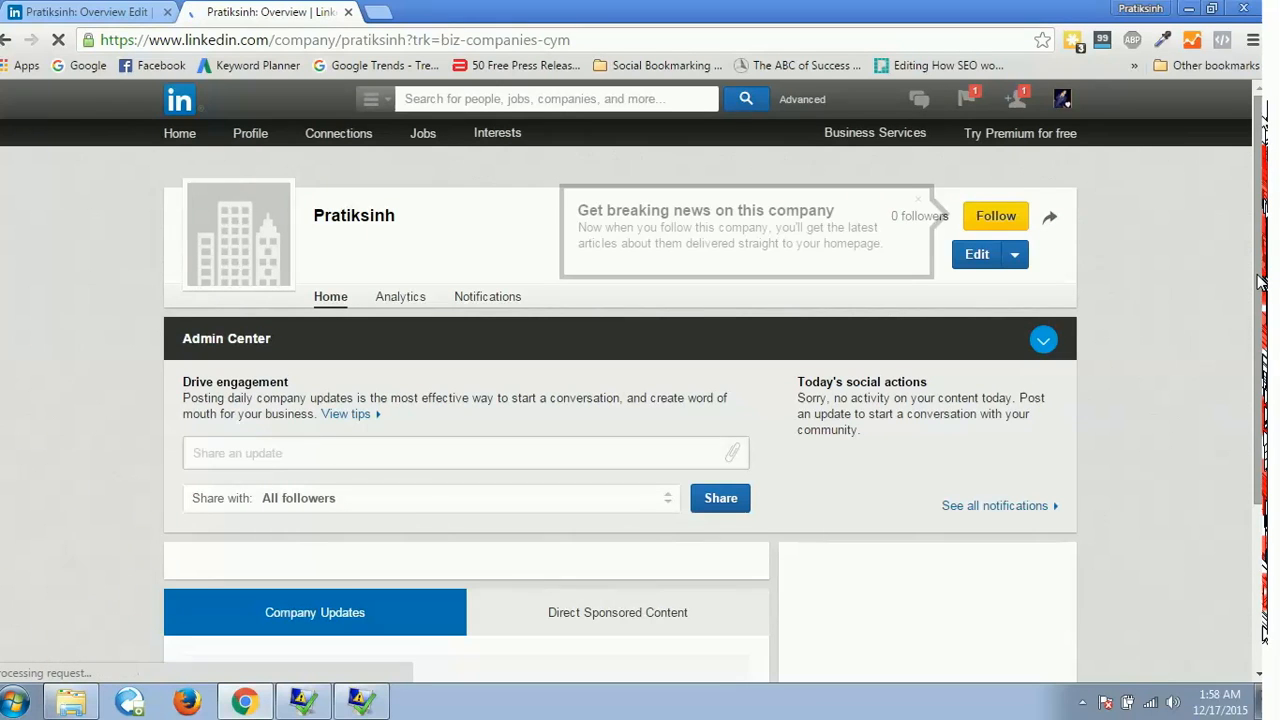
scroll("down", 3)
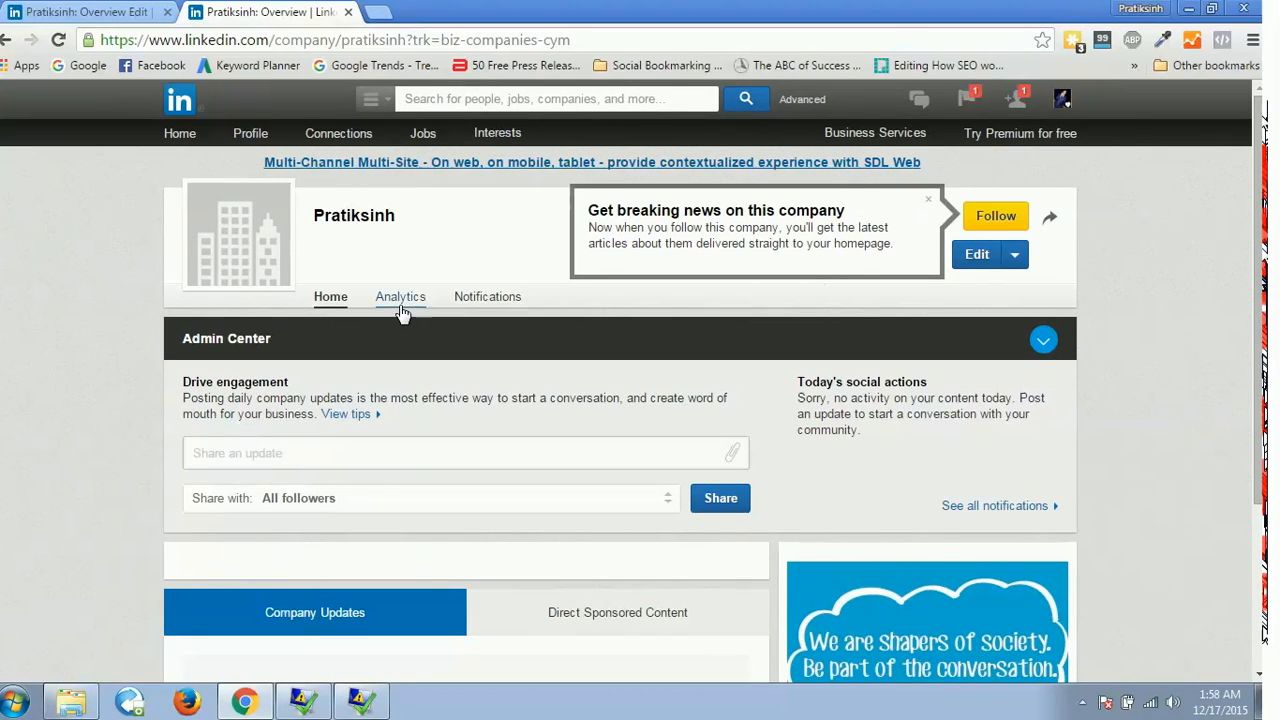
Show the Pratiksinh page's Notifications with zero likes, comments, shares and mentions today
left_click(488, 296)
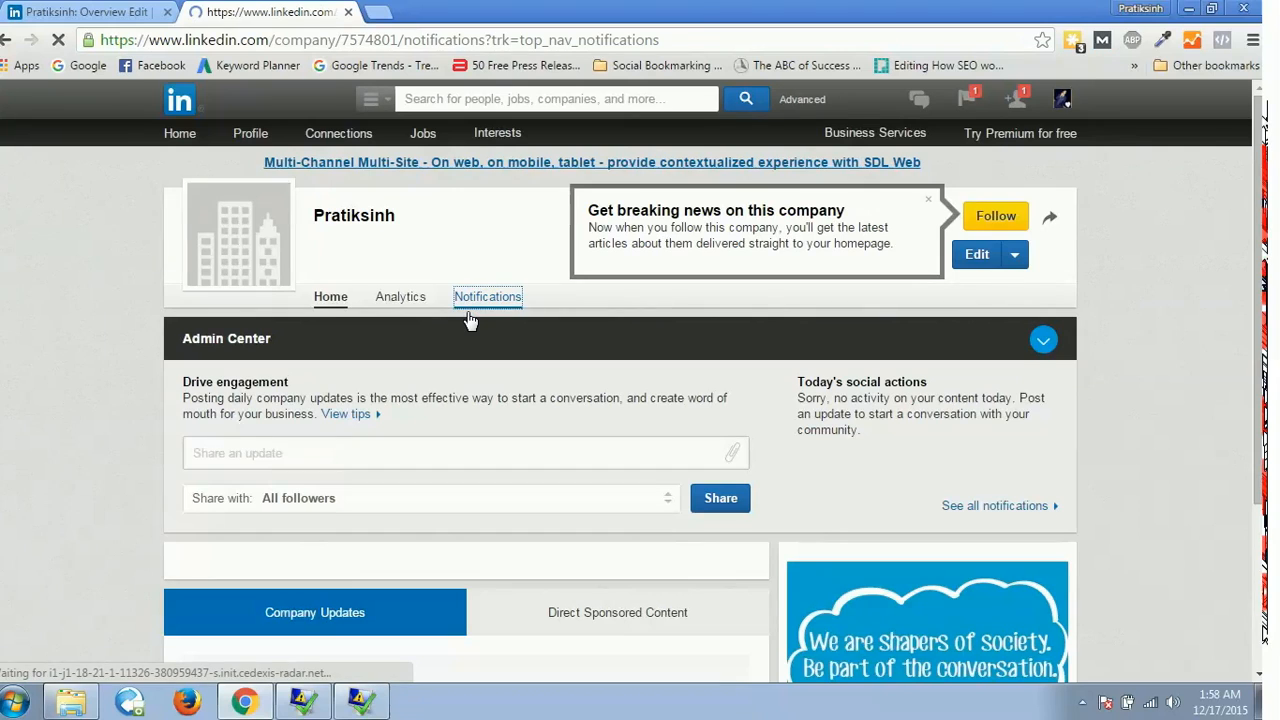
left_click(488, 296)
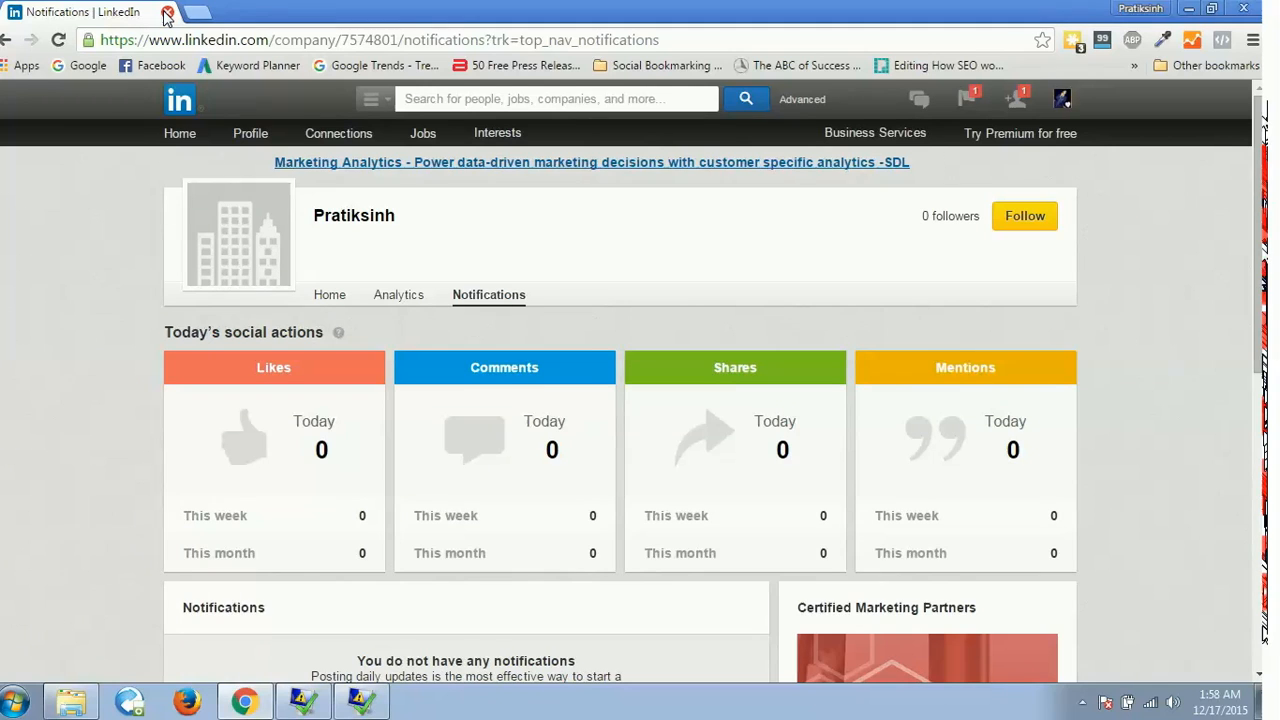
mouse_move(196, 12)
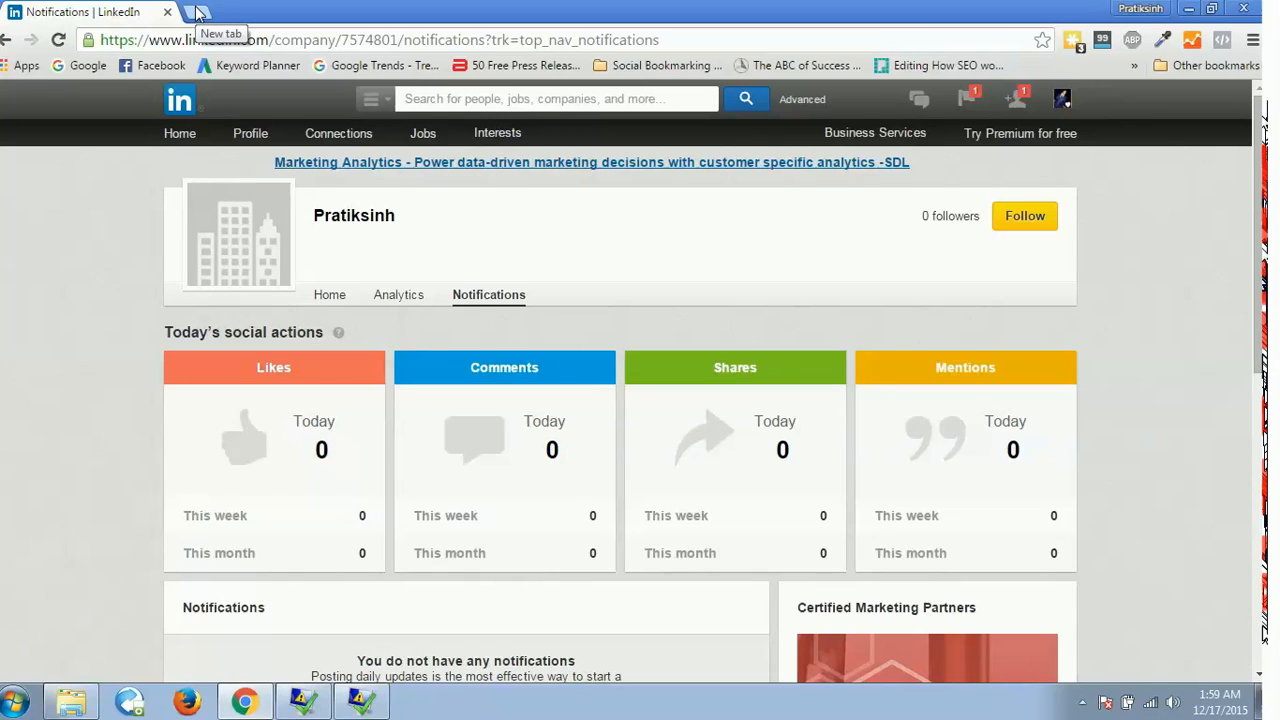
mouse_move(108, 300)
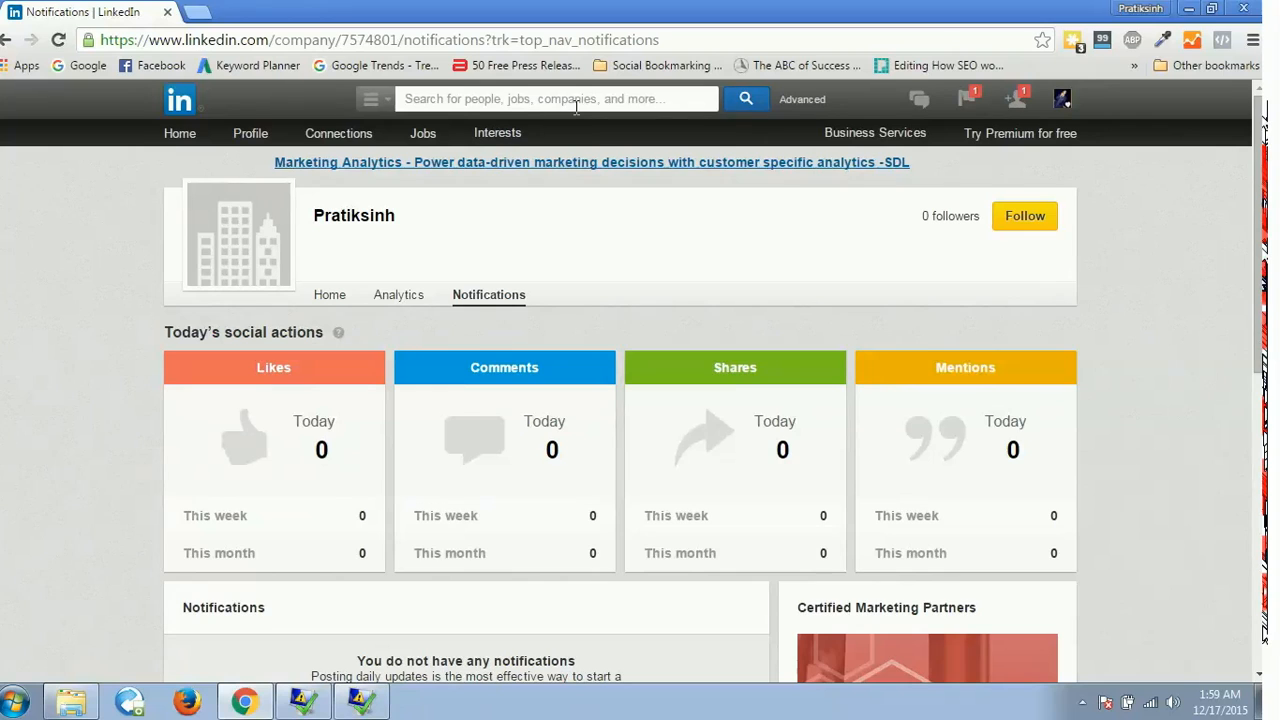
left_click(874, 132)
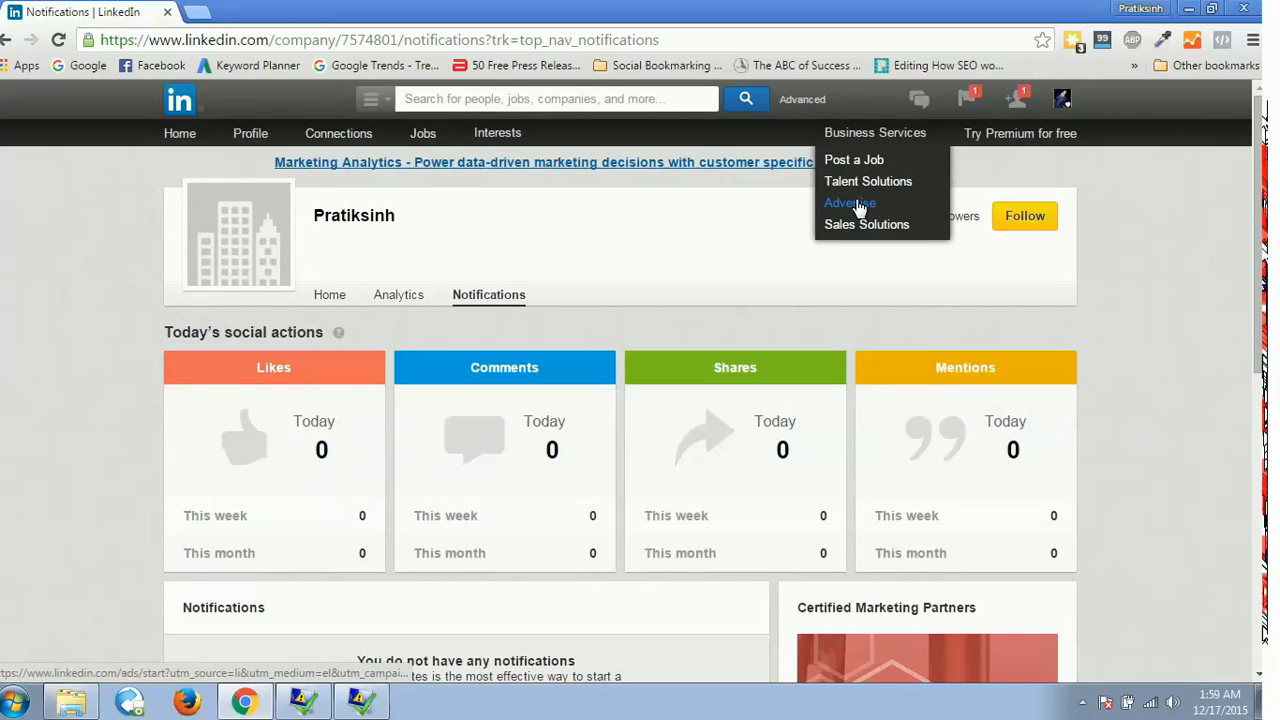